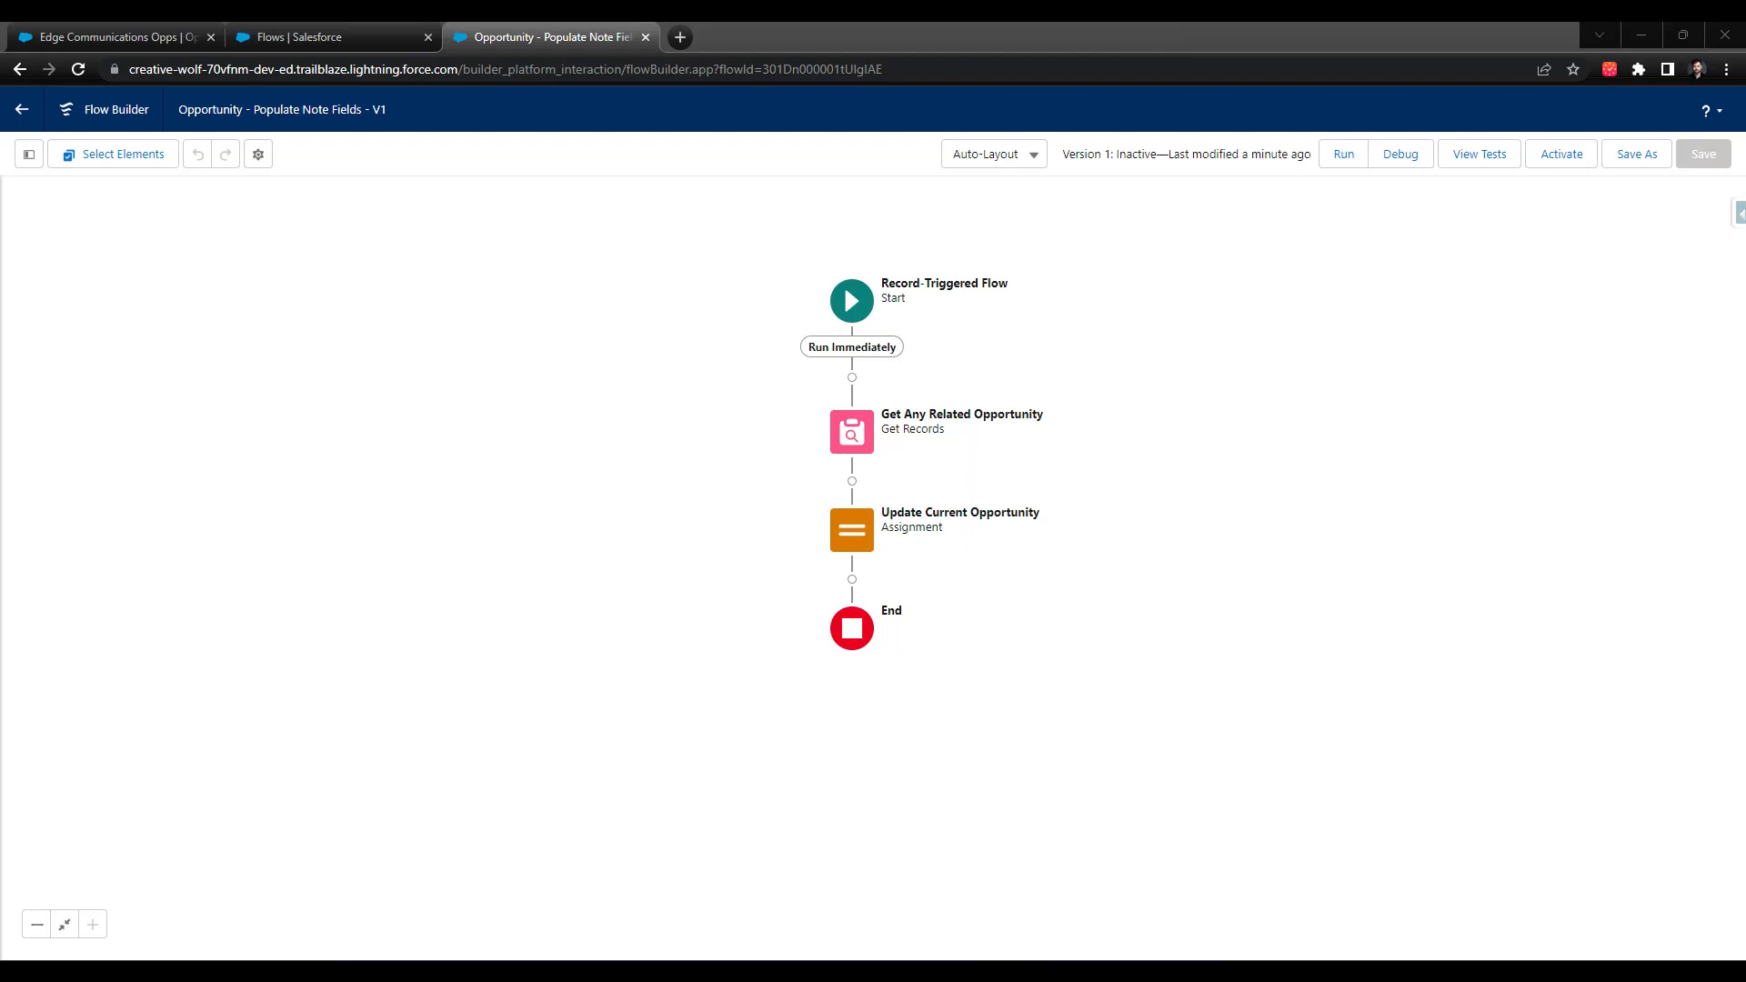
{"action": "mouse_move", "coordinate": [1419, 351]}
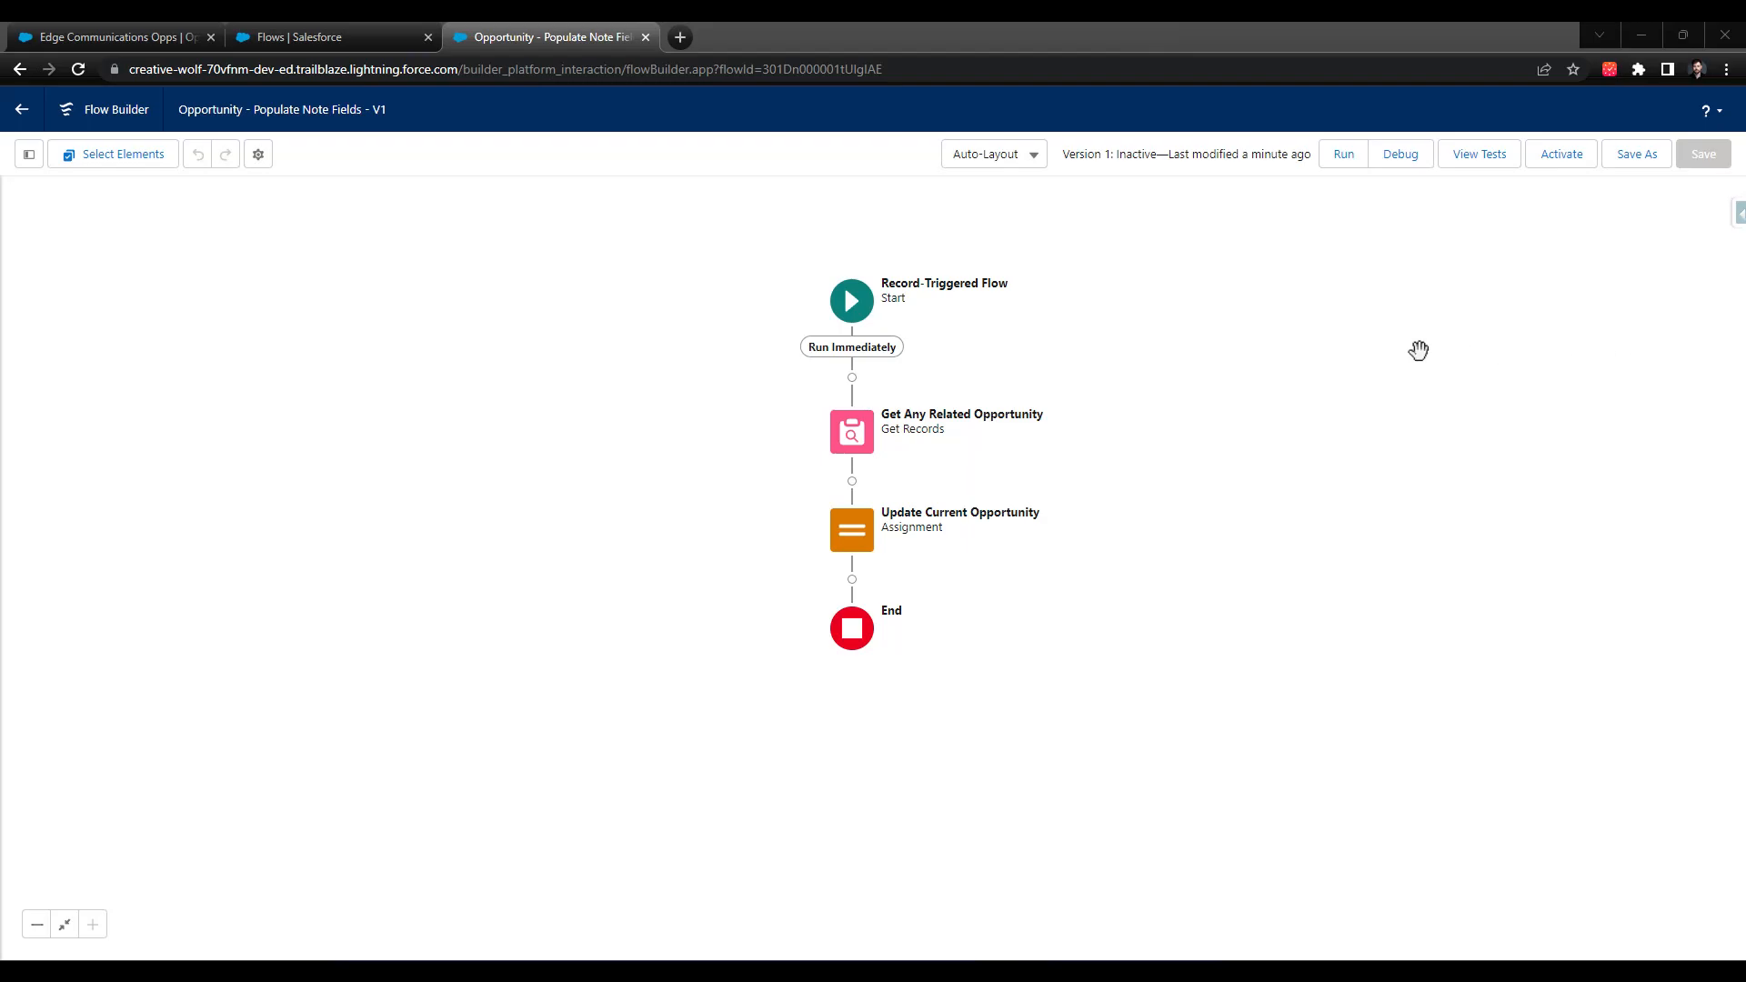
{"action": "mouse_move", "coordinate": [1710, 578]}
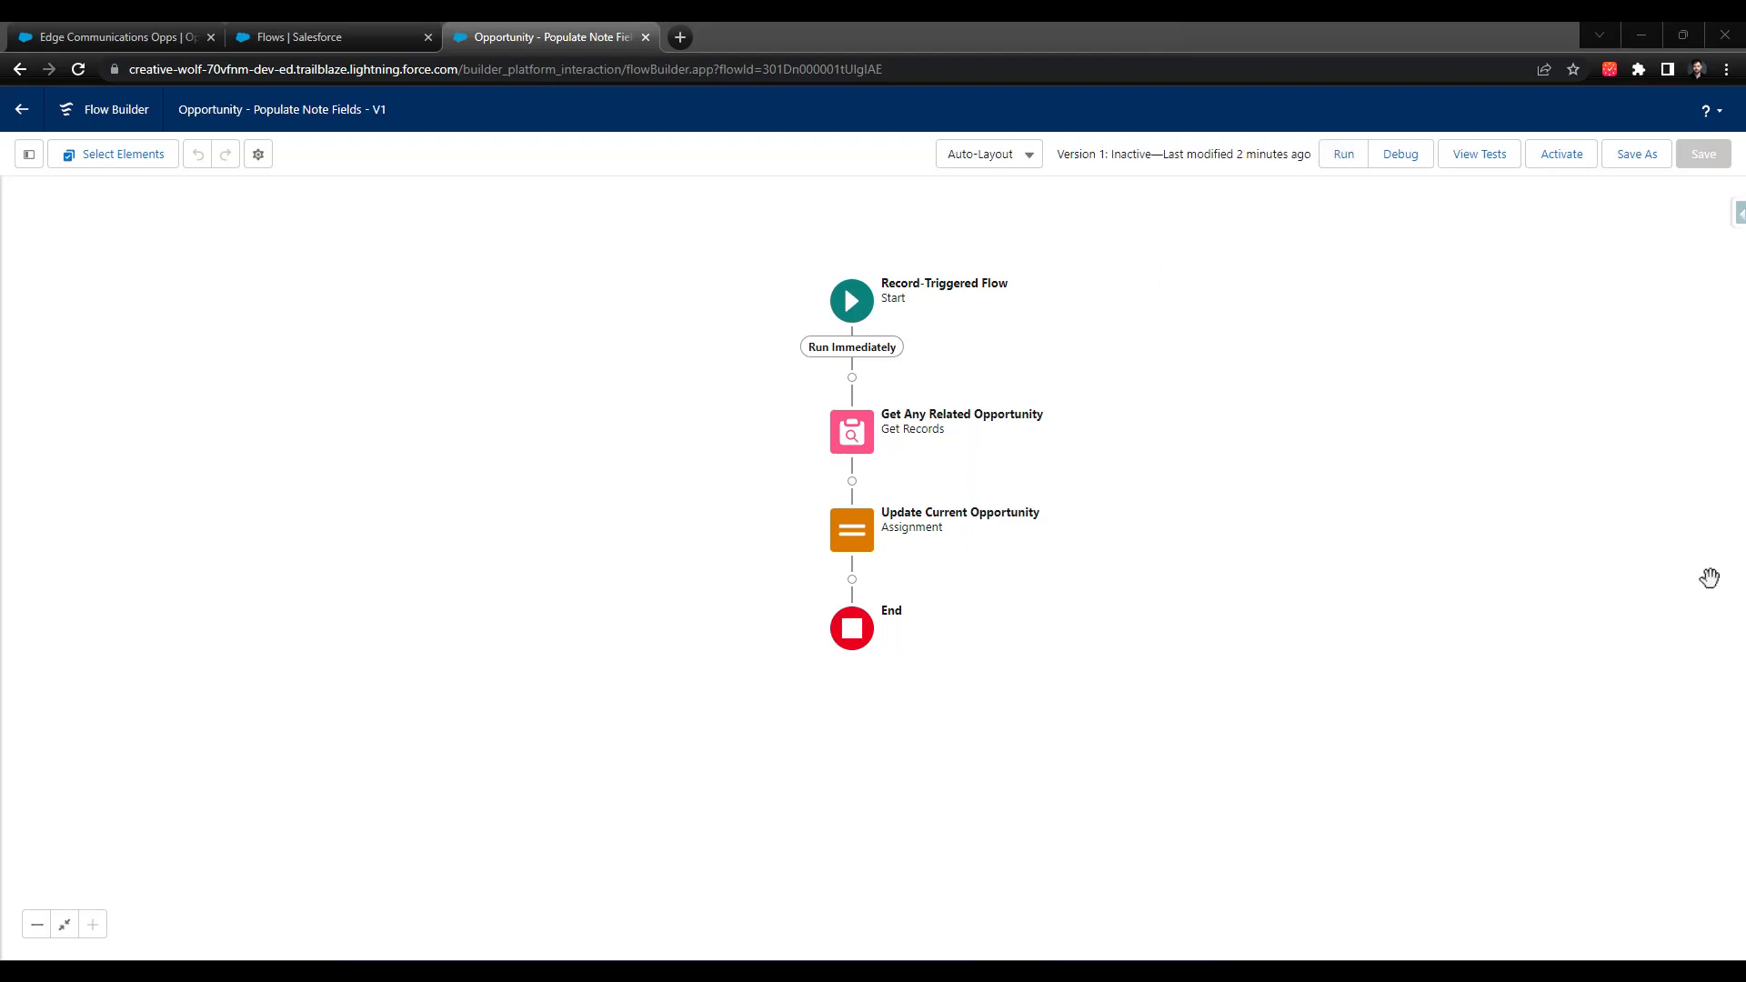
{"action": "mouse_move", "coordinate": [1435, 524]}
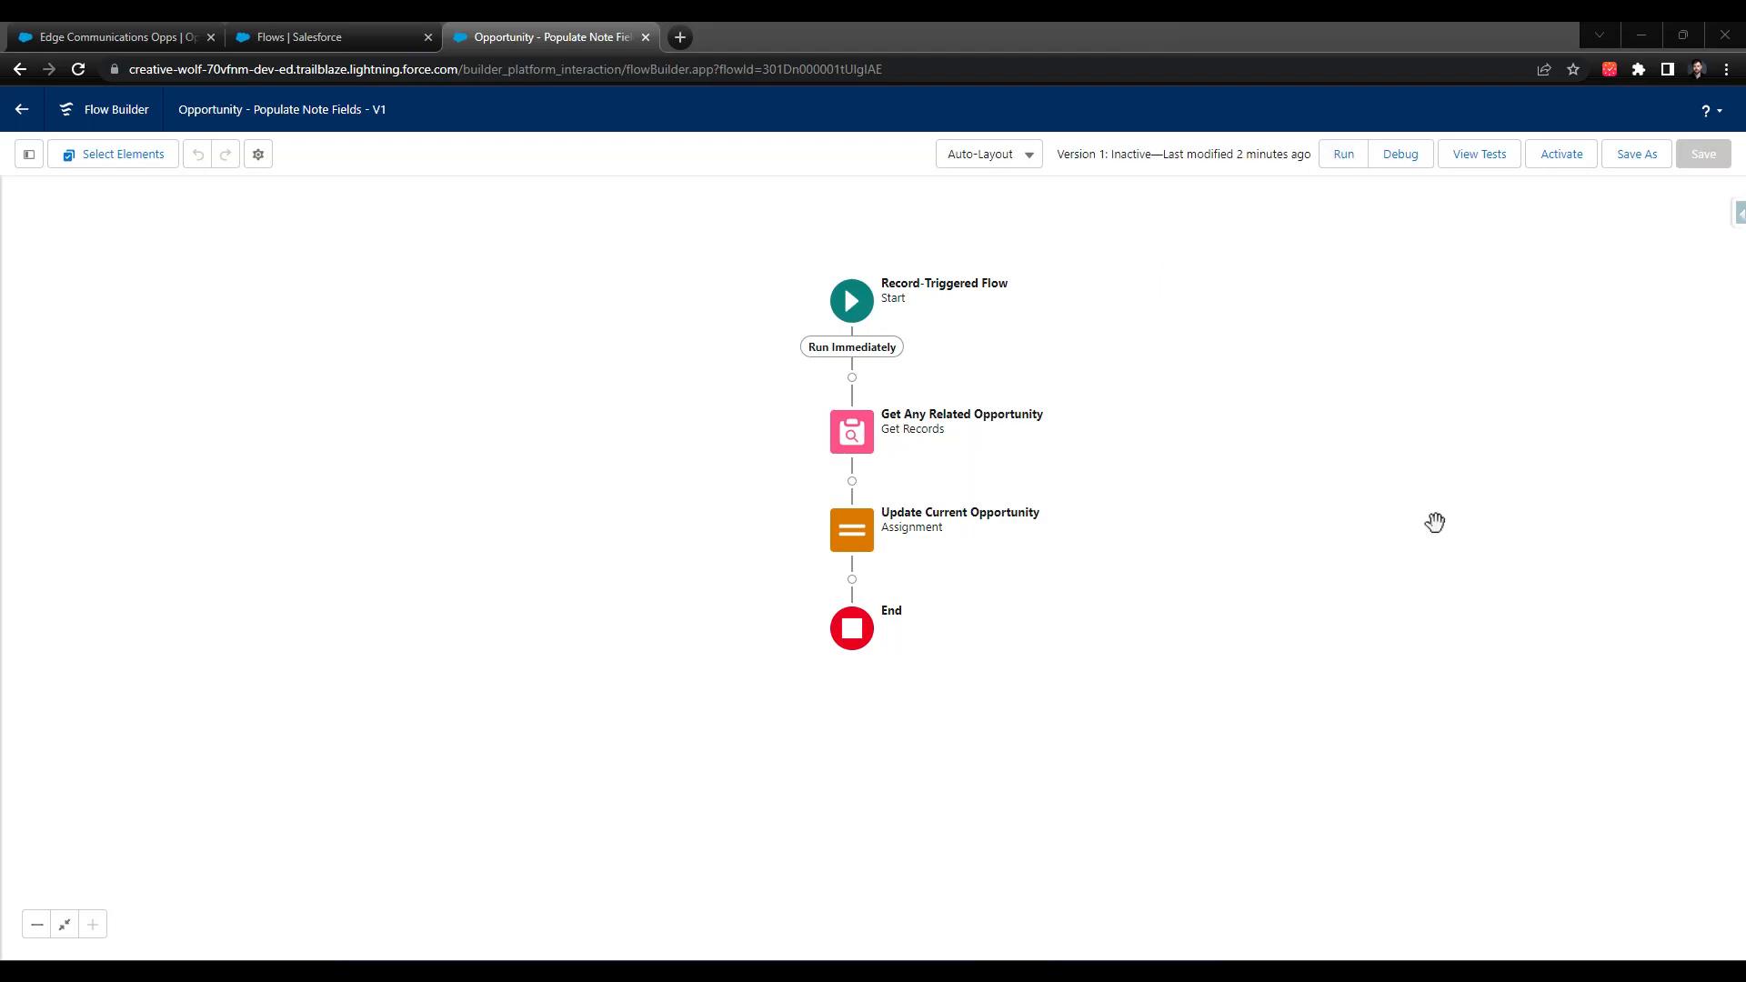
{"action": "mouse_move", "coordinate": [1421, 513]}
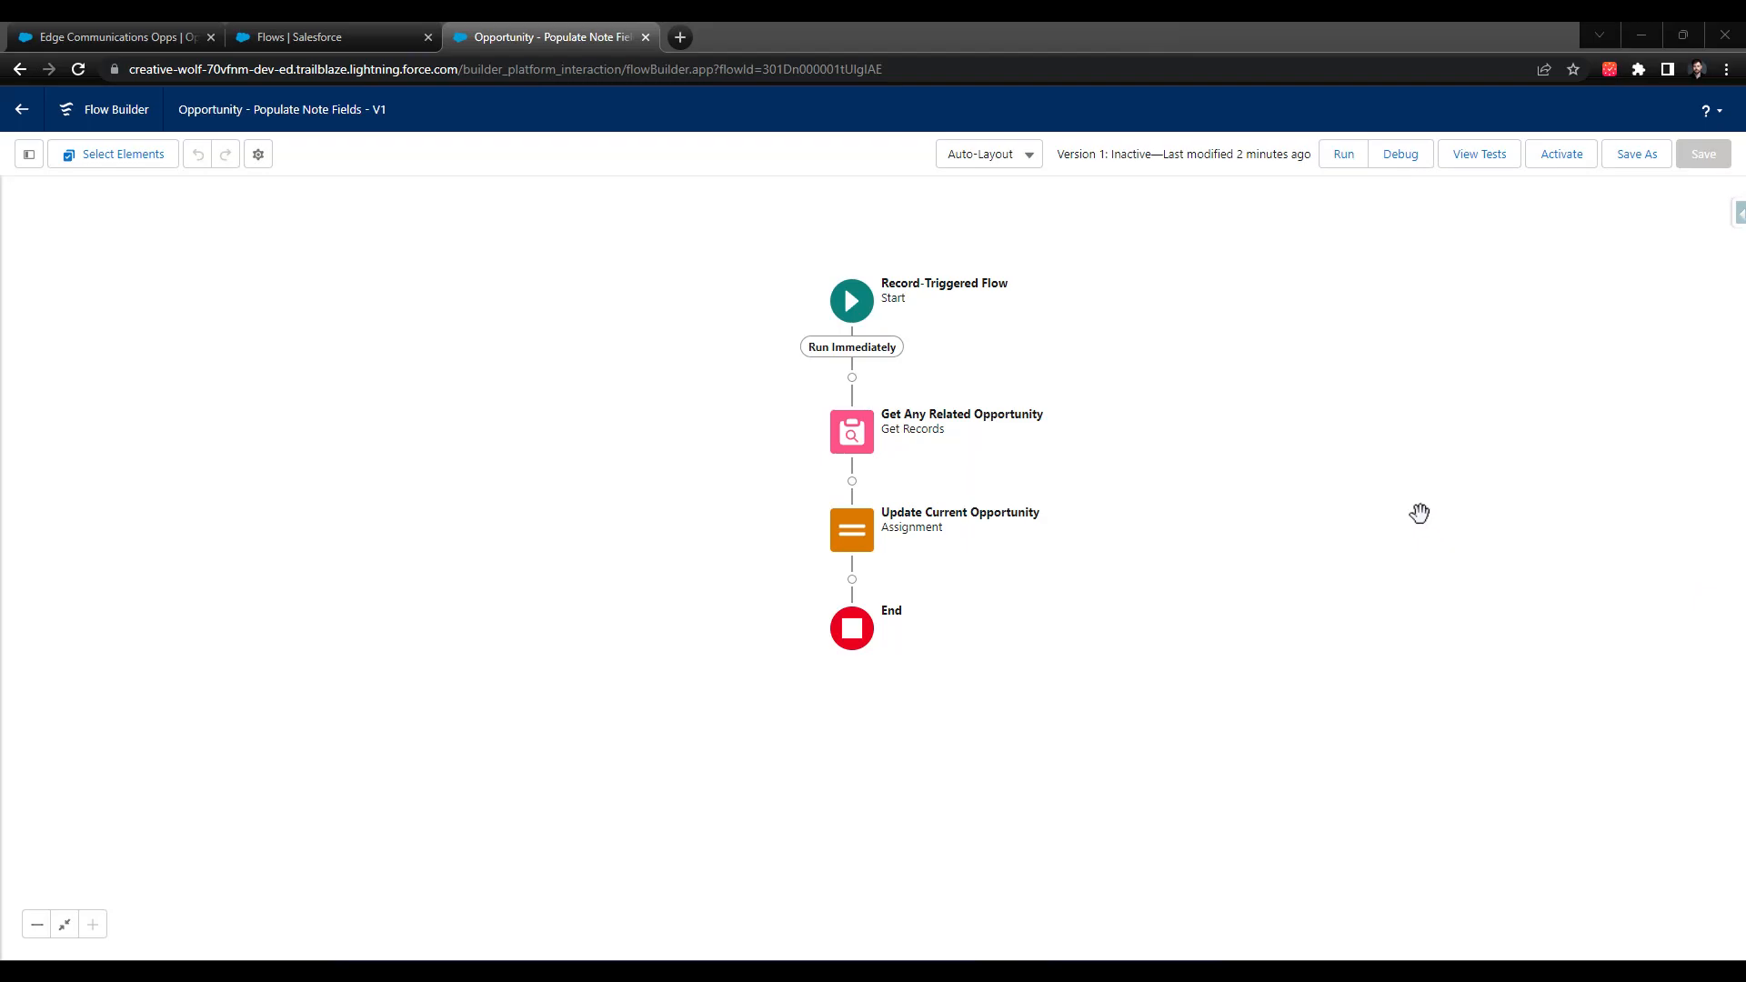
{"action": "mouse_move", "coordinate": [911, 440]}
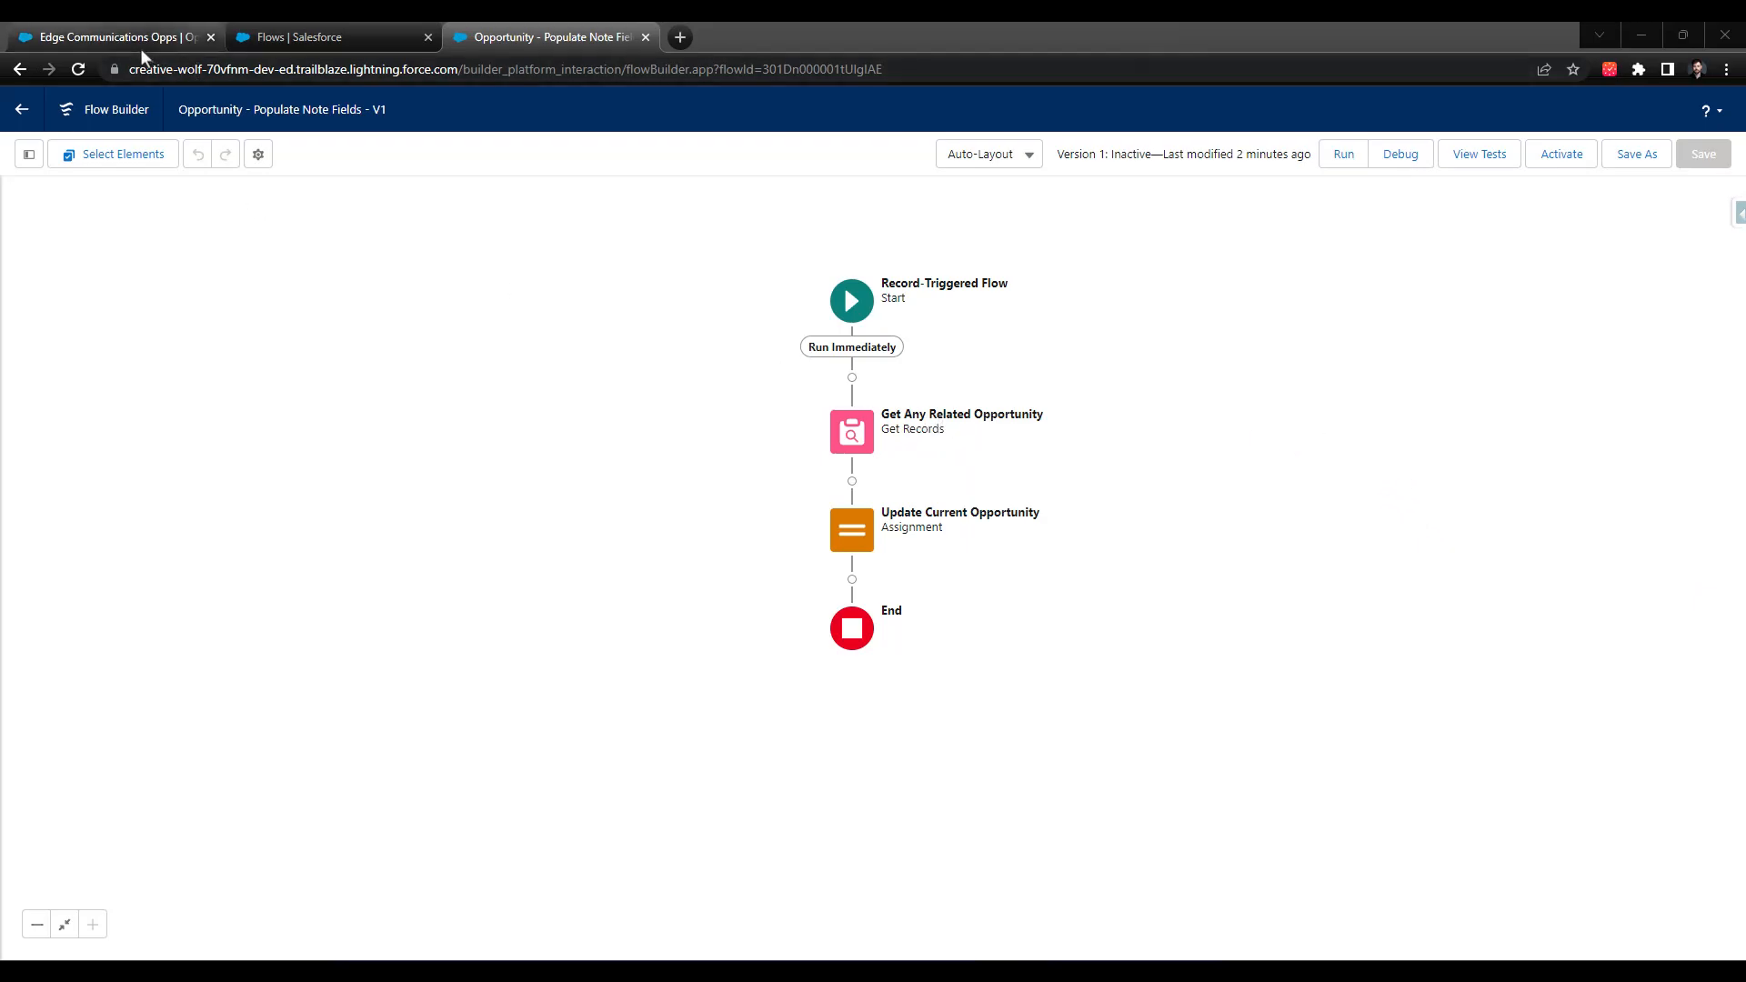
- Edit Edge Communications' Account Notes to "Edge was founded in 1998." and save
{"action": "left_click", "coordinate": [111, 37]}
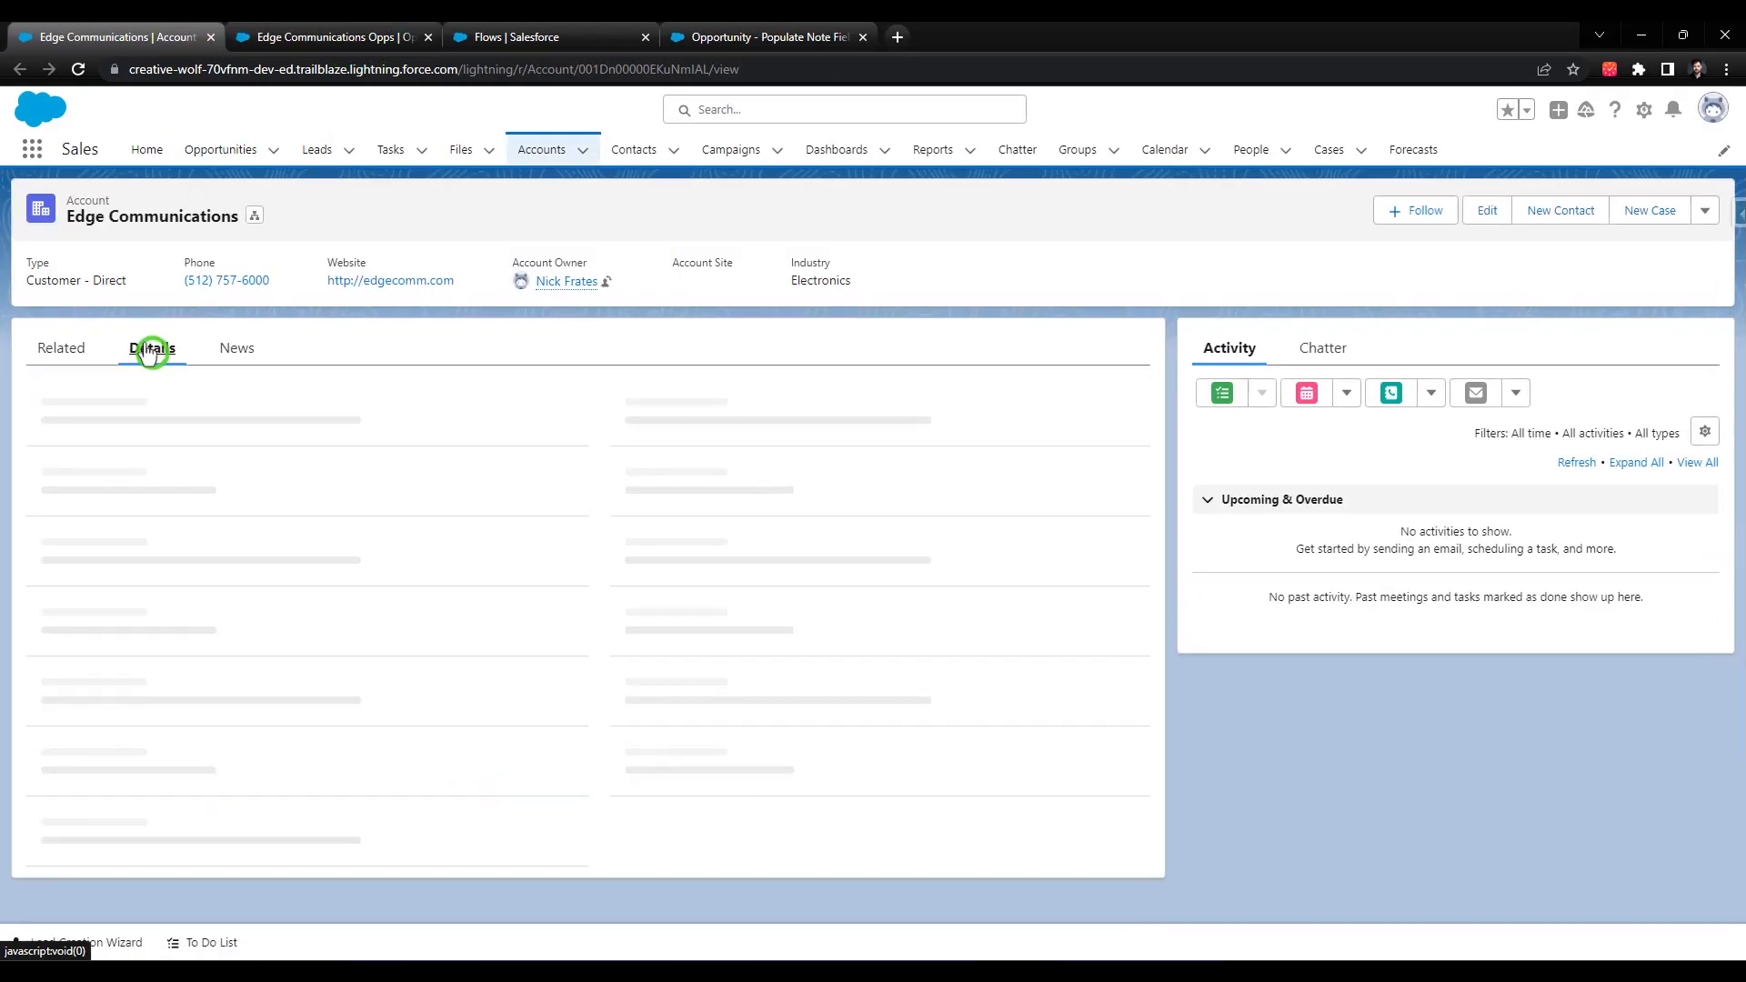
{"action": "left_click", "coordinate": [153, 347]}
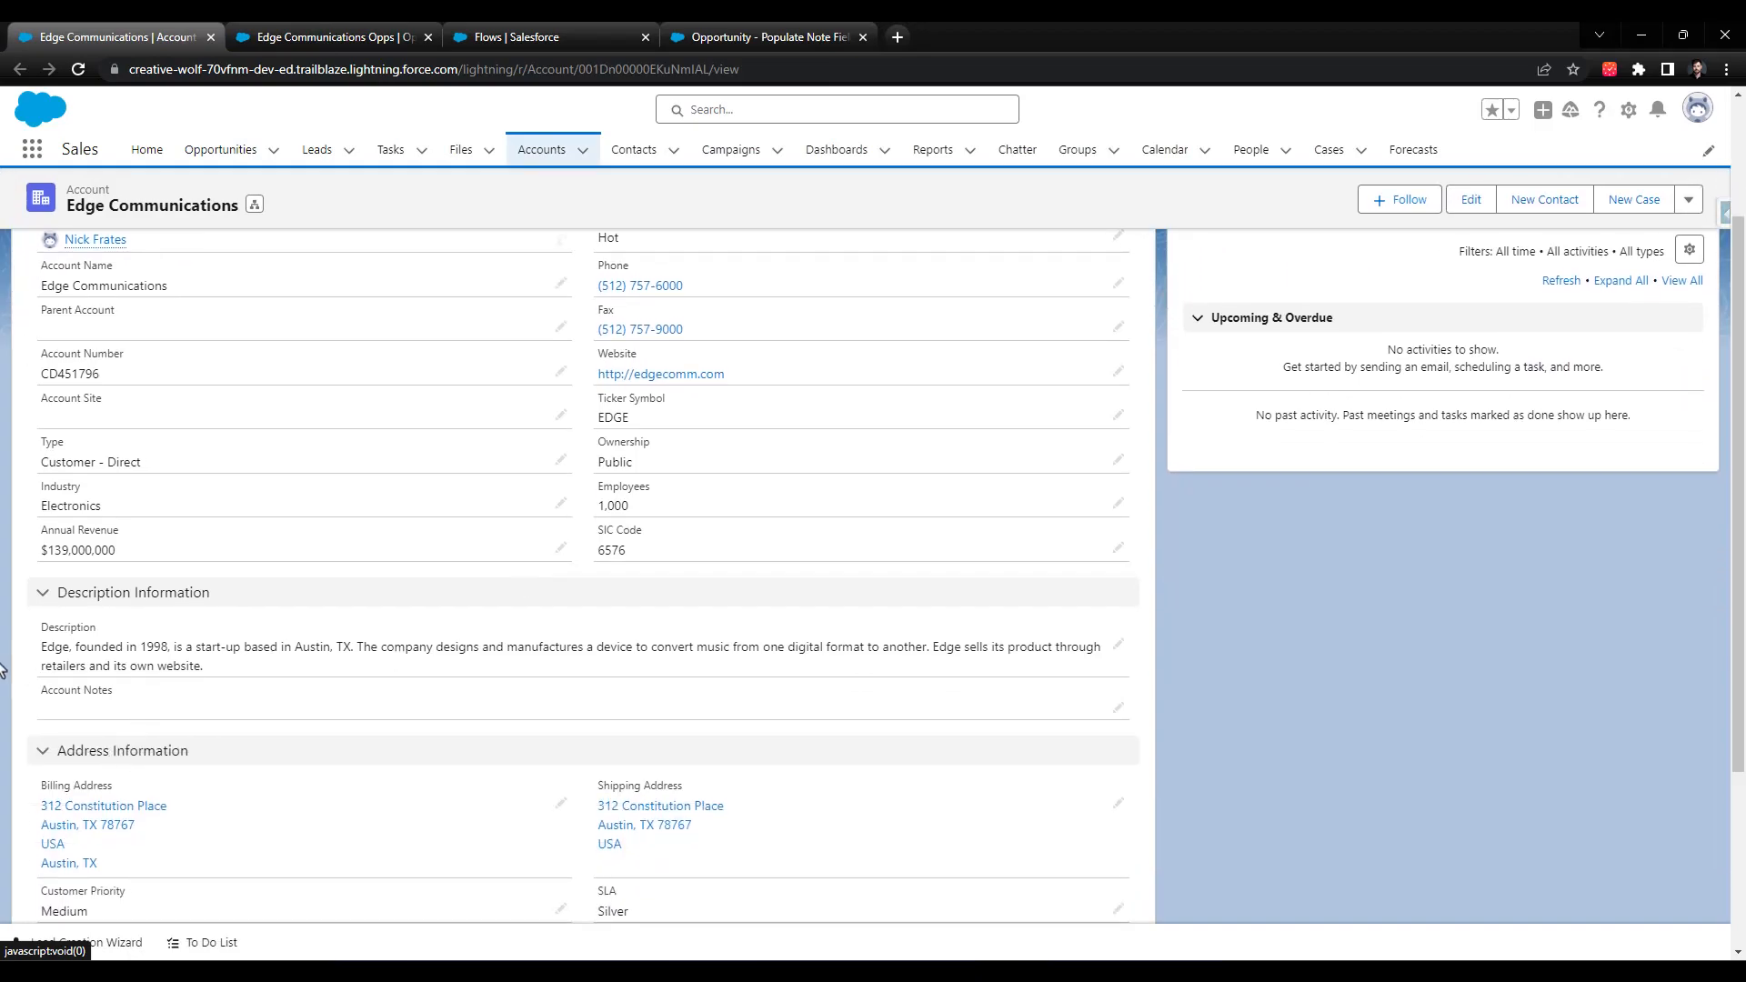
{"action": "mouse_move", "coordinate": [1117, 709]}
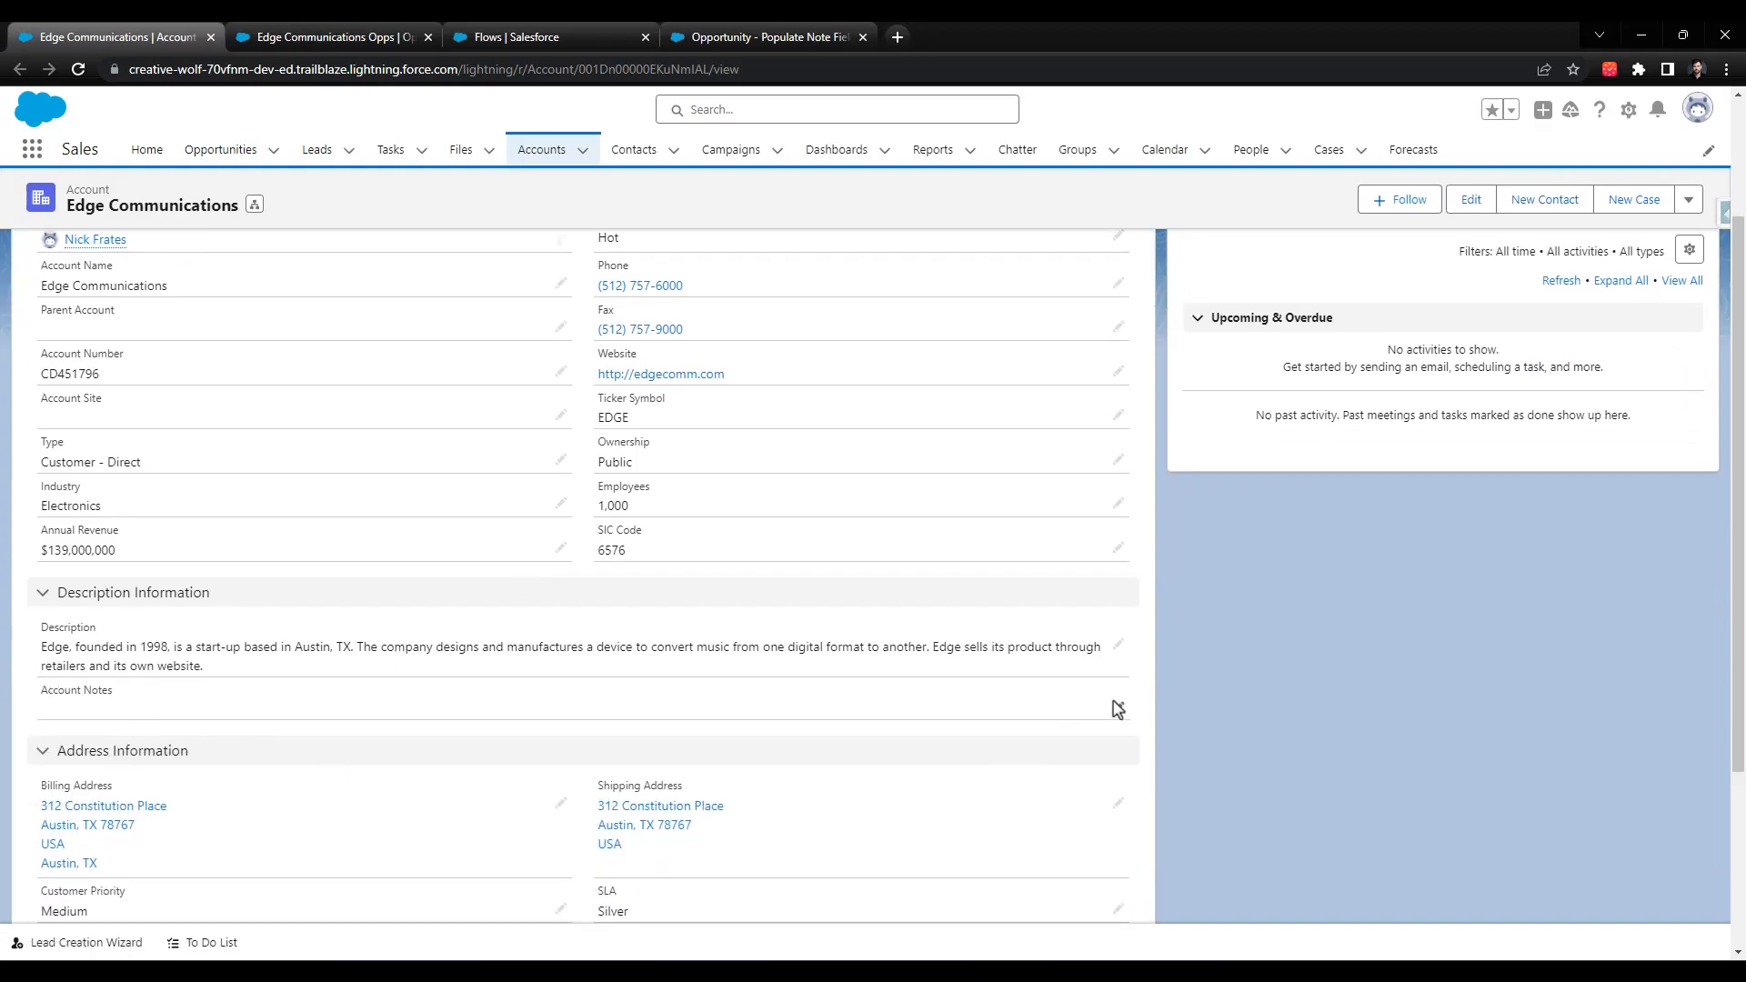
{"action": "left_click", "coordinate": [1117, 706]}
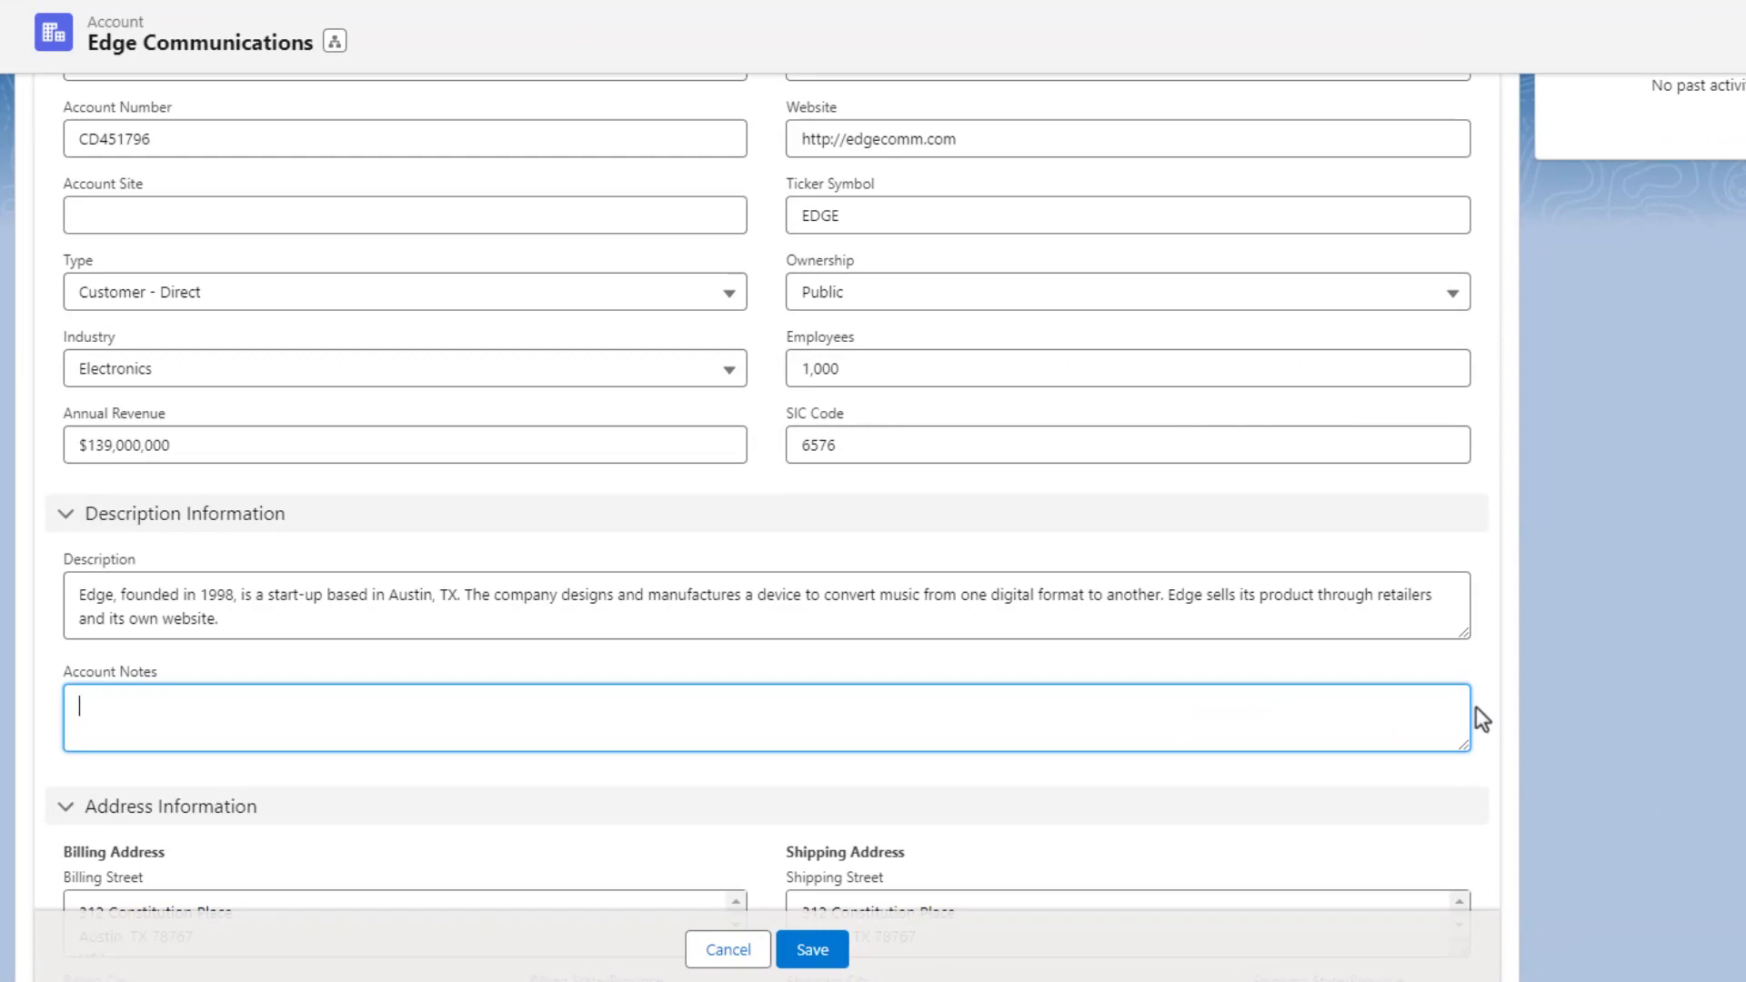
{"action": "type", "text": "Edge was founded in 1998"}
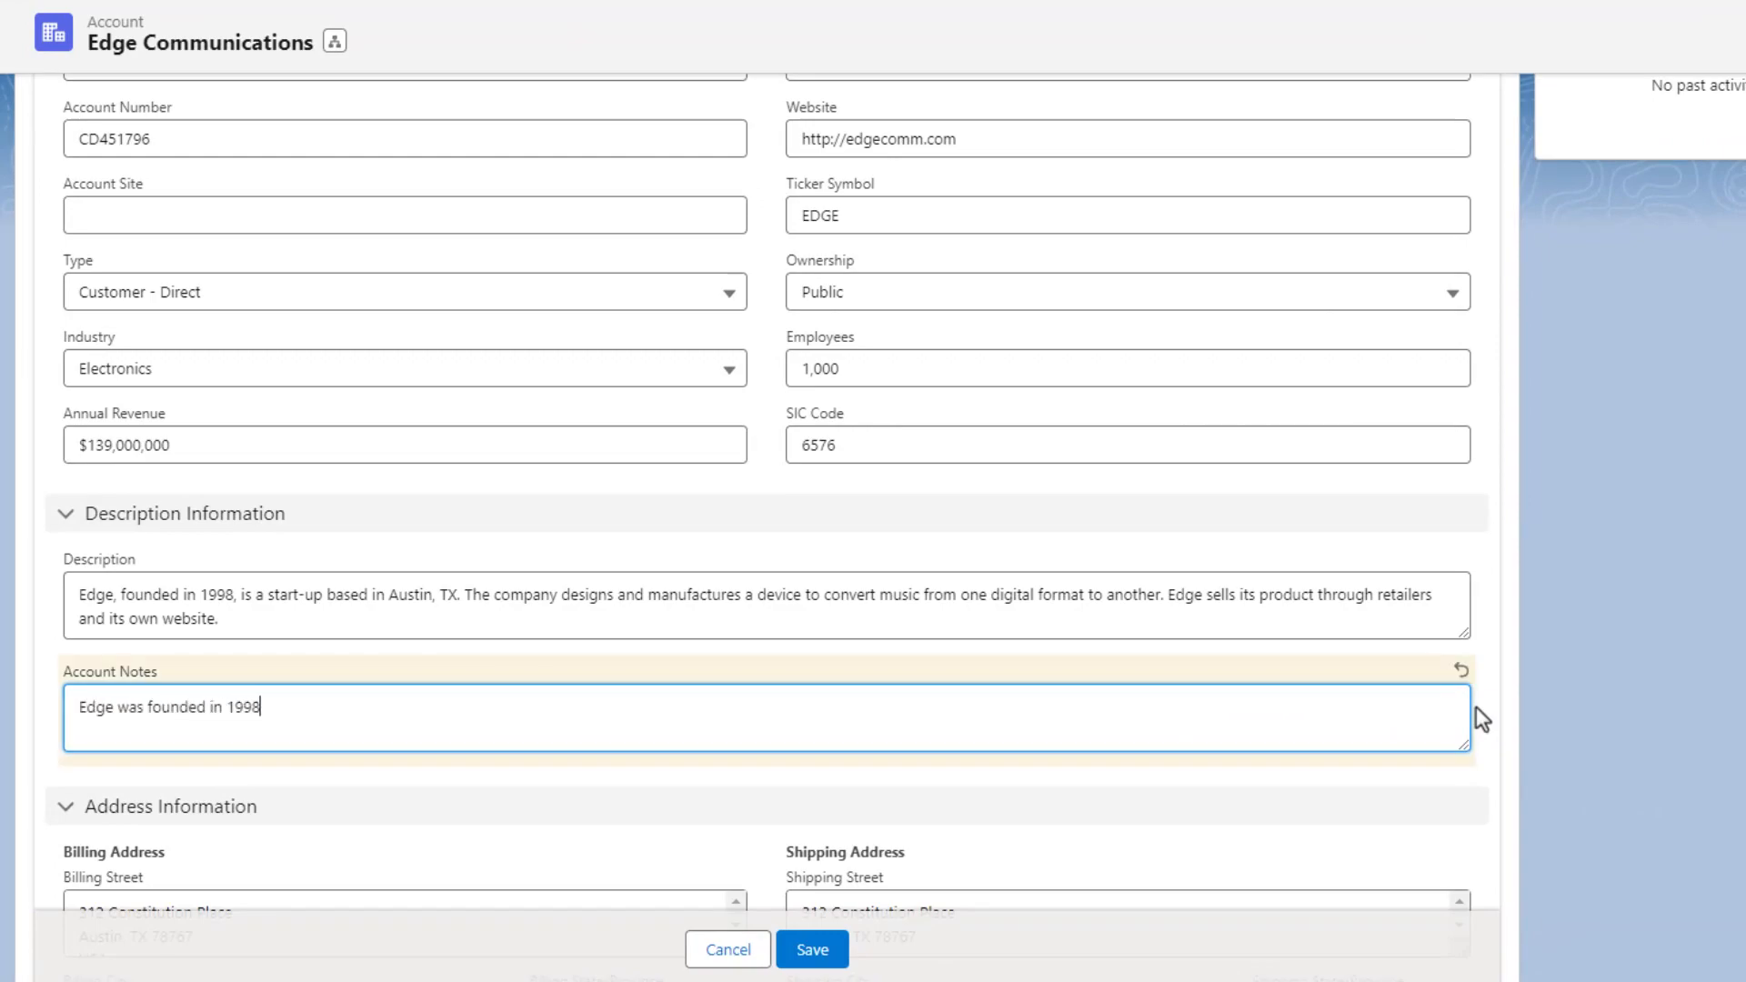
{"action": "type", "text": "."}
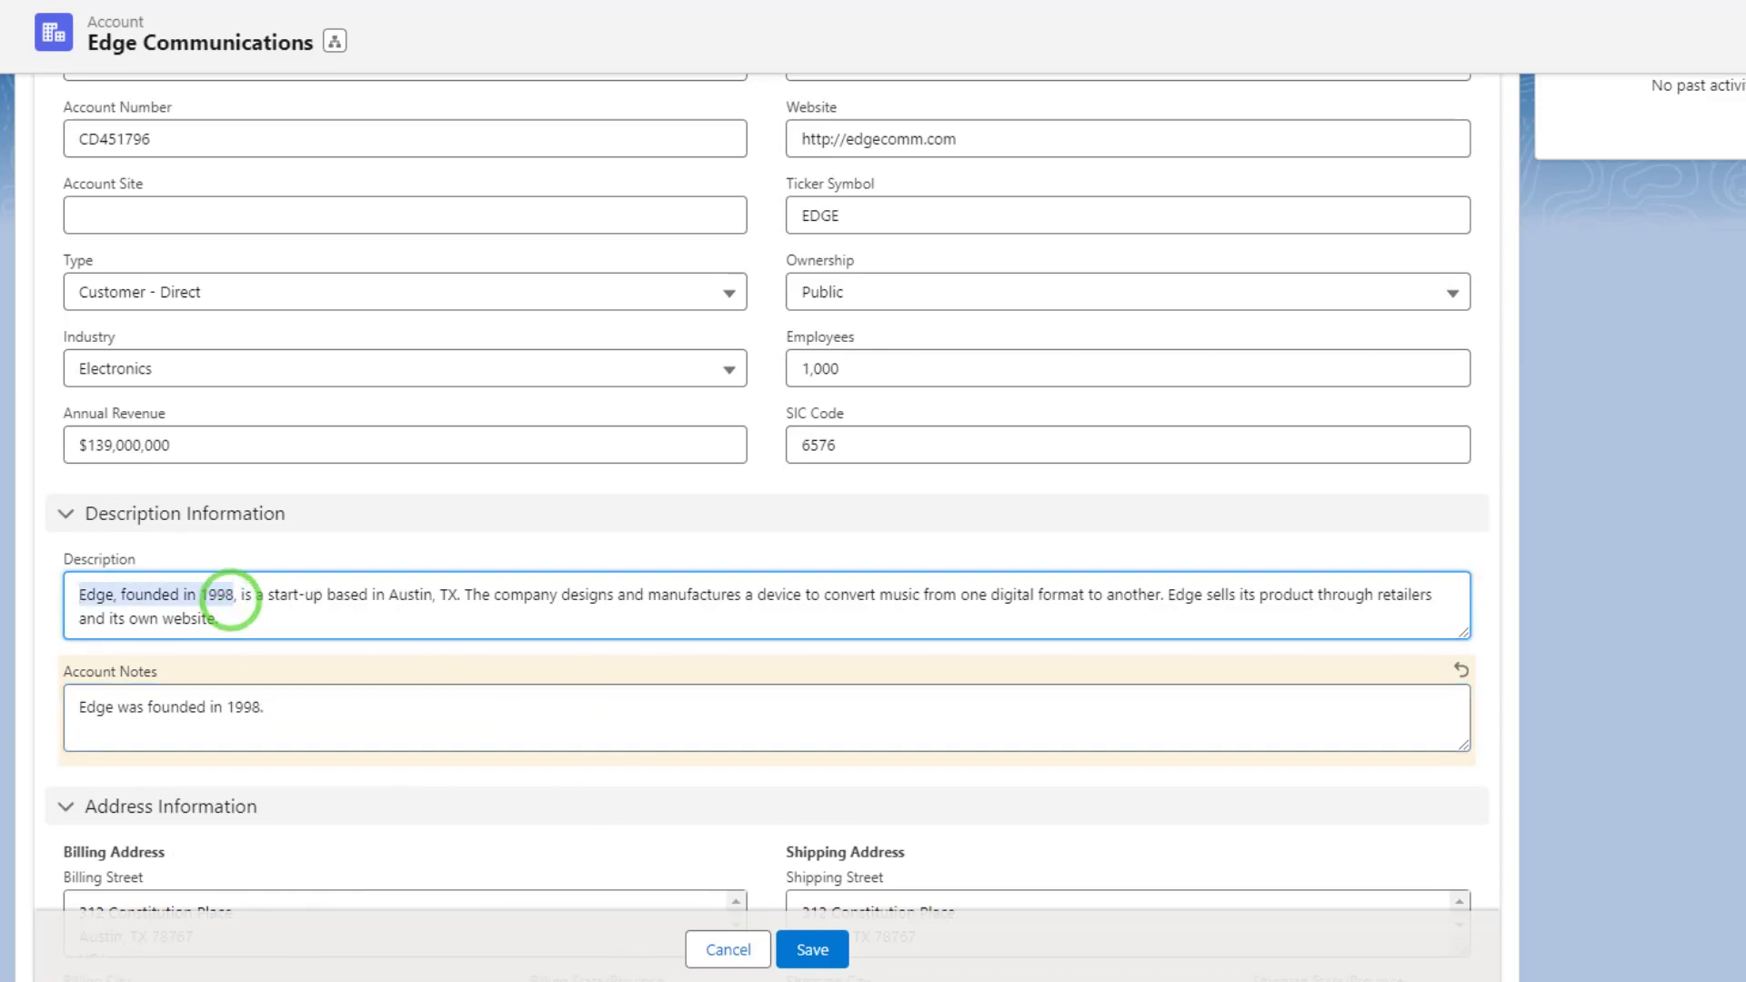
{"action": "left_click", "coordinate": [811, 950]}
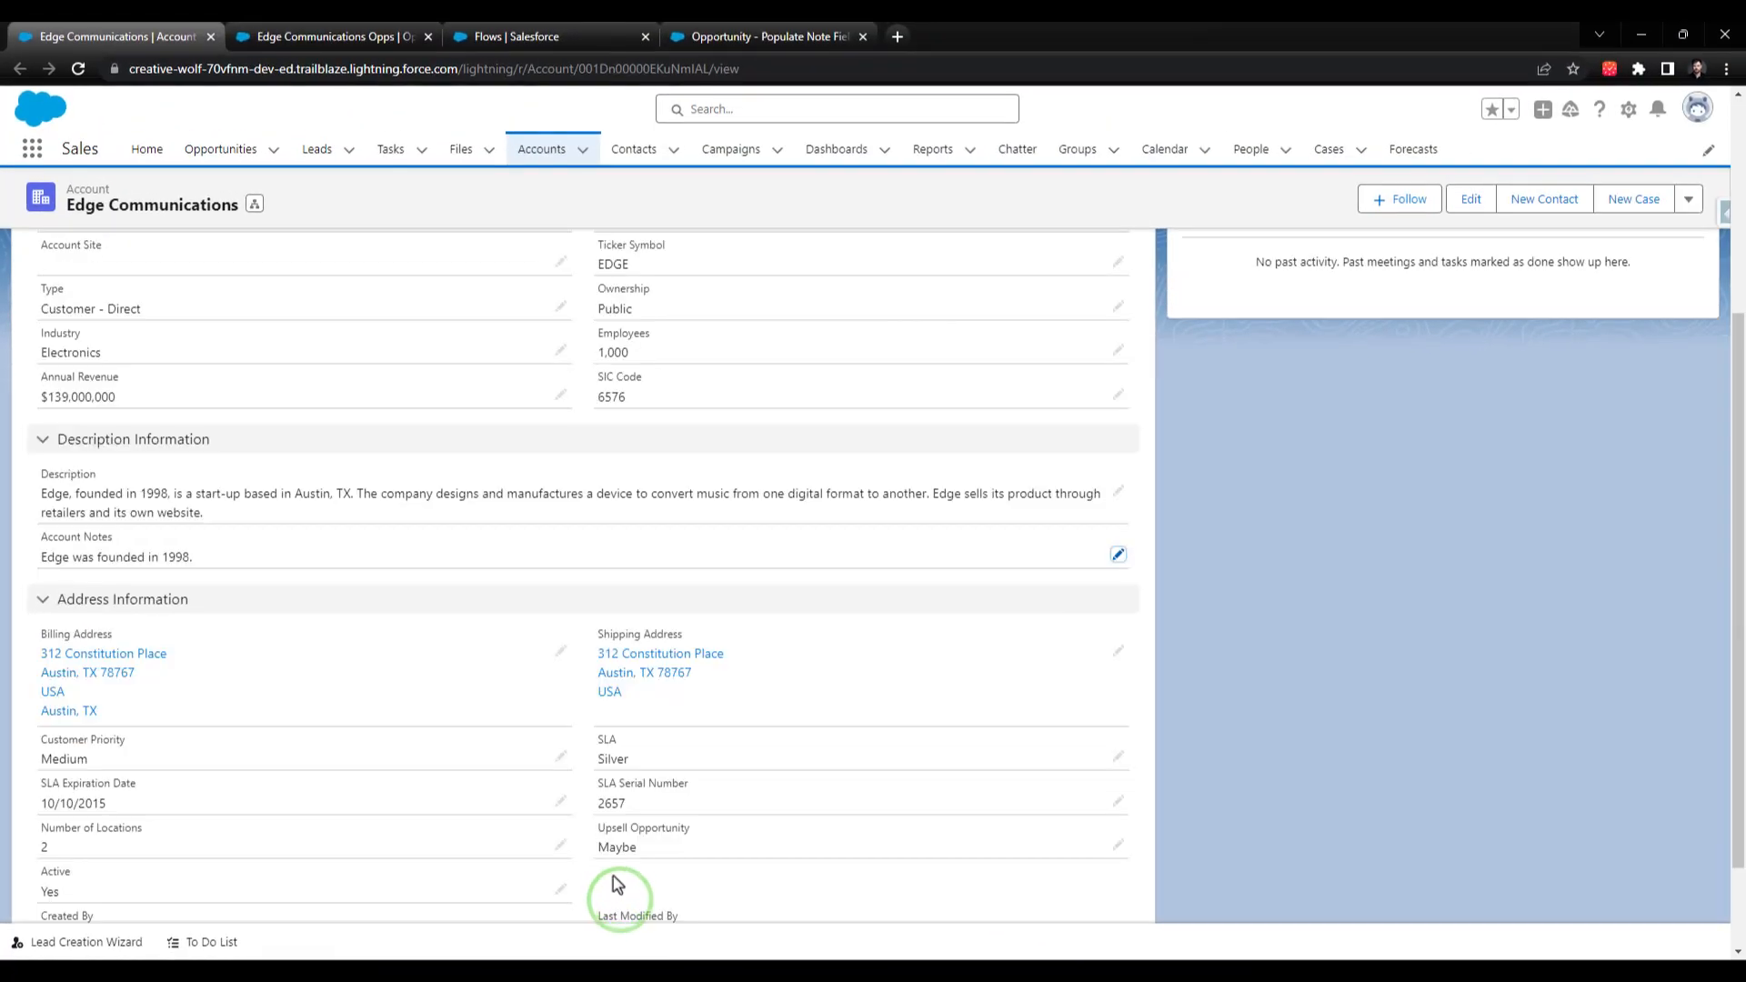
{"action": "mouse_move", "coordinate": [196, 544]}
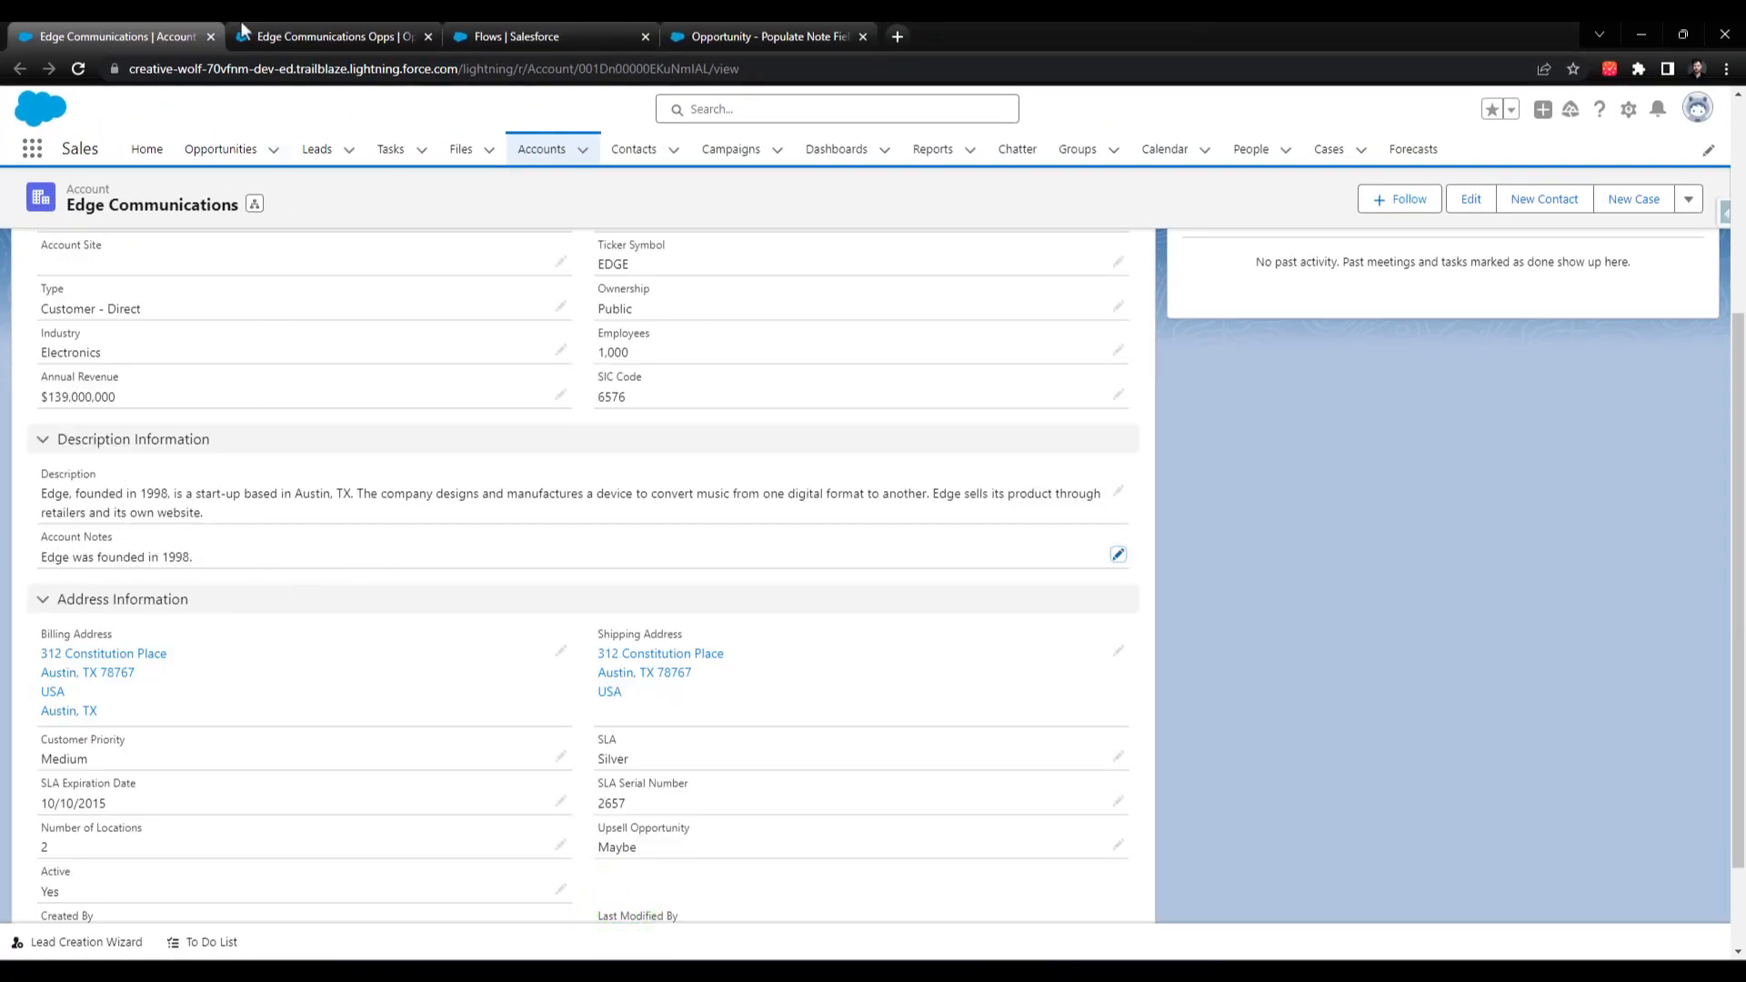
- From the Edge Communications Opps list, open Edge Emergency Generator Test and scroll to its notes
{"action": "left_click", "coordinate": [331, 37]}
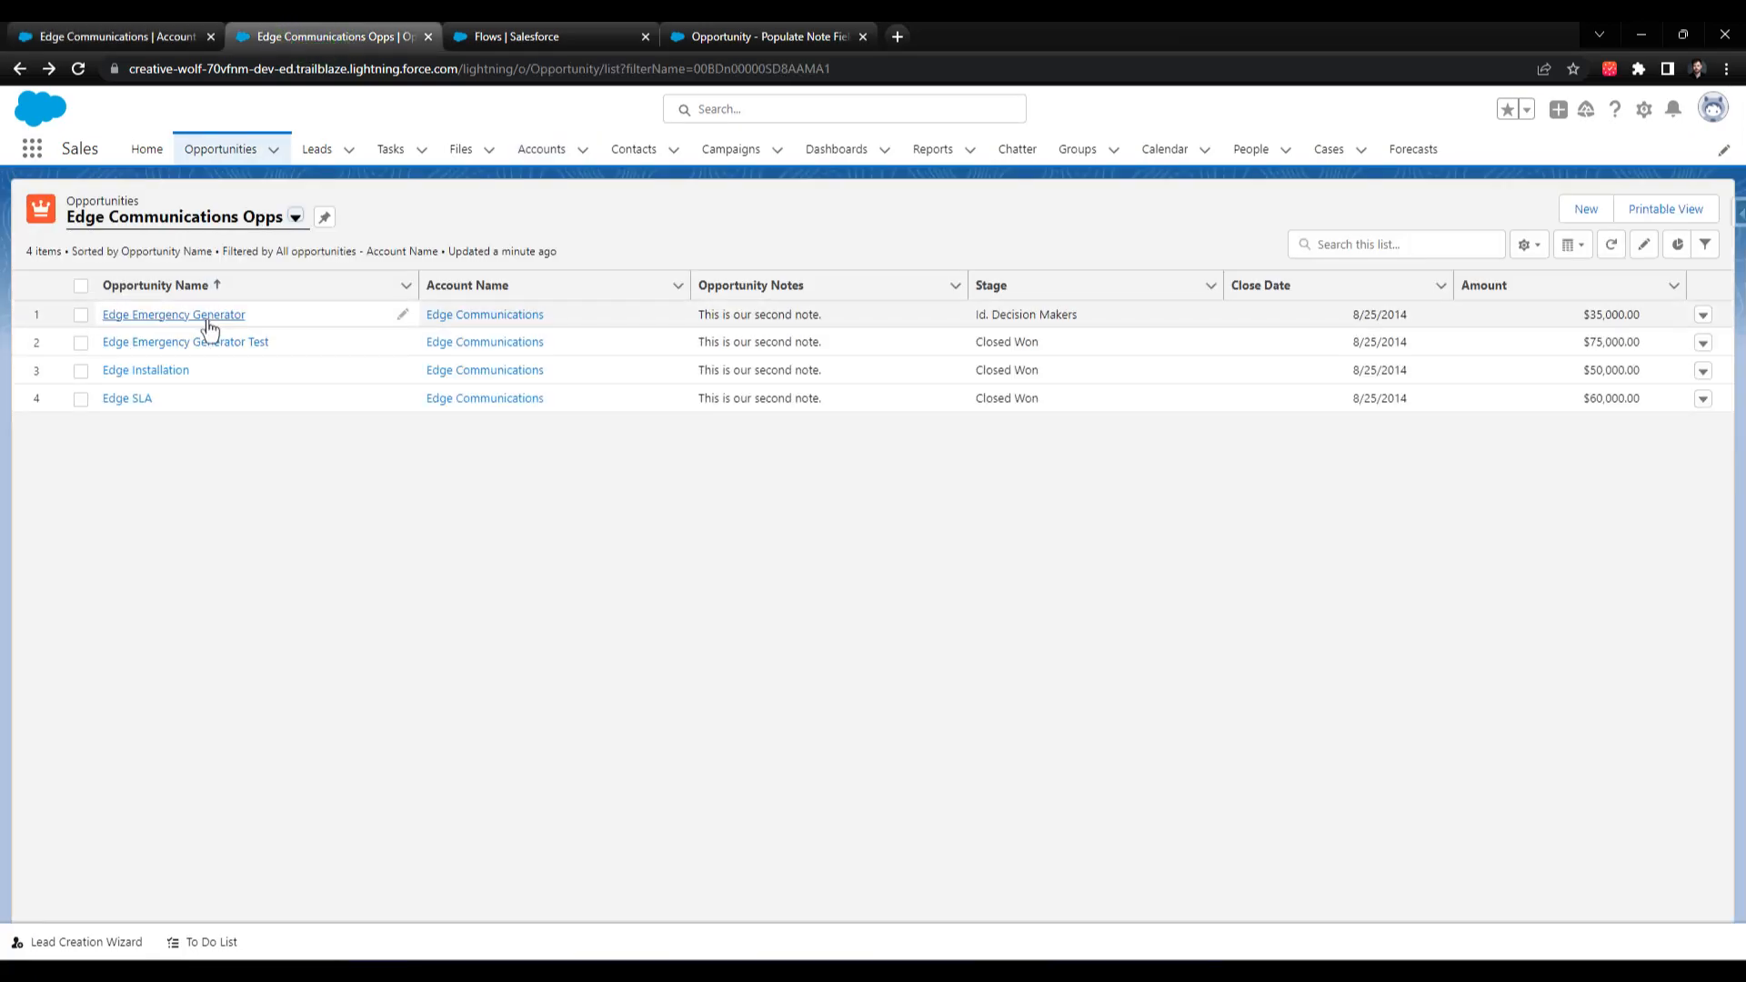
{"action": "left_click", "coordinate": [173, 315]}
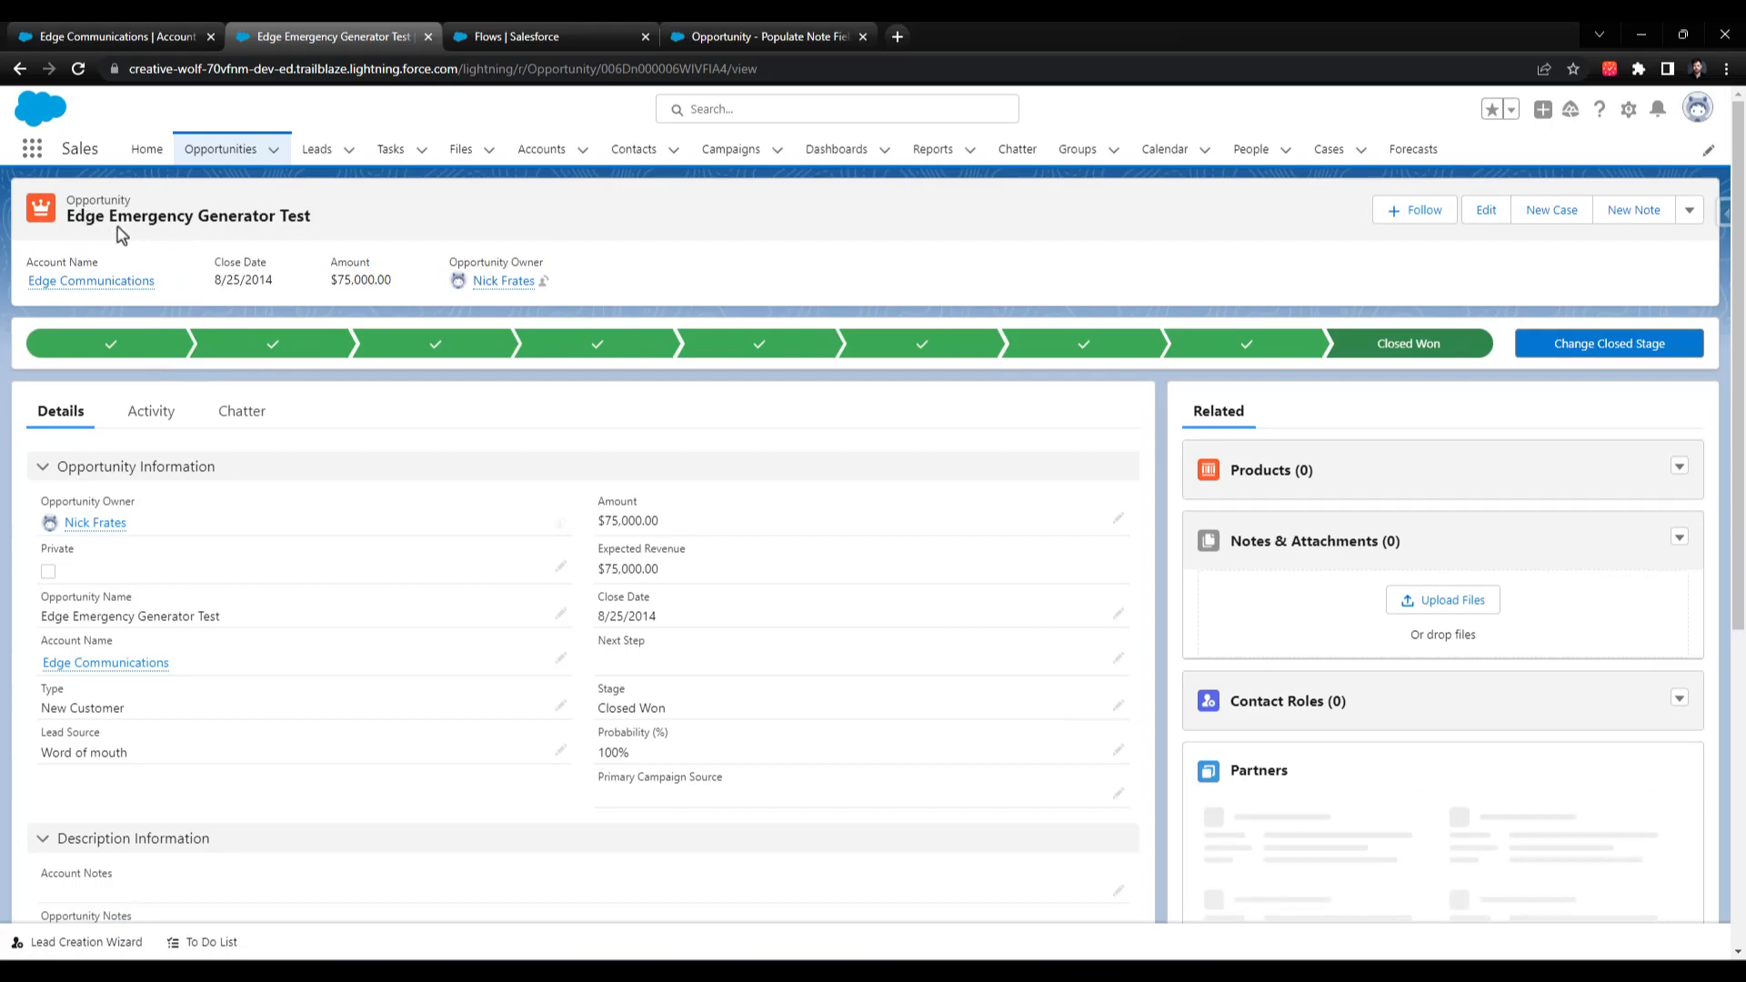
{"action": "scroll", "scroll_direction": "down", "scroll_amount": 3}
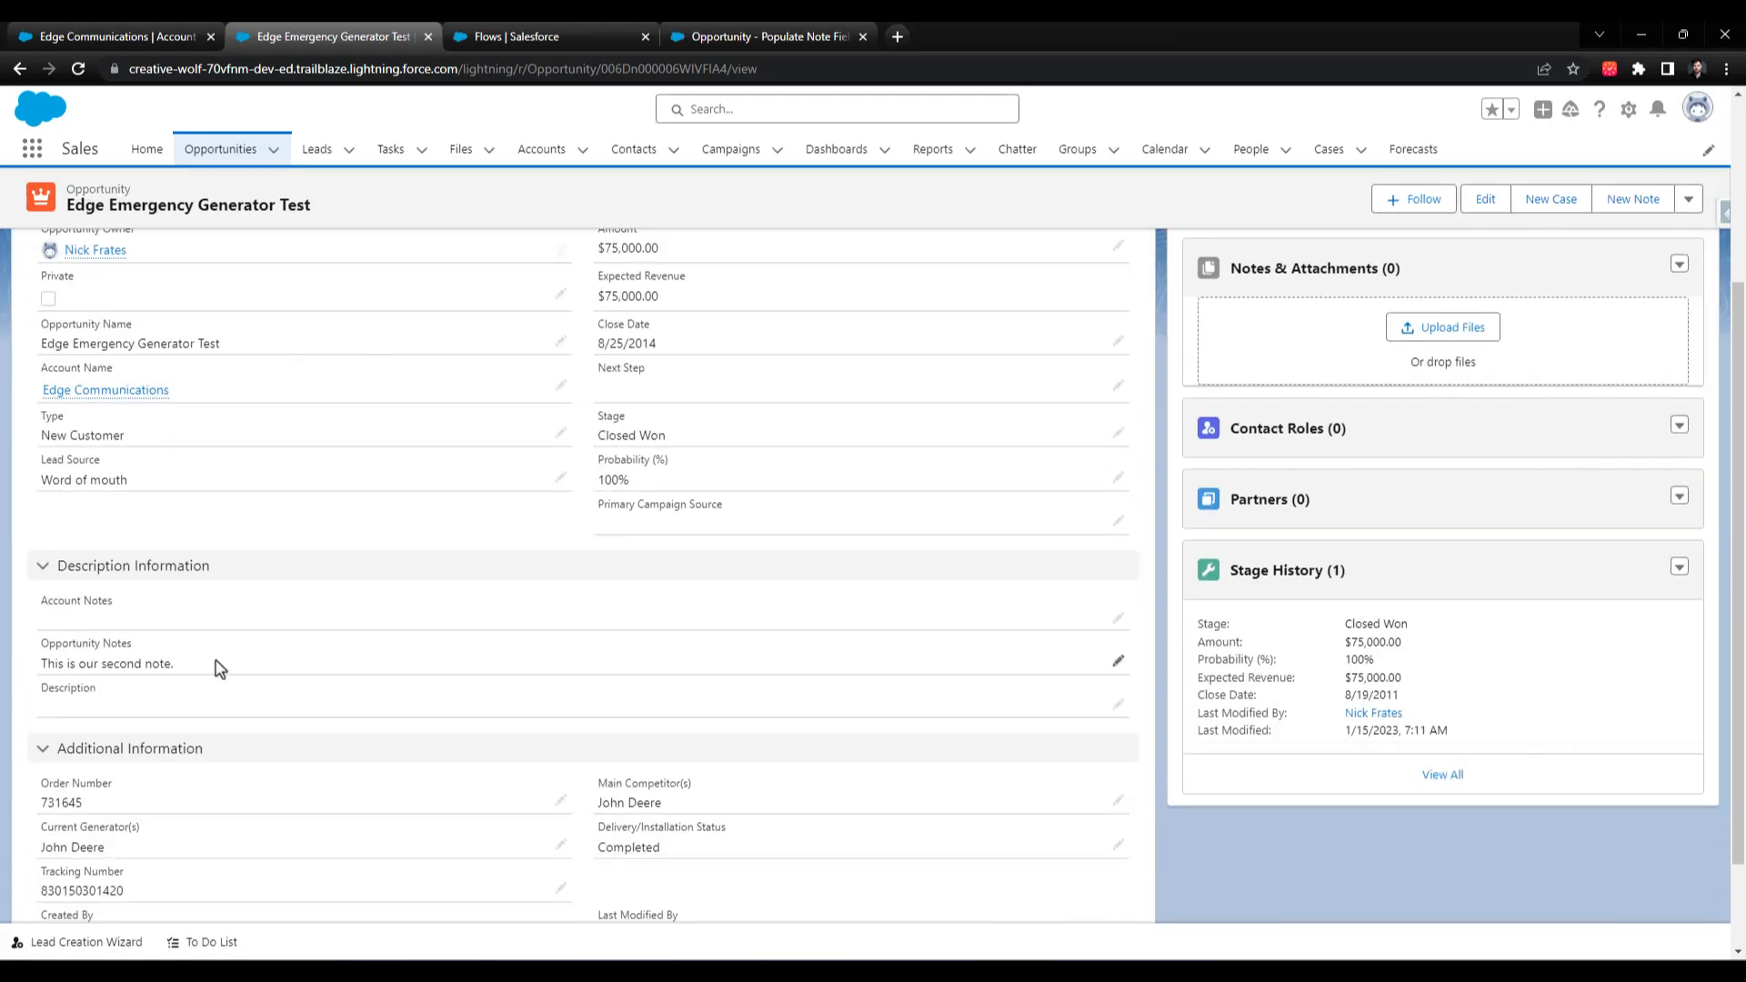
{"action": "scroll", "scroll_direction": "down", "scroll_amount": 3}
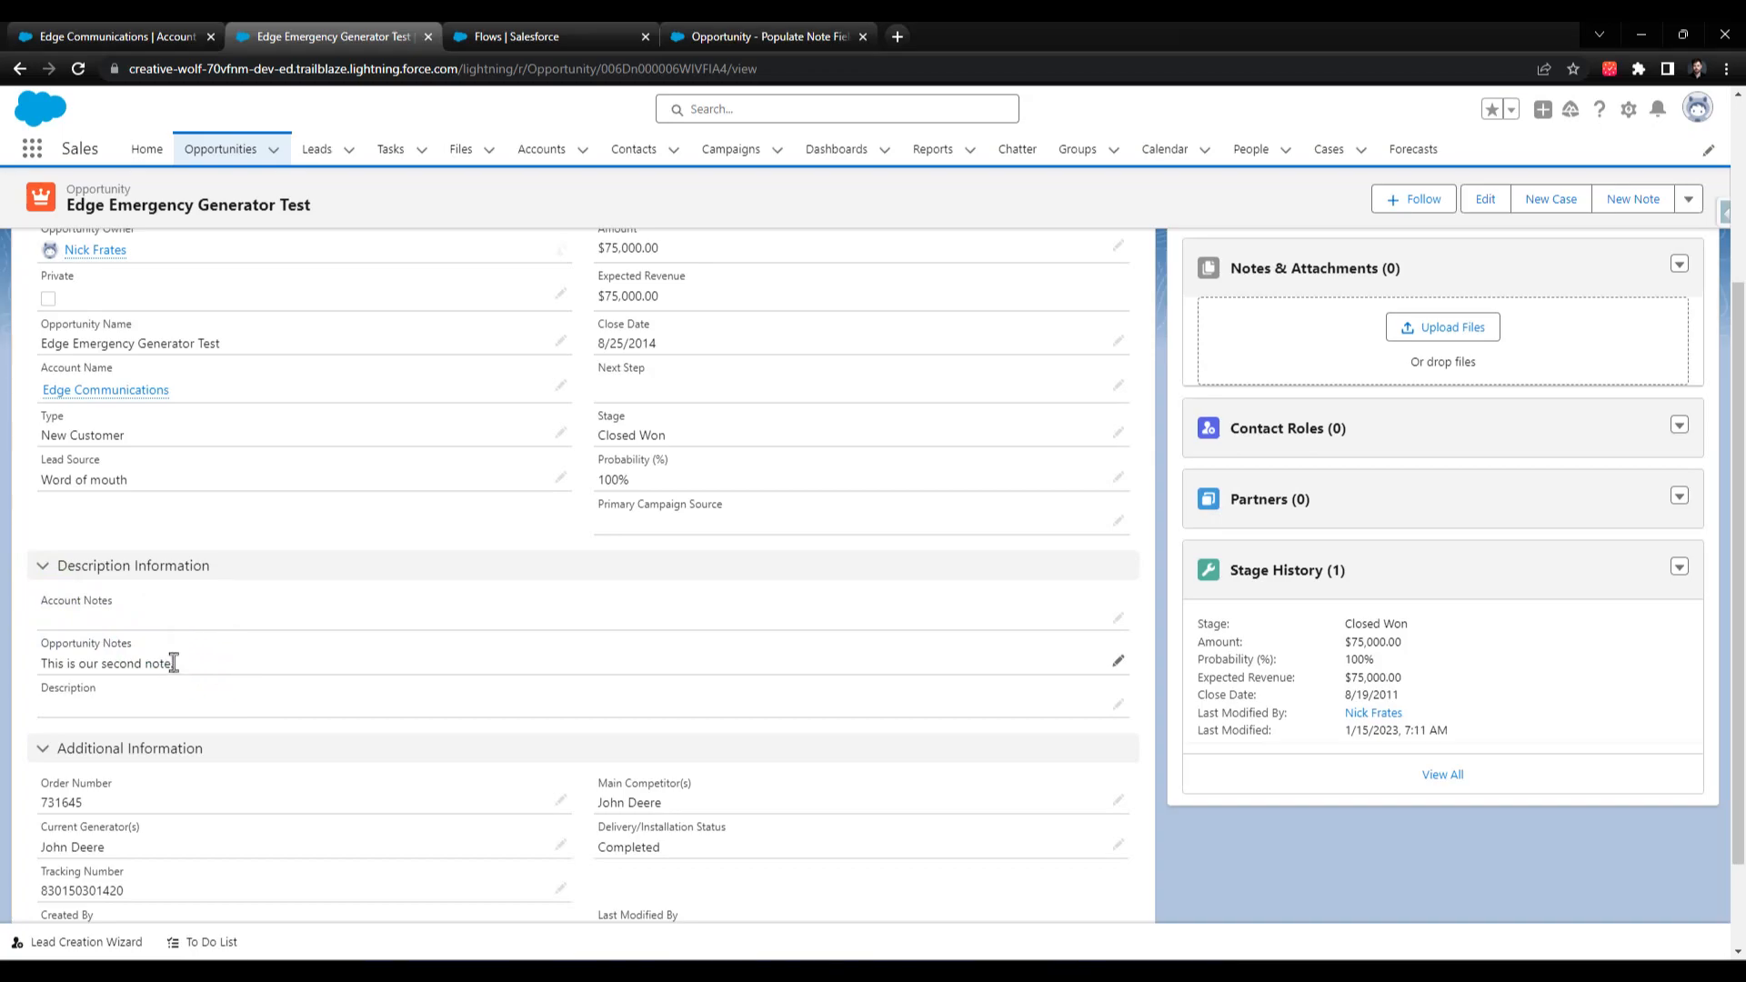
{"action": "mouse_move", "coordinate": [187, 679]}
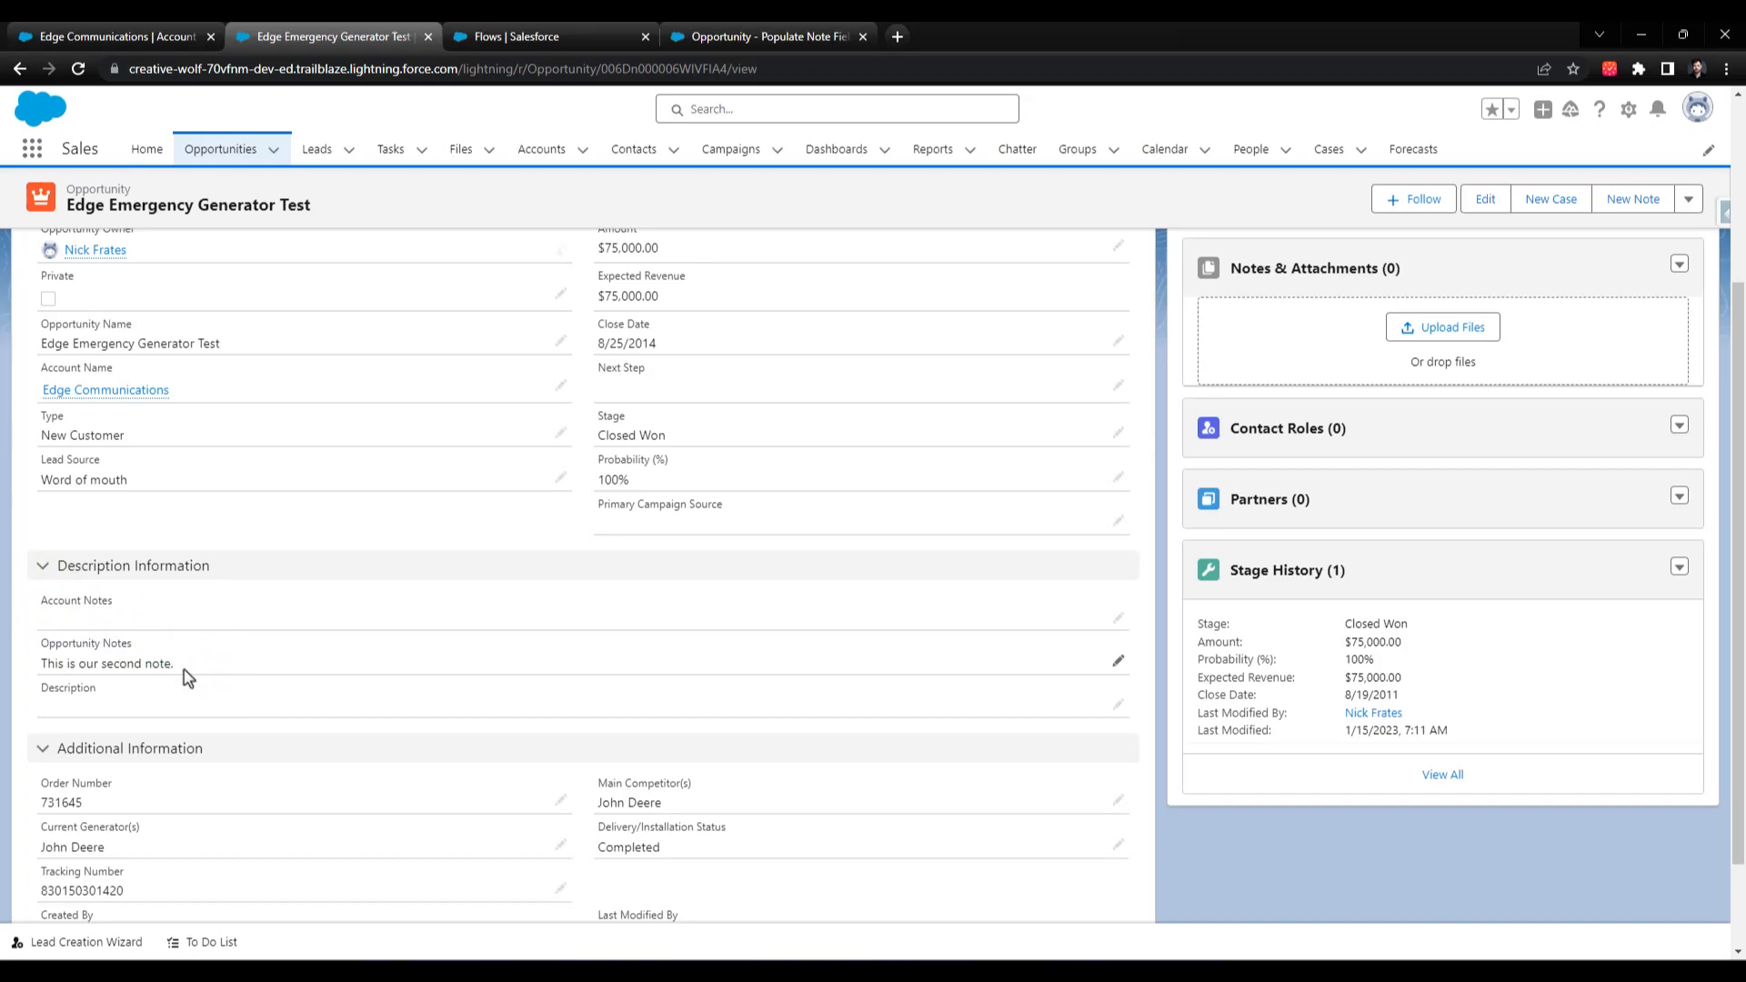
{"action": "mouse_move", "coordinate": [142, 663]}
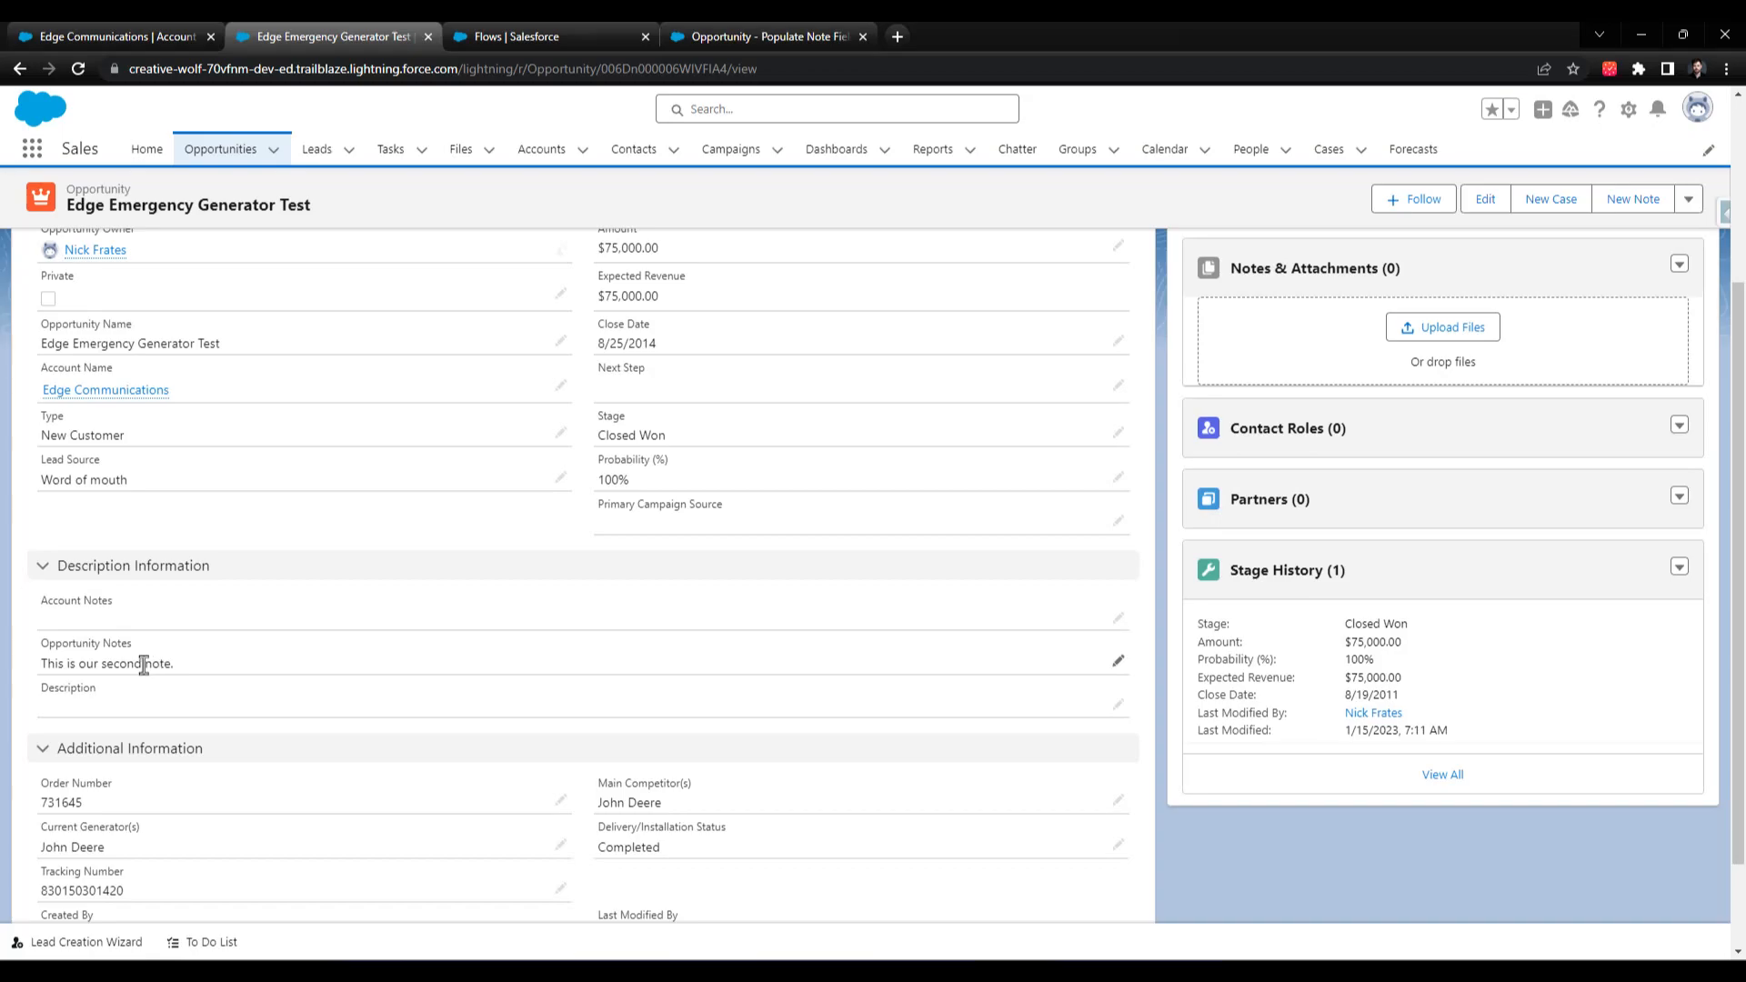
{"action": "mouse_move", "coordinate": [188, 672]}
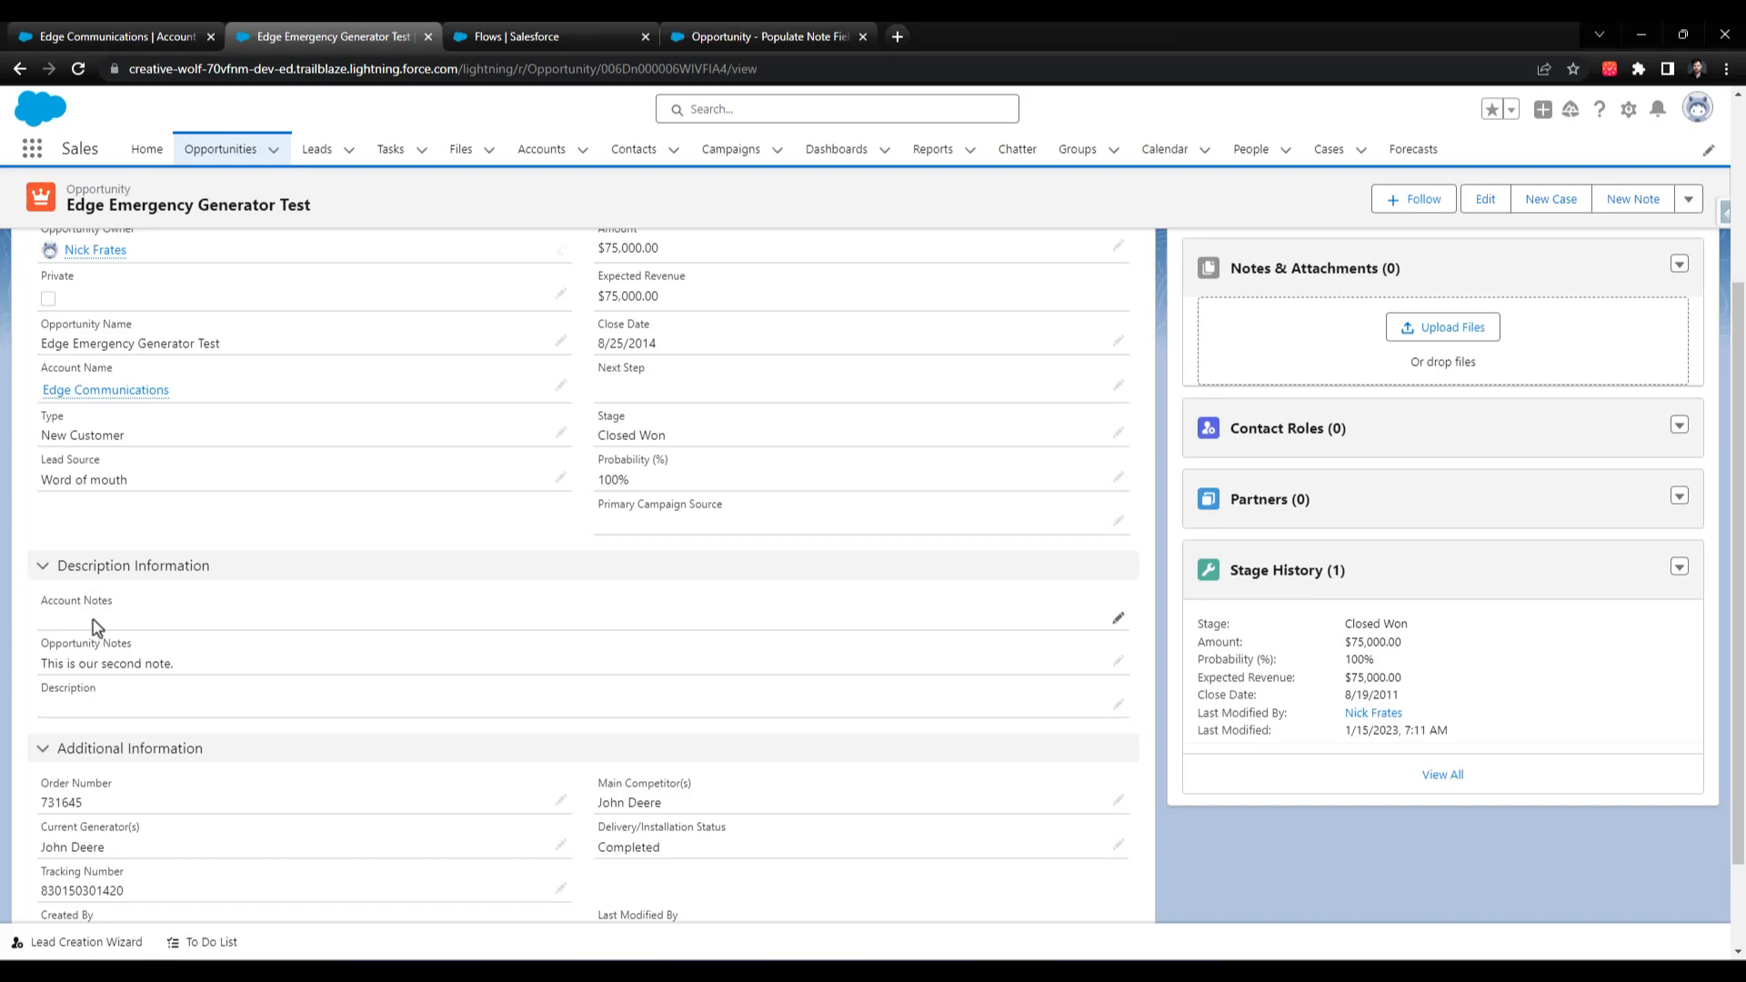
{"action": "mouse_move", "coordinate": [271, 599]}
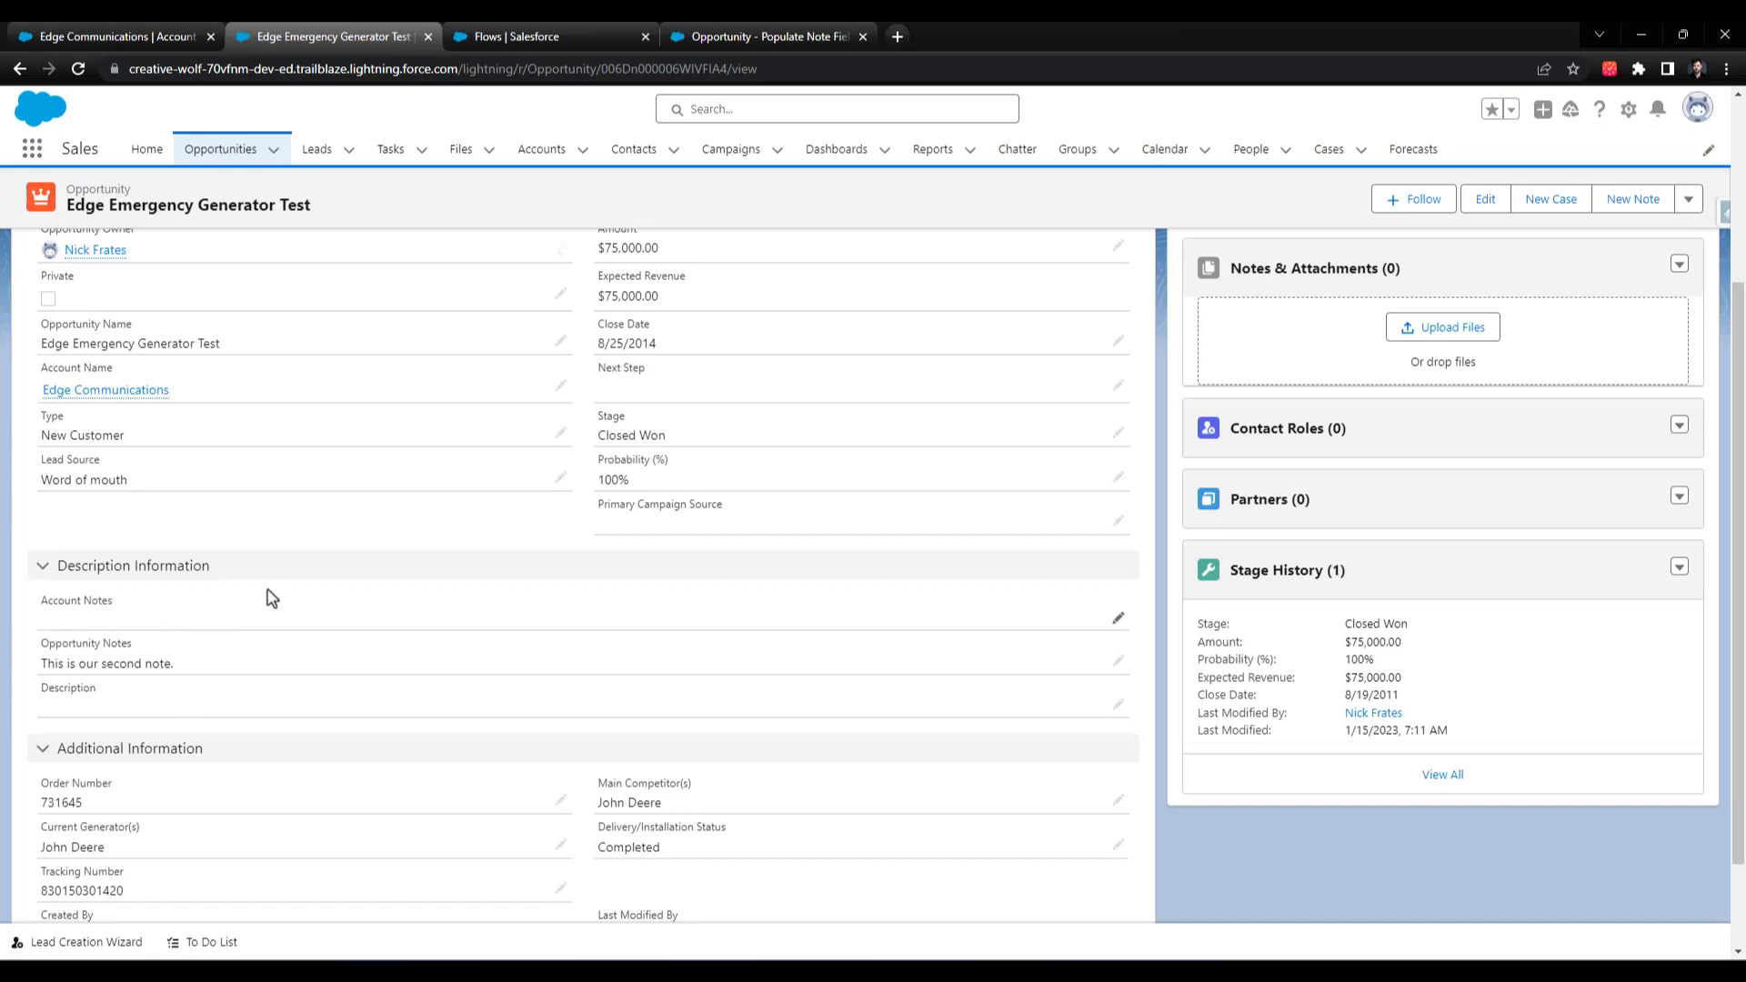
{"action": "mouse_move", "coordinate": [158, 629]}
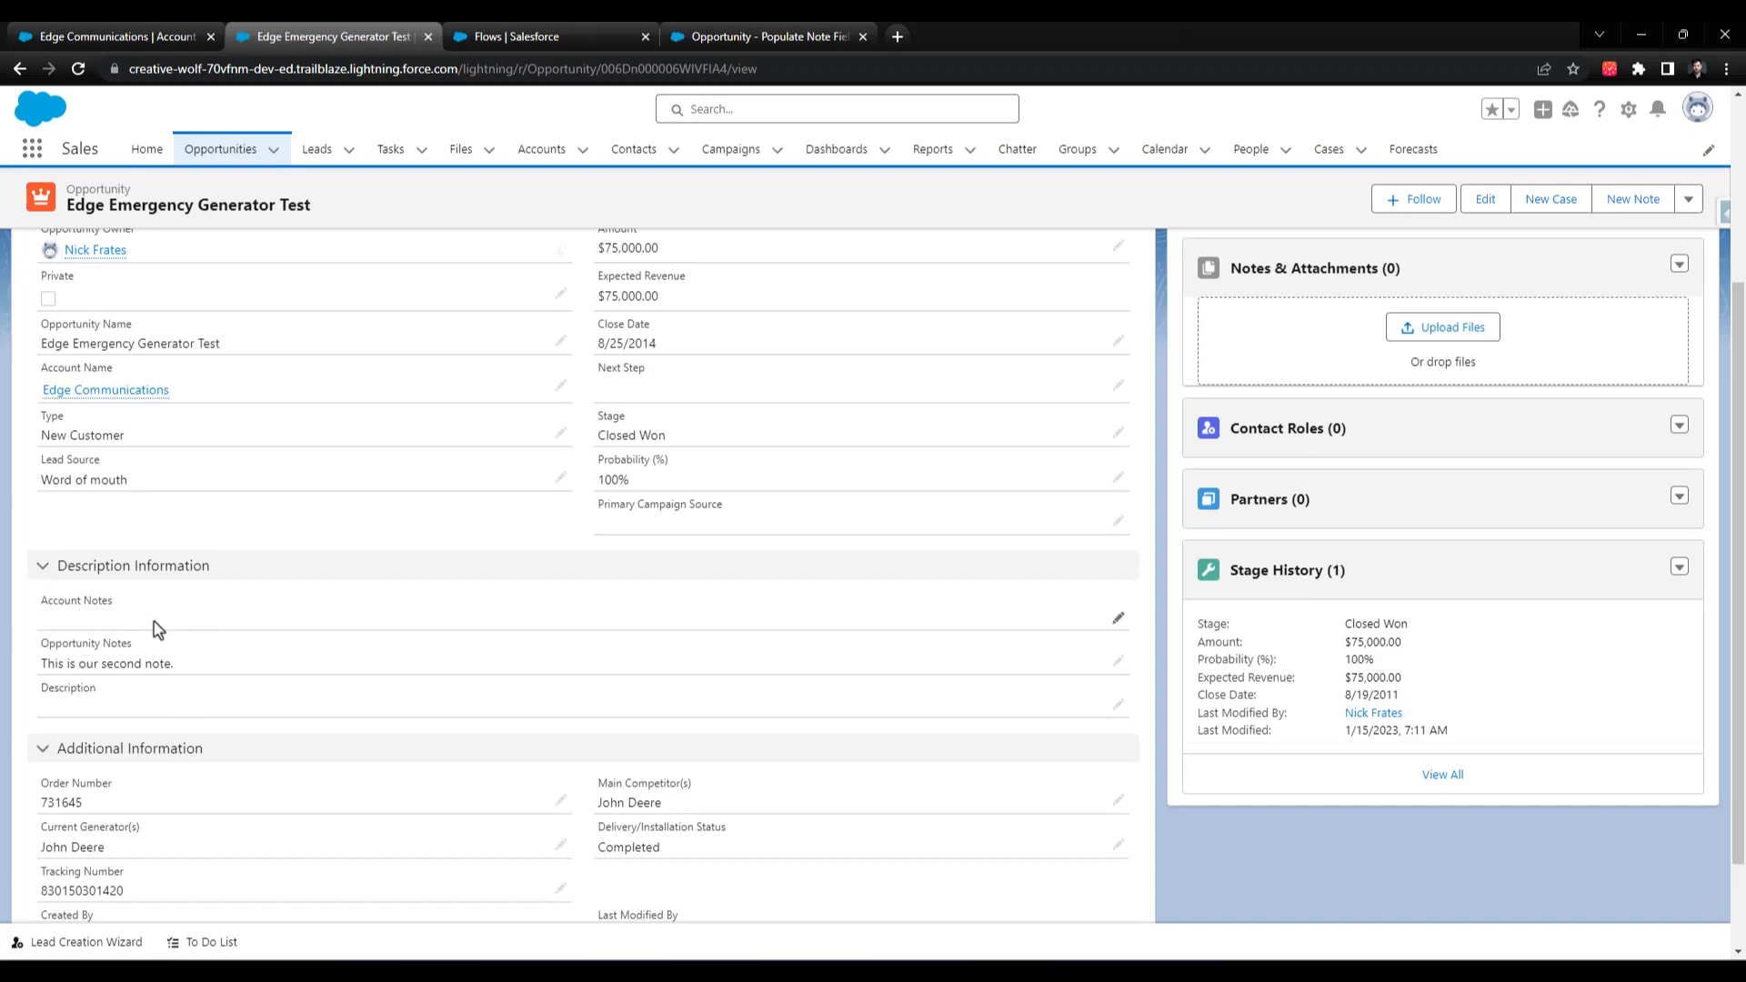
{"action": "mouse_move", "coordinate": [33, 677]}
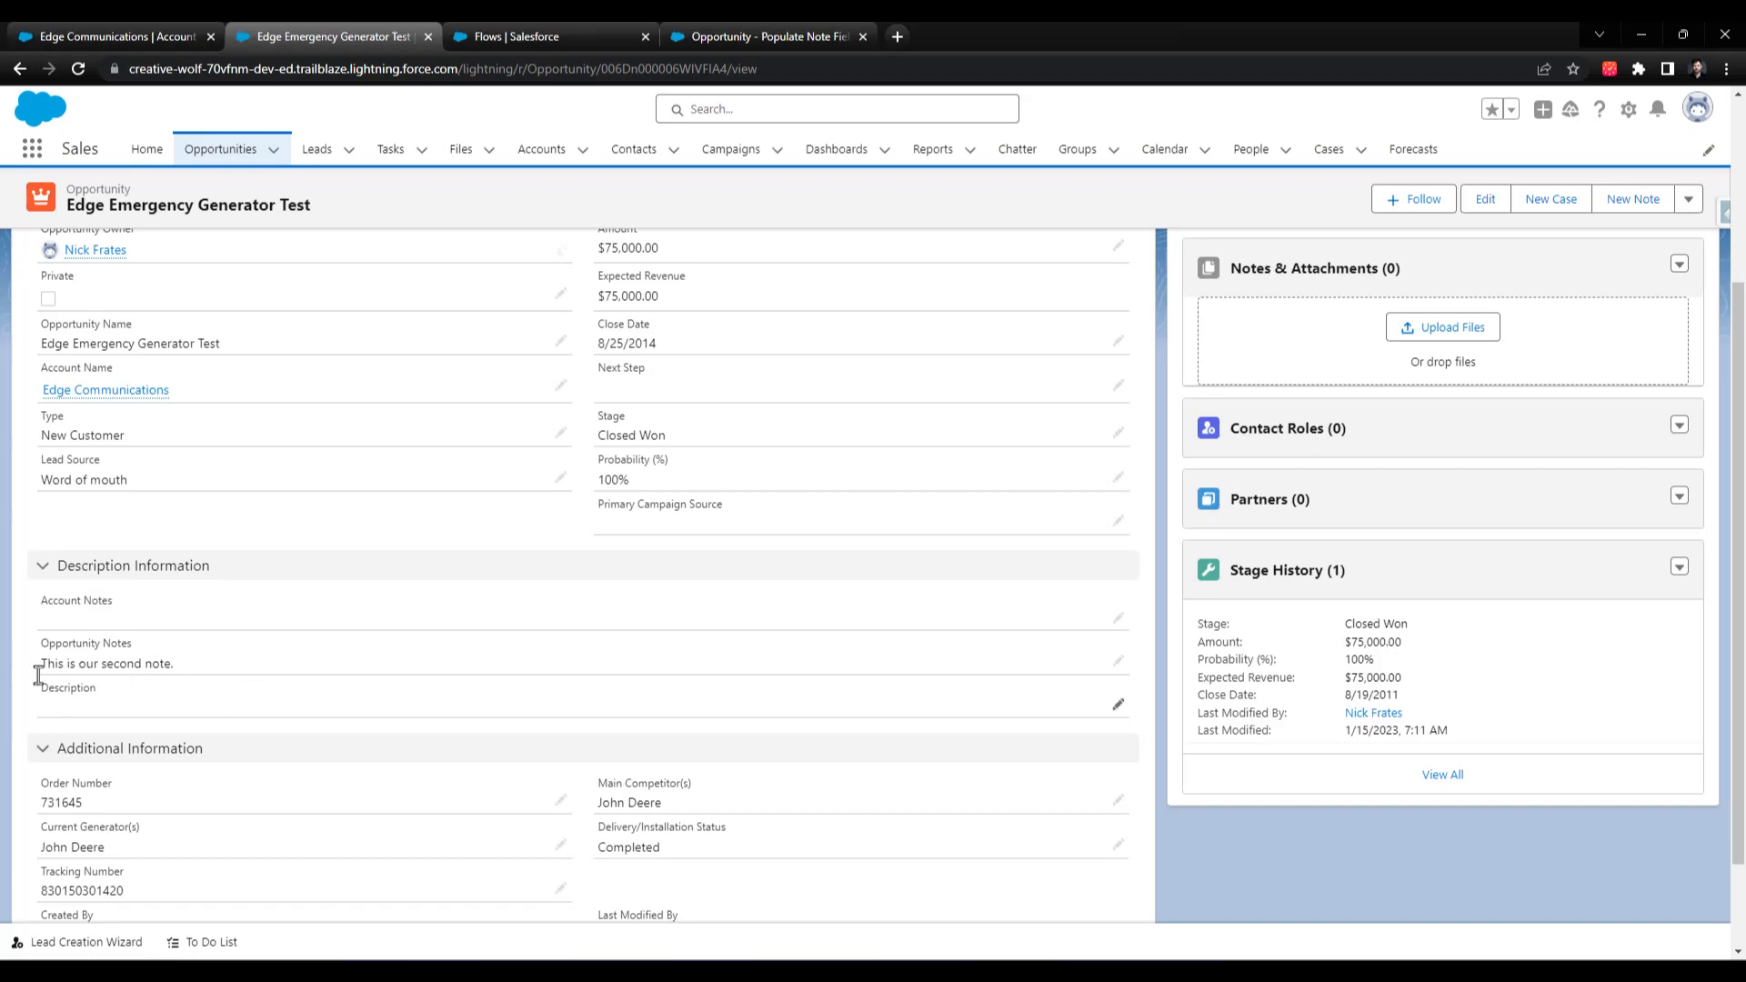
{"action": "mouse_move", "coordinate": [109, 656]}
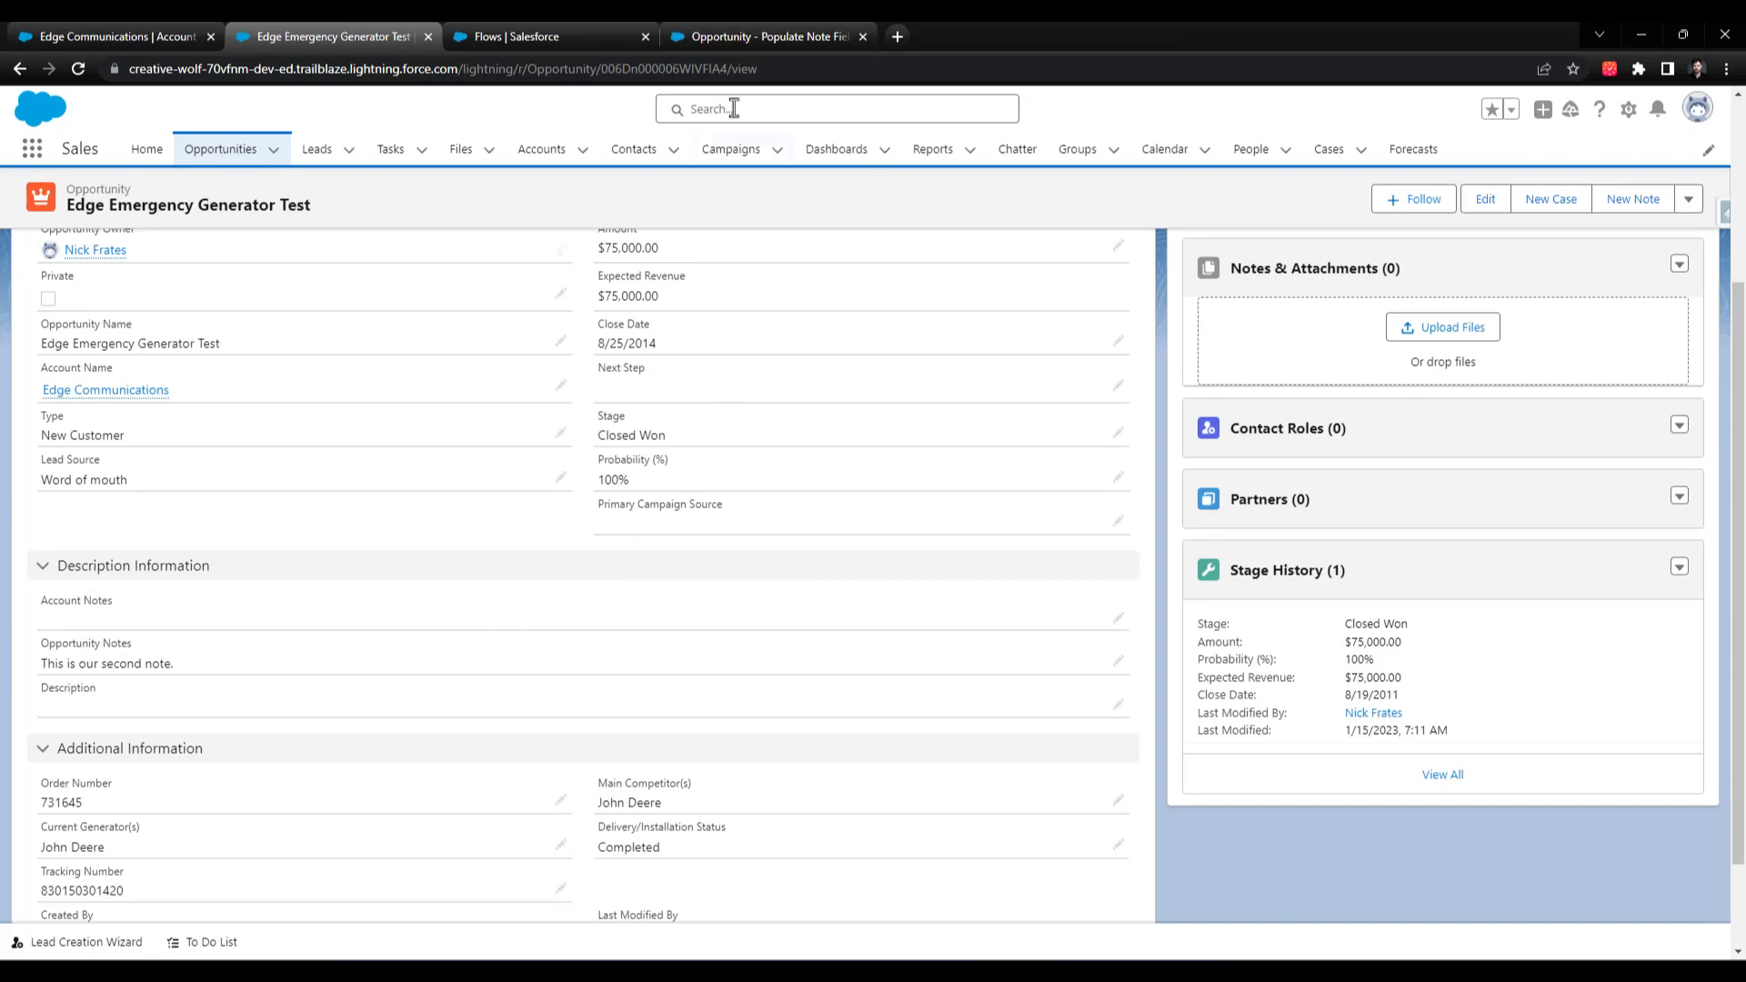
- Debug-run Populate Note Fields with Edge Emergency Generator Test as the triggering opportunity
{"action": "left_click", "coordinate": [767, 37]}
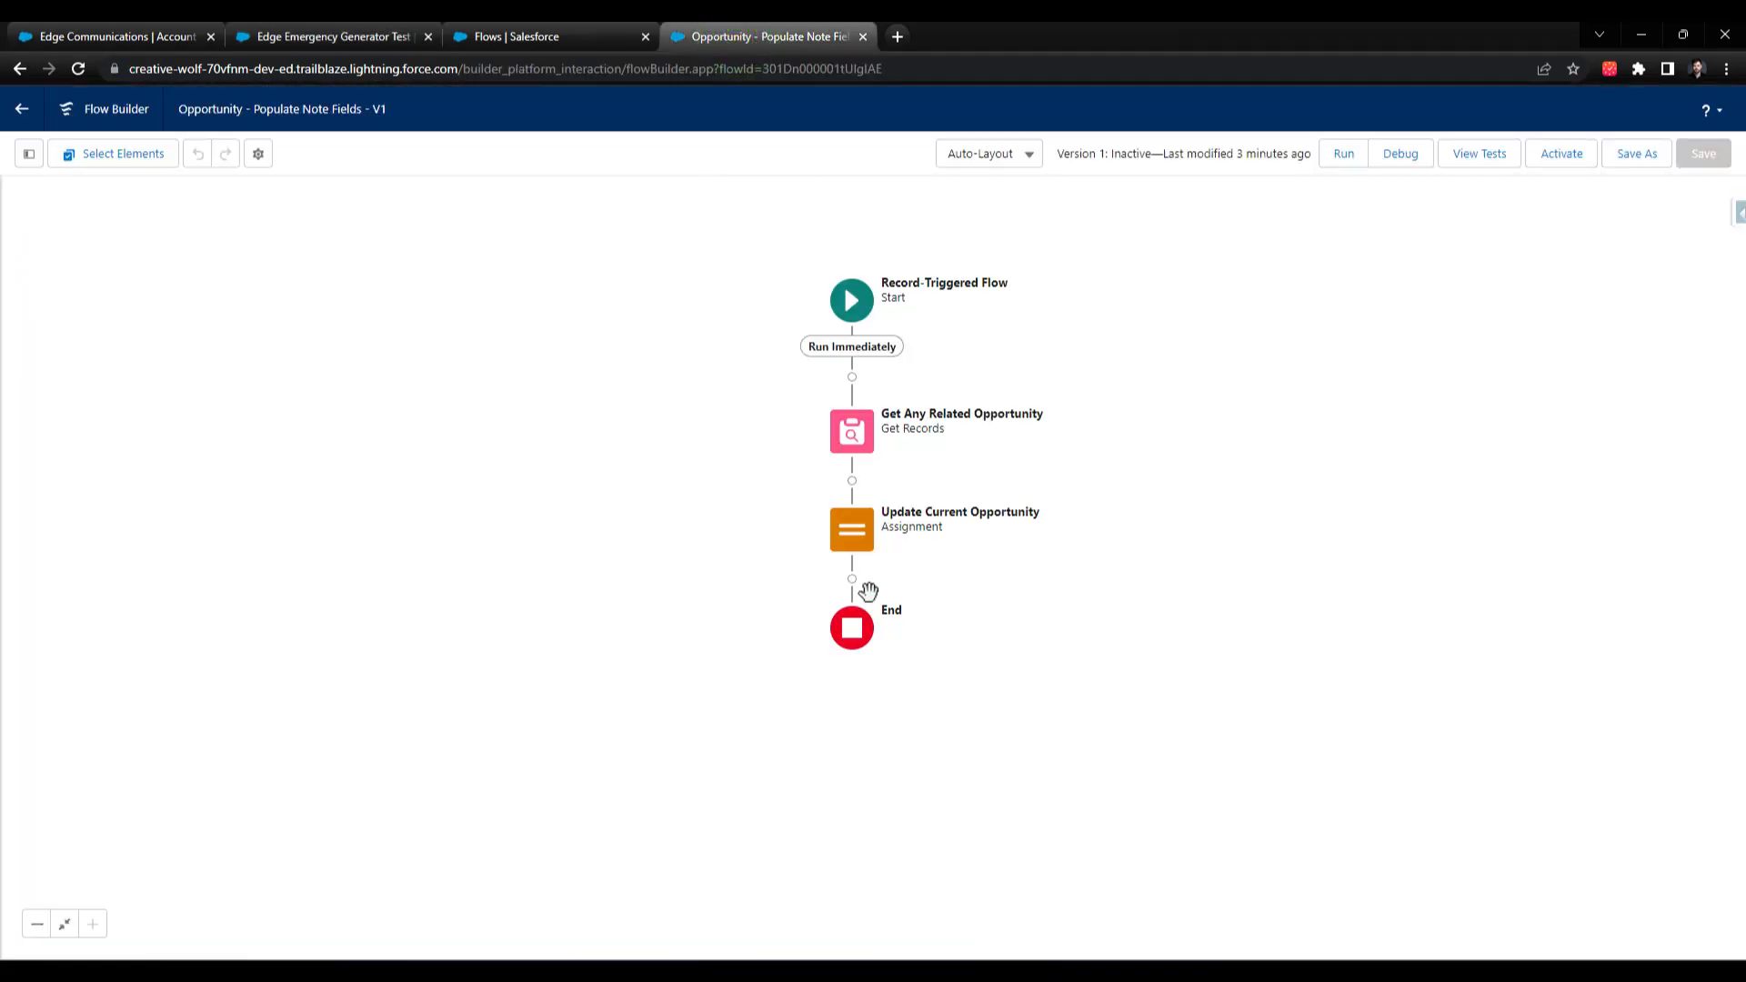
{"action": "left_click", "coordinate": [1401, 152]}
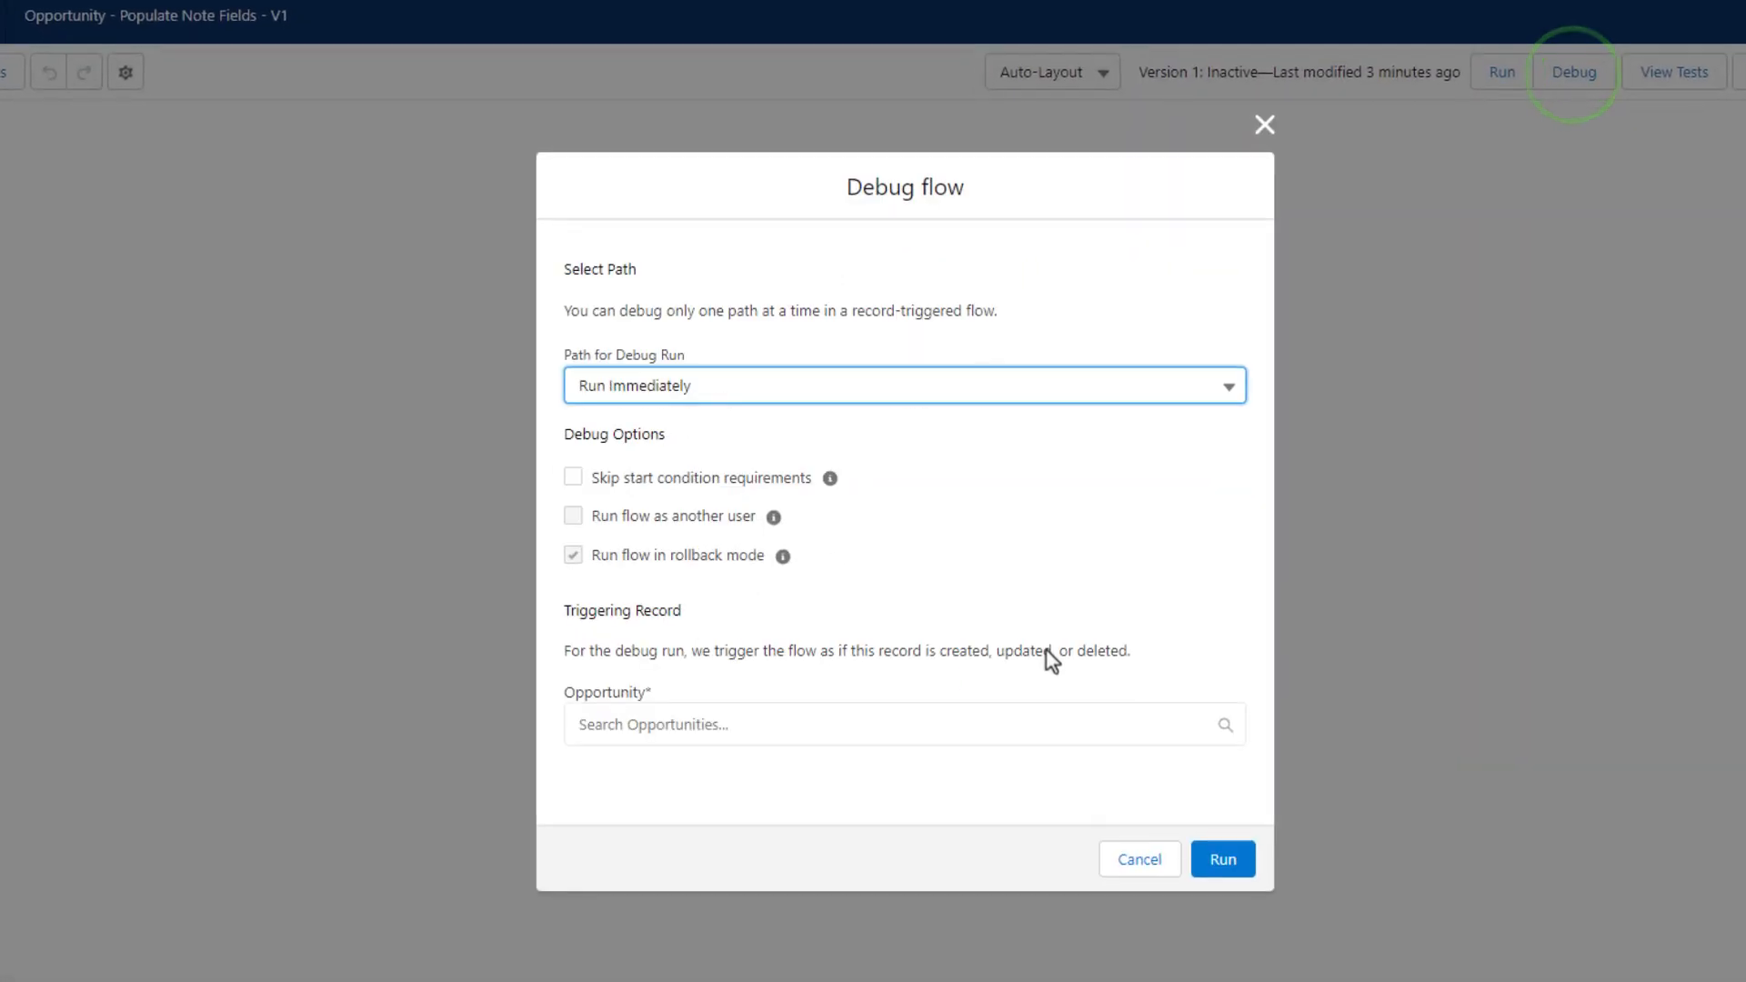
{"action": "left_click", "coordinate": [573, 477]}
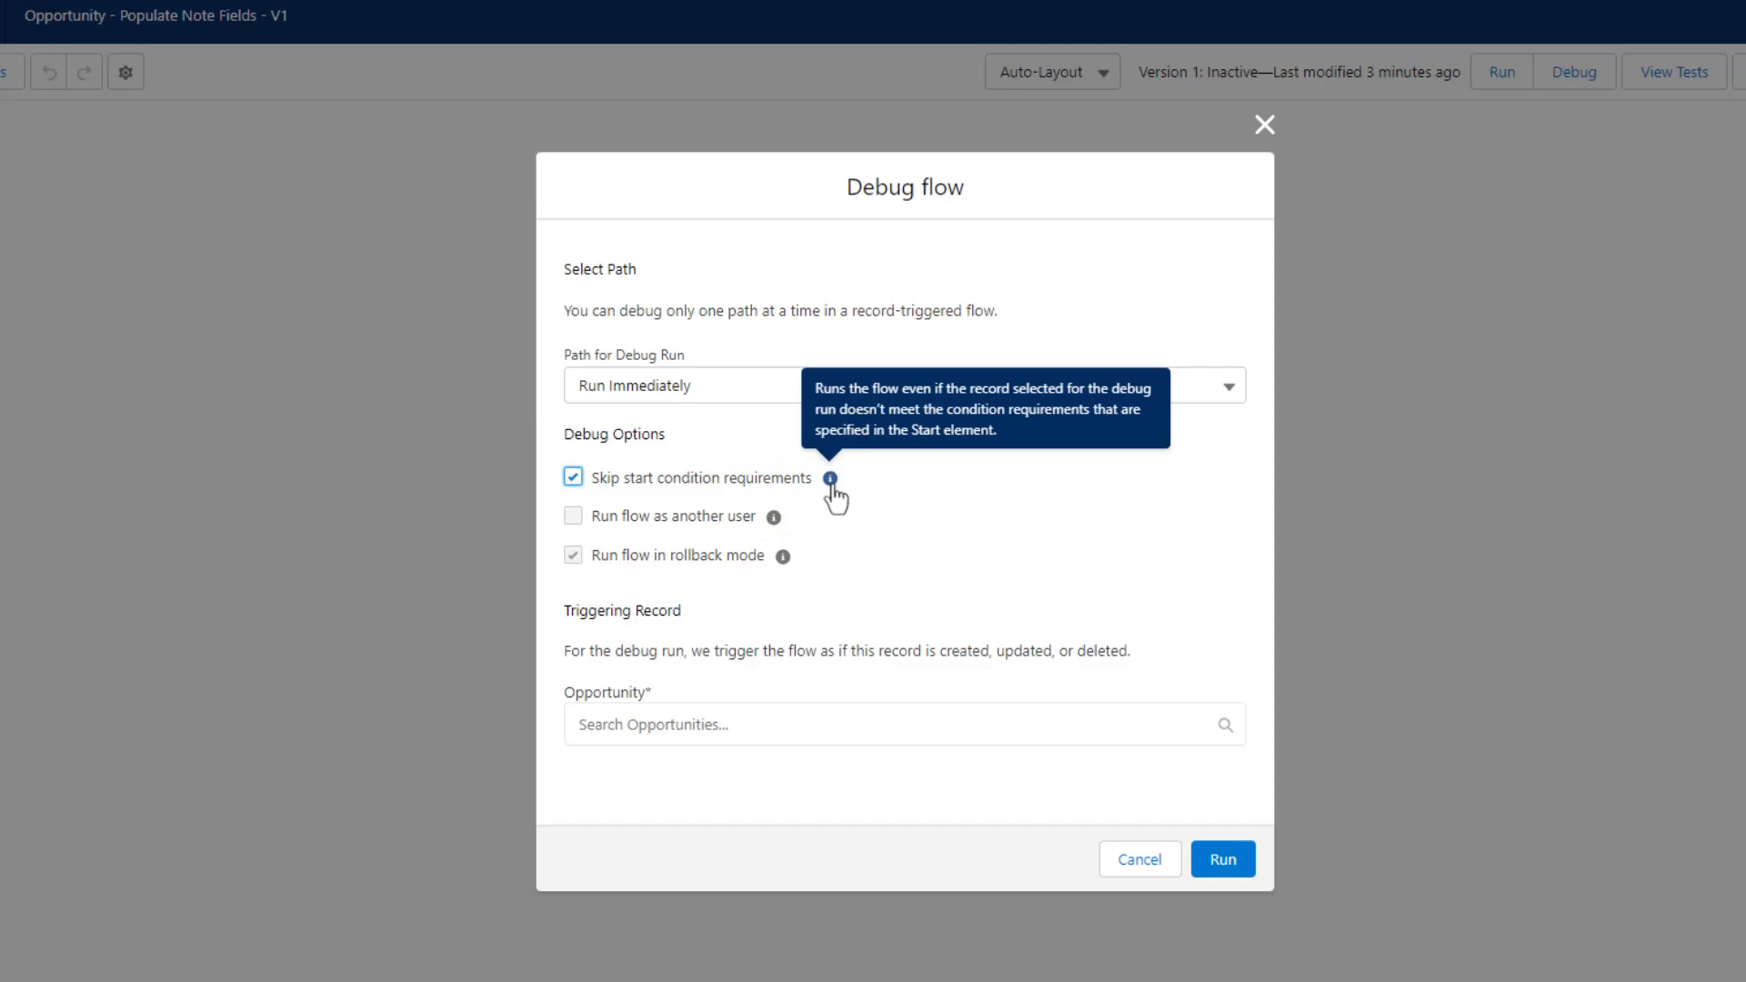
{"action": "mouse_move", "coordinate": [881, 613]}
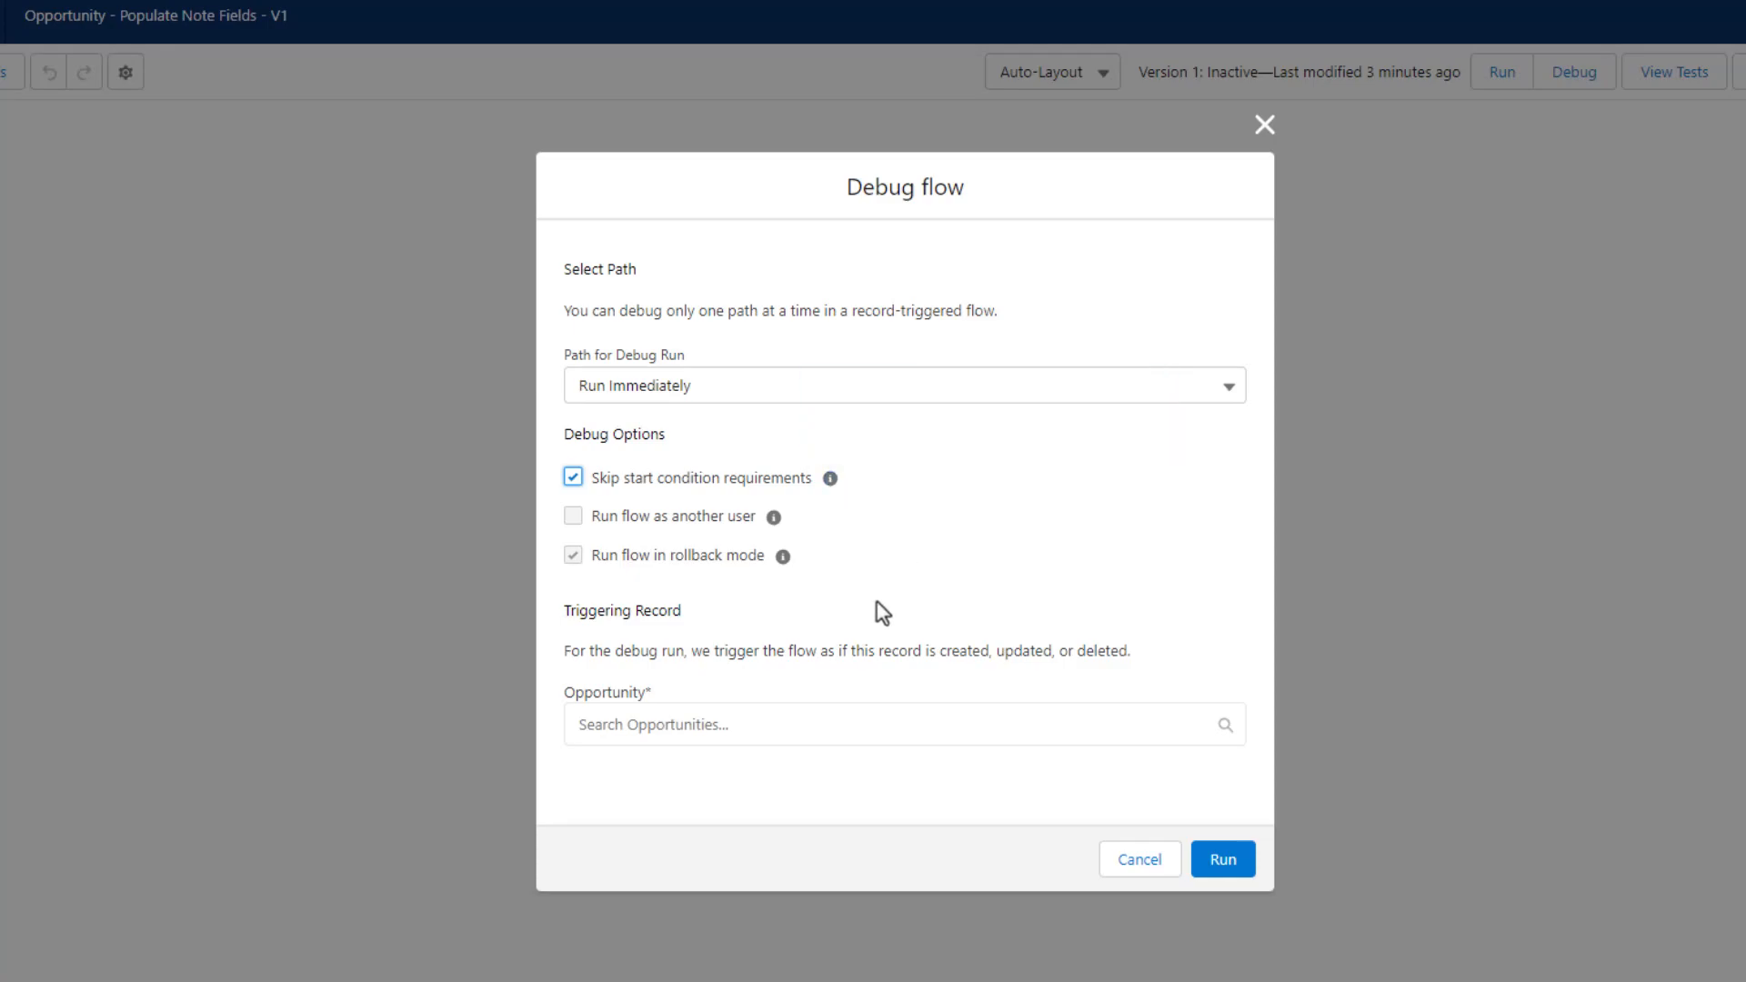
{"action": "left_click", "coordinate": [892, 724]}
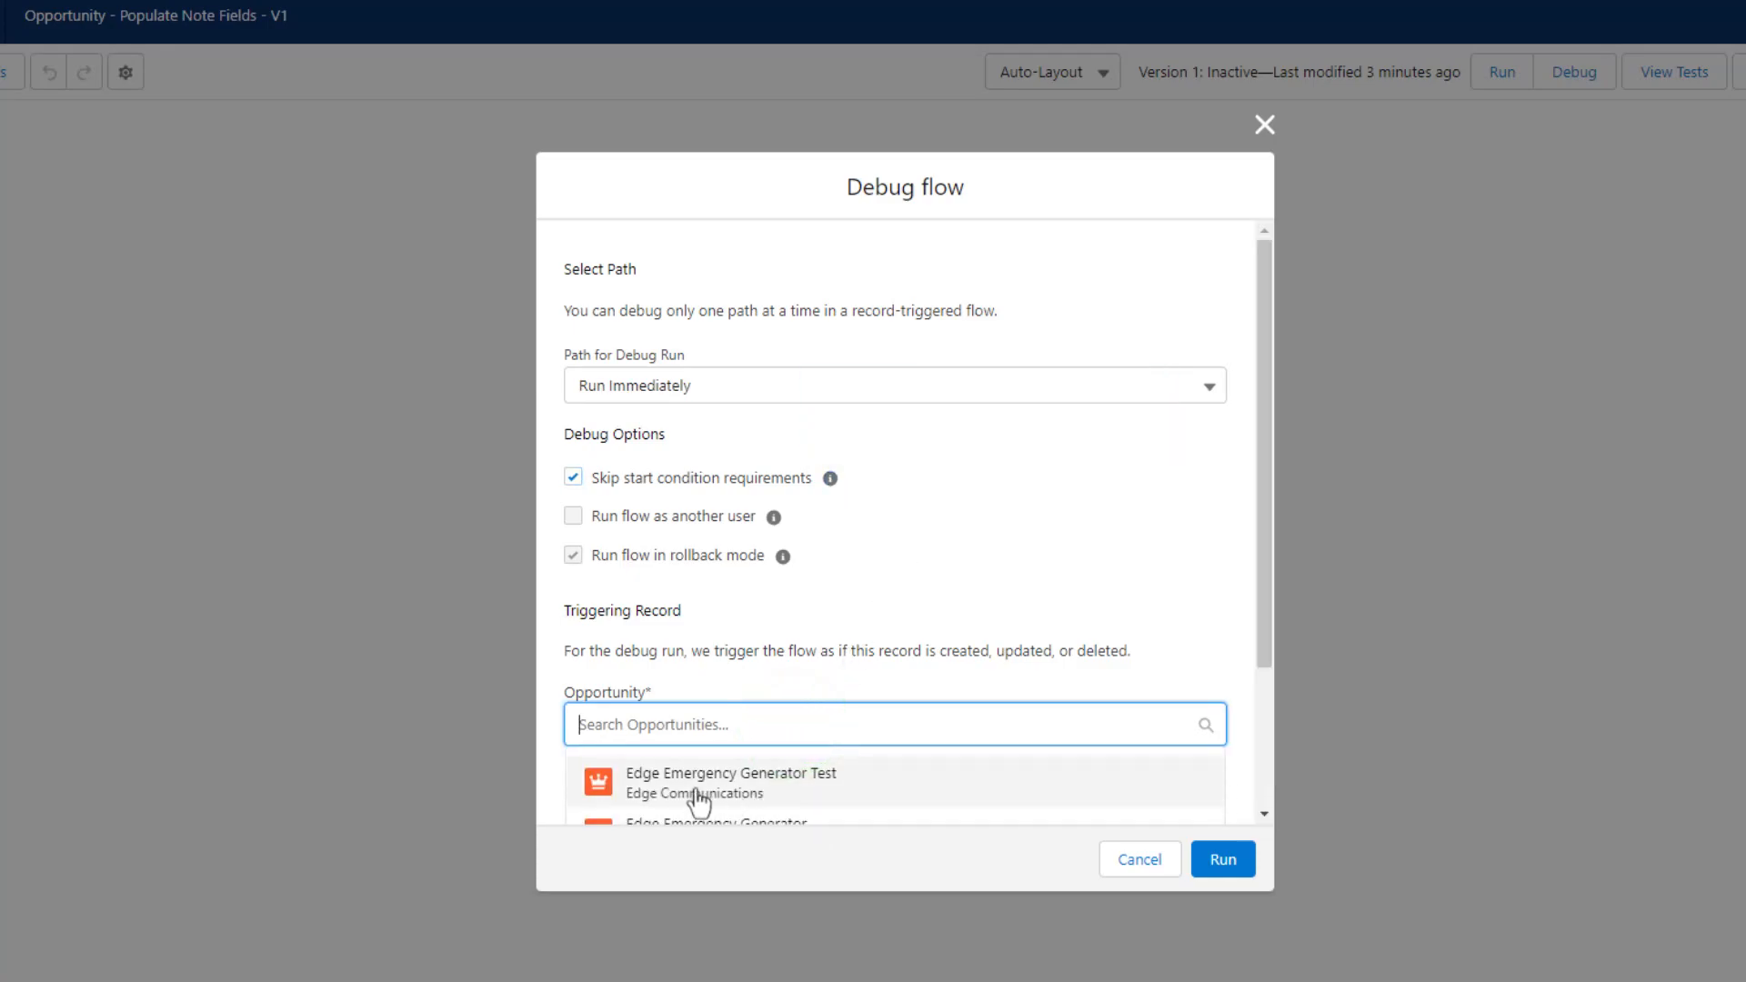
{"action": "left_click", "coordinate": [731, 773]}
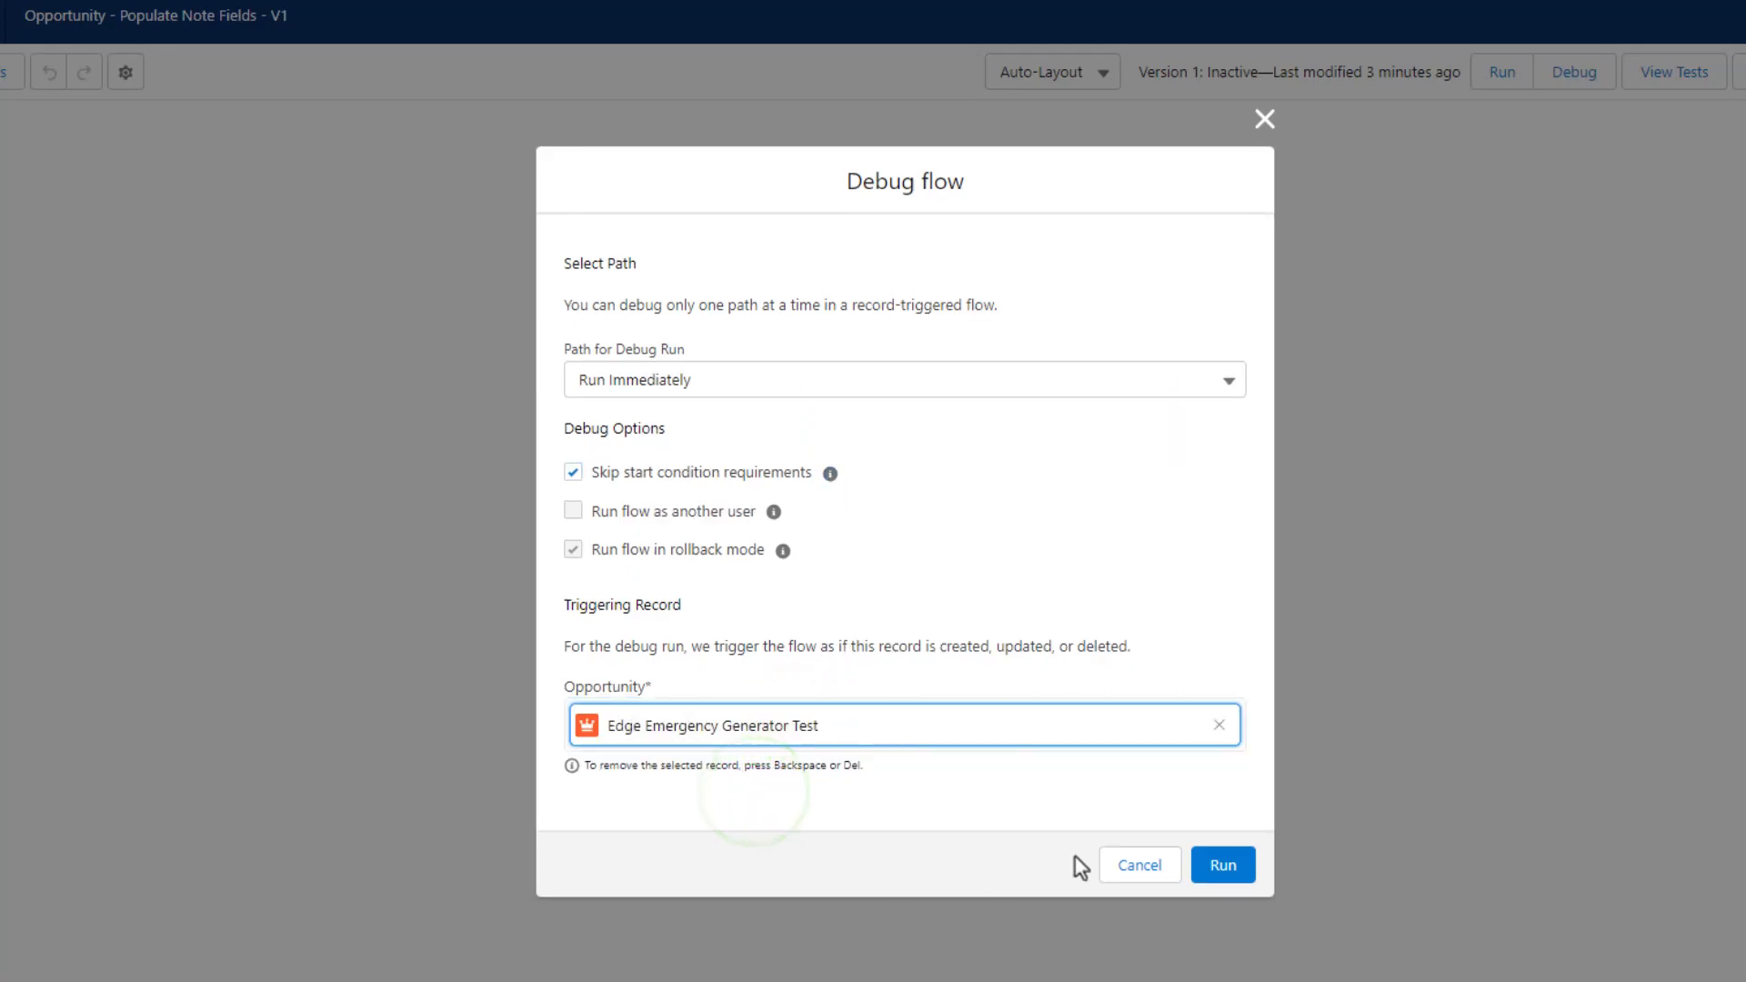
{"action": "left_click", "coordinate": [1223, 864]}
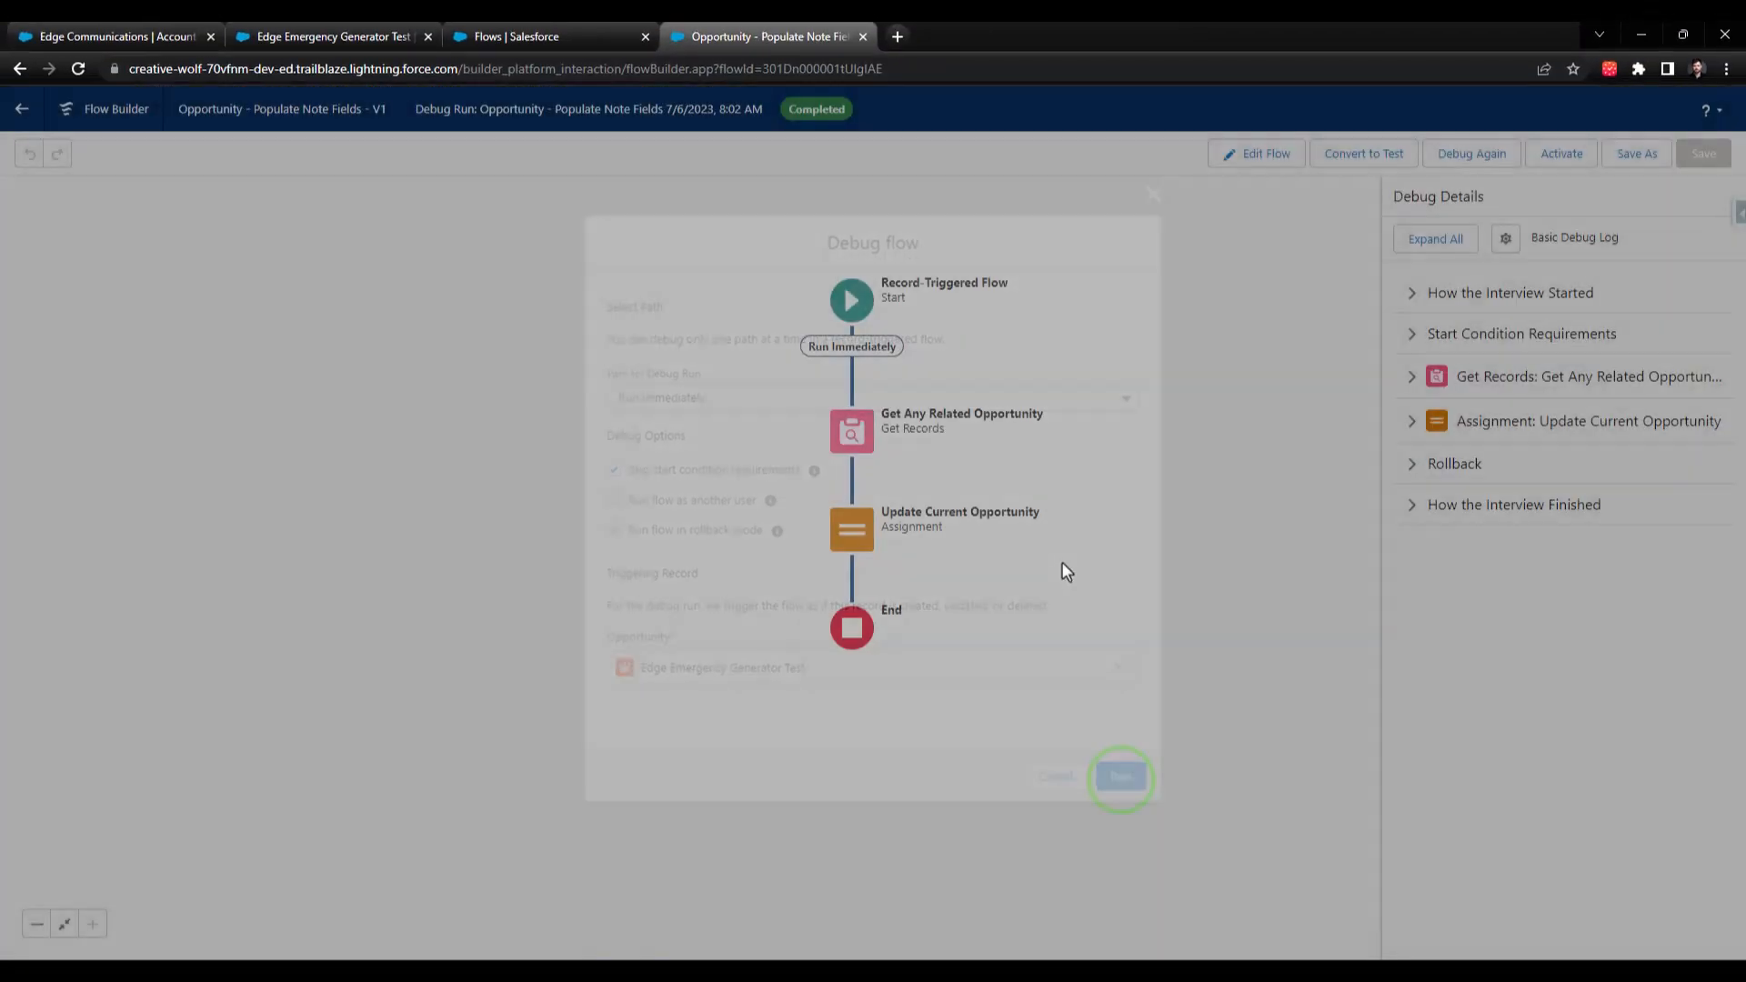
- Expand the Get Records and assignment debug entries to read the found opportunities and note values
{"action": "left_click", "coordinate": [1121, 777]}
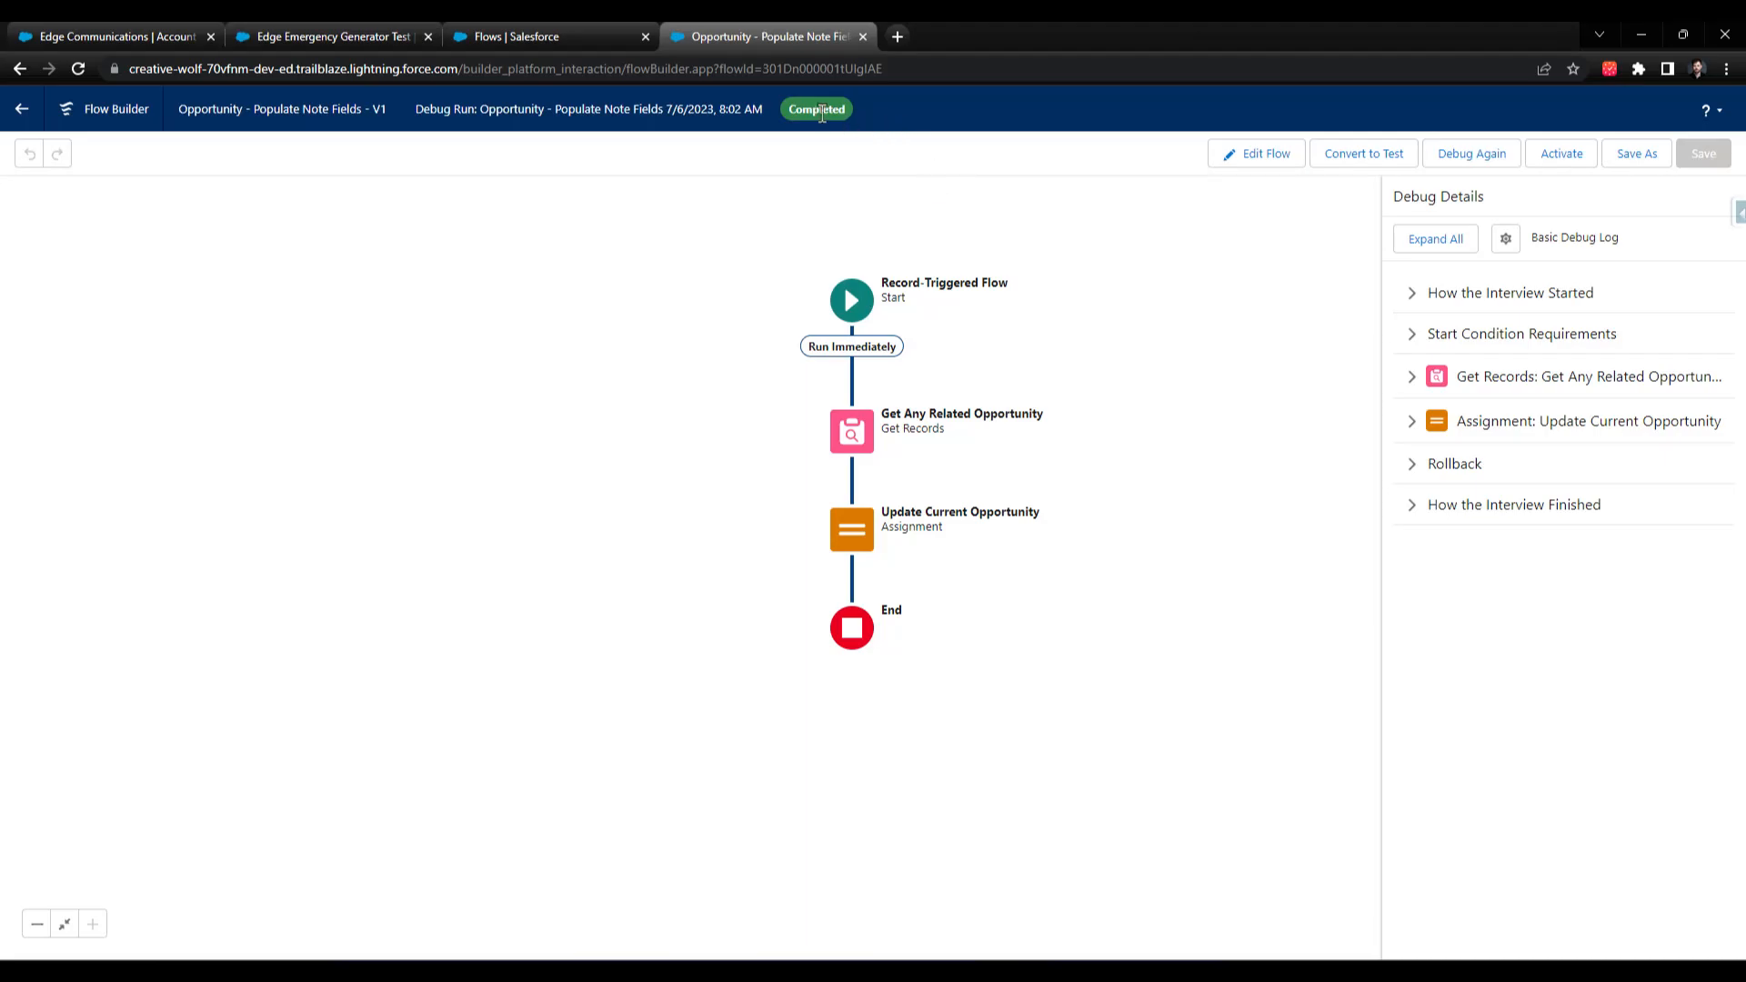
{"action": "mouse_move", "coordinate": [1105, 329]}
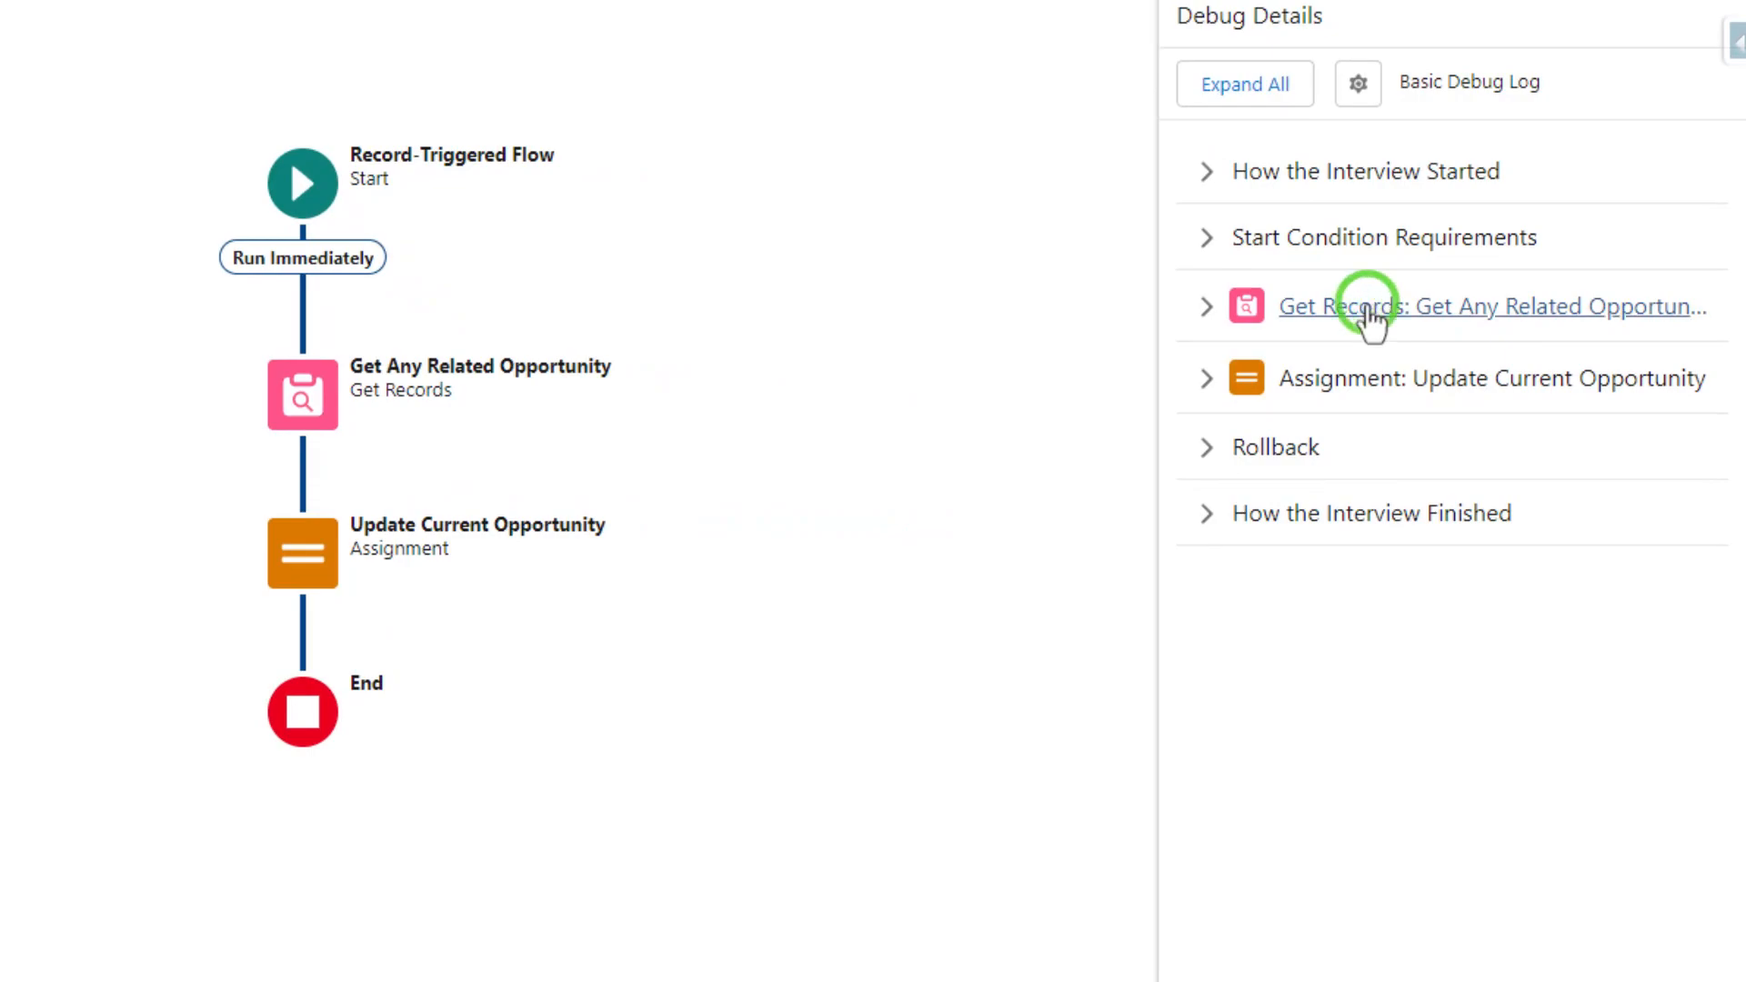
{"action": "left_click", "coordinate": [1490, 306]}
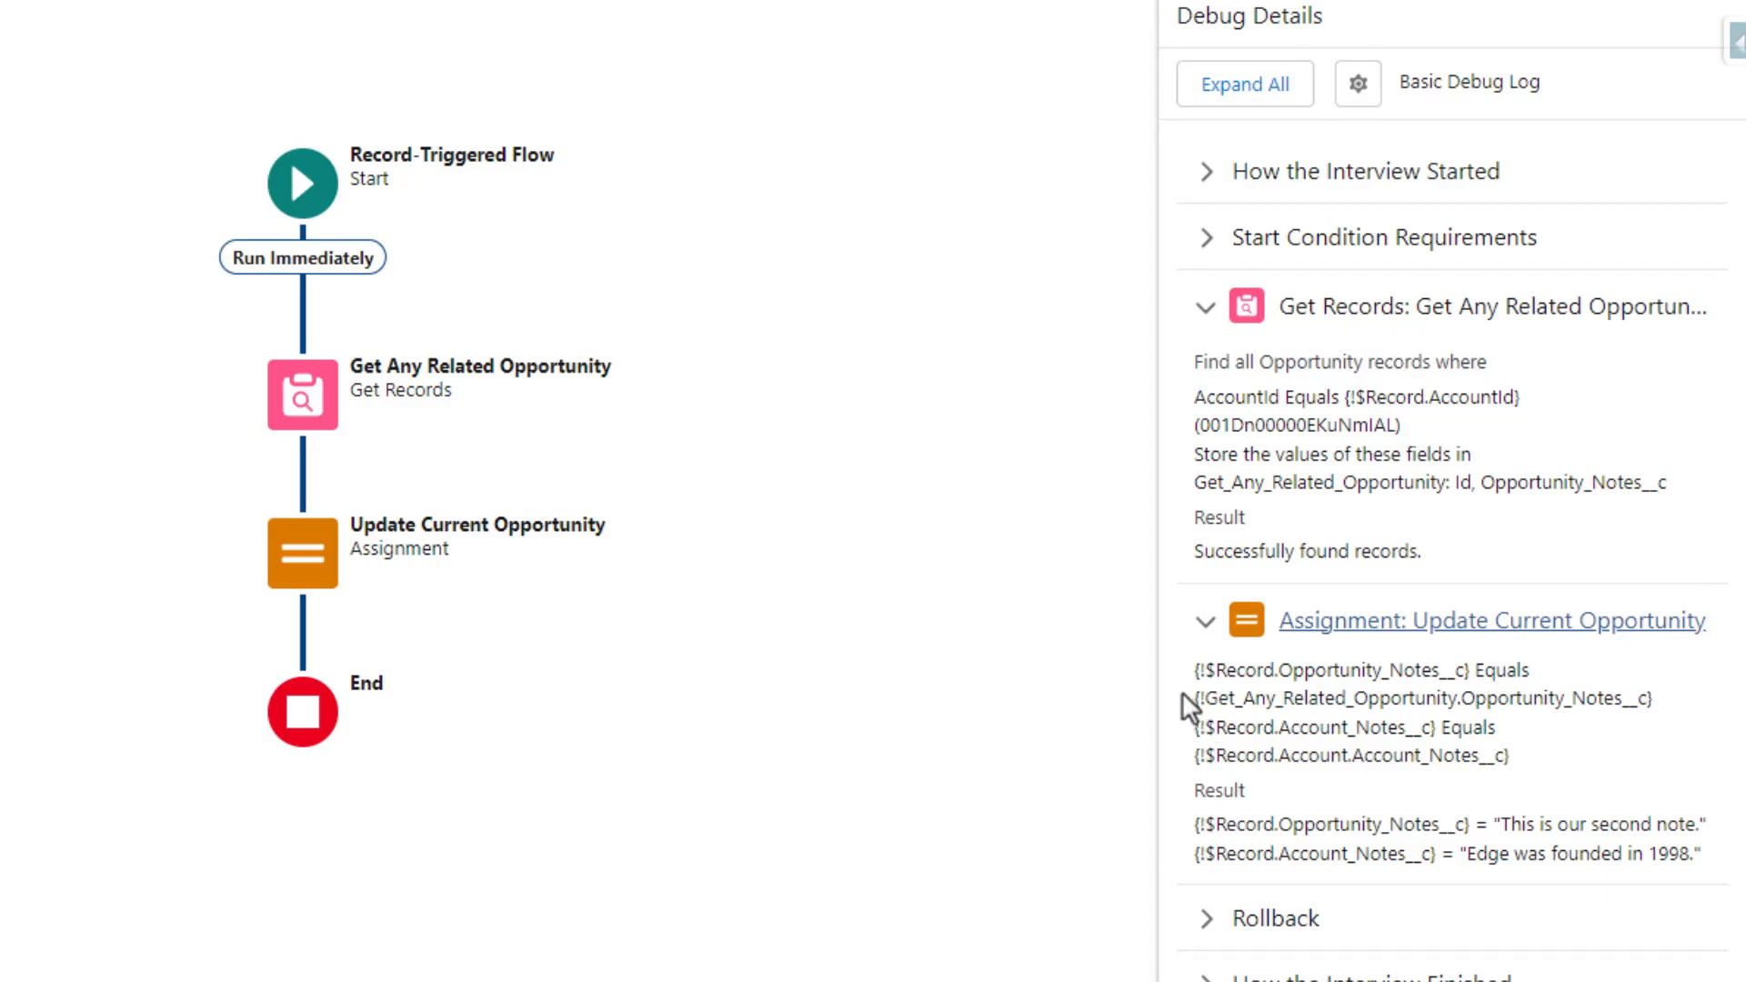
{"action": "mouse_move", "coordinate": [1212, 753]}
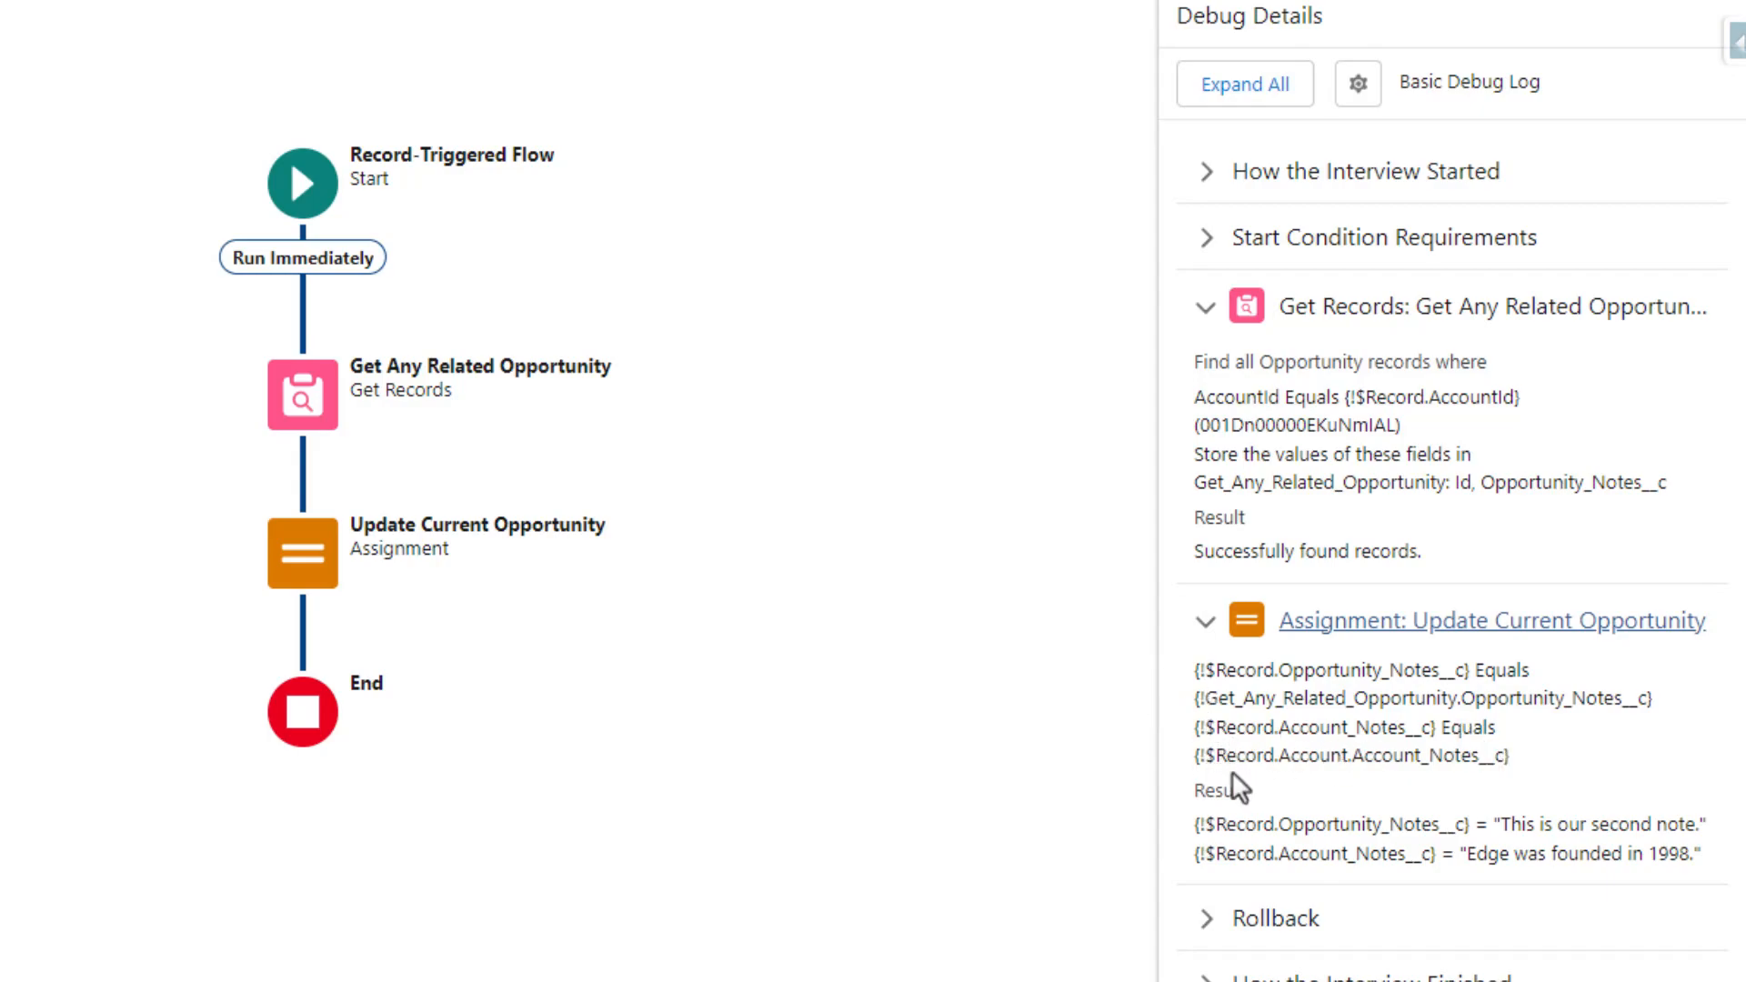
{"action": "mouse_move", "coordinate": [1250, 756]}
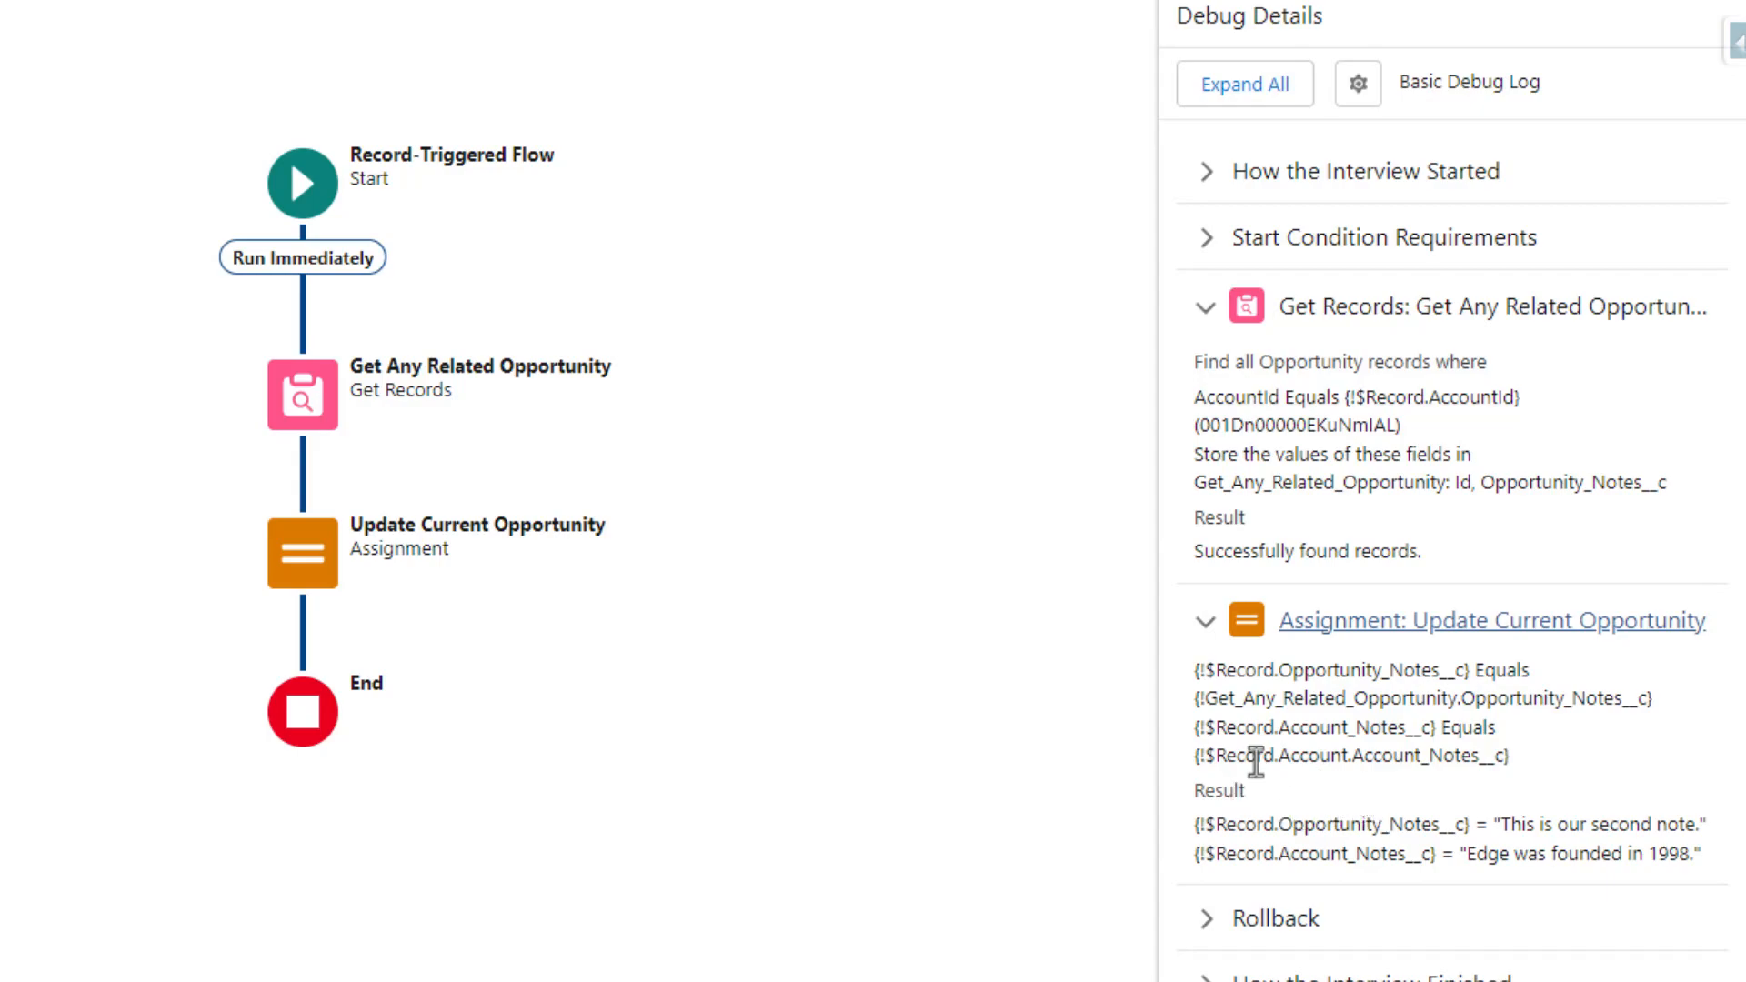
{"action": "mouse_move", "coordinate": [1223, 825]}
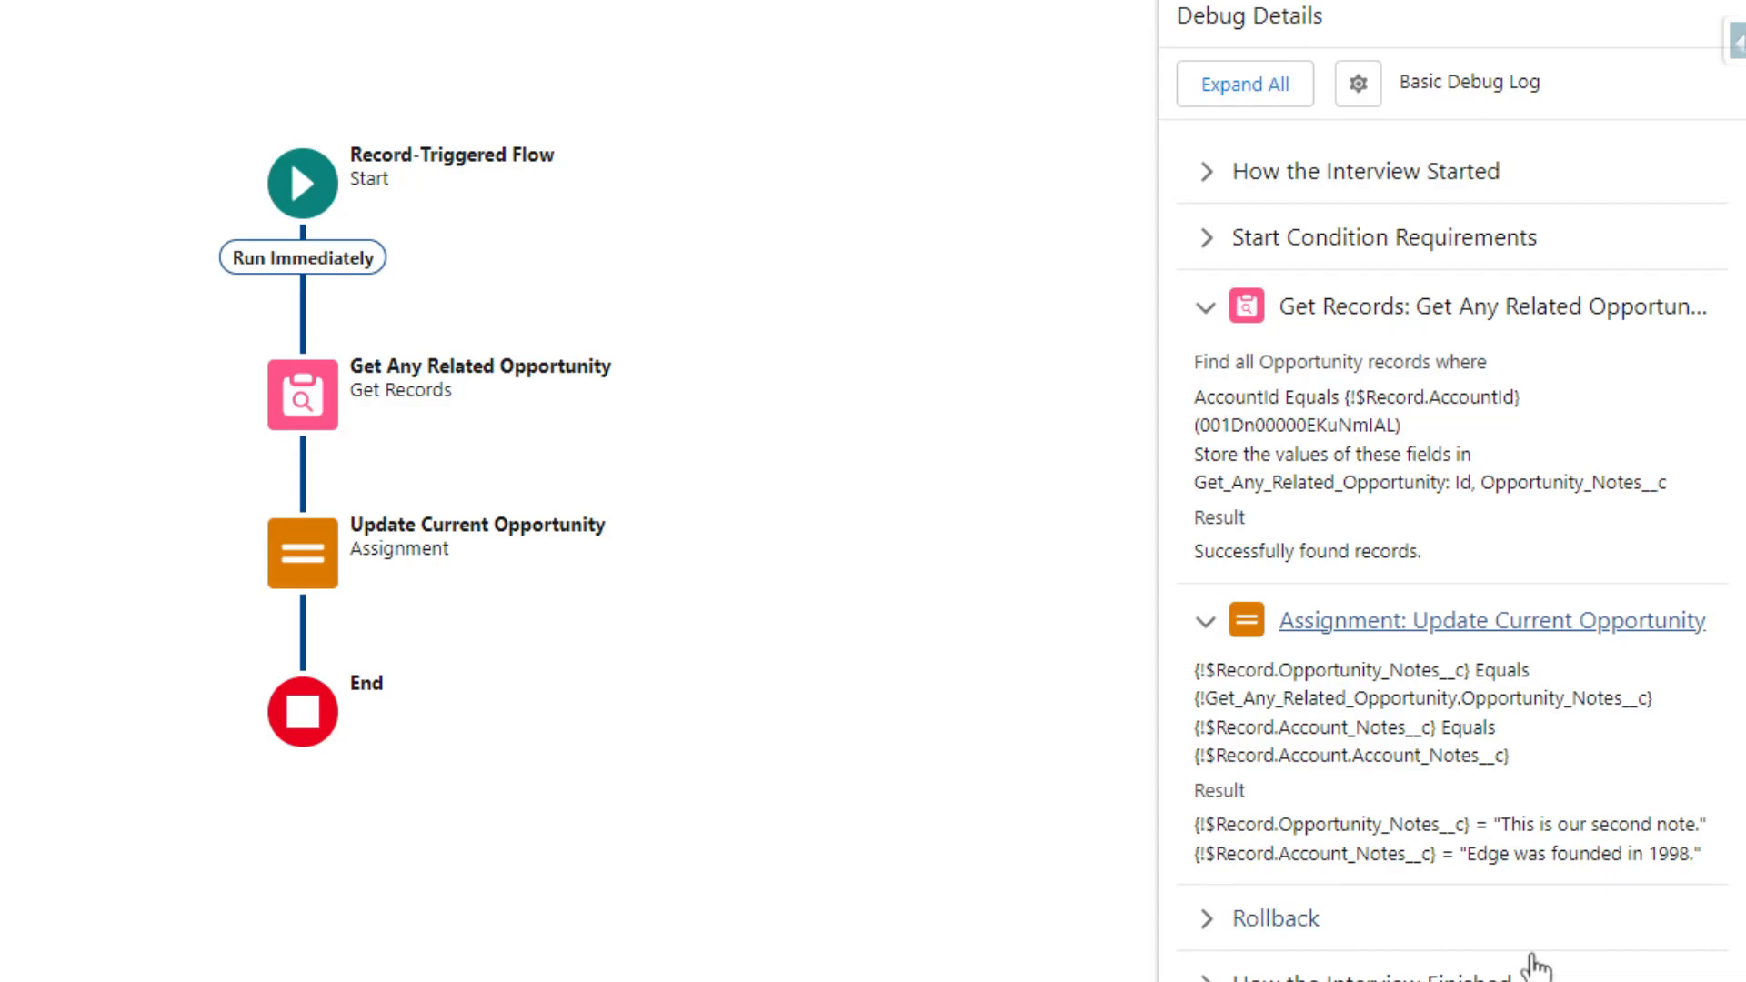
{"action": "mouse_move", "coordinate": [1381, 913]}
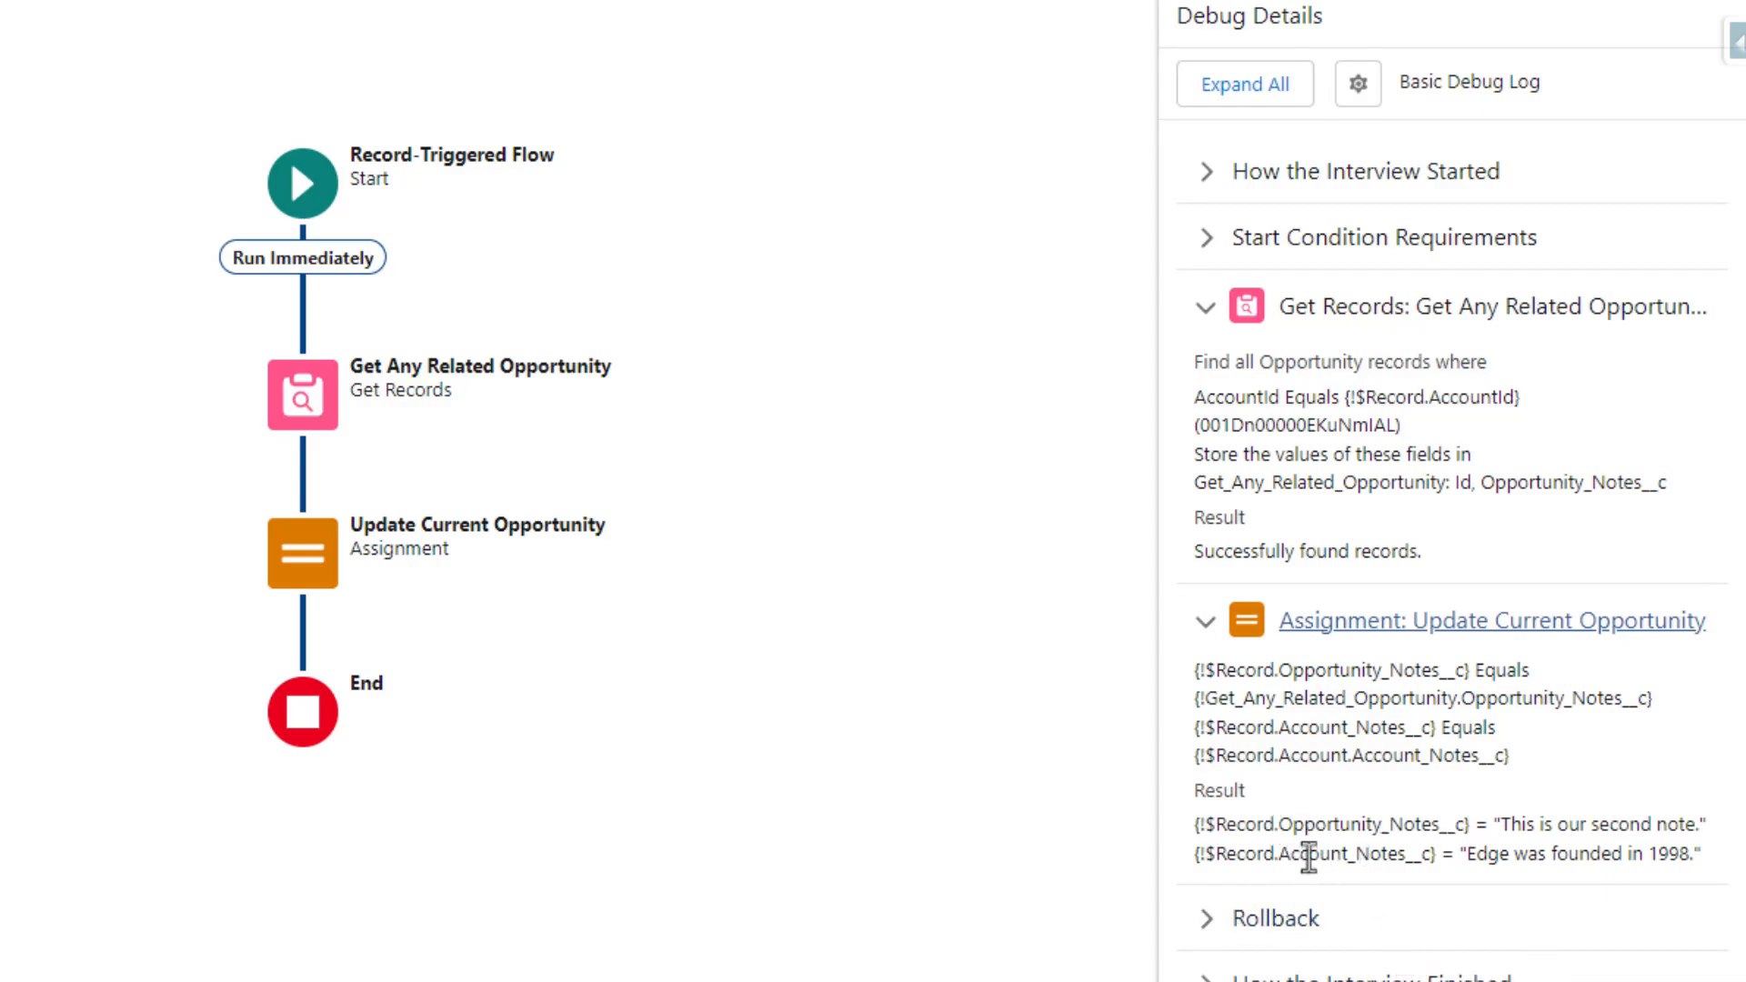
{"action": "mouse_move", "coordinate": [1335, 873]}
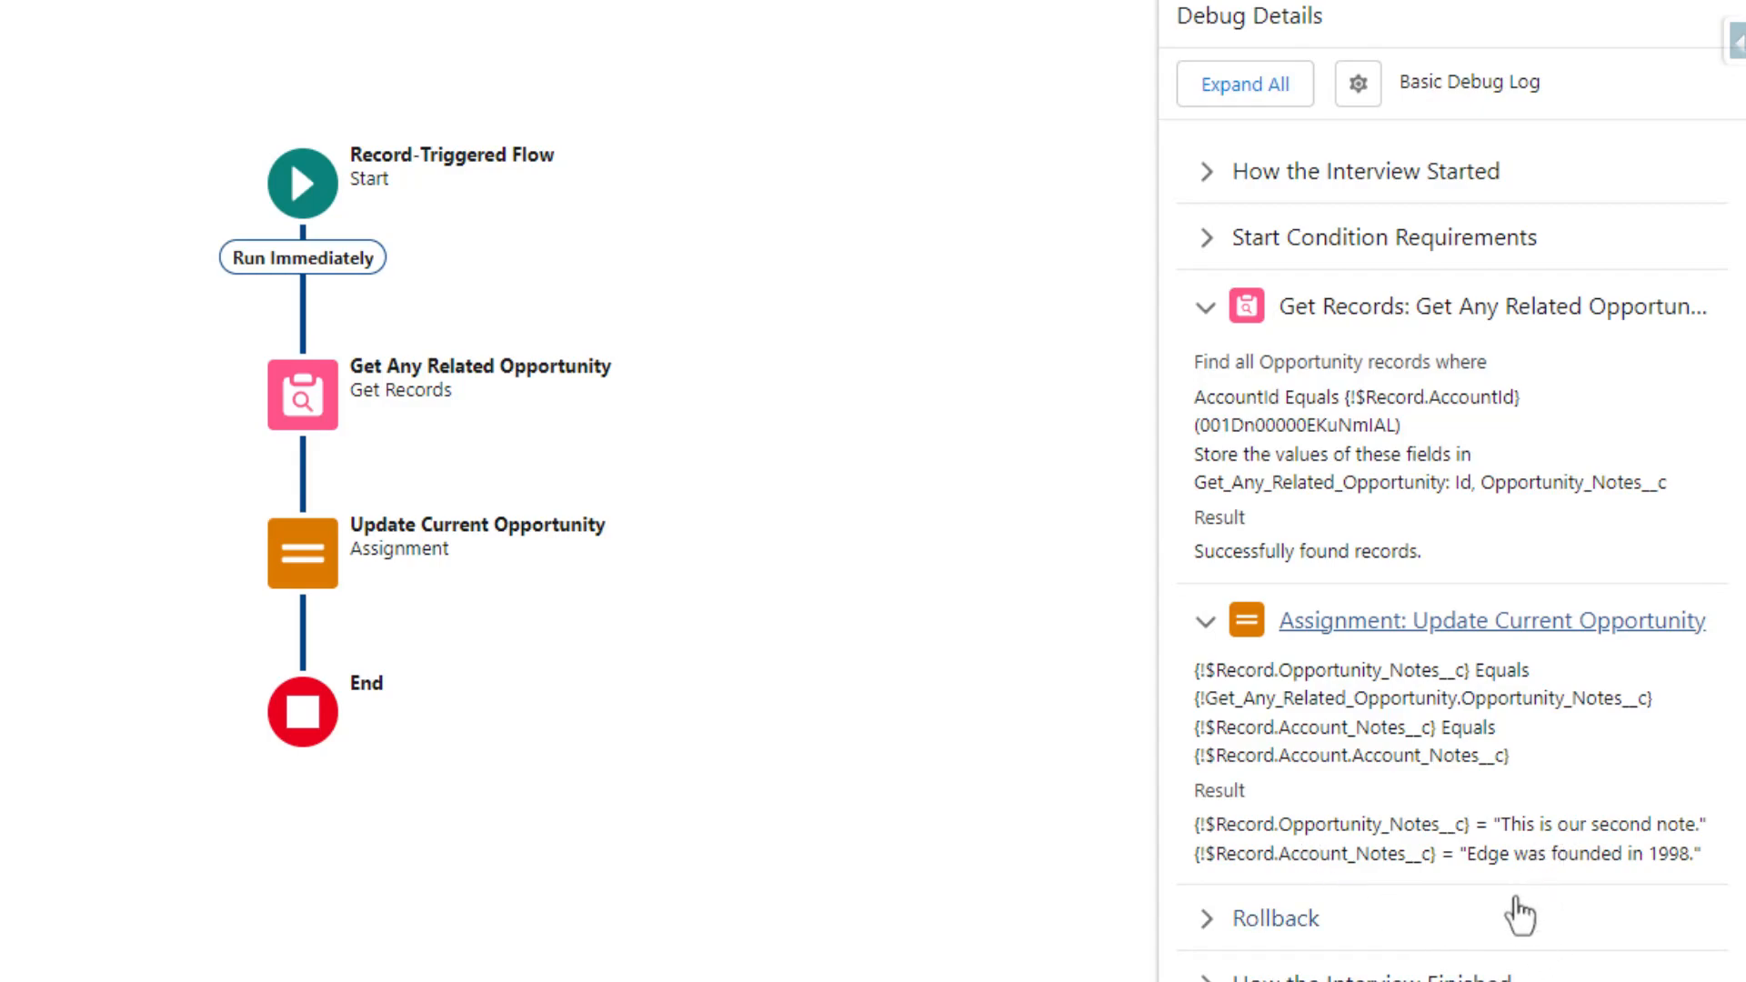
{"action": "mouse_move", "coordinate": [1499, 897]}
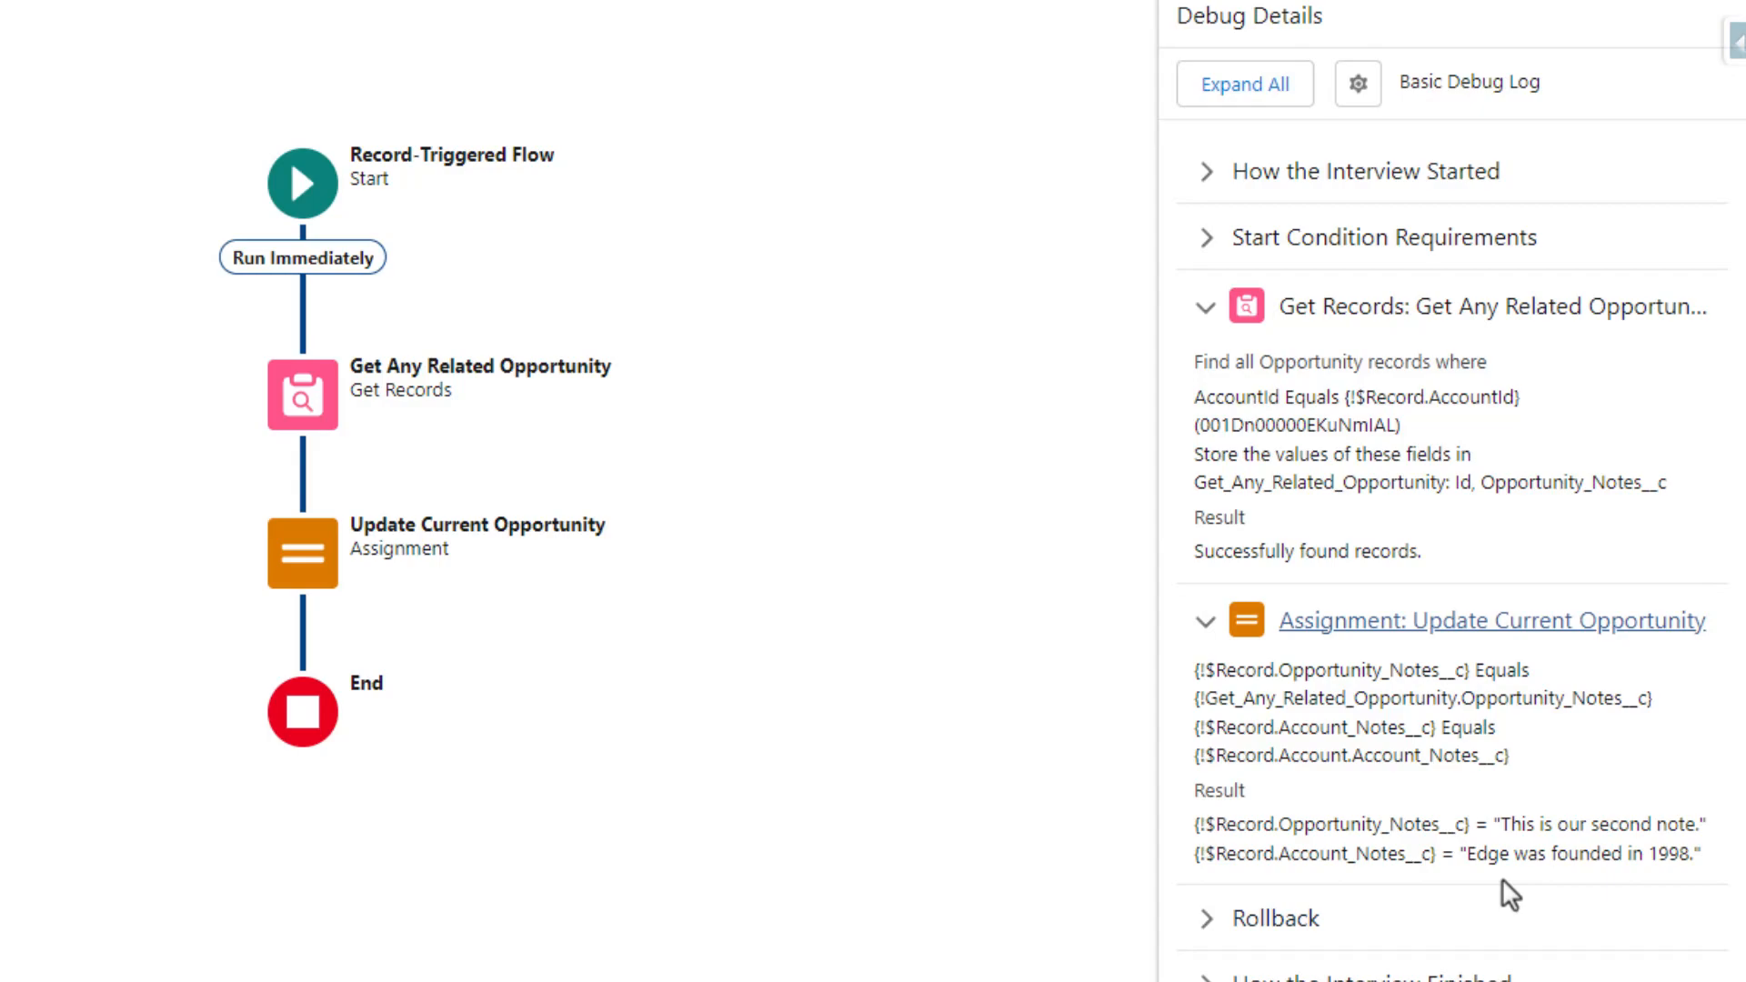
{"action": "mouse_move", "coordinate": [1566, 900]}
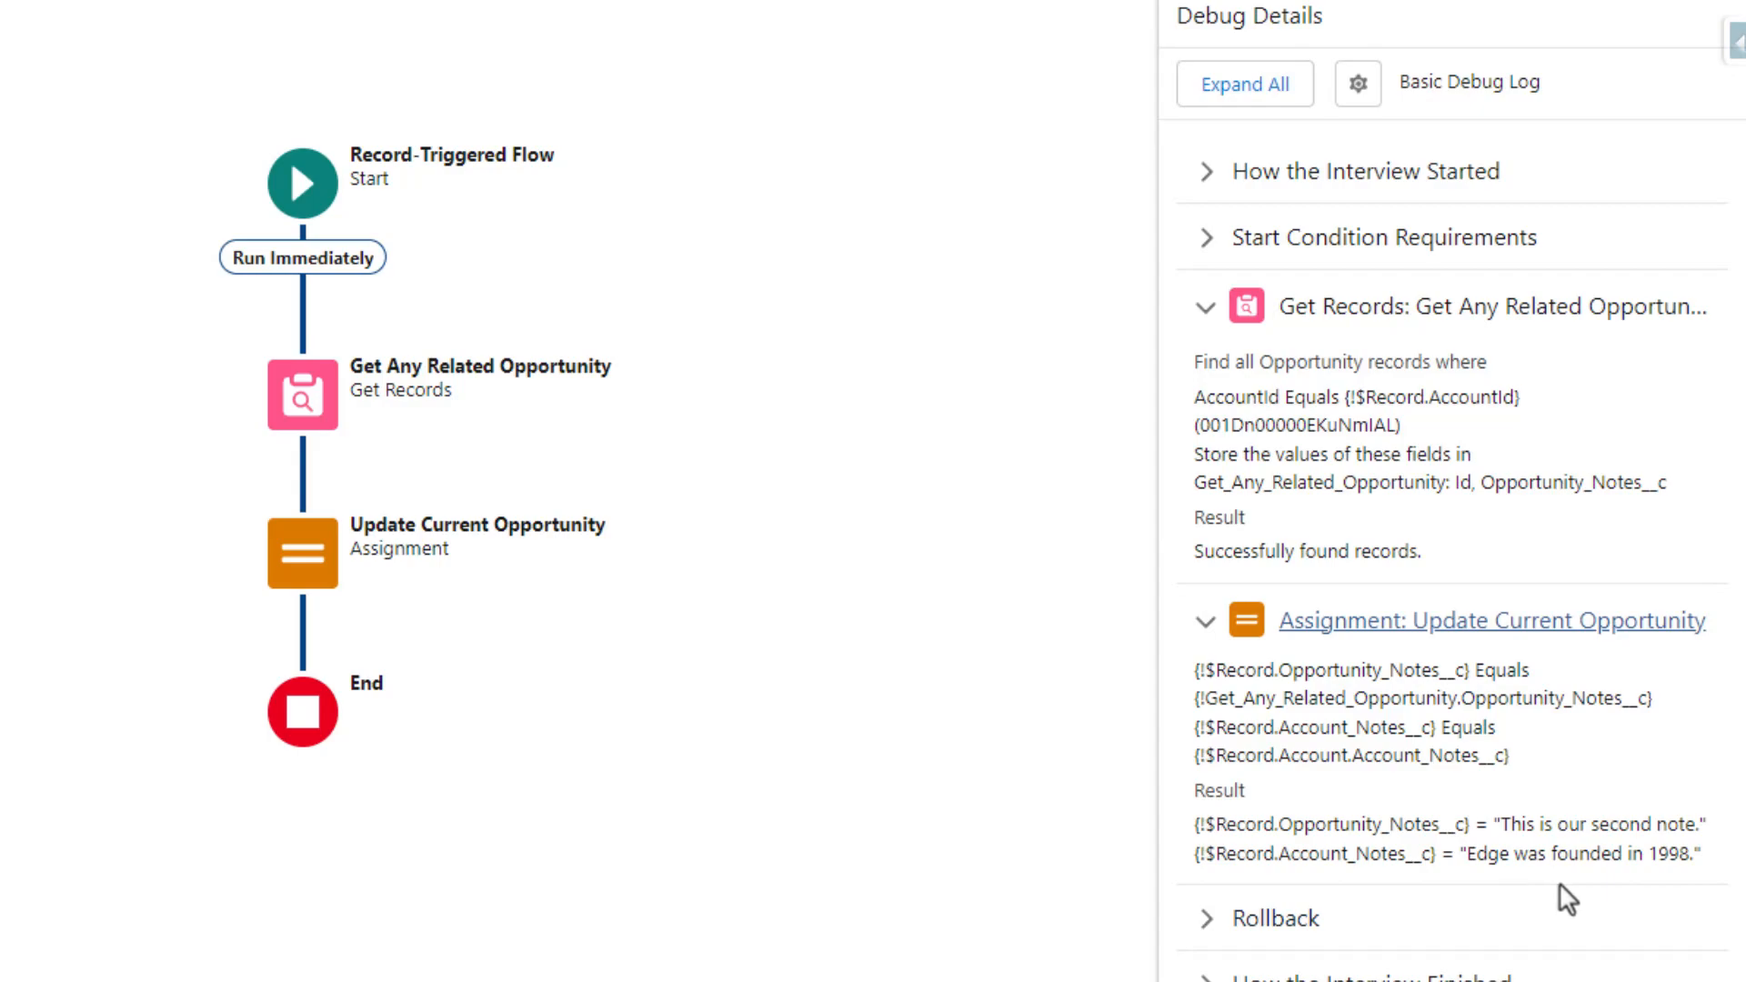
{"action": "mouse_move", "coordinate": [1541, 891]}
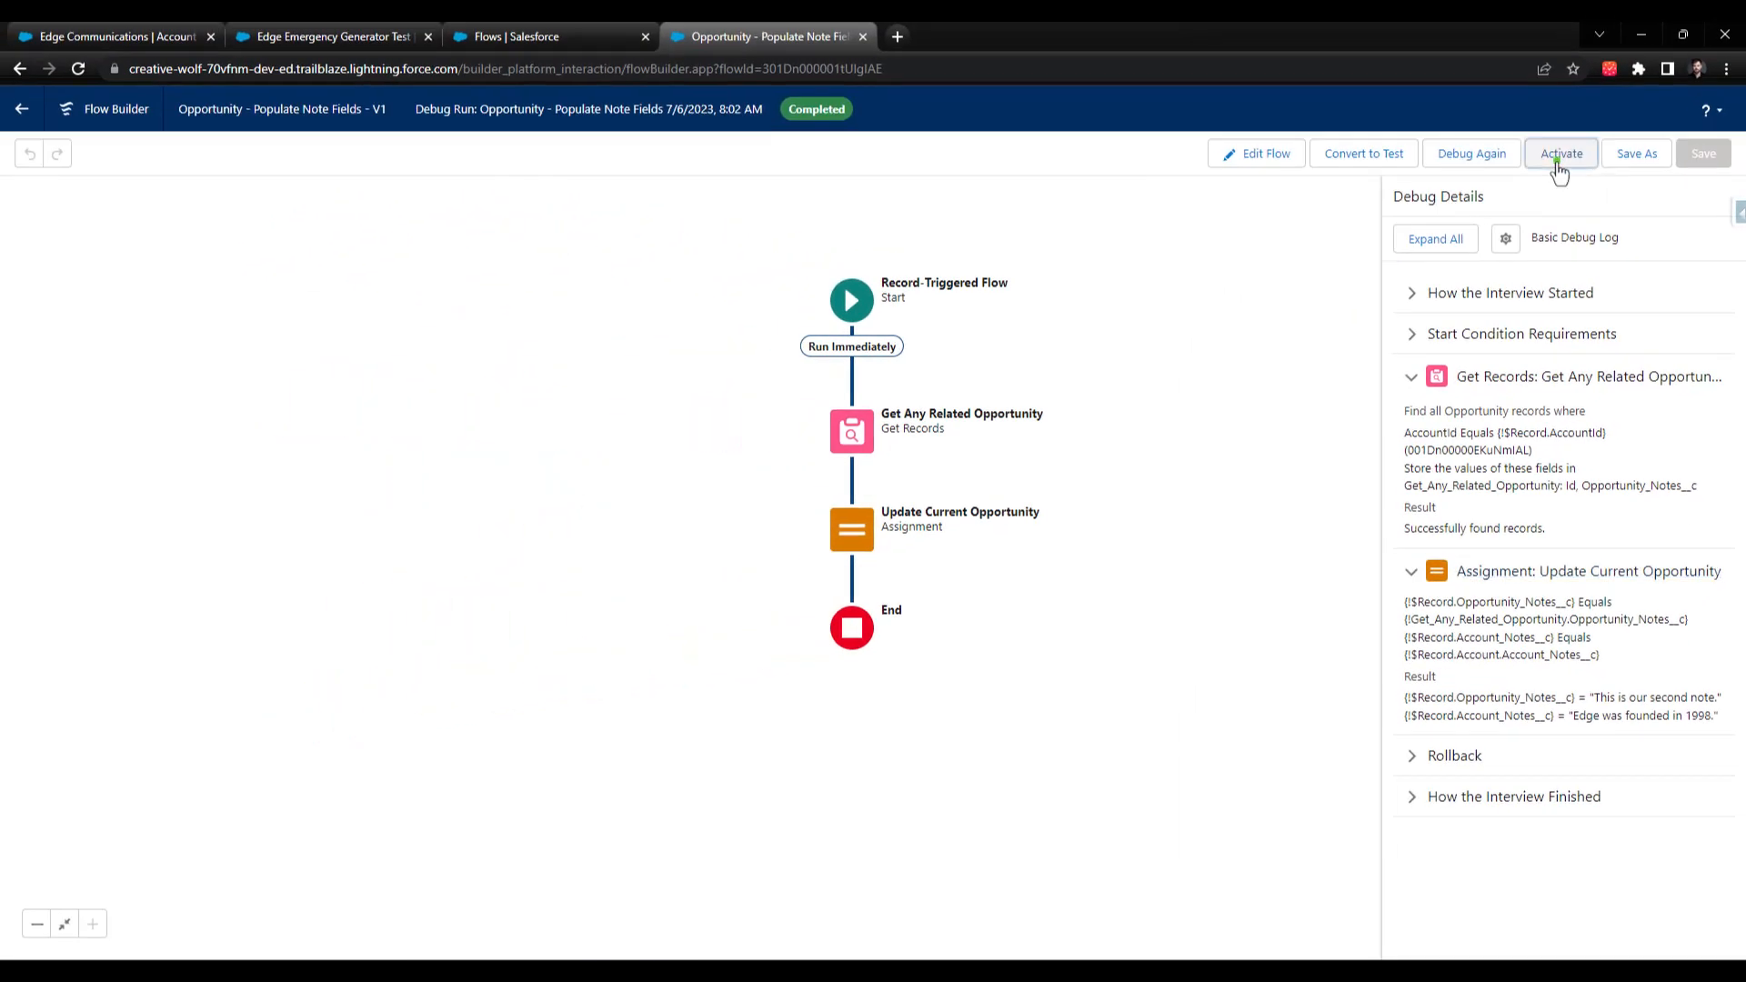
- Activate the flow, then return to the Edge Communications account and scroll to Account Notes
{"action": "left_click", "coordinate": [1561, 153]}
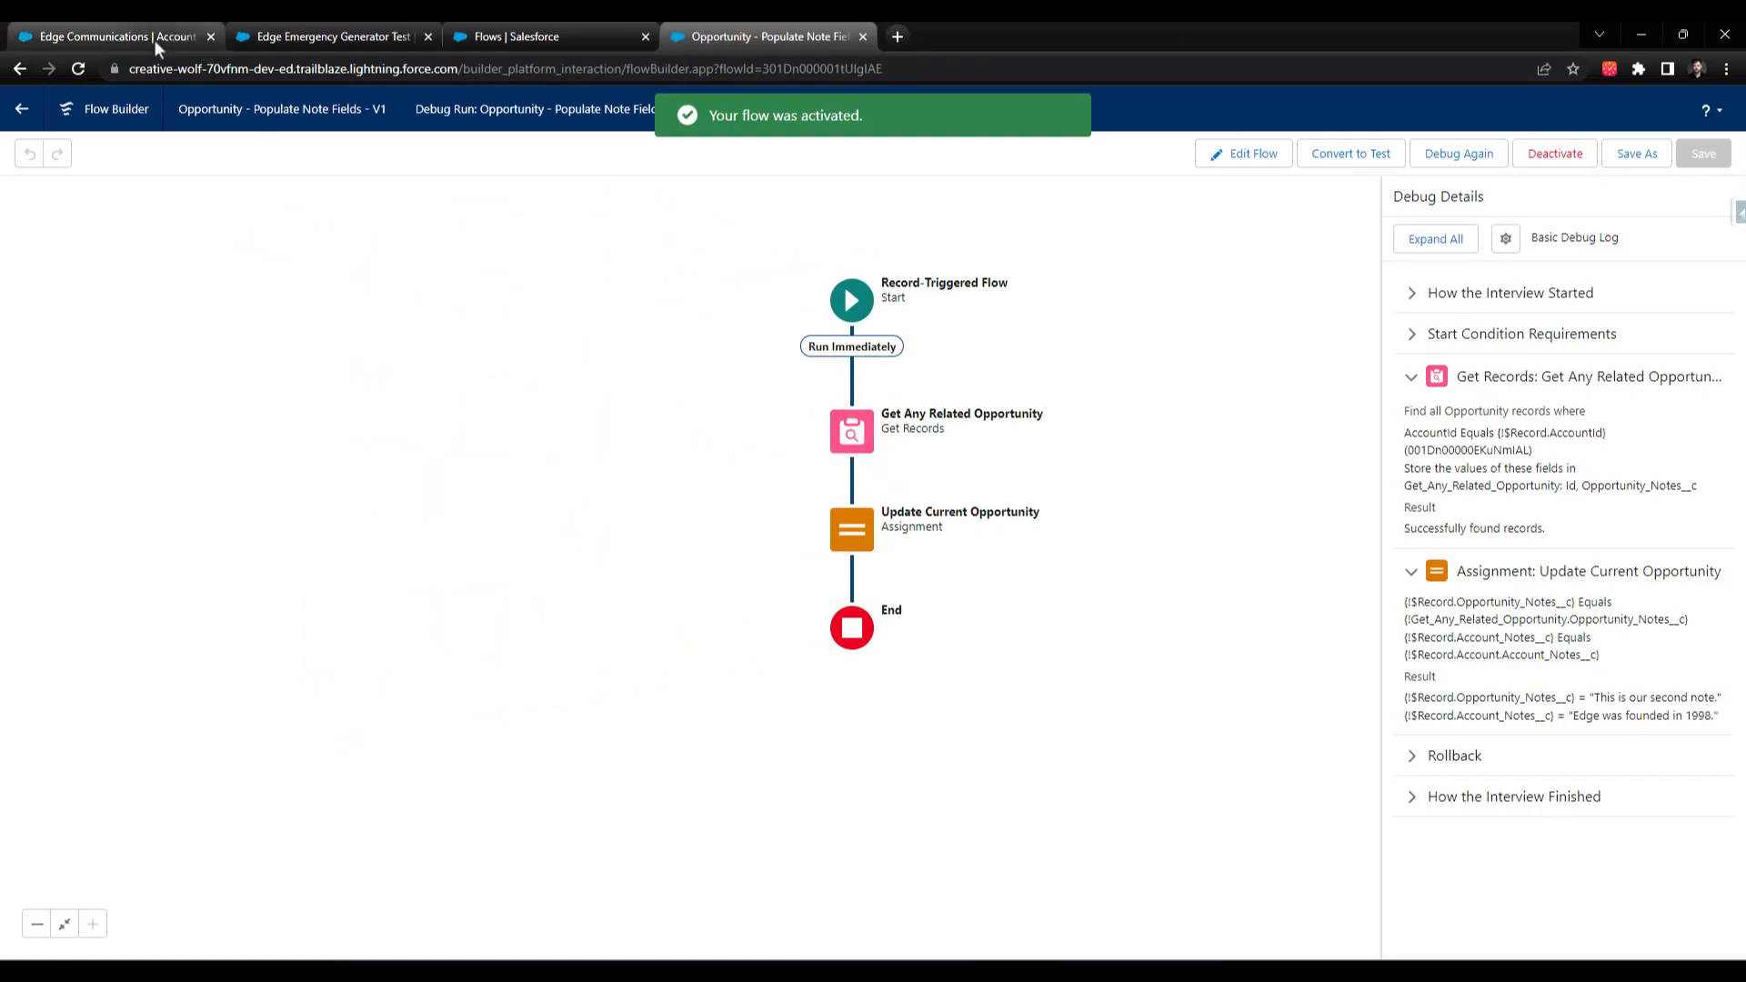
{"action": "left_click", "coordinate": [111, 36]}
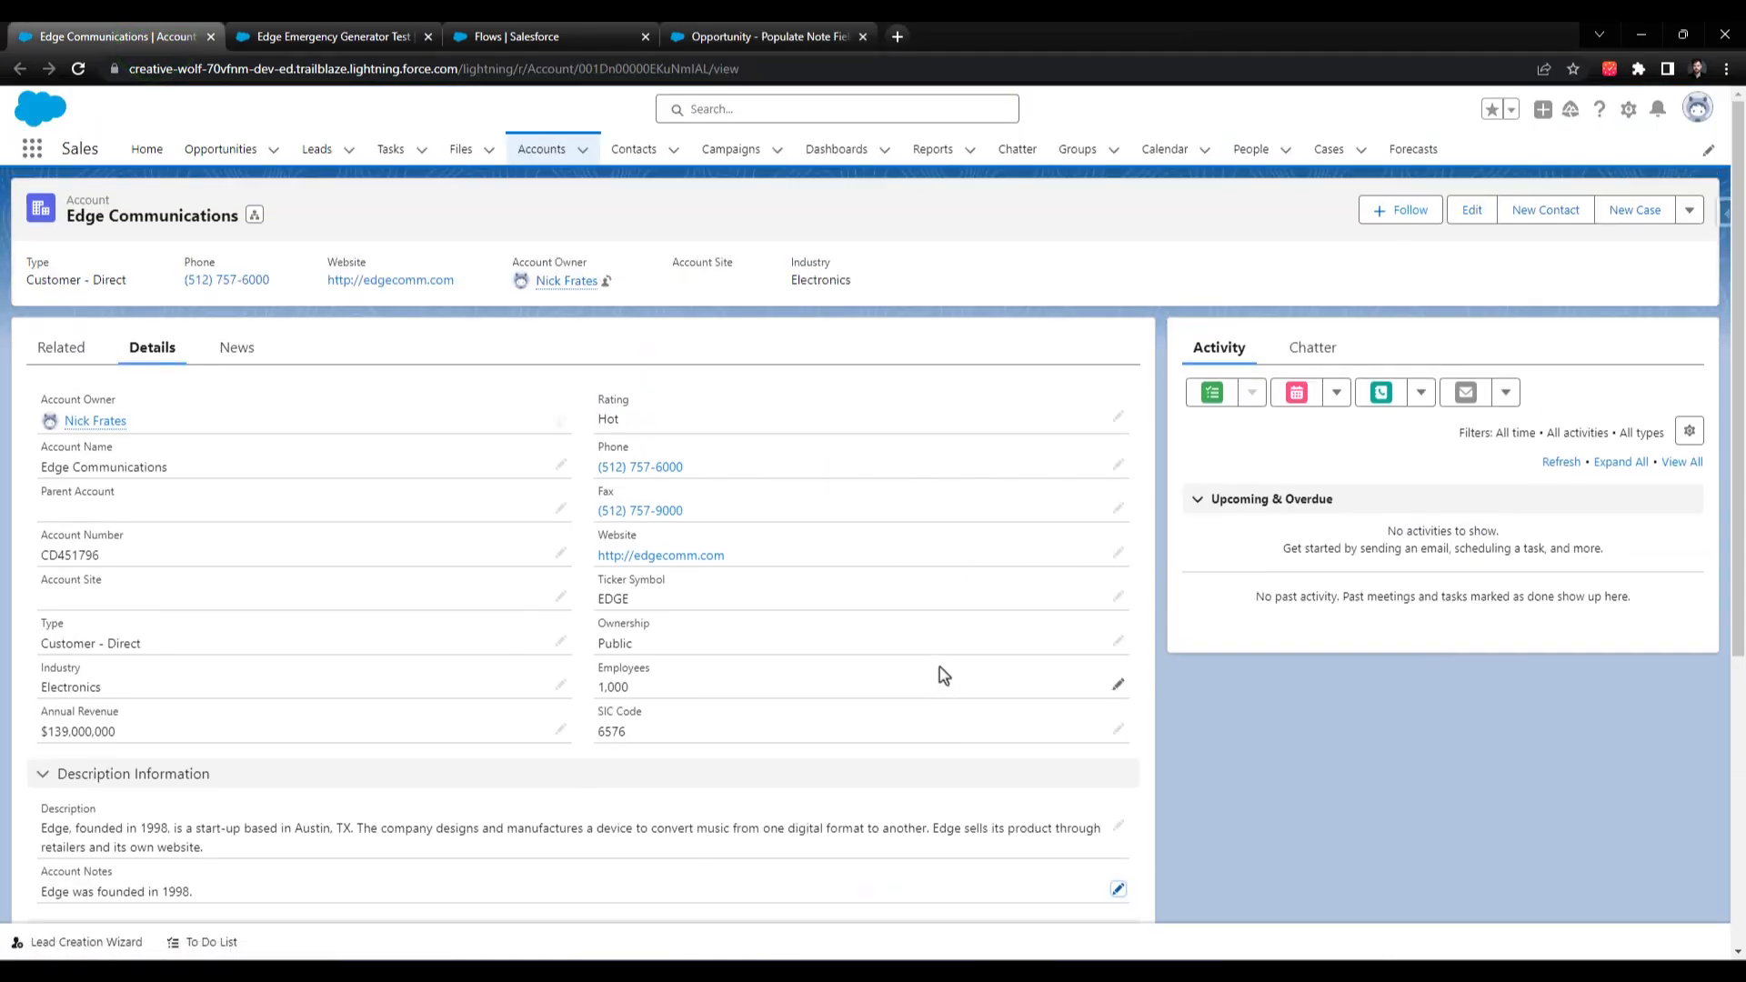
{"action": "mouse_move", "coordinate": [922, 639]}
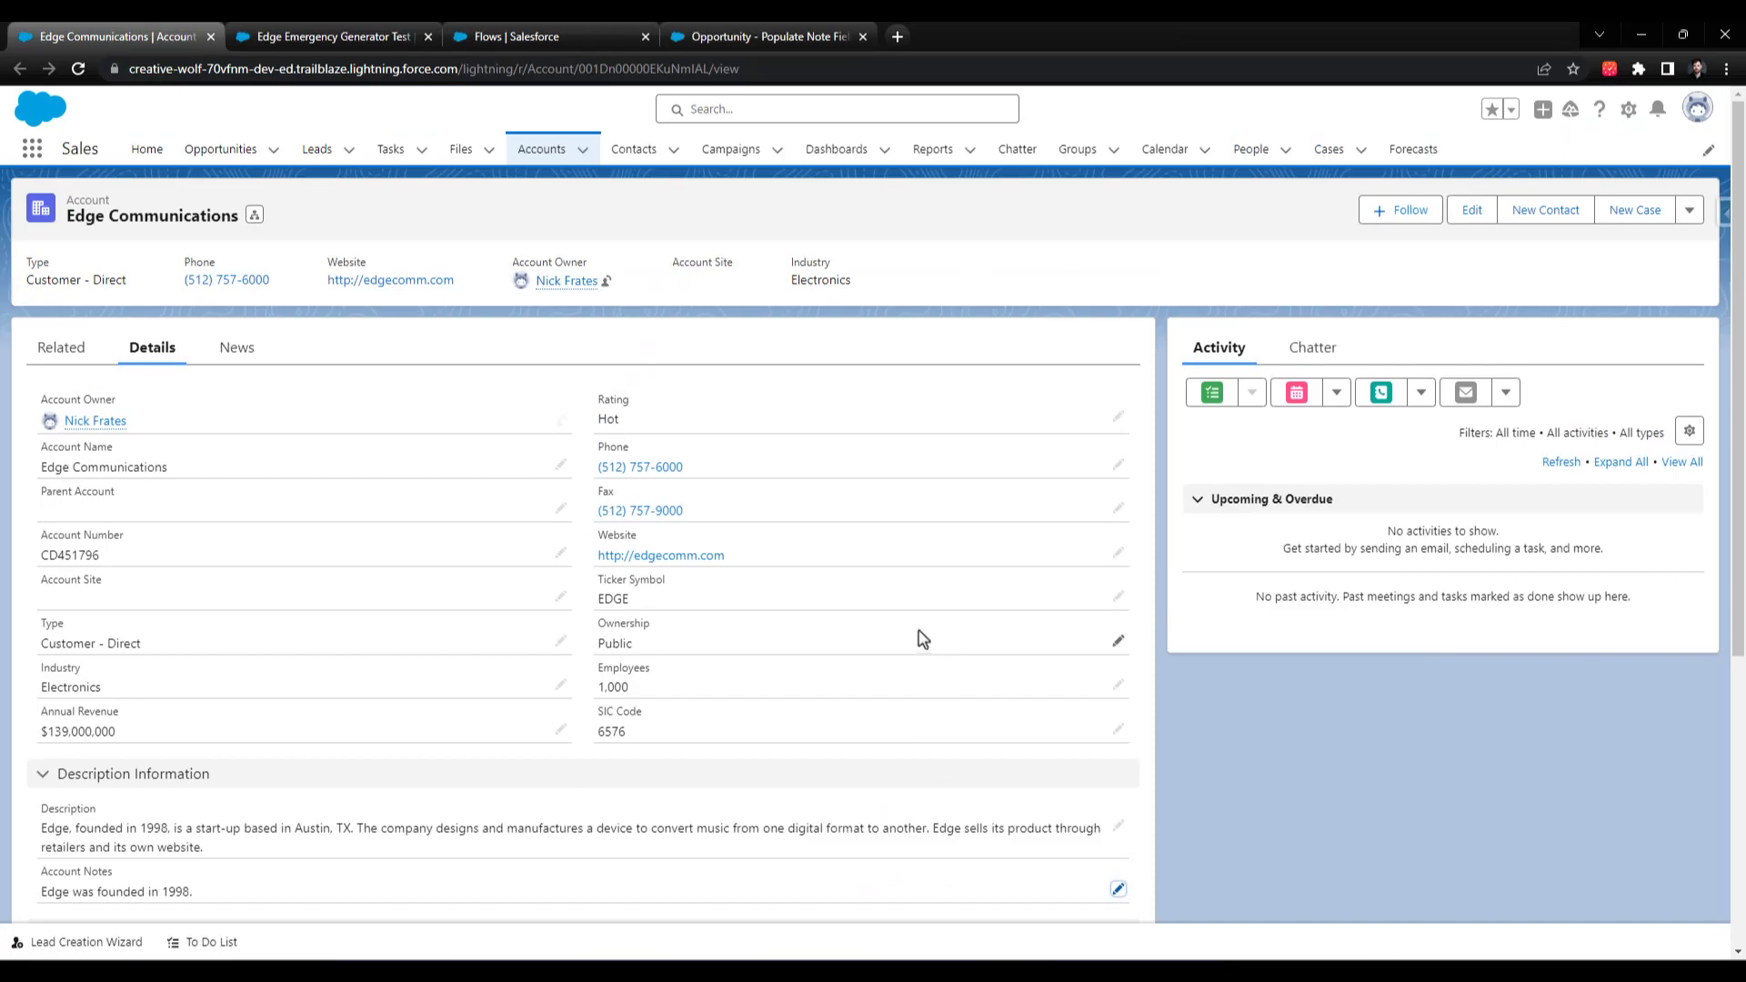
{"action": "scroll", "scroll_direction": "down", "scroll_amount": 3}
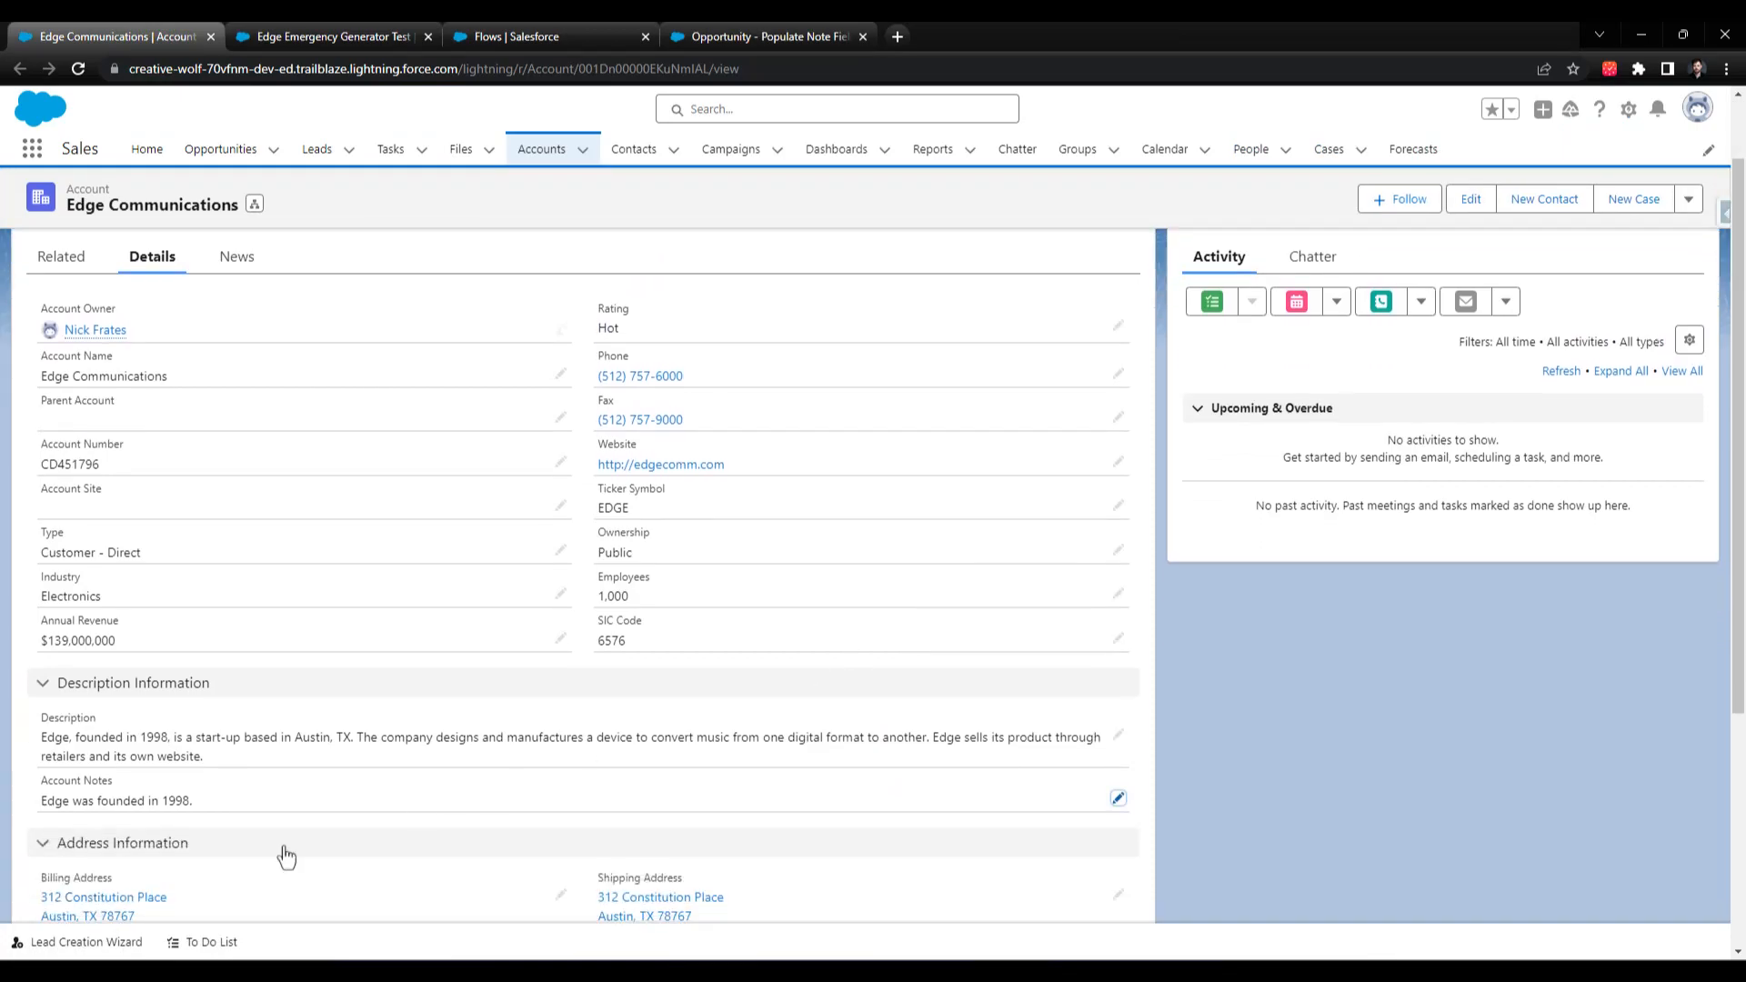
{"action": "scroll", "scroll_direction": "down", "scroll_amount": 3}
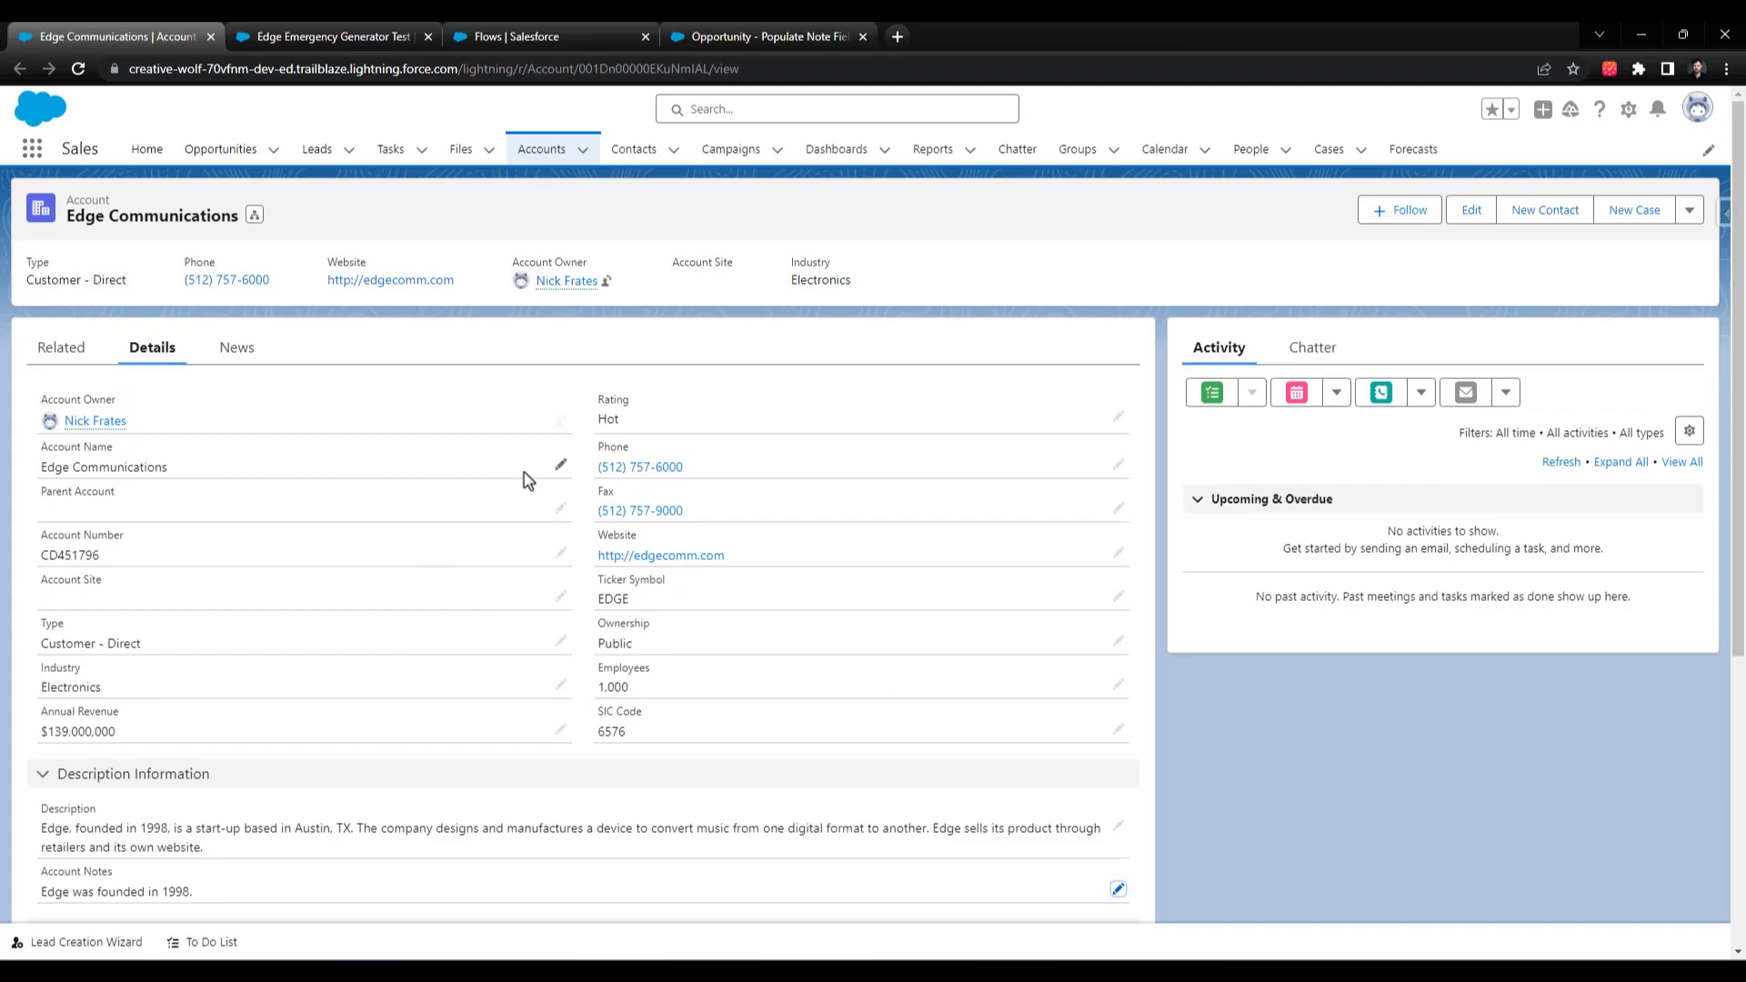
{"action": "mouse_move", "coordinate": [391, 518]}
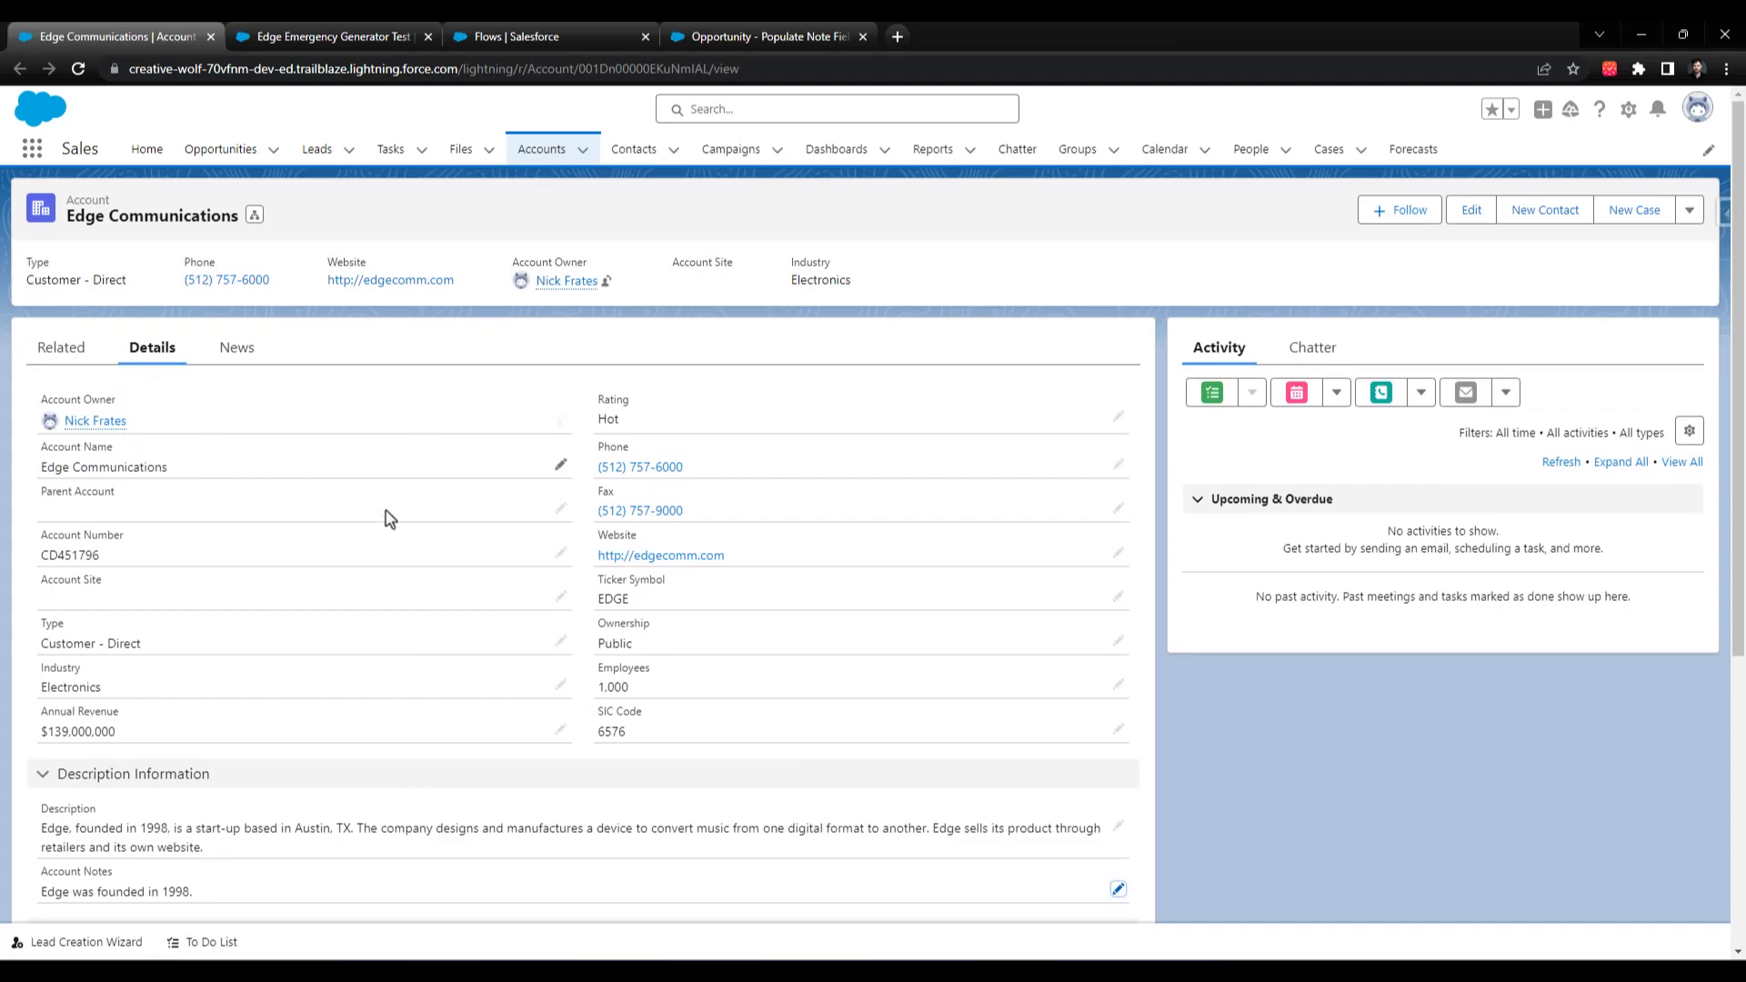
{"action": "mouse_move", "coordinate": [288, 186]}
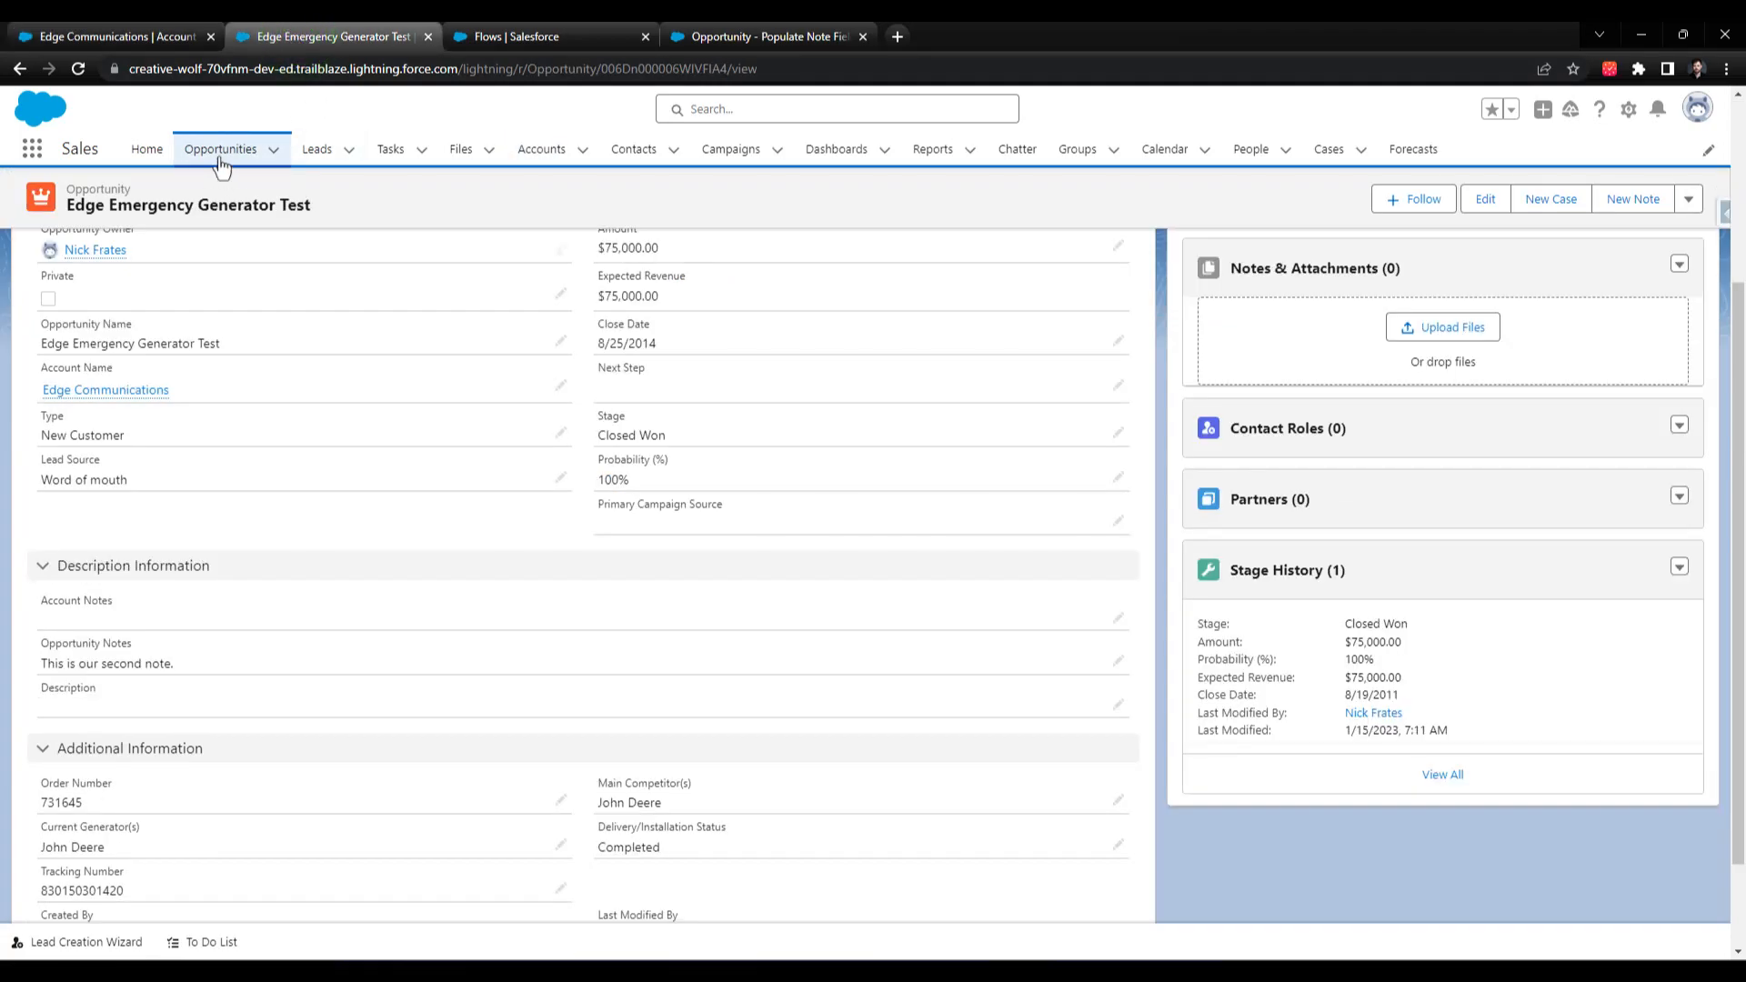
- Switch the Opportunities list view to Edge Communications Opps showing each opportunity's notes
{"action": "left_click", "coordinate": [220, 148]}
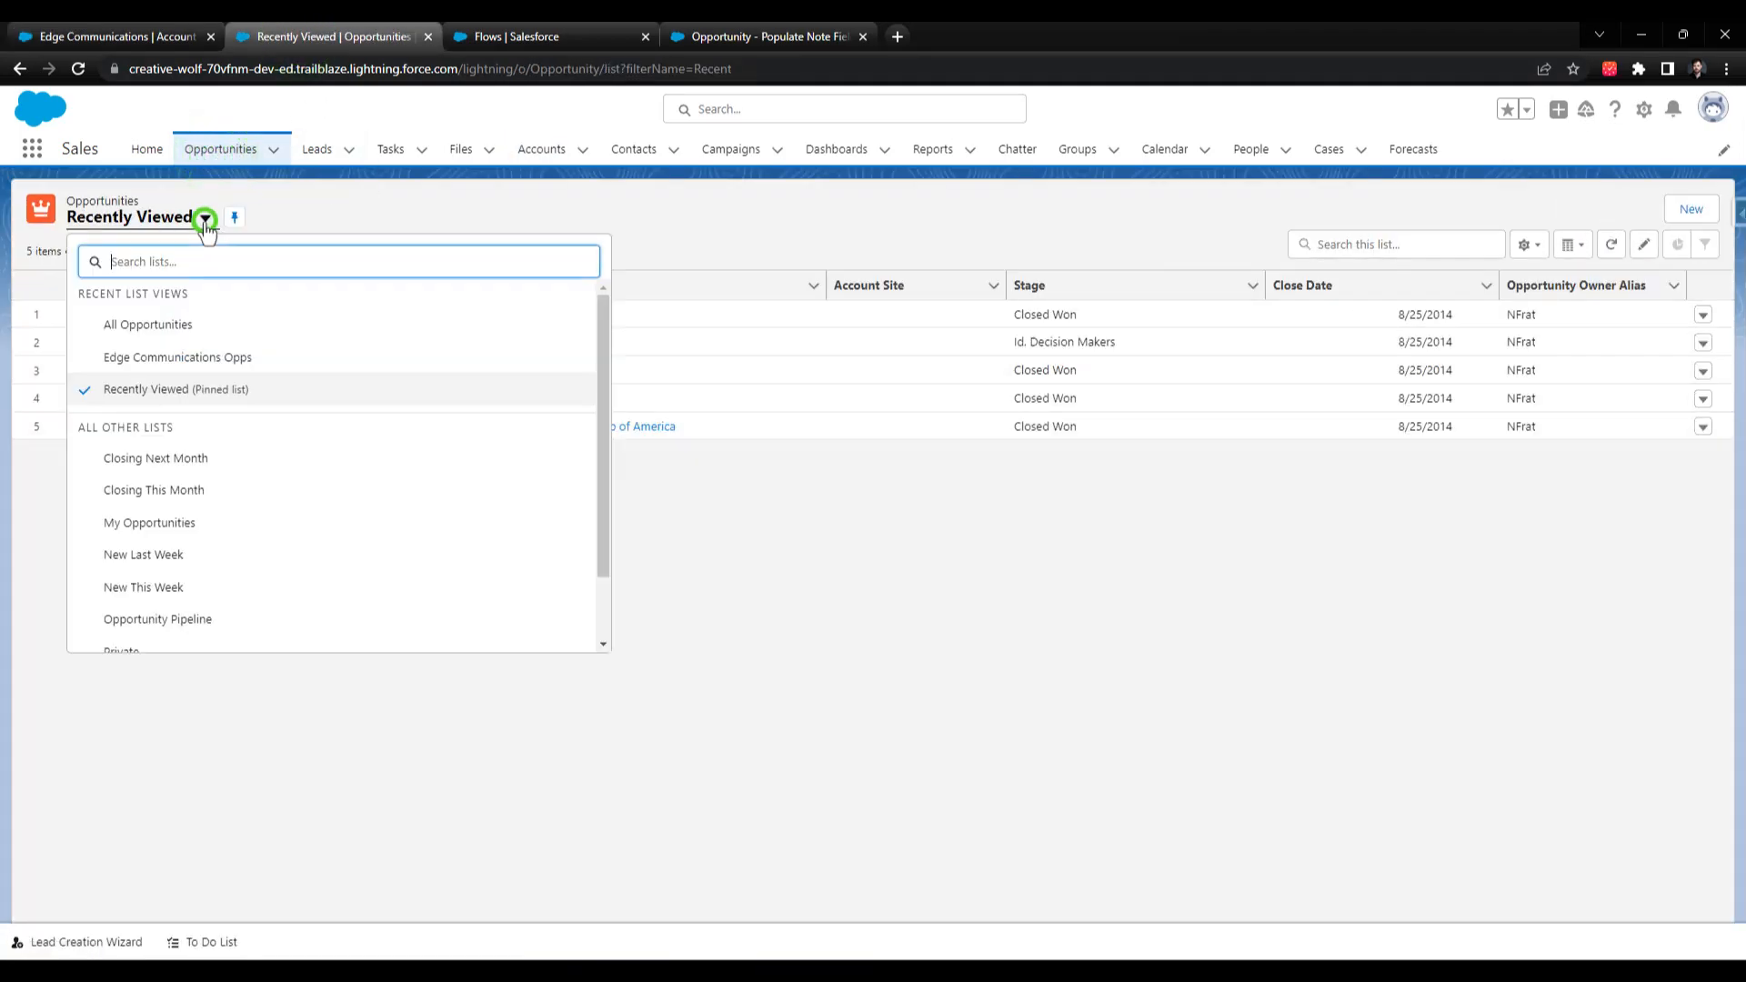
{"action": "left_click", "coordinate": [176, 356]}
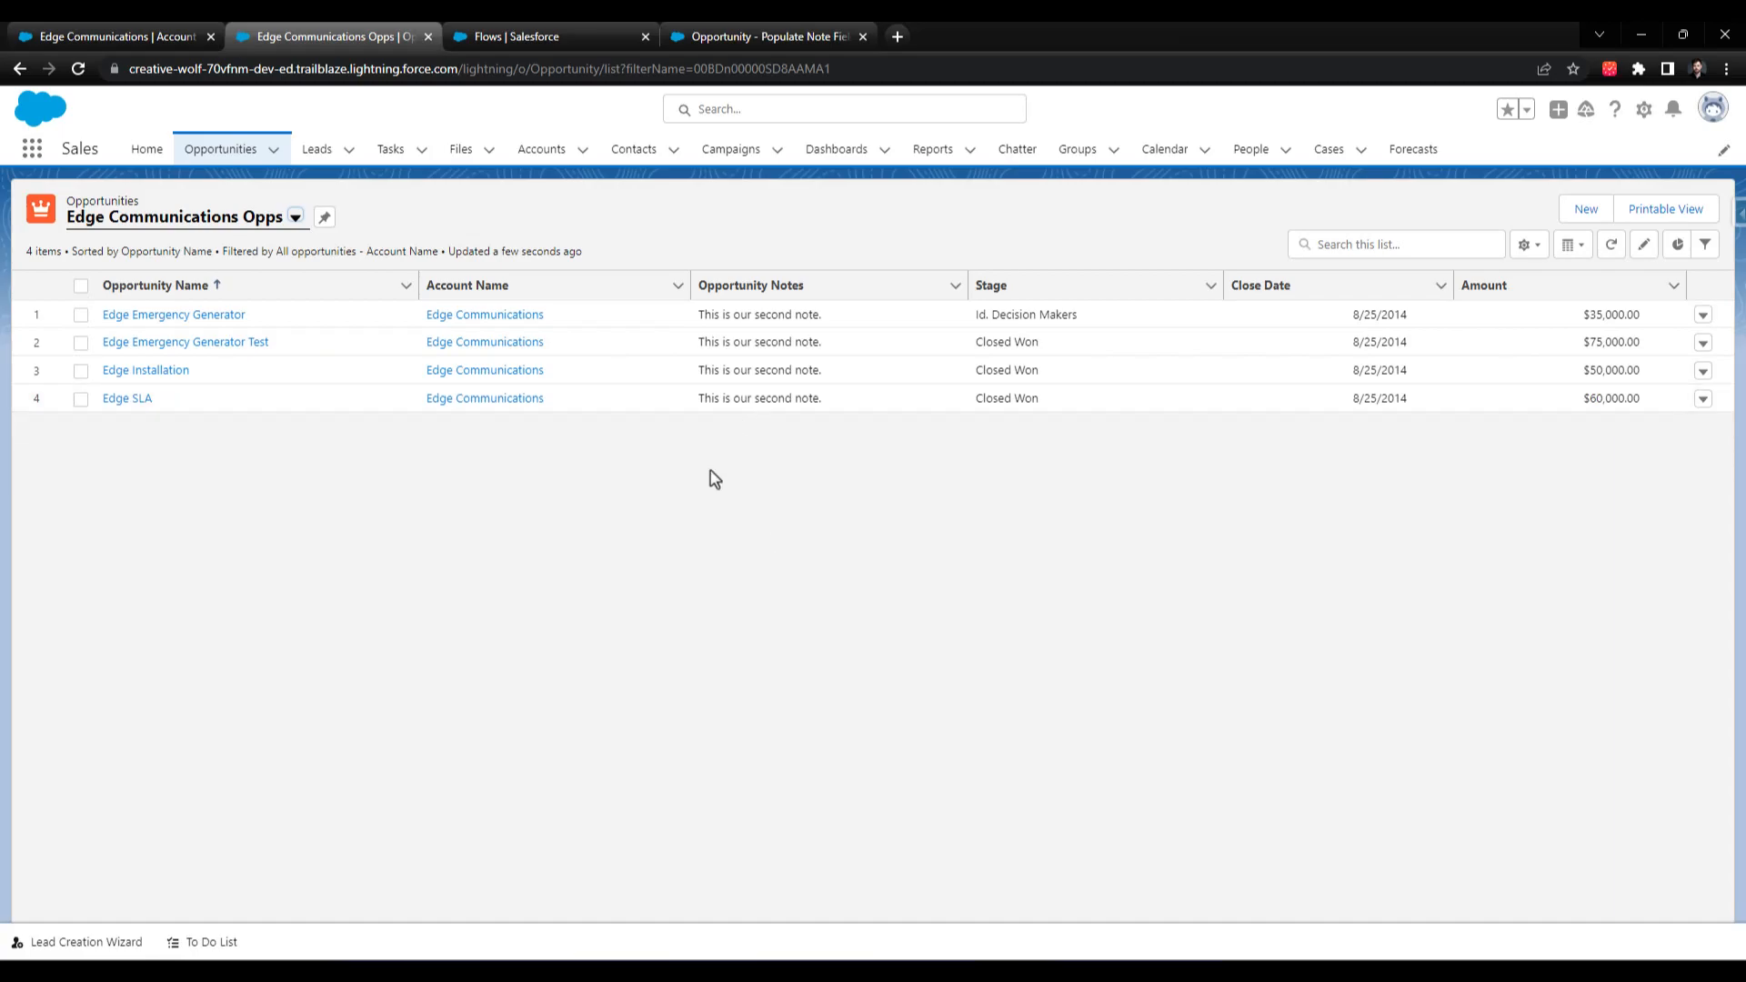
{"action": "mouse_move", "coordinate": [762, 423]}
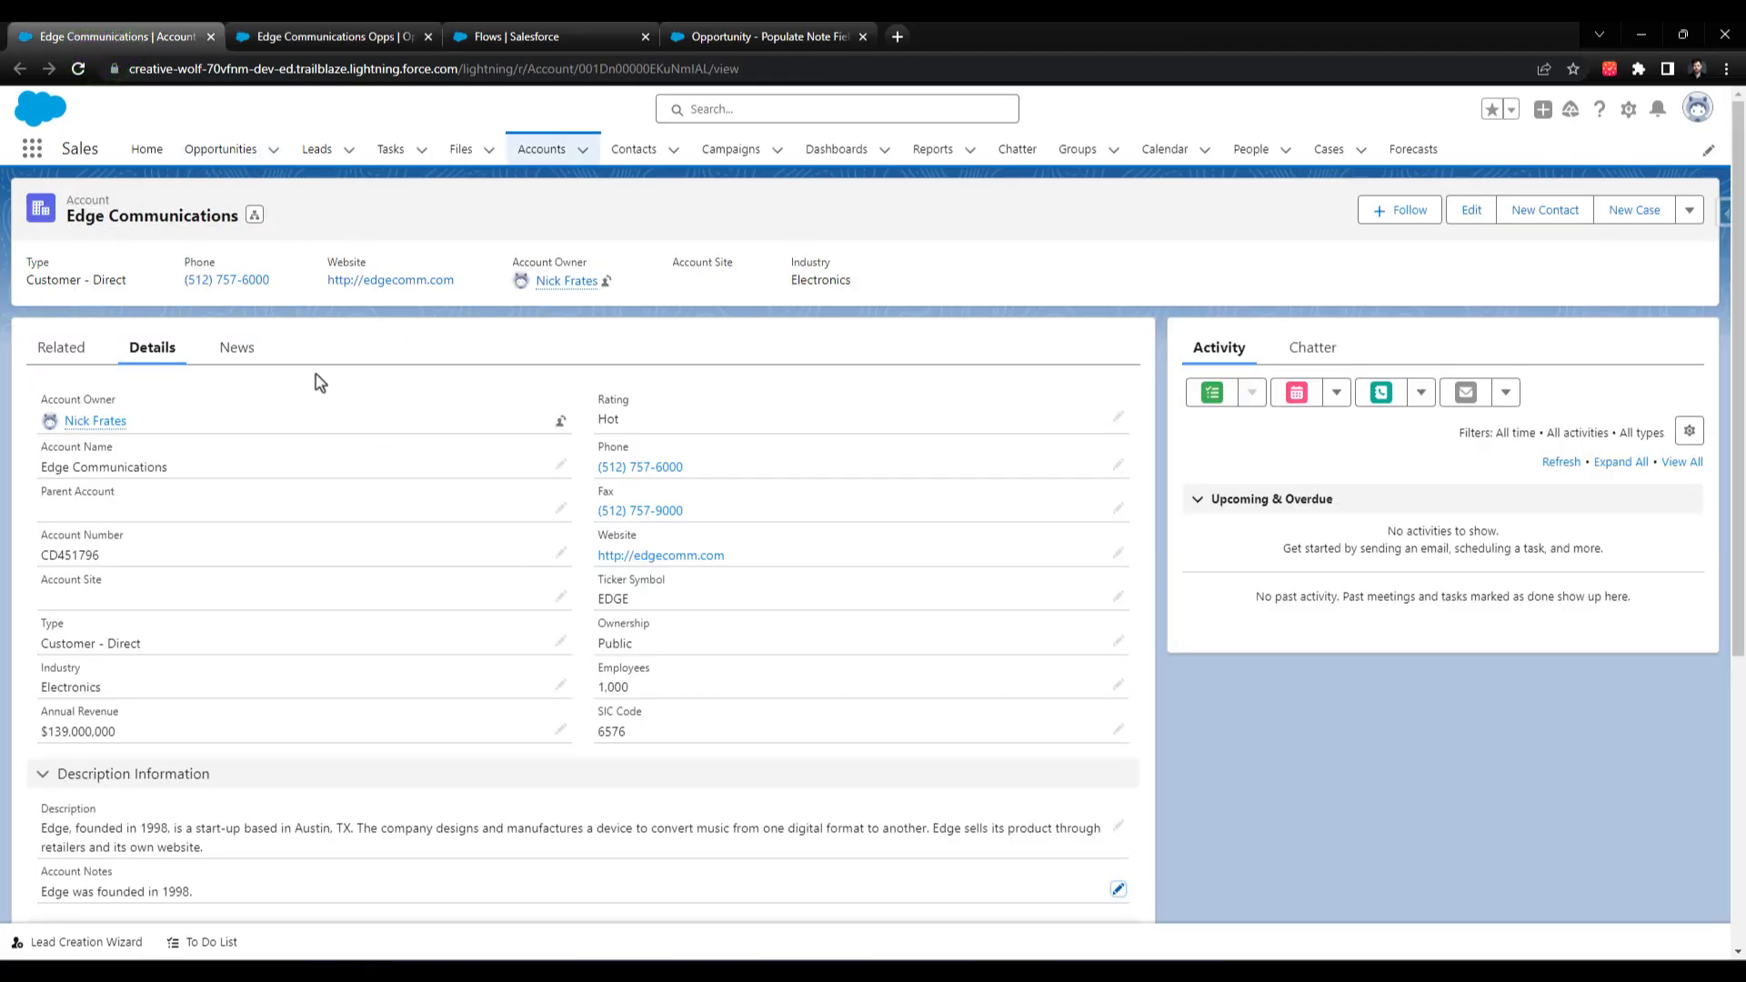
- From the account's Related tab, start a New opportunity in the Opportunities list
{"action": "left_click", "coordinate": [62, 348]}
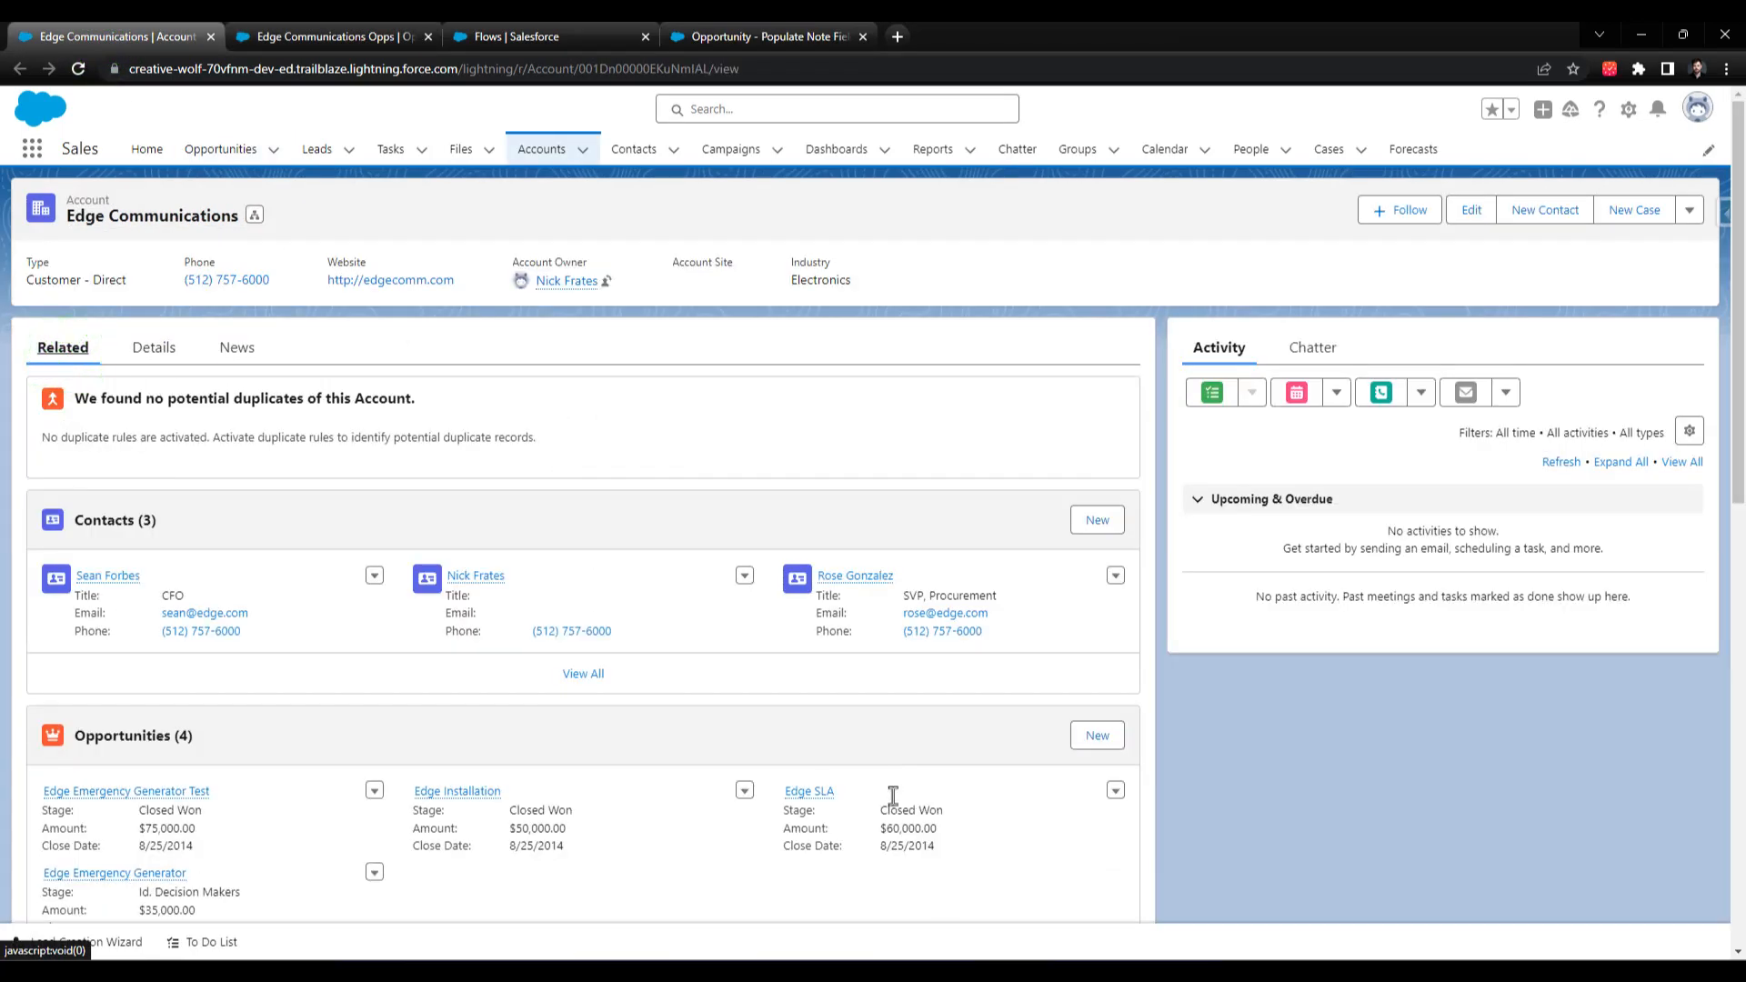
{"action": "scroll", "scroll_direction": "down", "scroll_amount": 3}
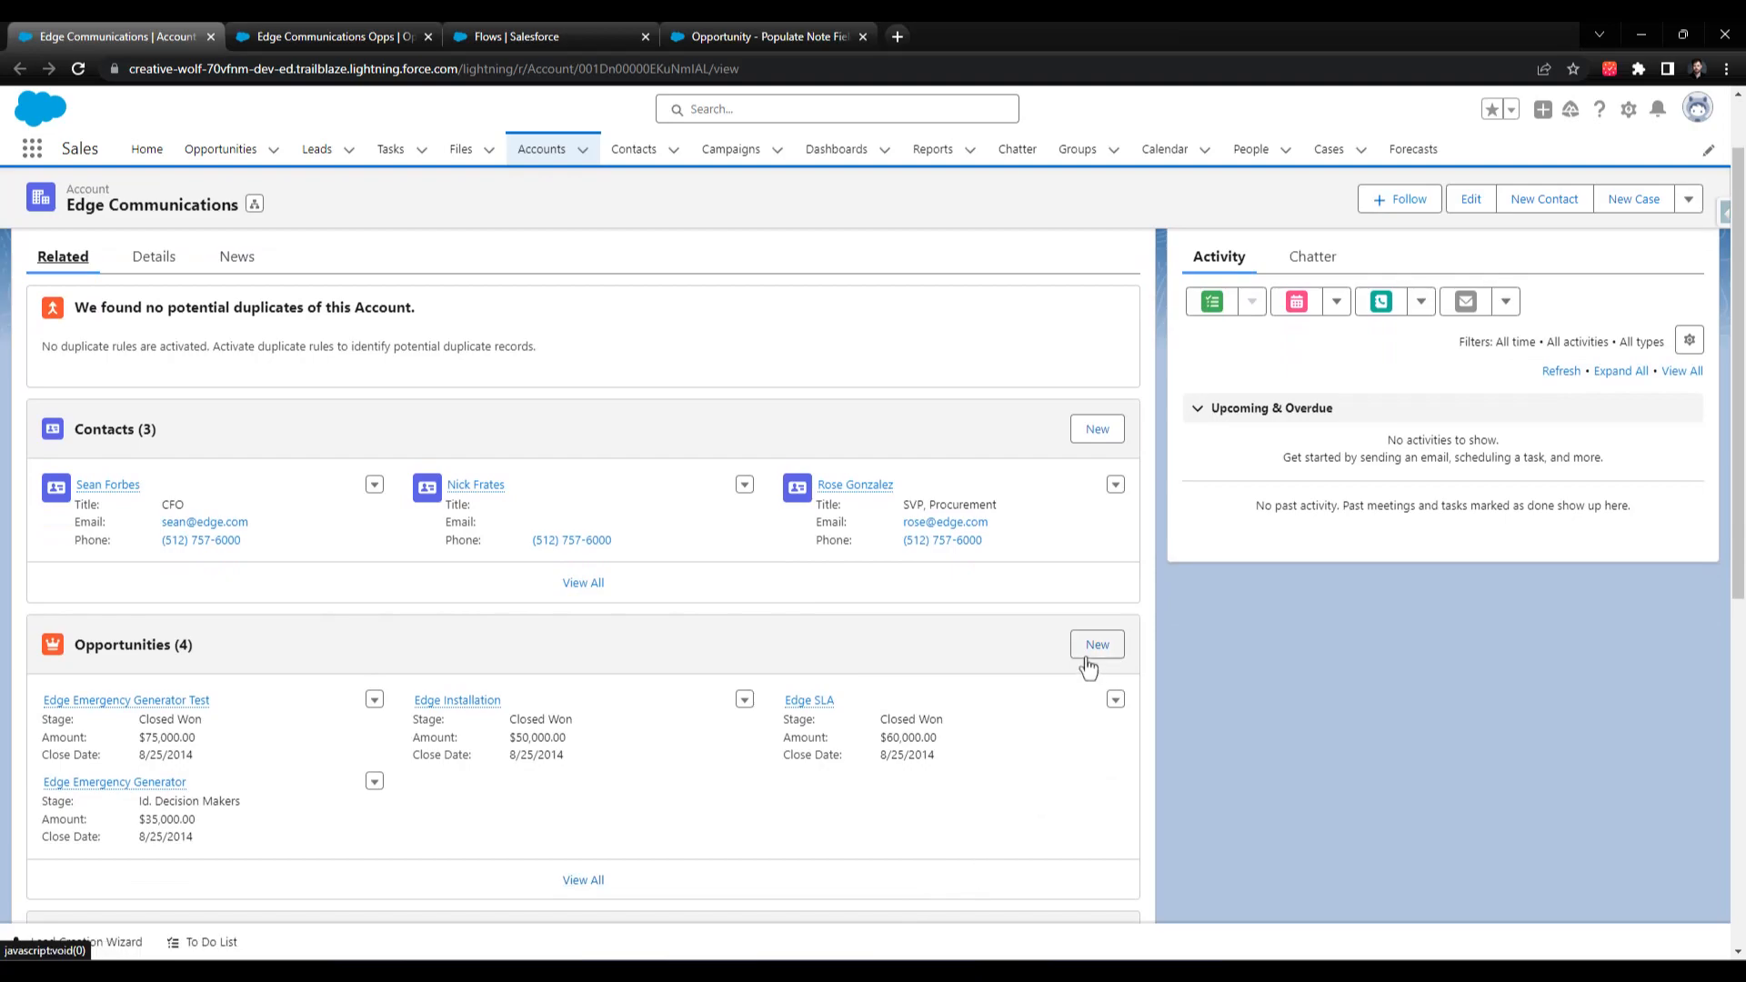
{"action": "left_click", "coordinate": [1095, 644]}
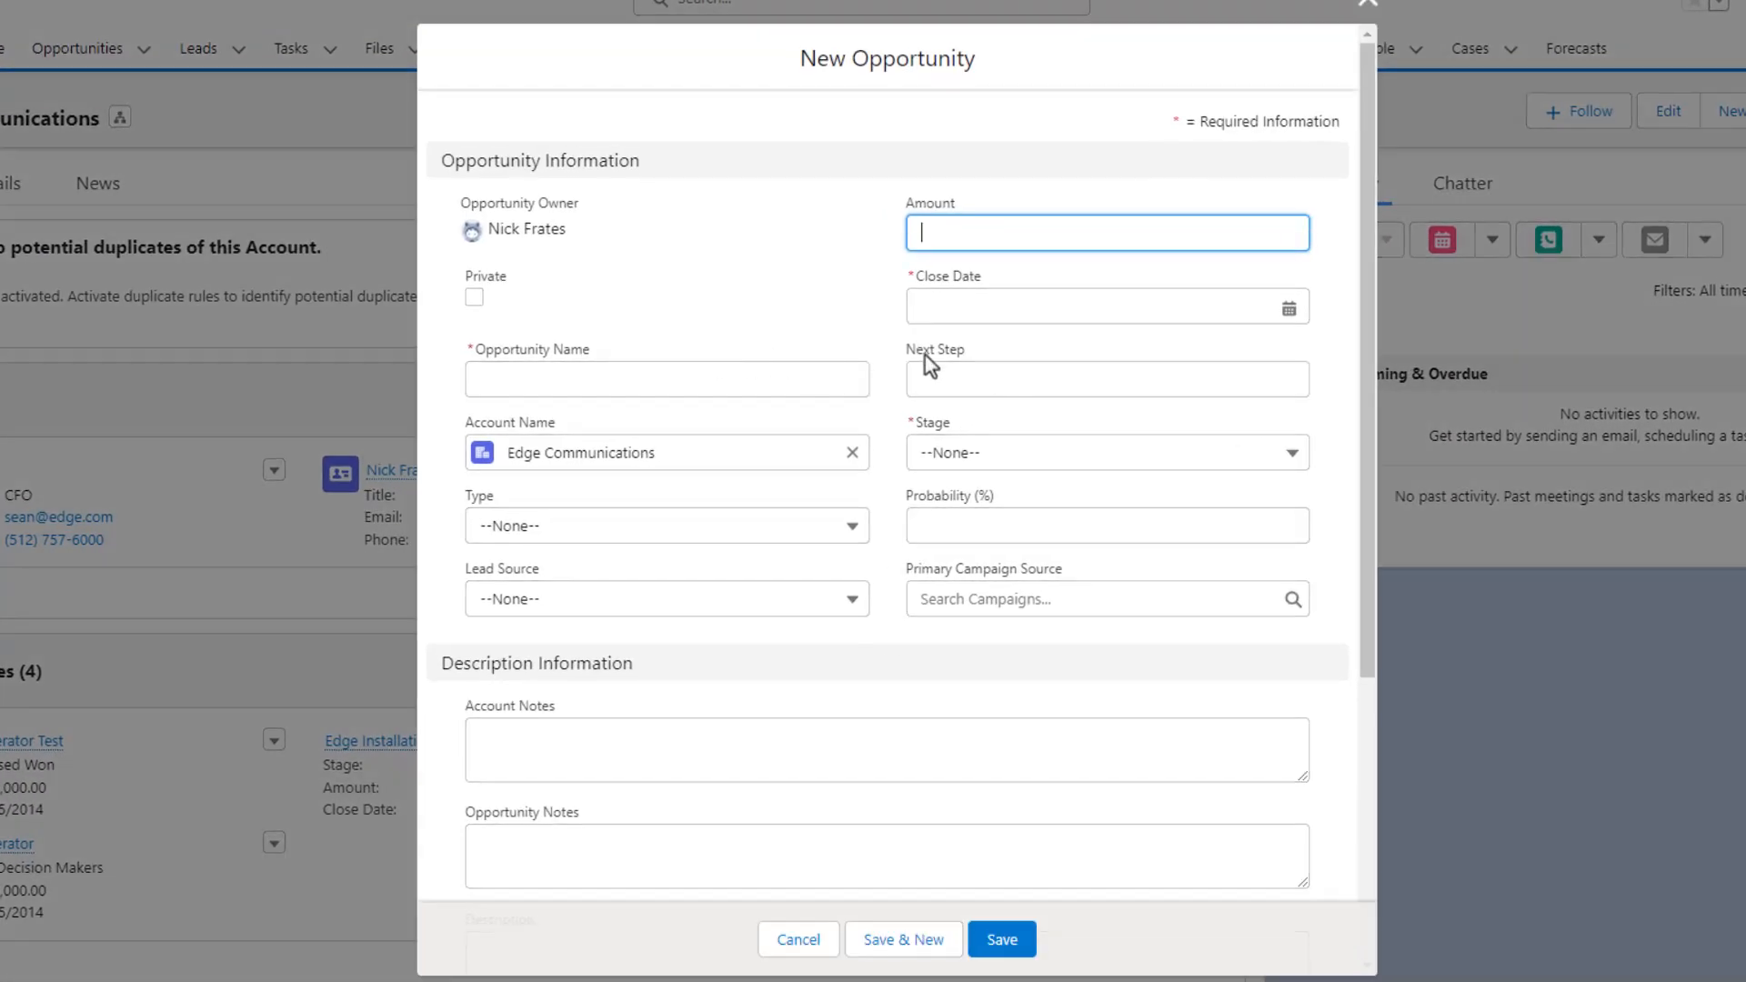
- Save Notes Test Opp with Amount 15000, Close Date 7/6/2023, Stage Prospecting, notes left blank
{"action": "type", "text": "150000.00"}
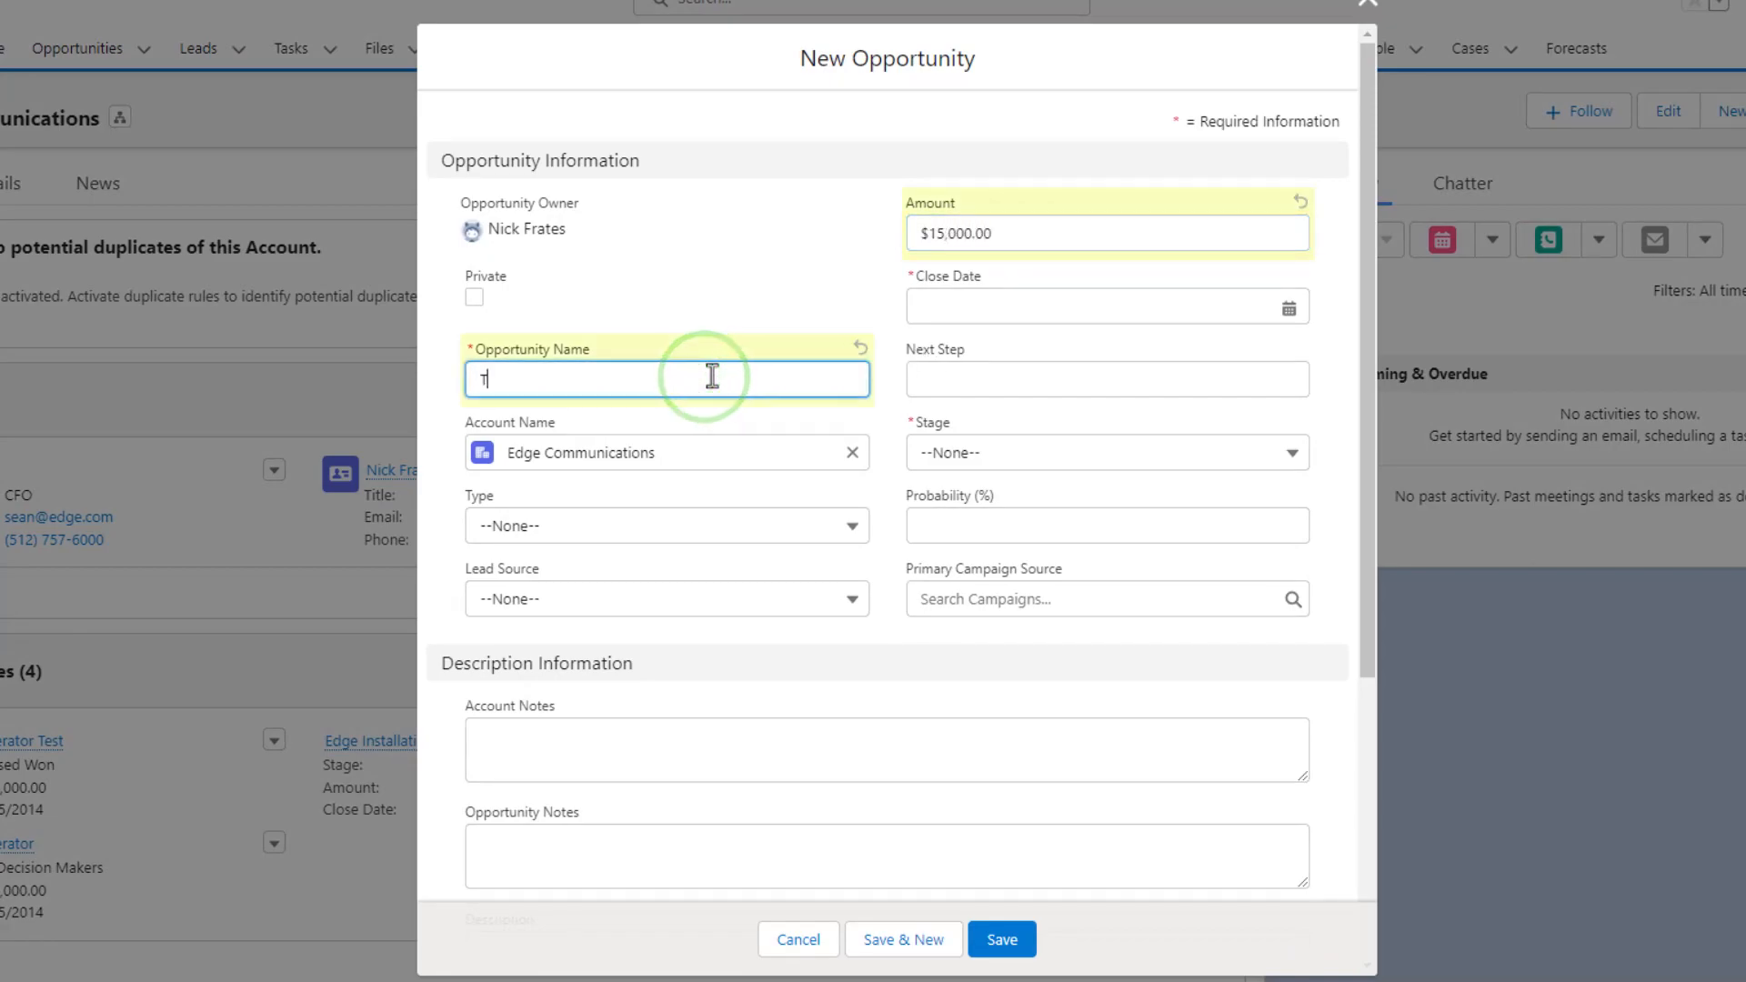
{"action": "type", "text": "Test Opp"}
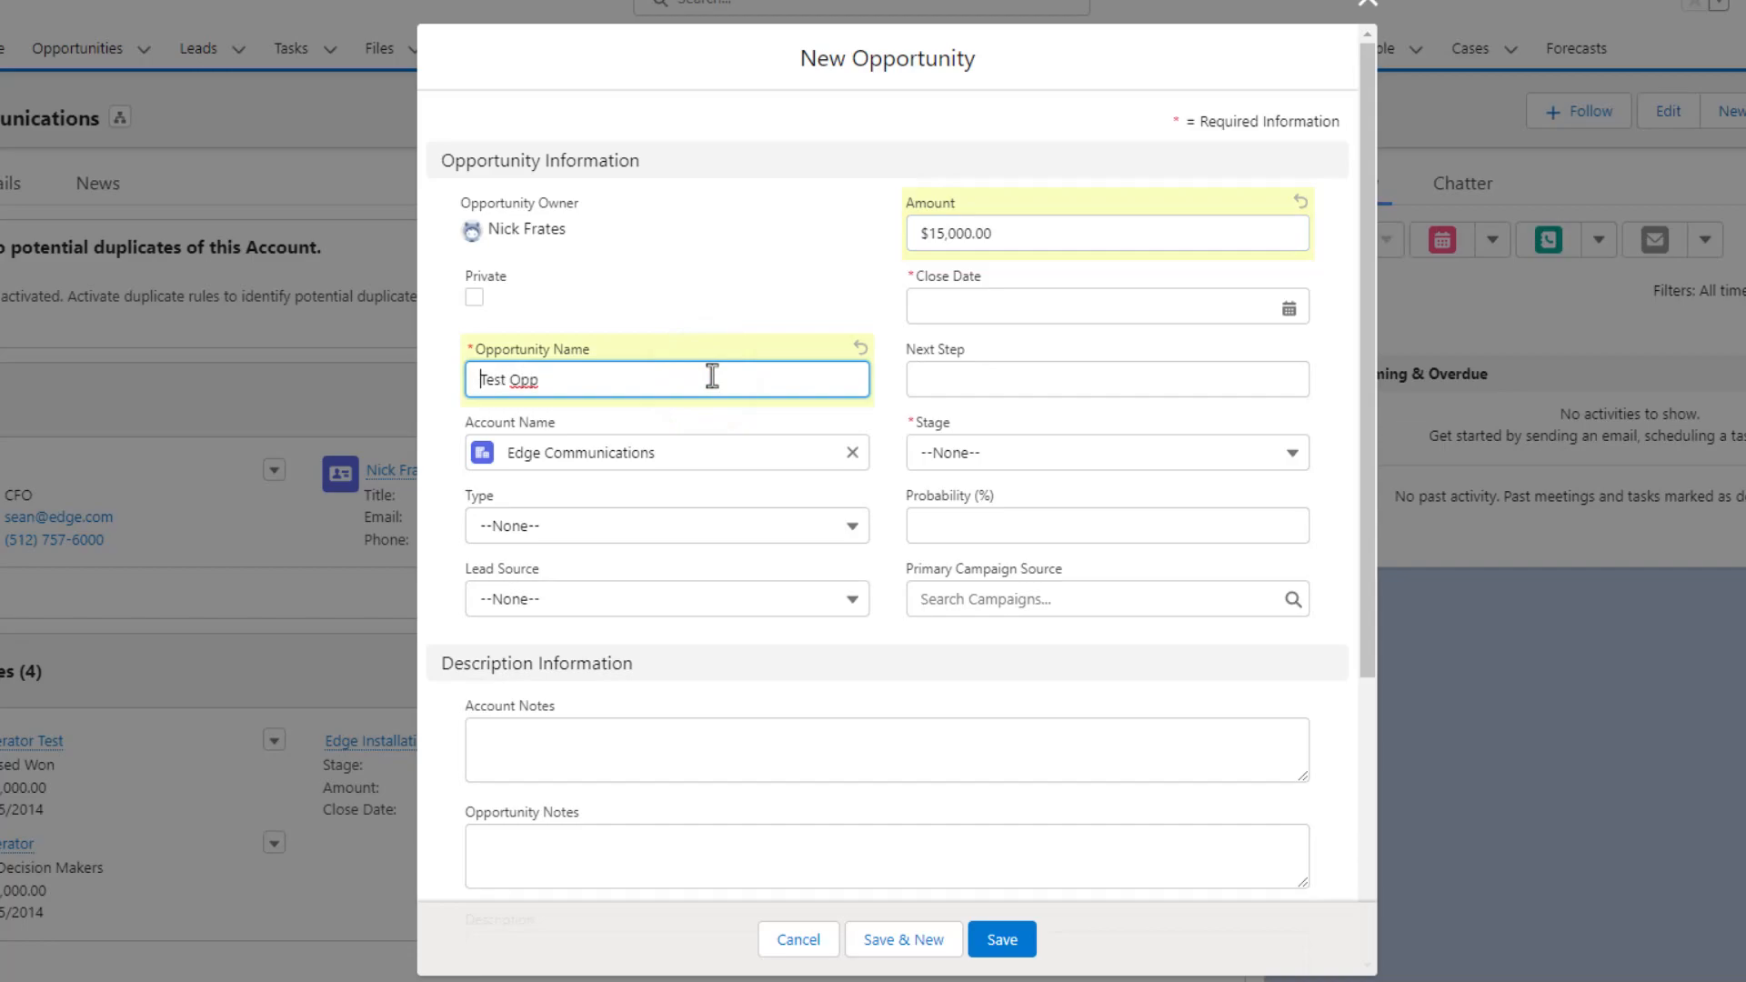
{"action": "type", "text": "Notes"}
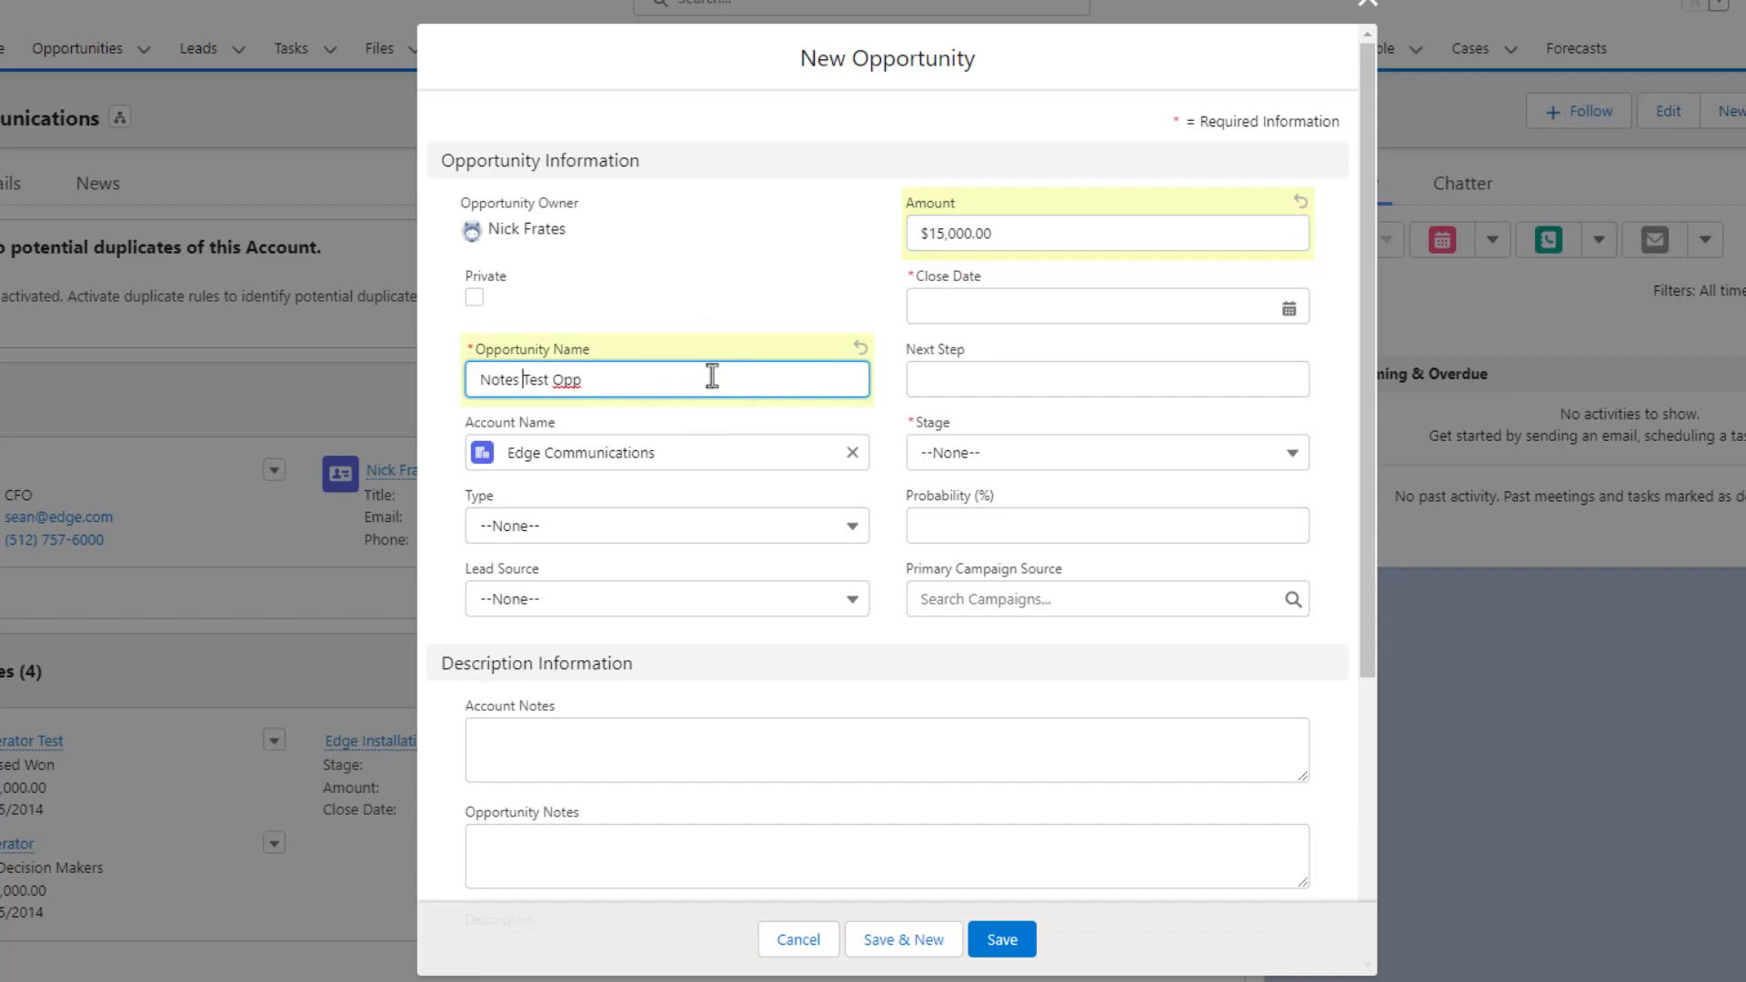
{"action": "left_click", "coordinate": [1106, 305]}
{"action": "type", "text": "7/6/2023"}
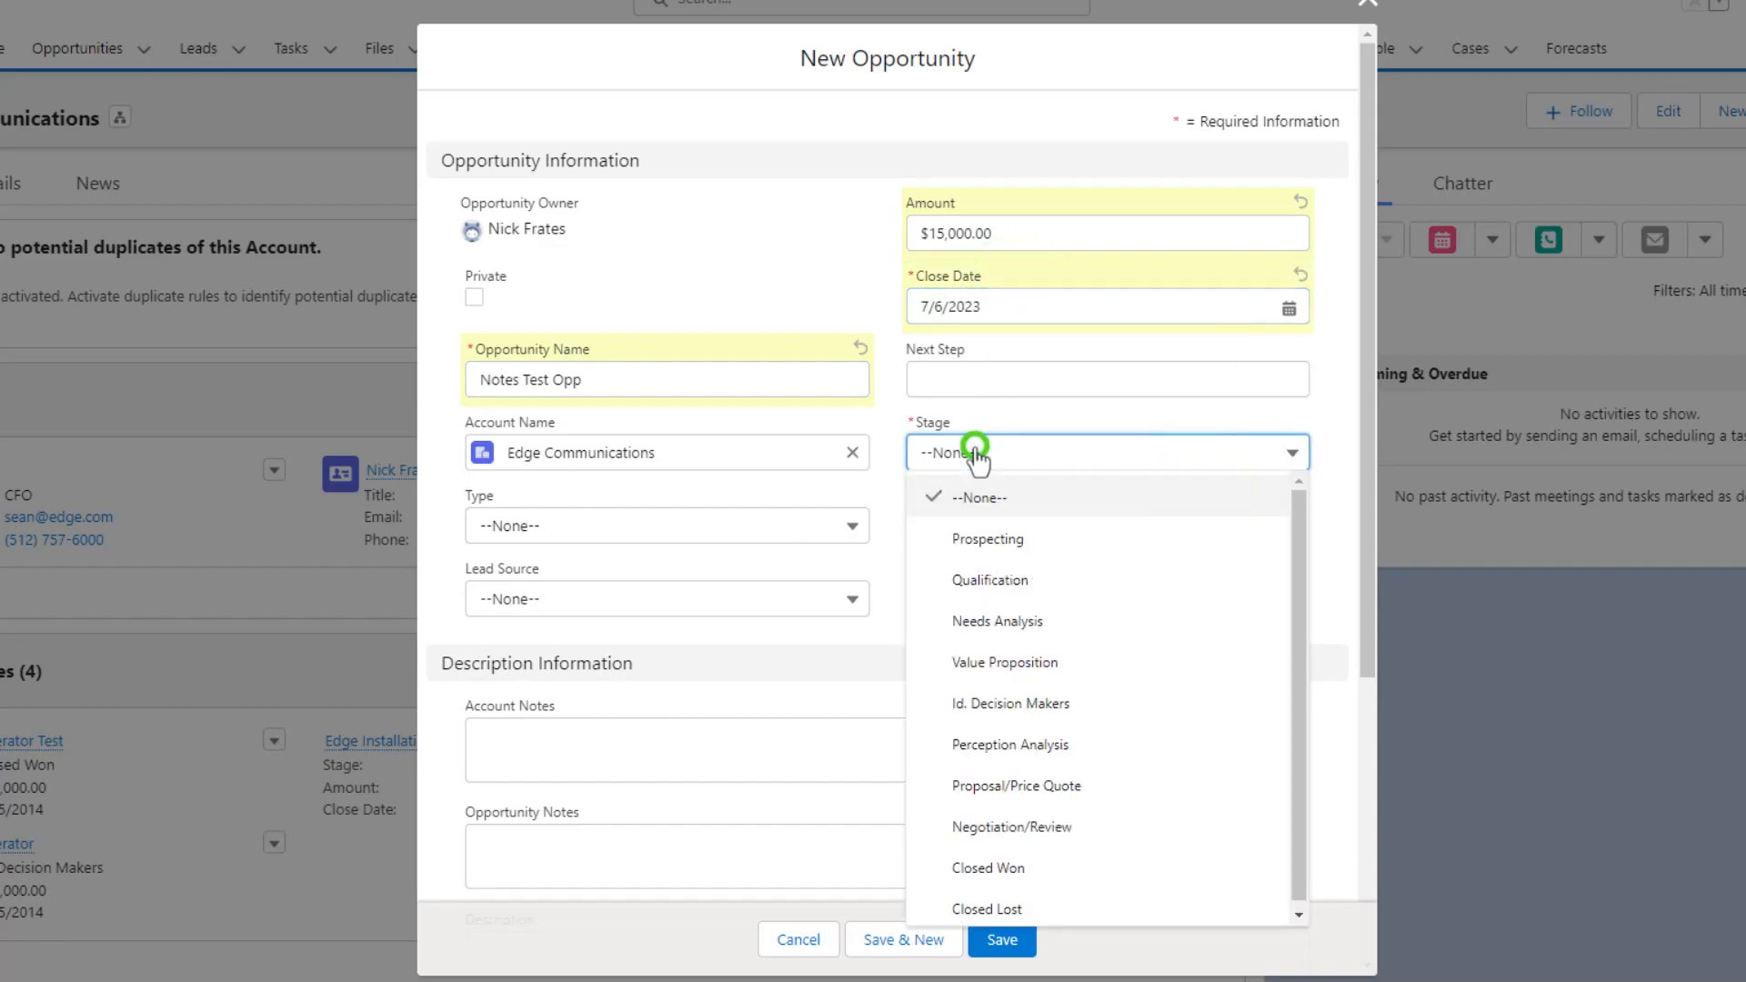
{"action": "left_click", "coordinate": [984, 539]}
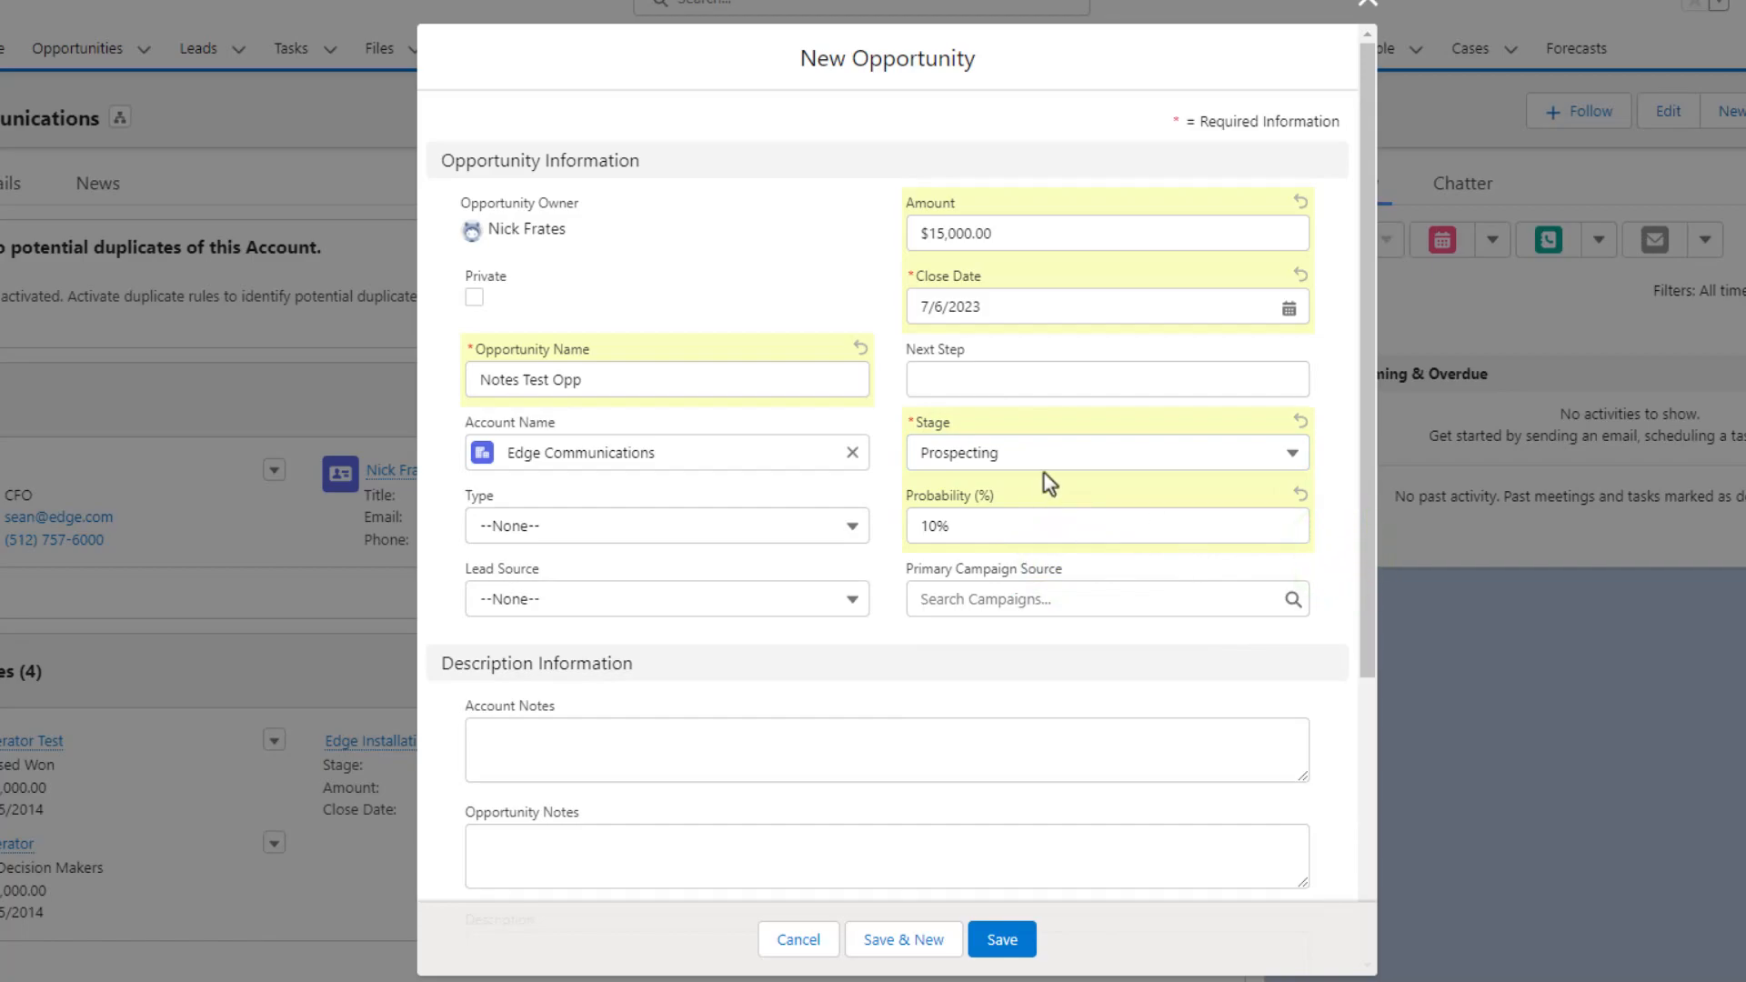
{"action": "scroll", "scroll_direction": "down", "scroll_amount": 3}
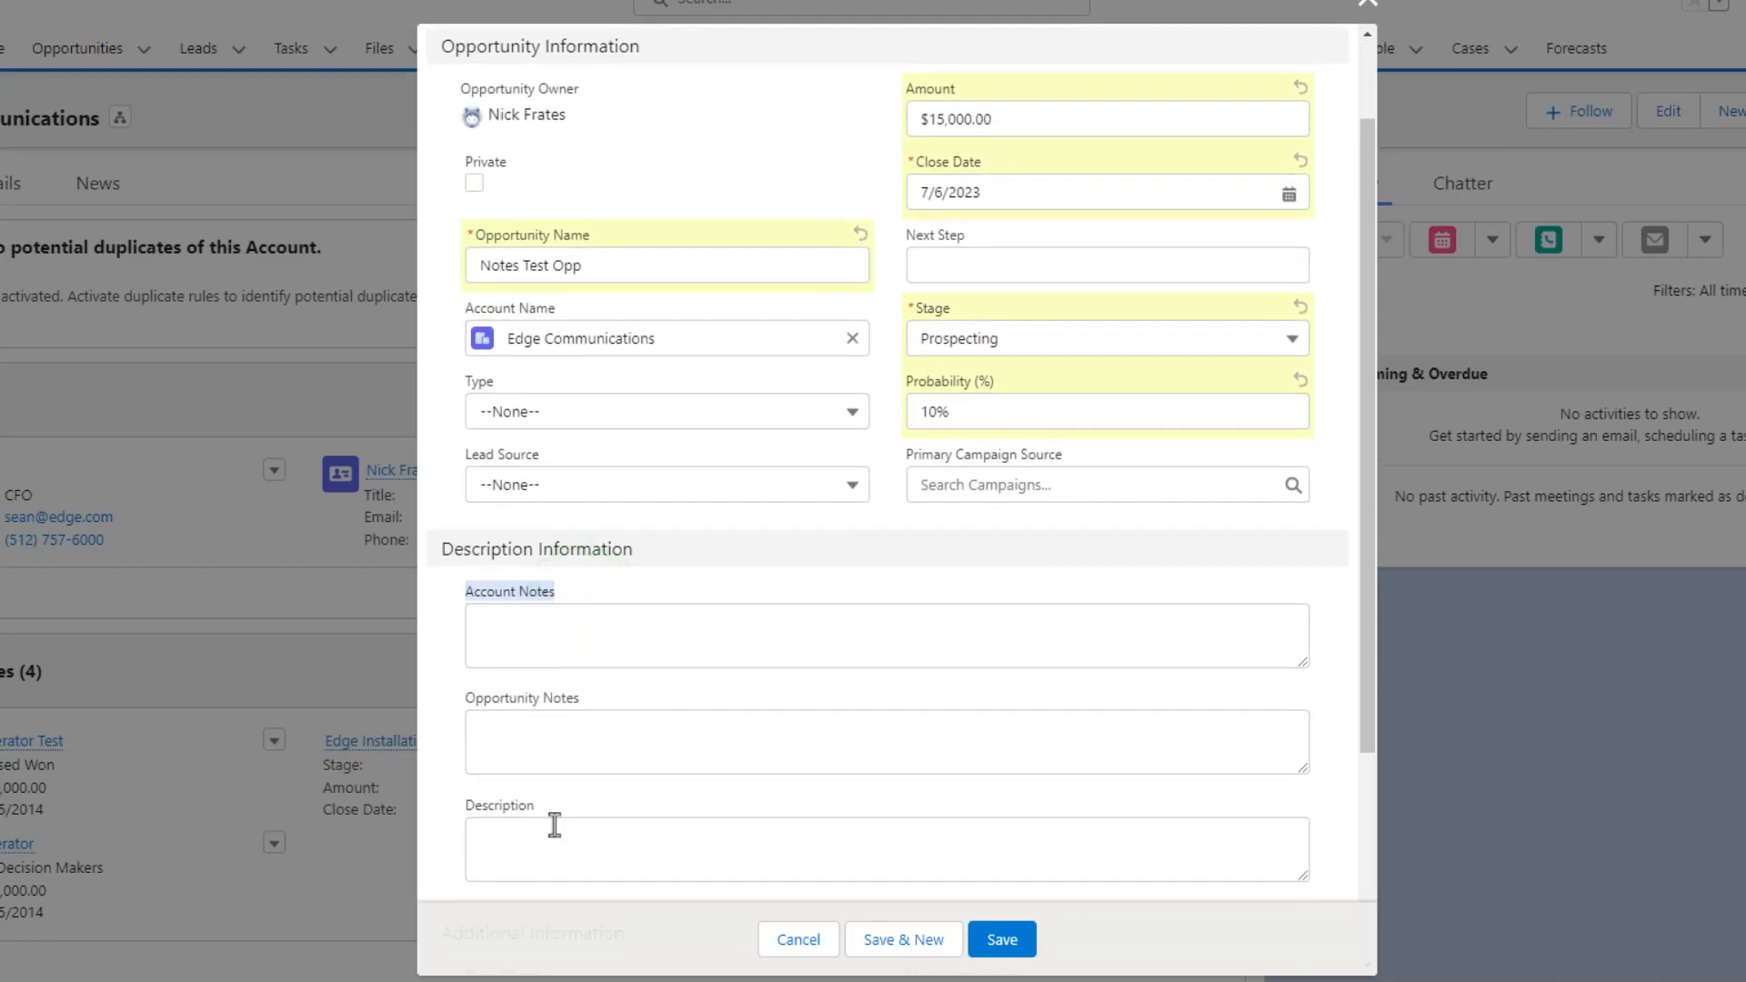
{"action": "left_click", "coordinate": [648, 677]}
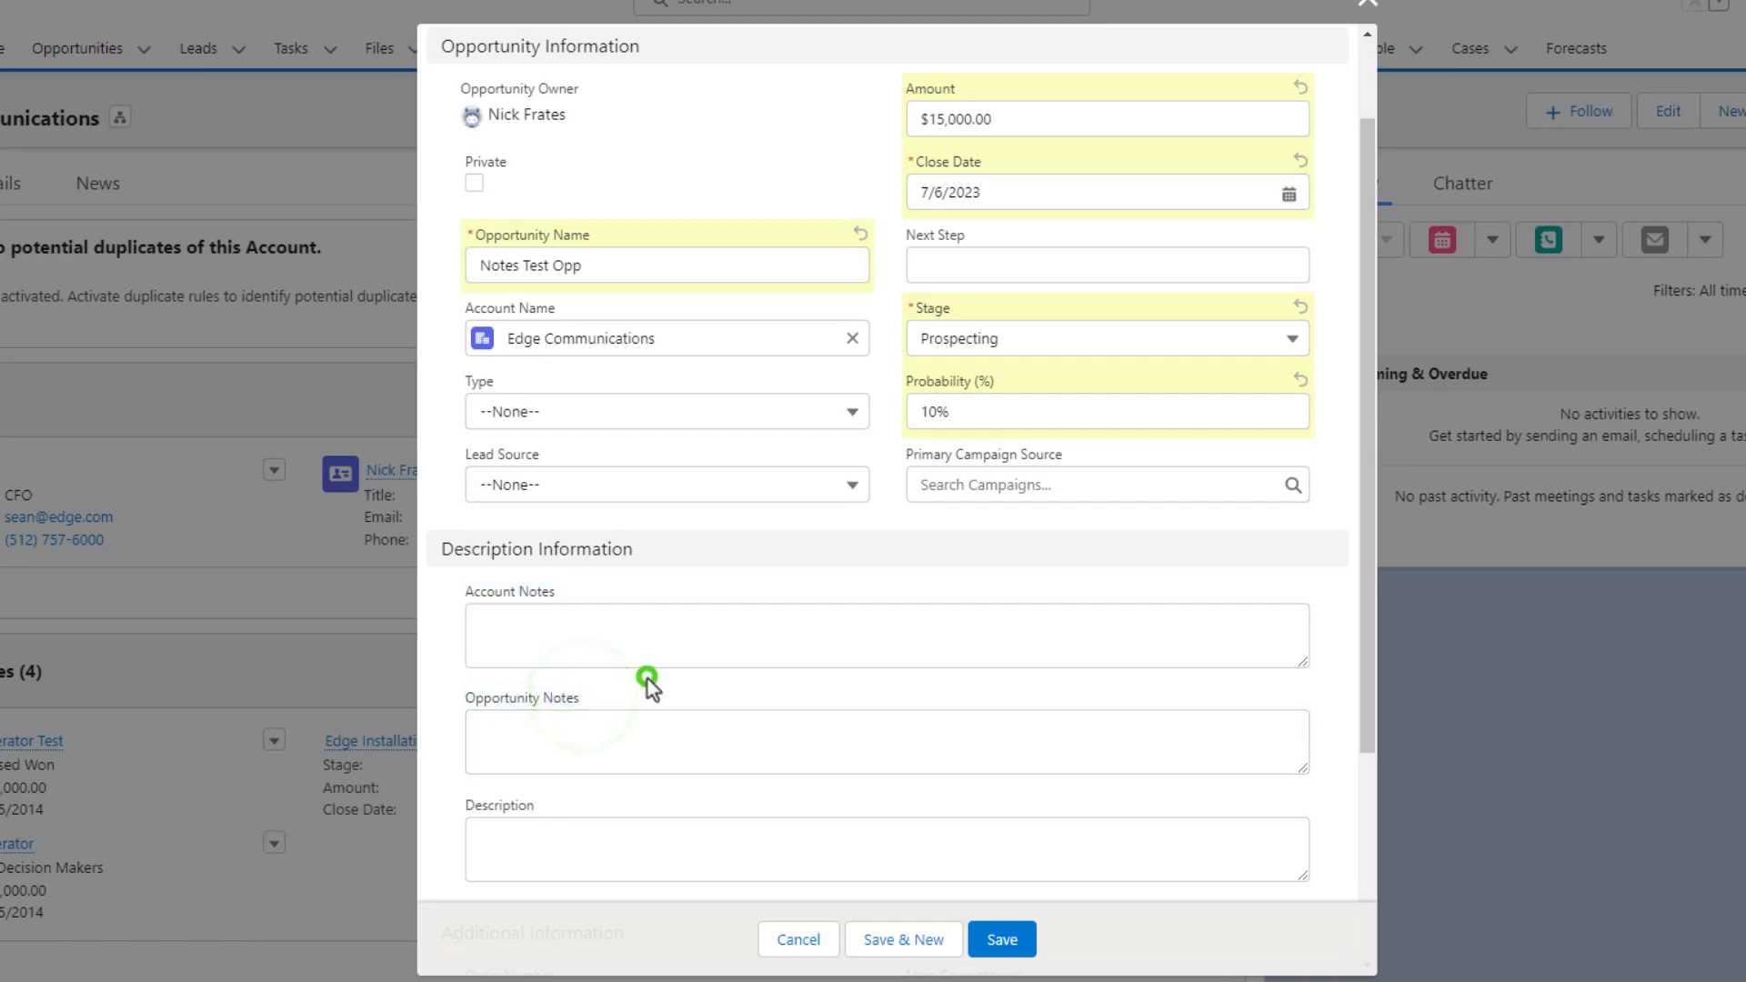
{"action": "scroll", "scroll_direction": "down", "scroll_amount": 3}
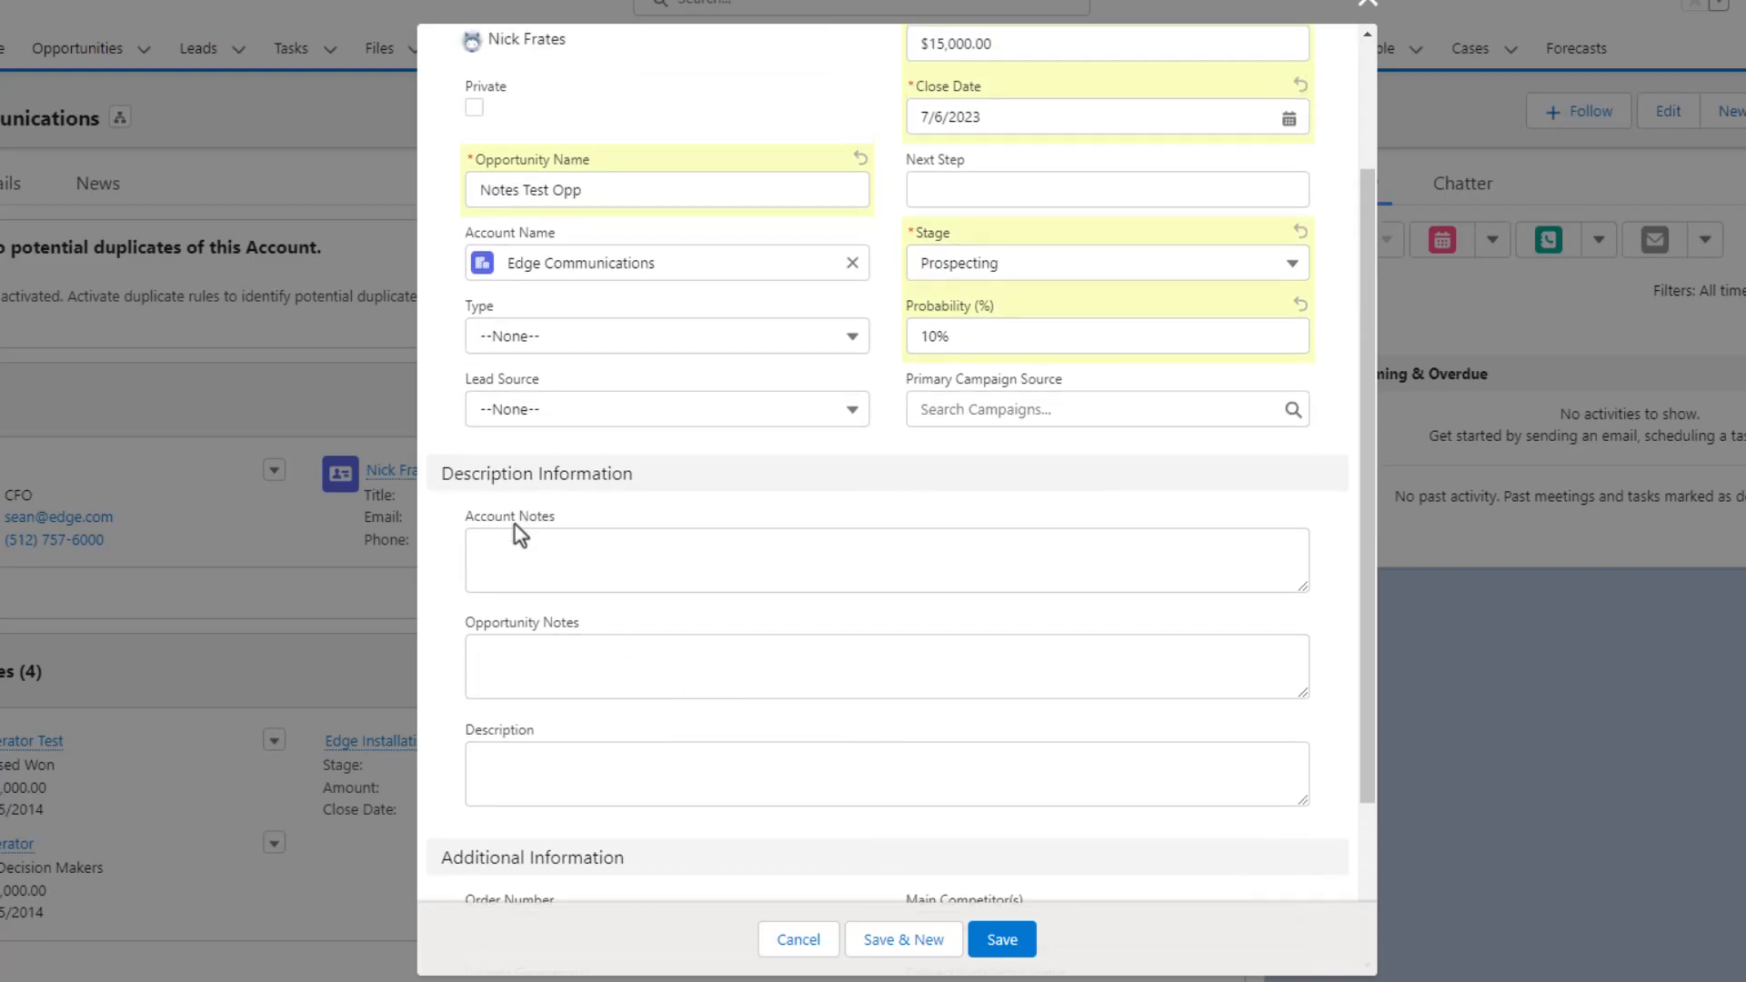
{"action": "mouse_move", "coordinate": [820, 715]}
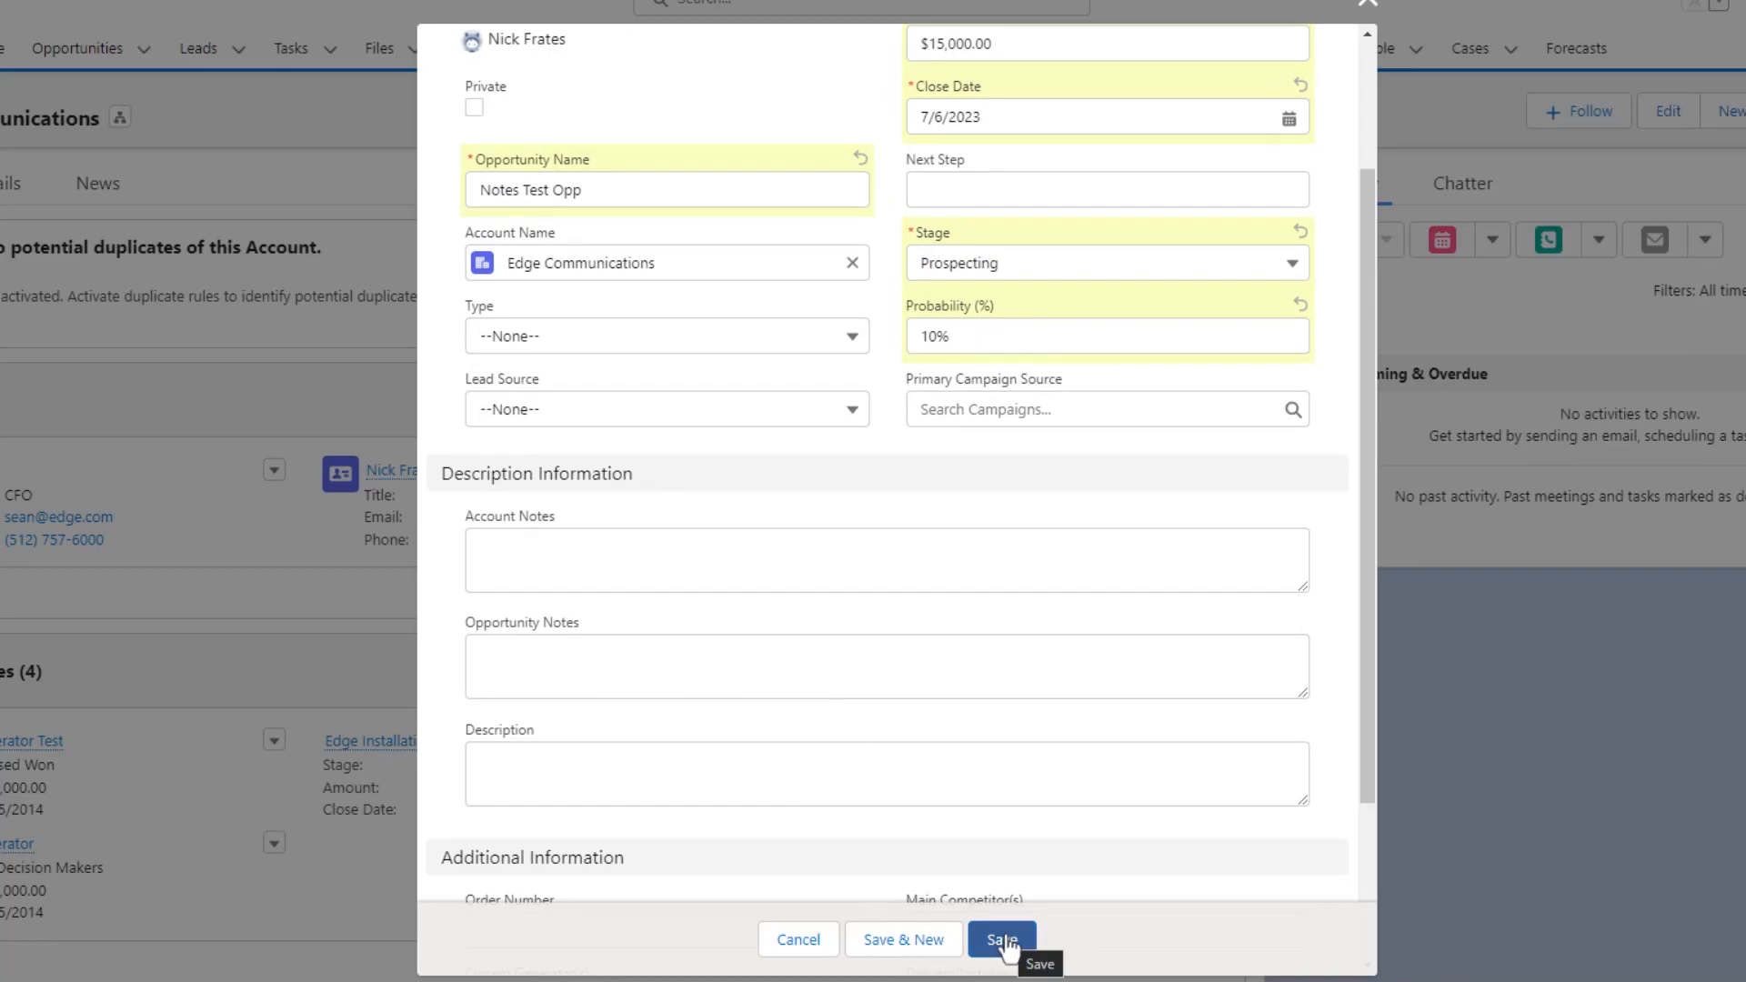
{"action": "left_click", "coordinate": [1000, 939]}
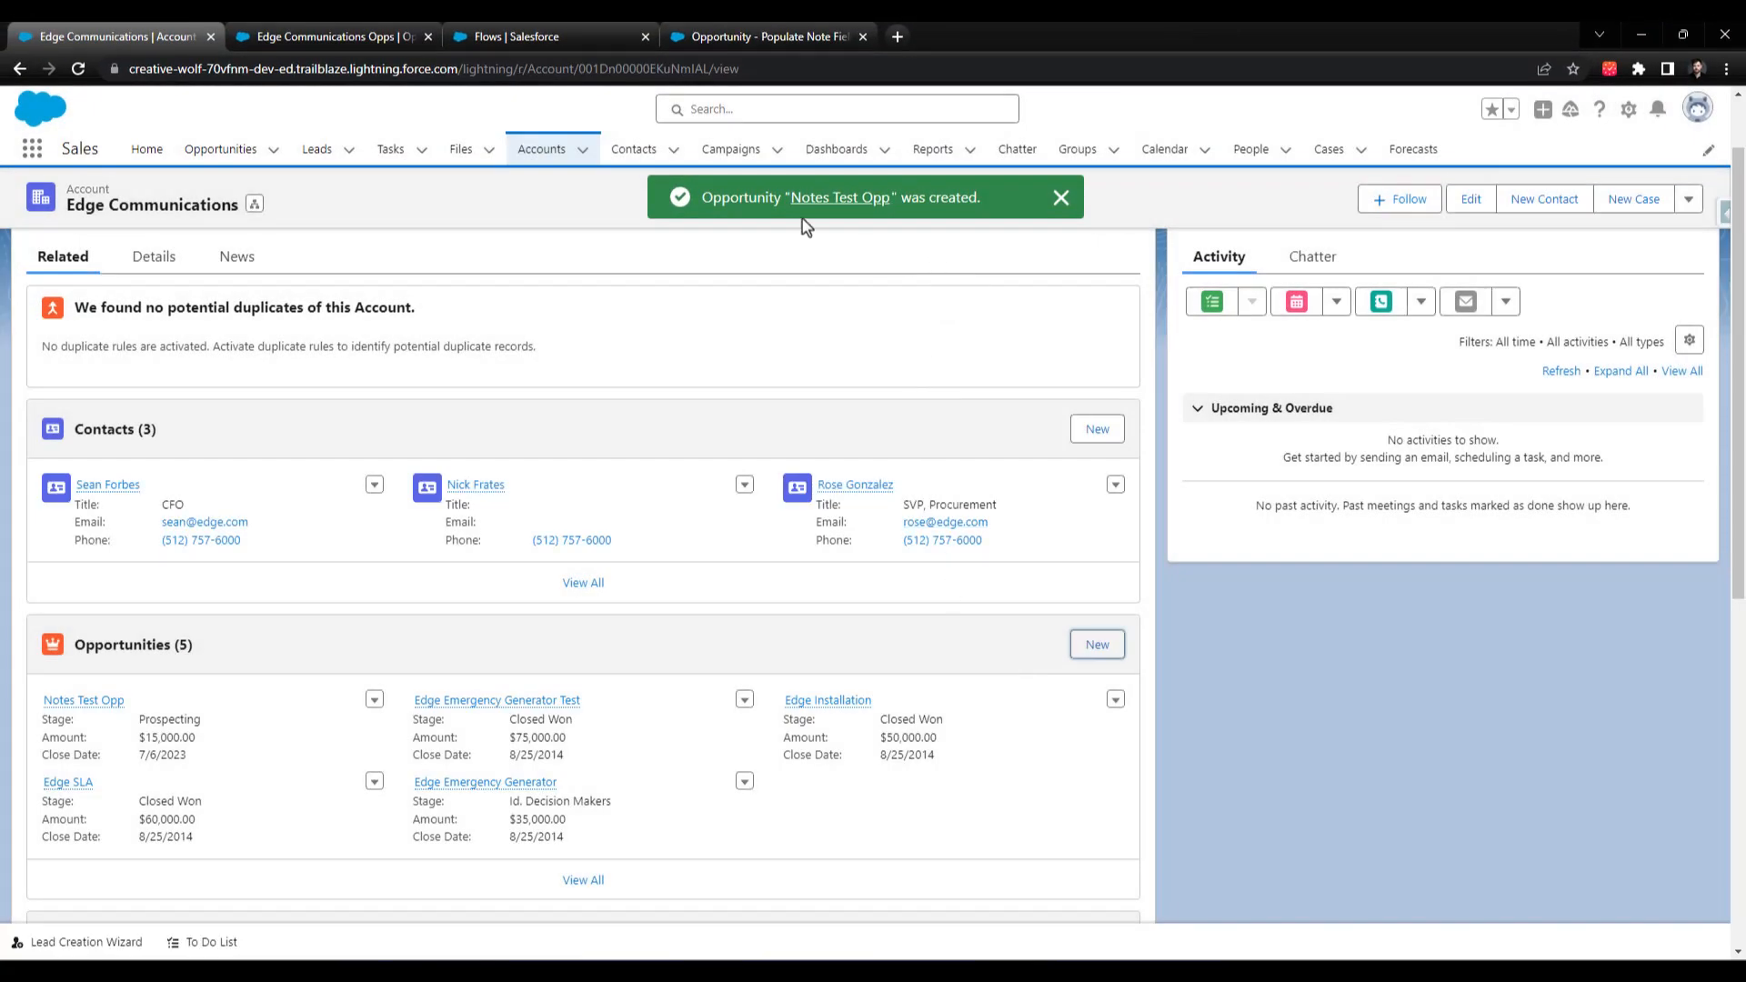
- Open Notes Test Opp from the success toast and scroll to its blank notes fields
{"action": "left_click", "coordinate": [838, 196]}
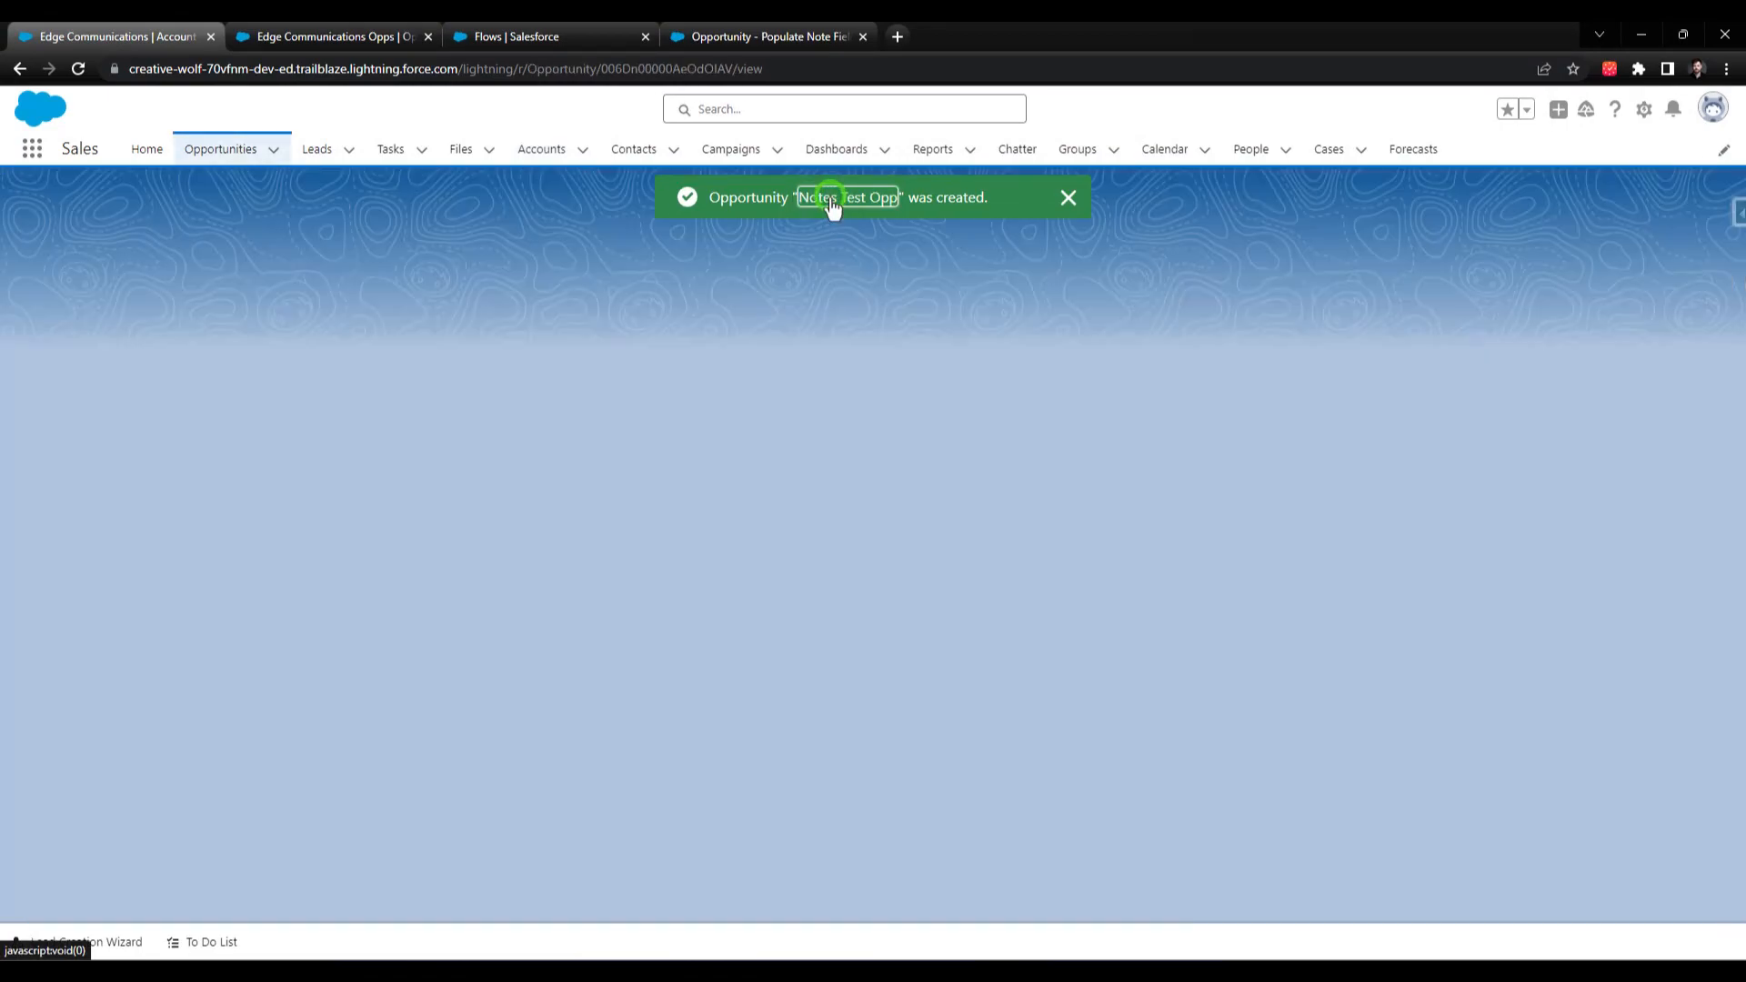
{"action": "left_click", "coordinate": [846, 196]}
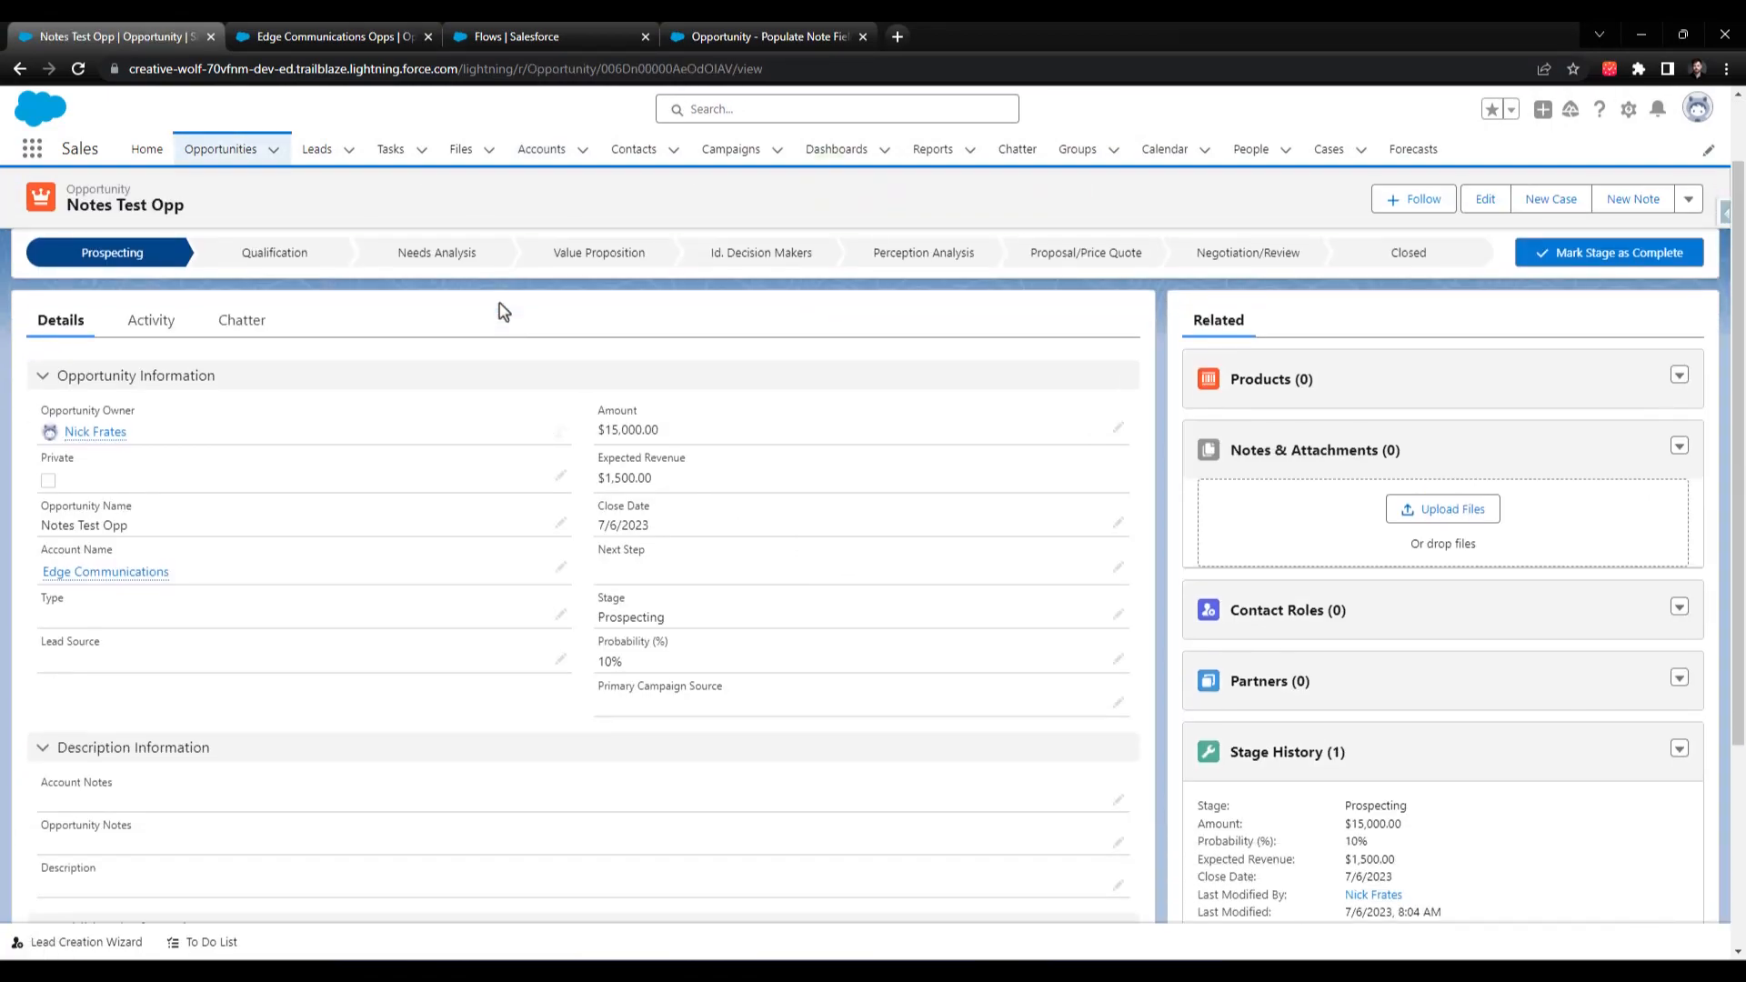
{"action": "scroll", "scroll_direction": "down", "scroll_amount": 3}
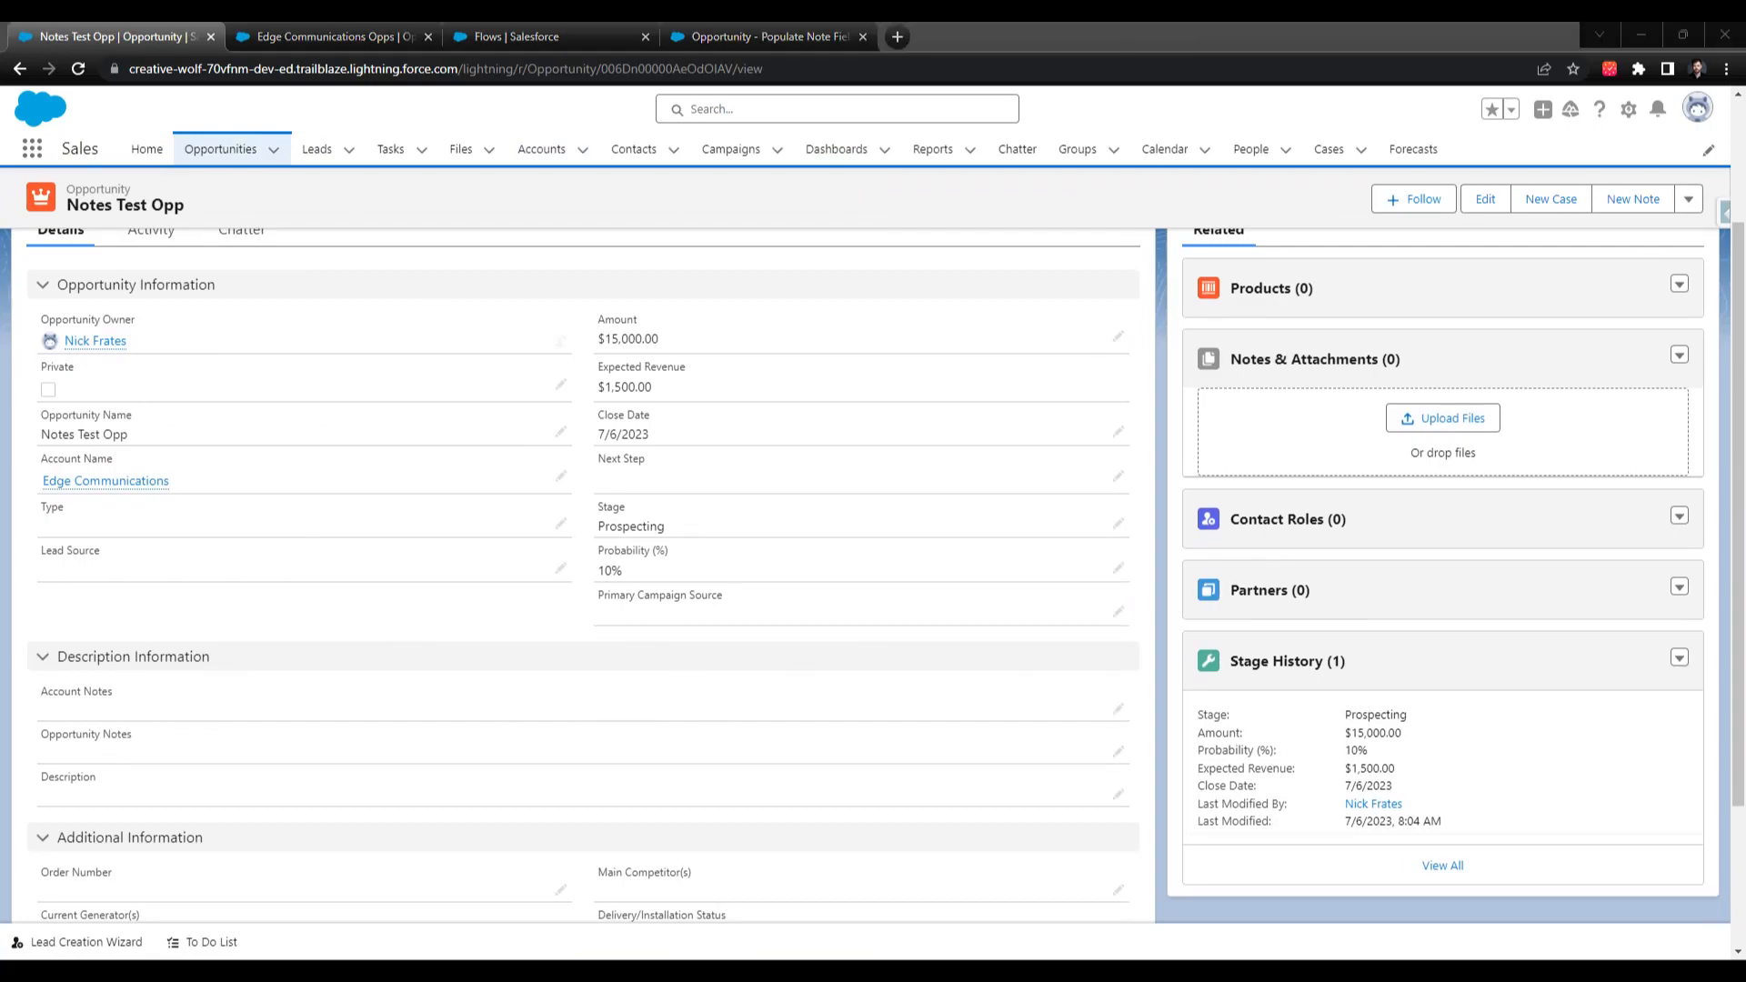
{"action": "mouse_move", "coordinate": [89, 718]}
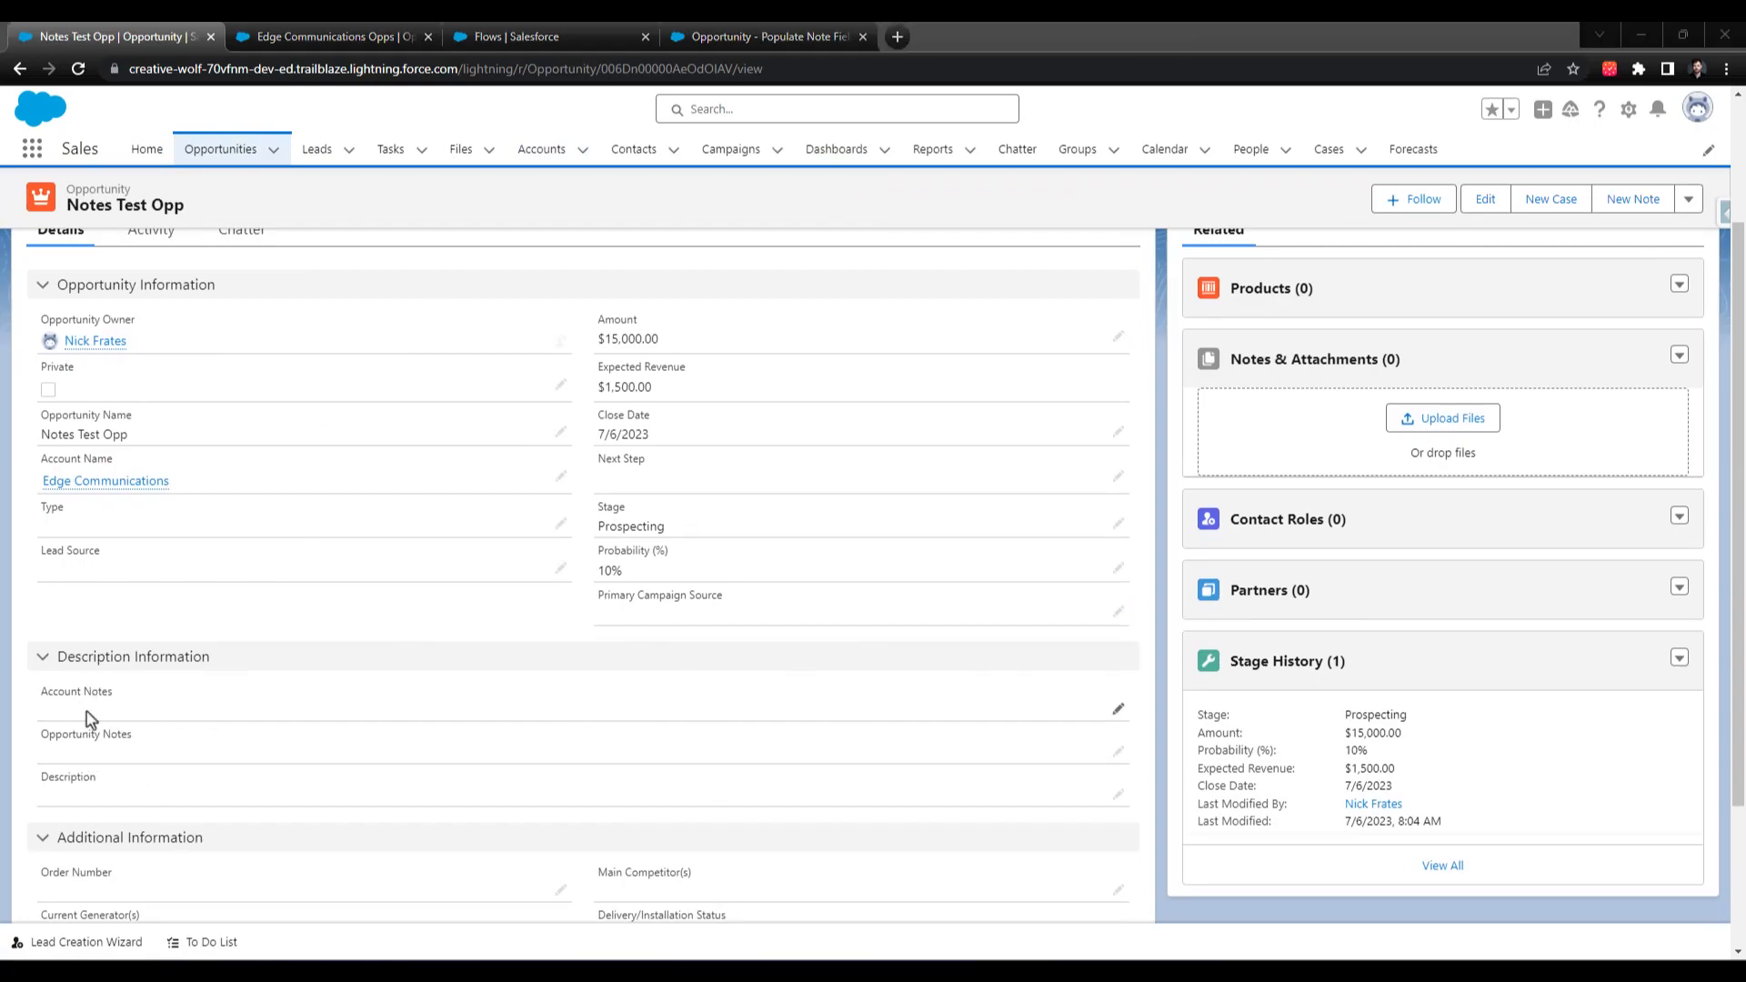
{"action": "mouse_move", "coordinate": [82, 726]}
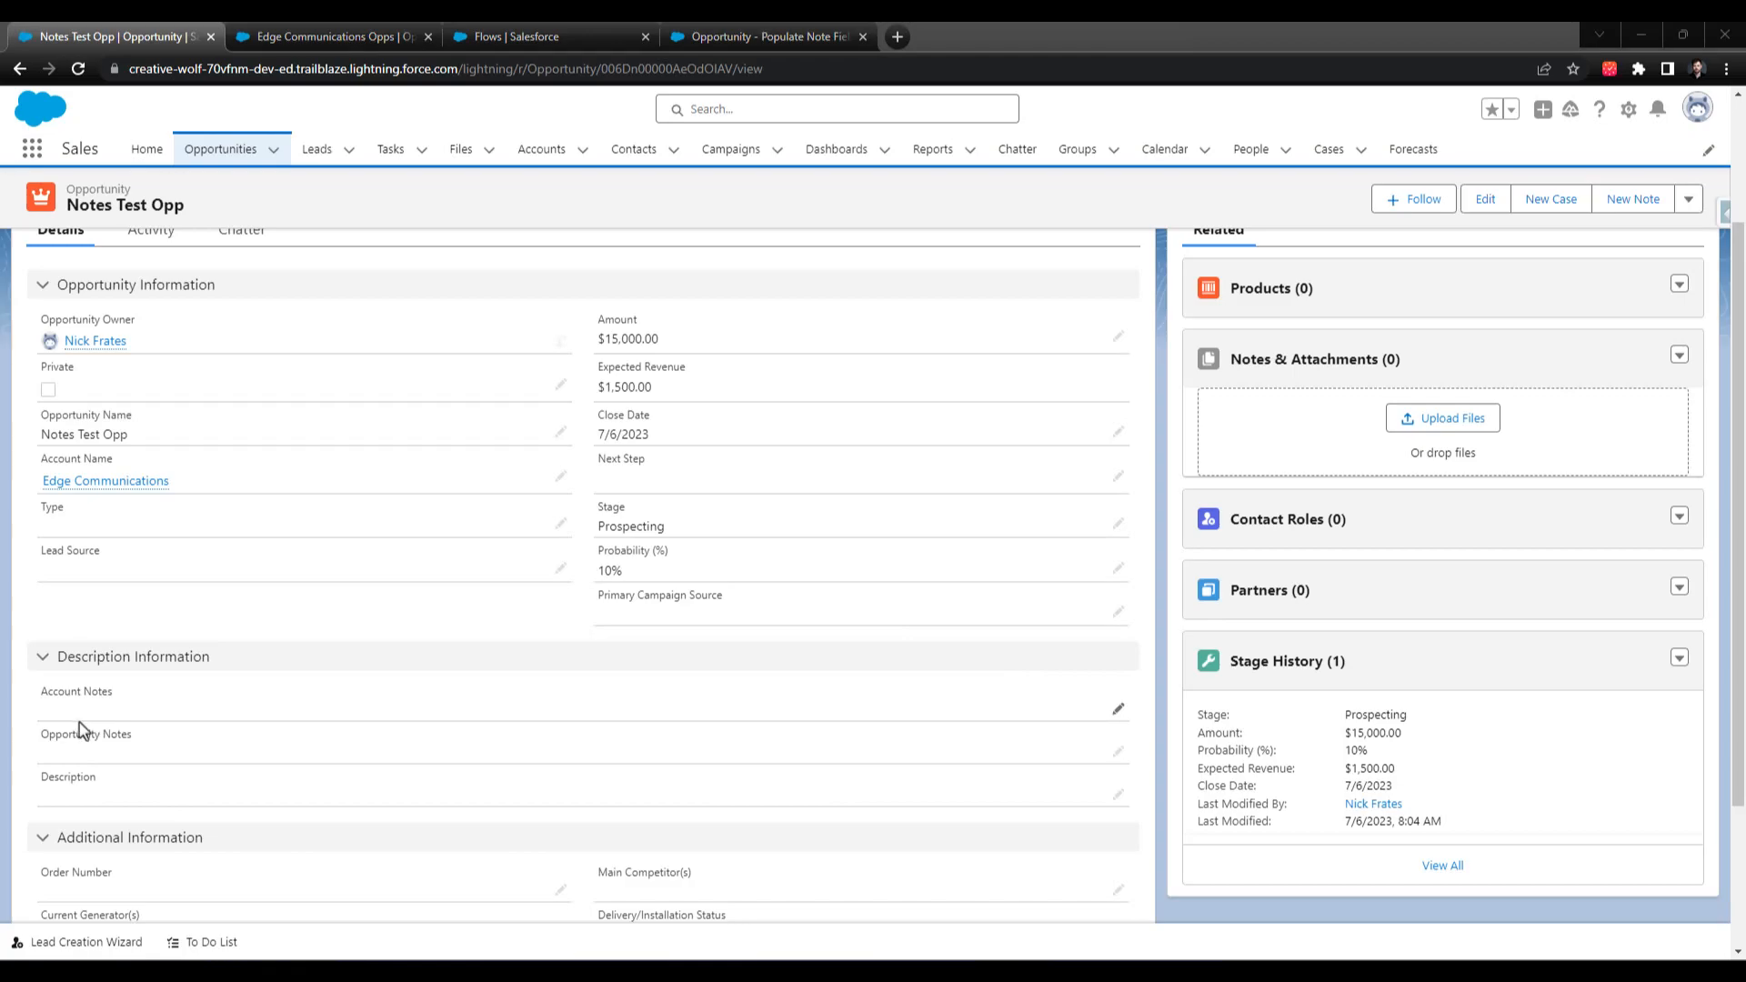
{"action": "mouse_move", "coordinate": [172, 758]}
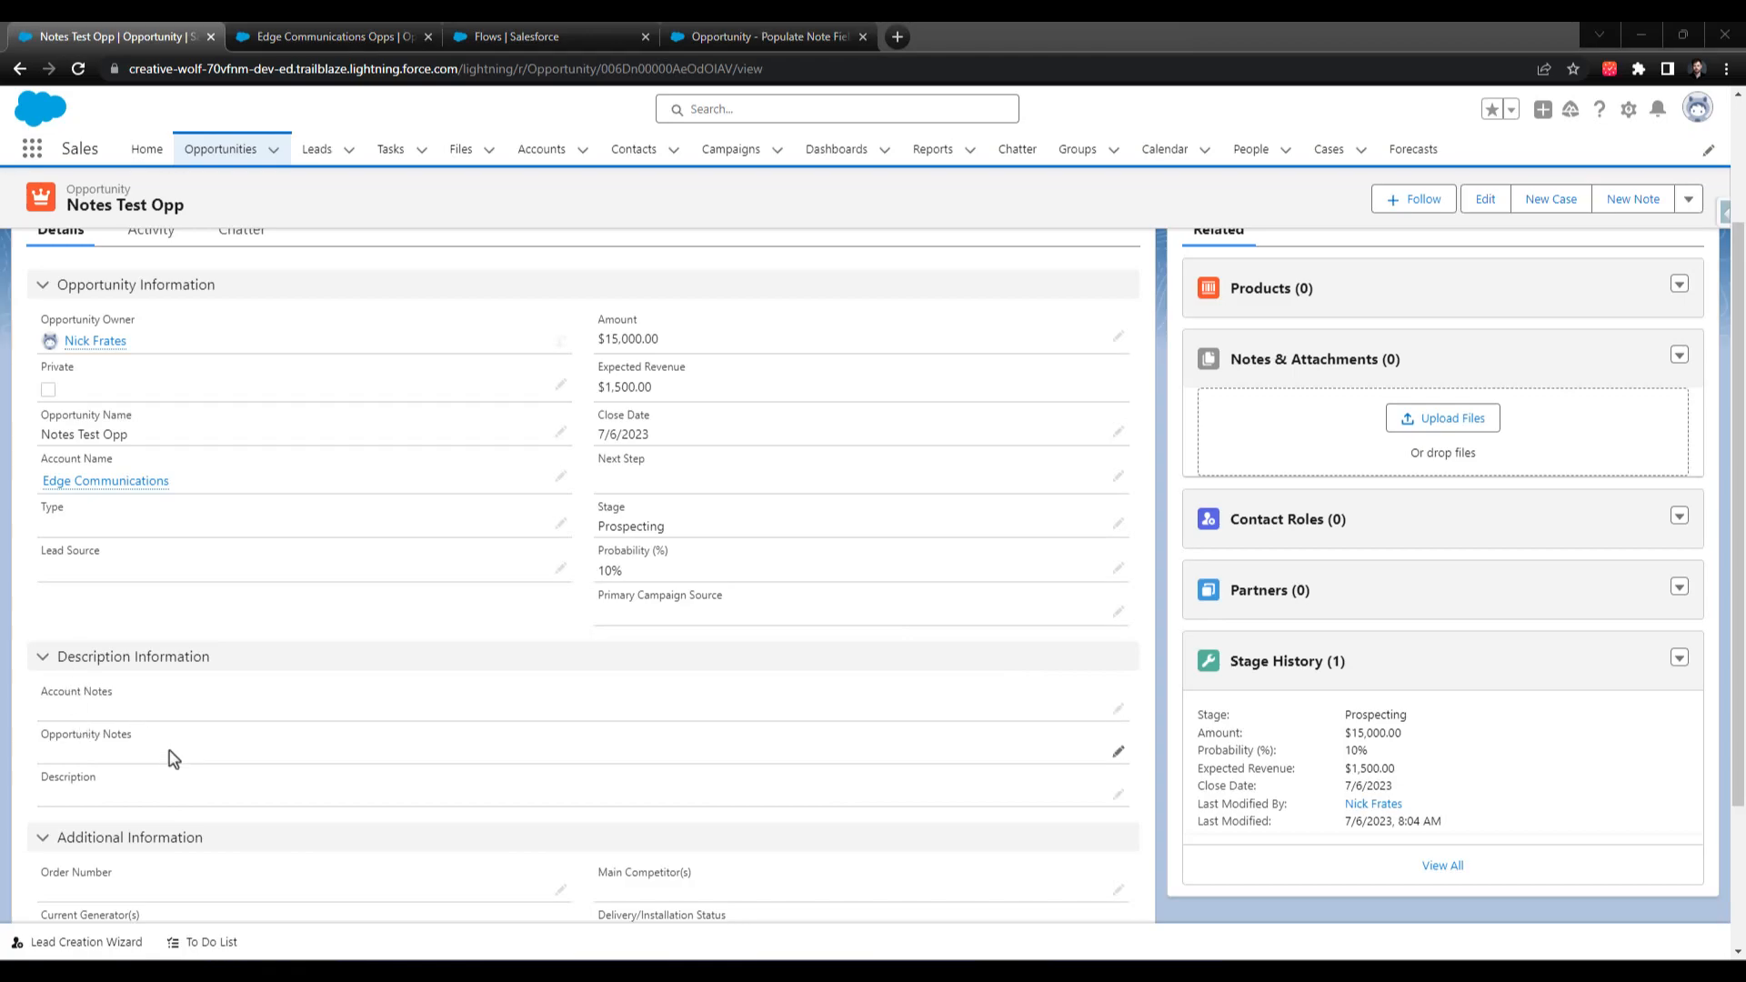
{"action": "mouse_move", "coordinate": [122, 758]}
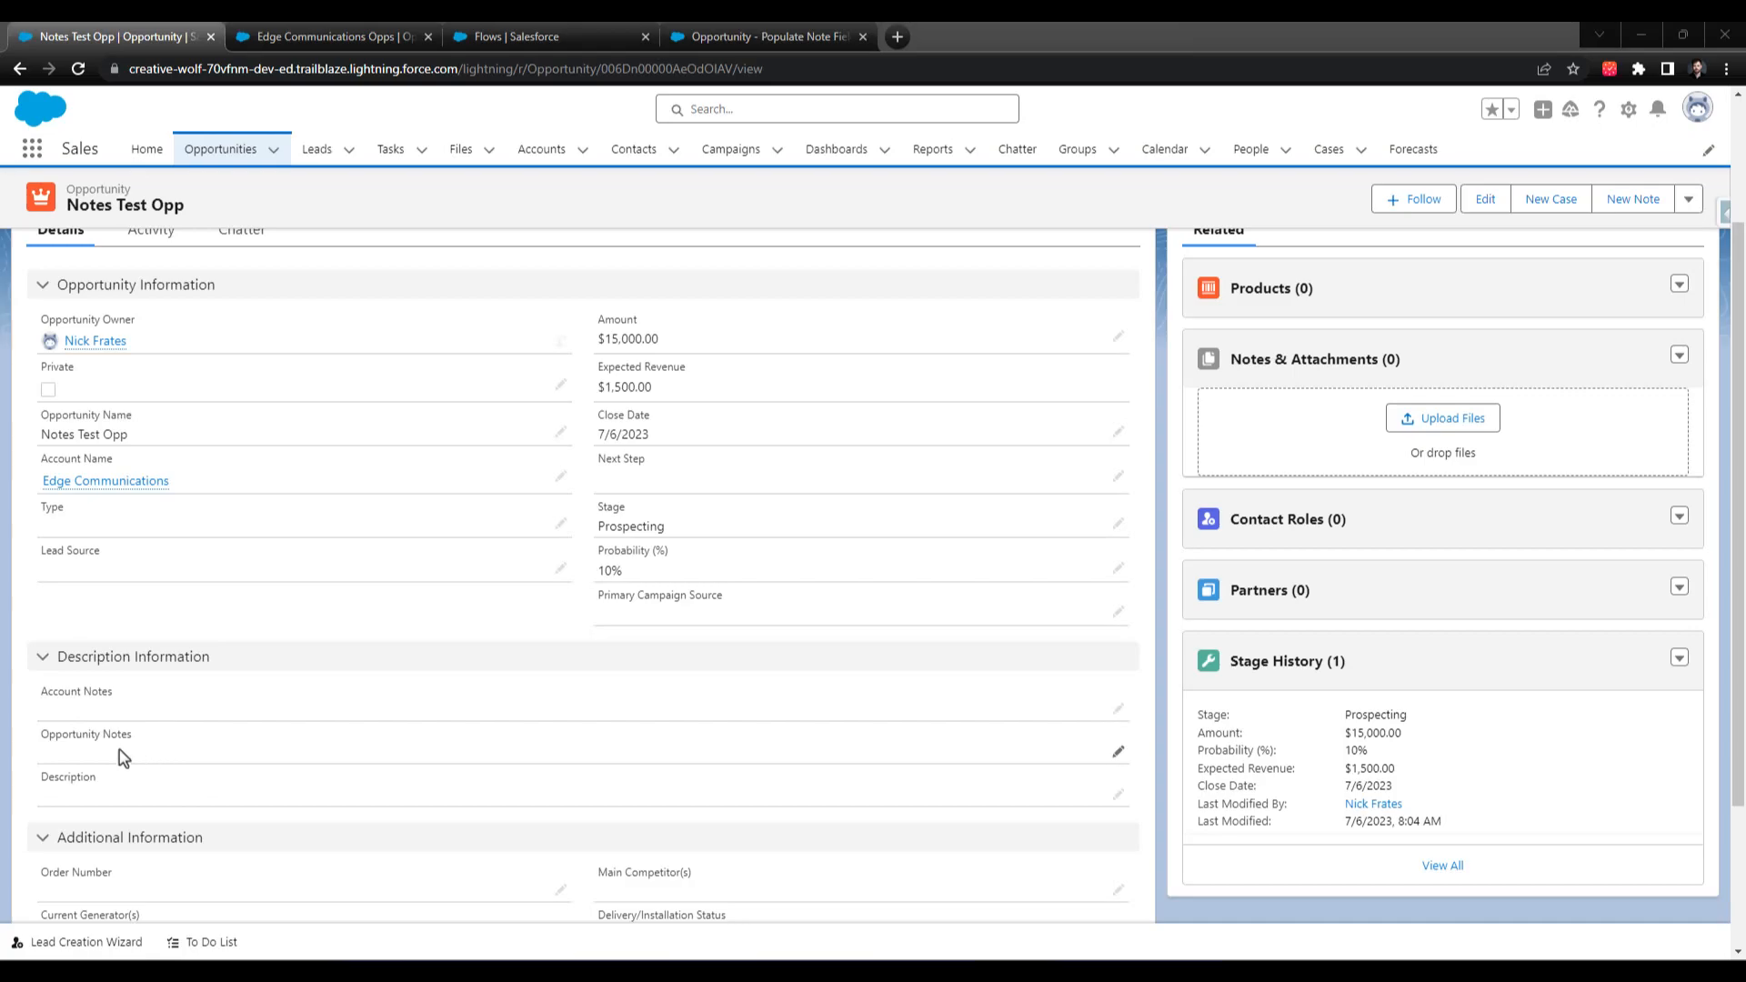
{"action": "mouse_move", "coordinate": [142, 766]}
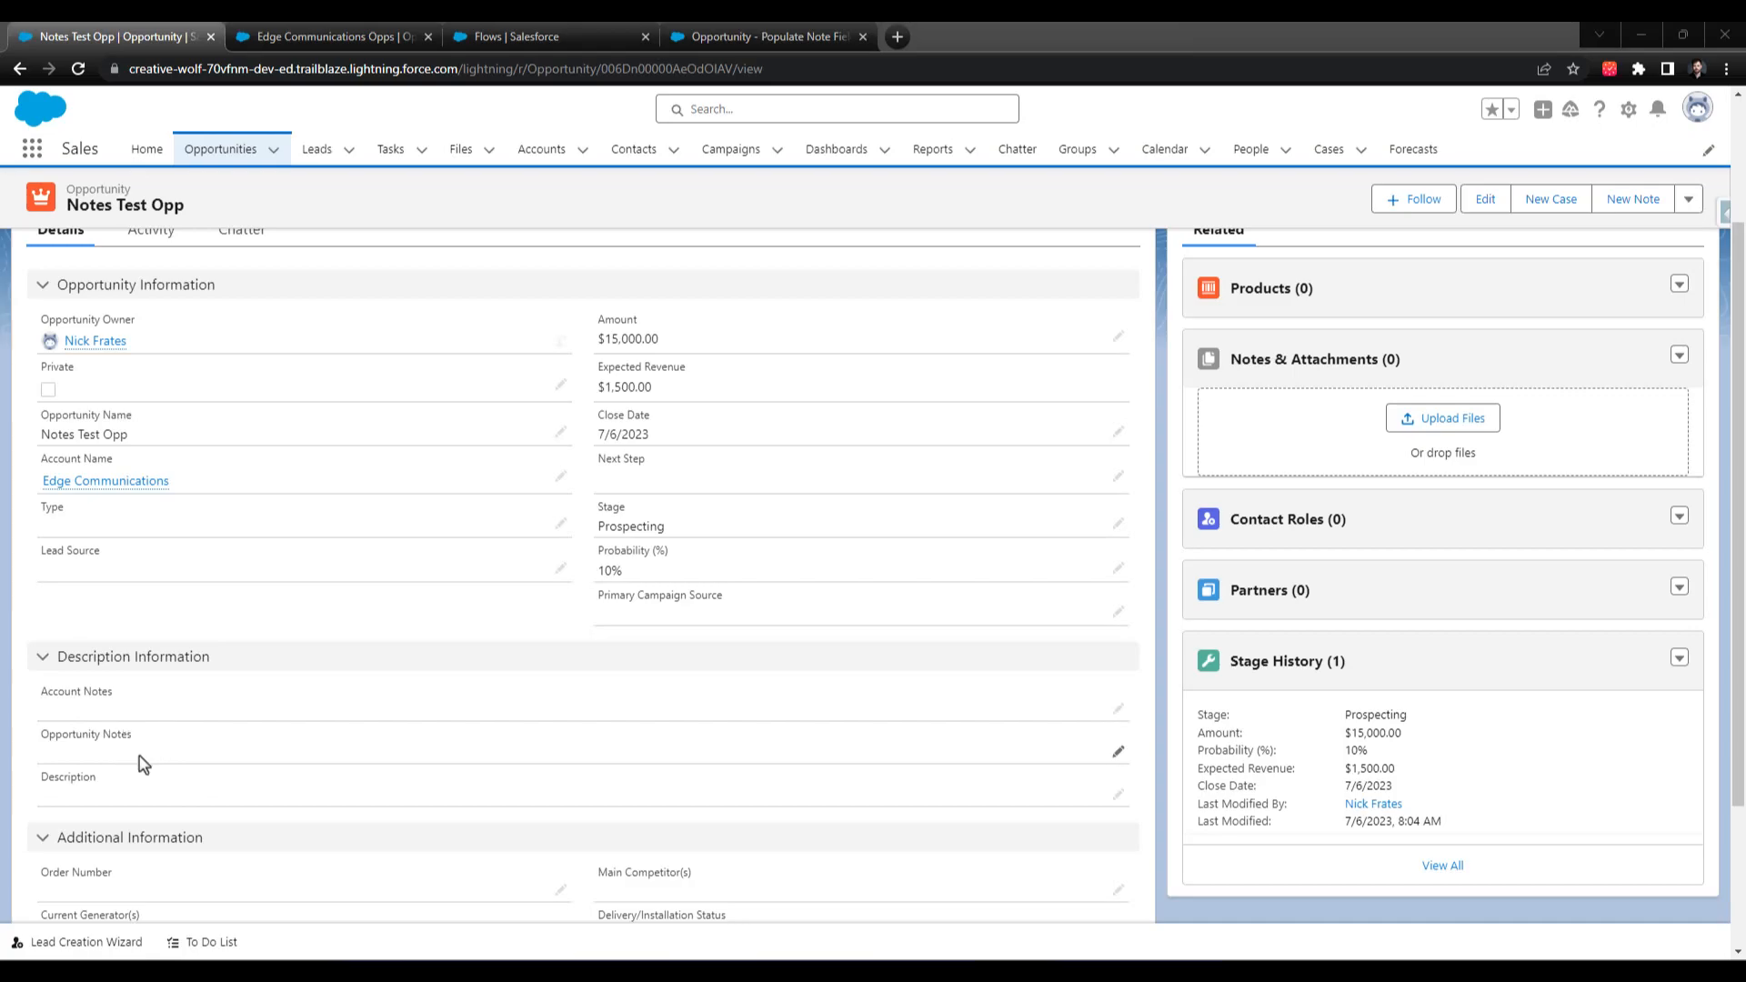
{"action": "mouse_move", "coordinate": [357, 748]}
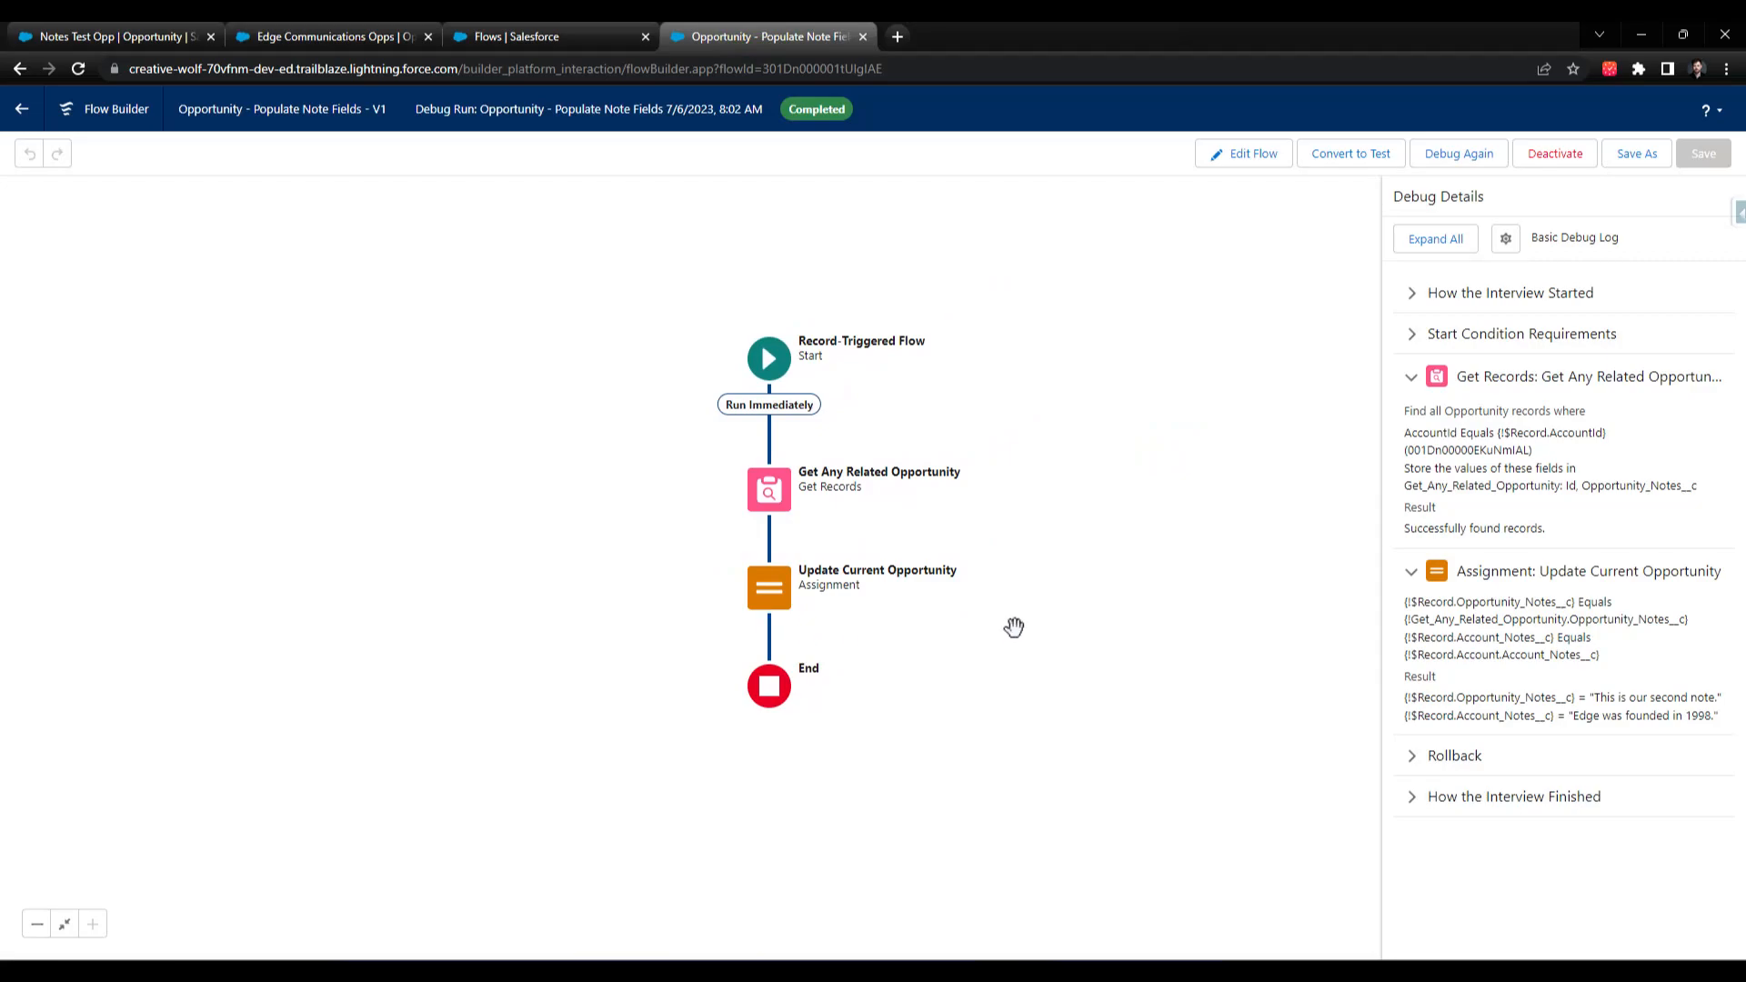
{"action": "mouse_move", "coordinate": [726, 629]}
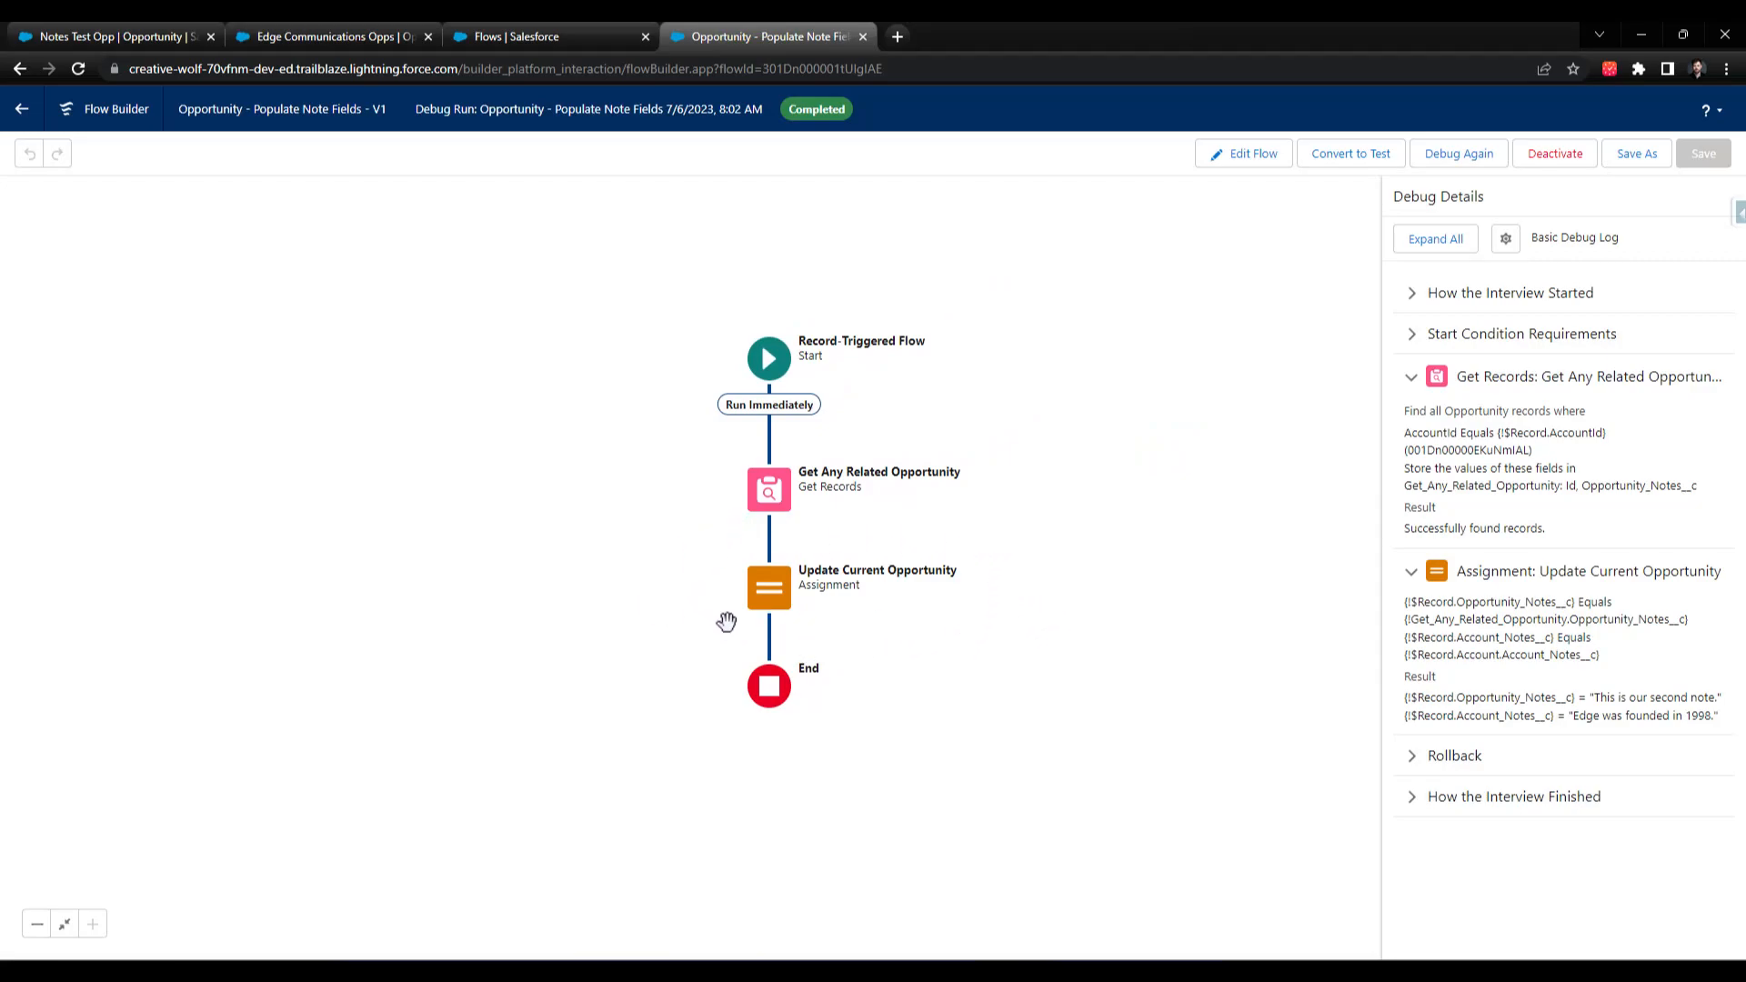
{"action": "mouse_move", "coordinate": [845, 588]}
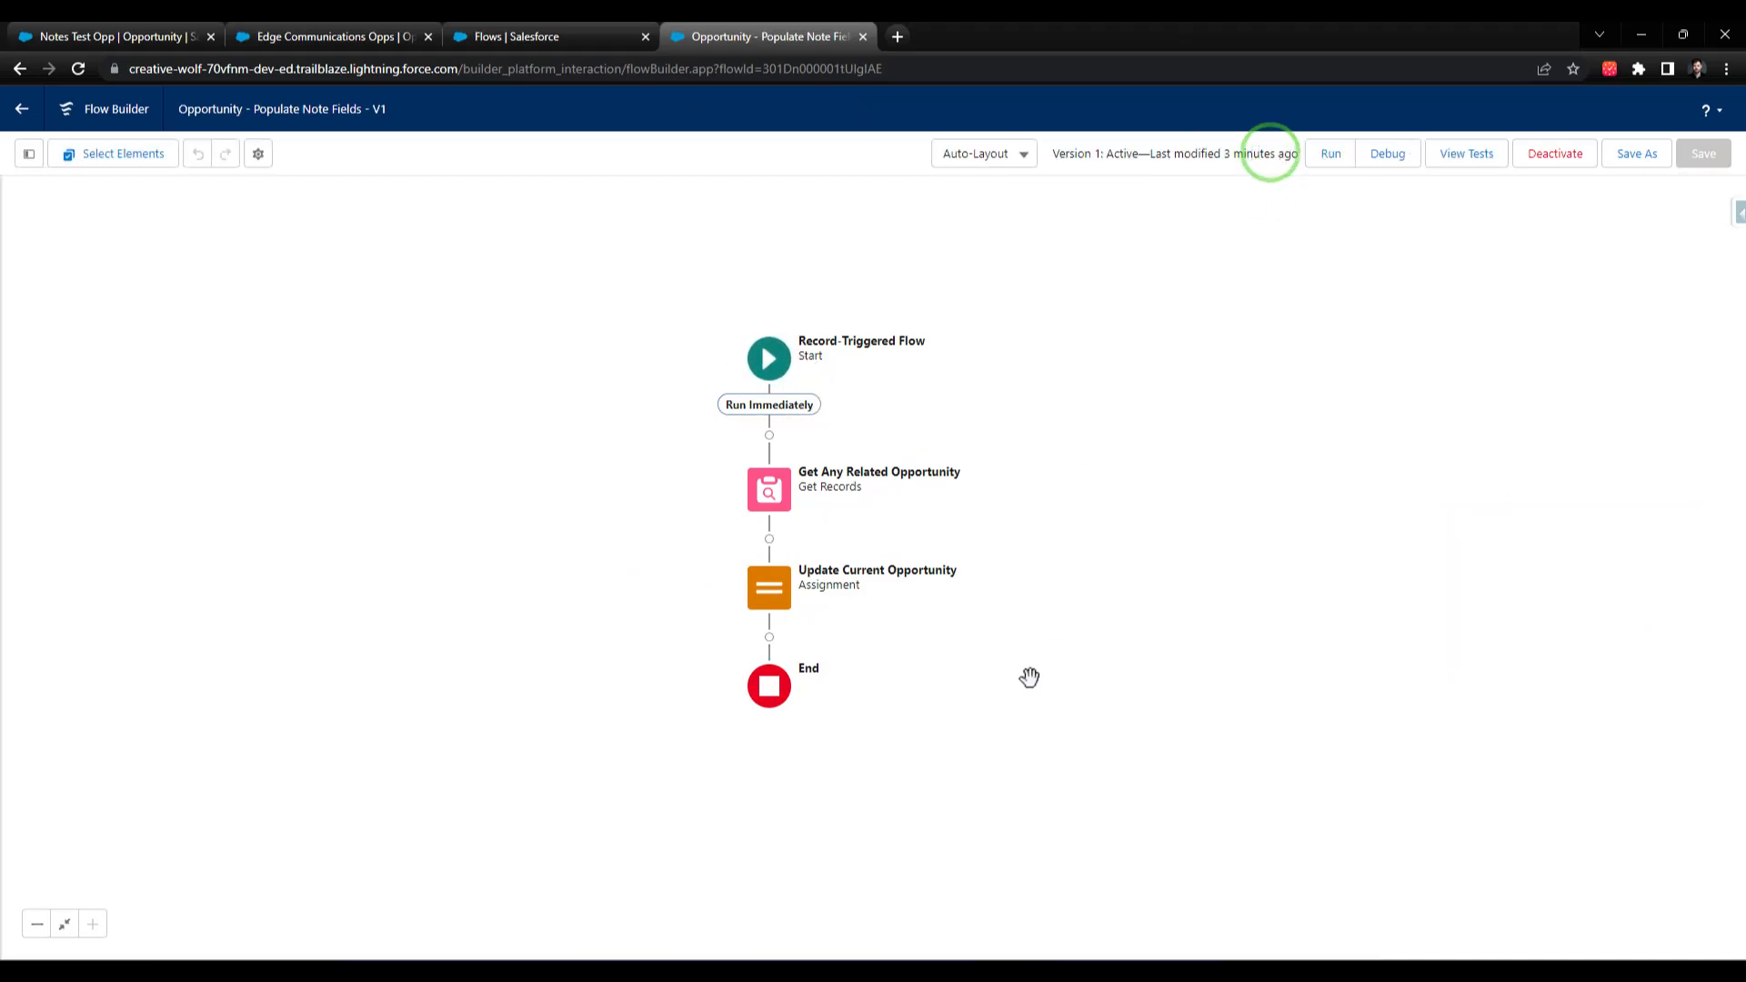
- Select the Start element to show its Opportunity object, on-create trigger and optimization
{"action": "left_click", "coordinate": [767, 359]}
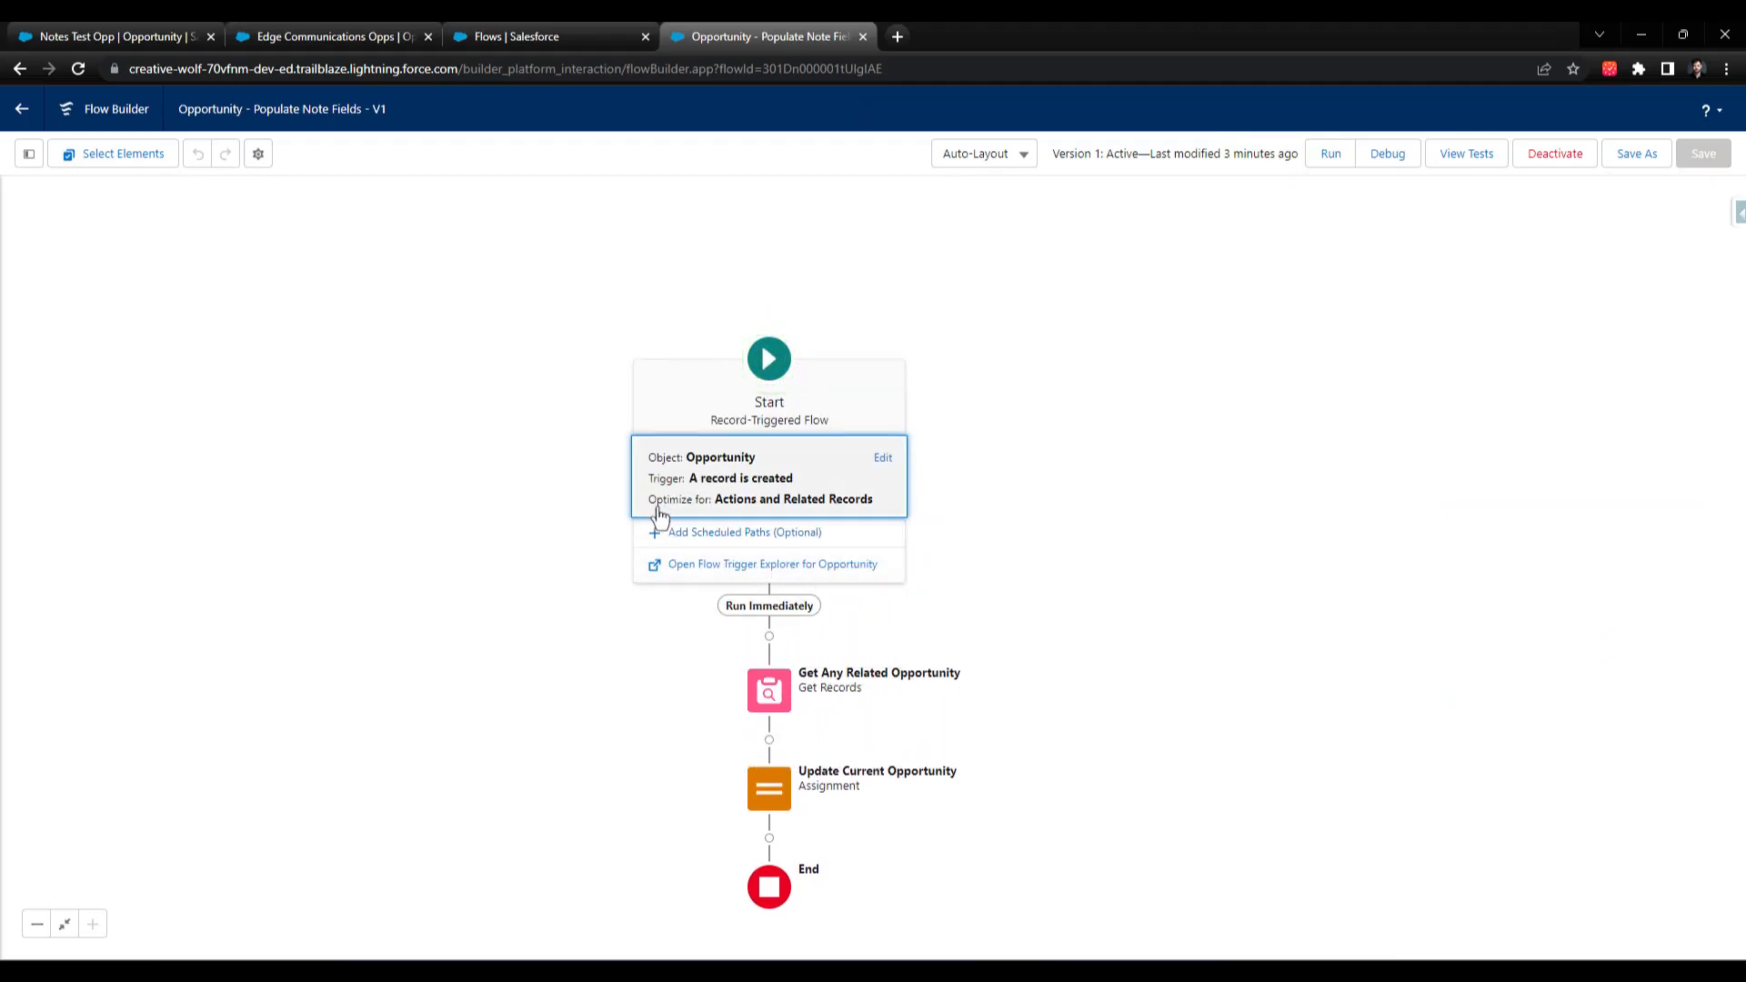
{"action": "mouse_move", "coordinate": [781, 488]}
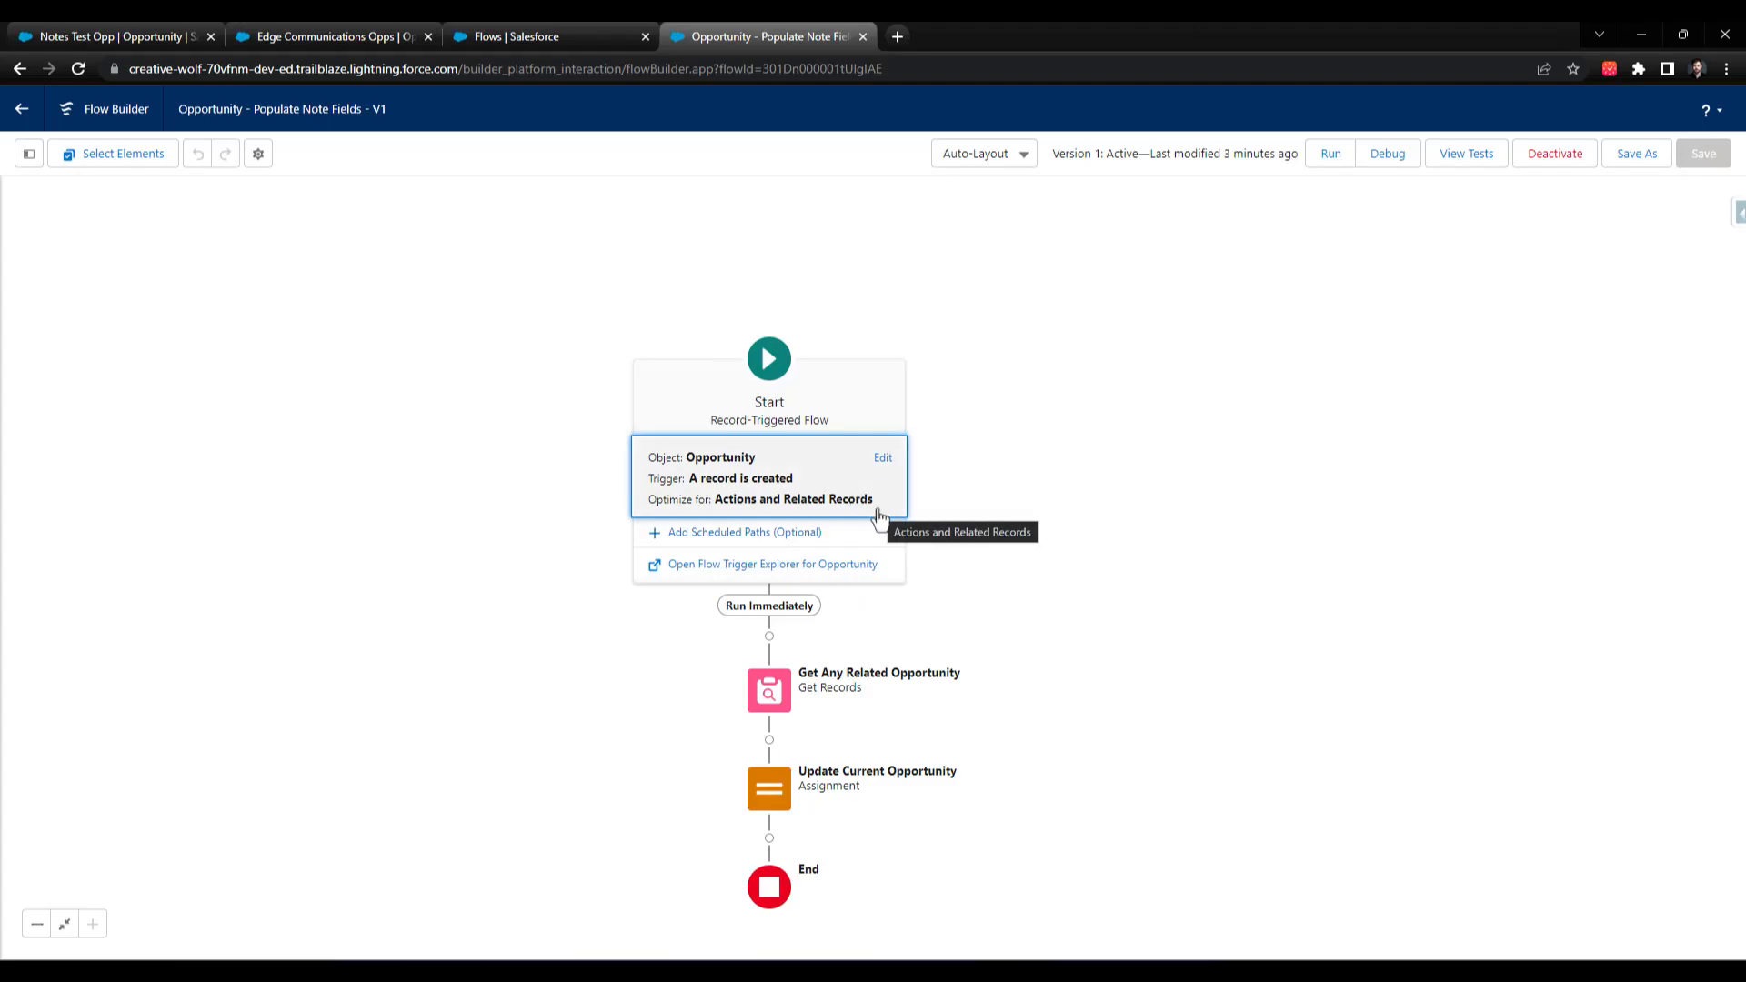
{"action": "mouse_move", "coordinate": [927, 493]}
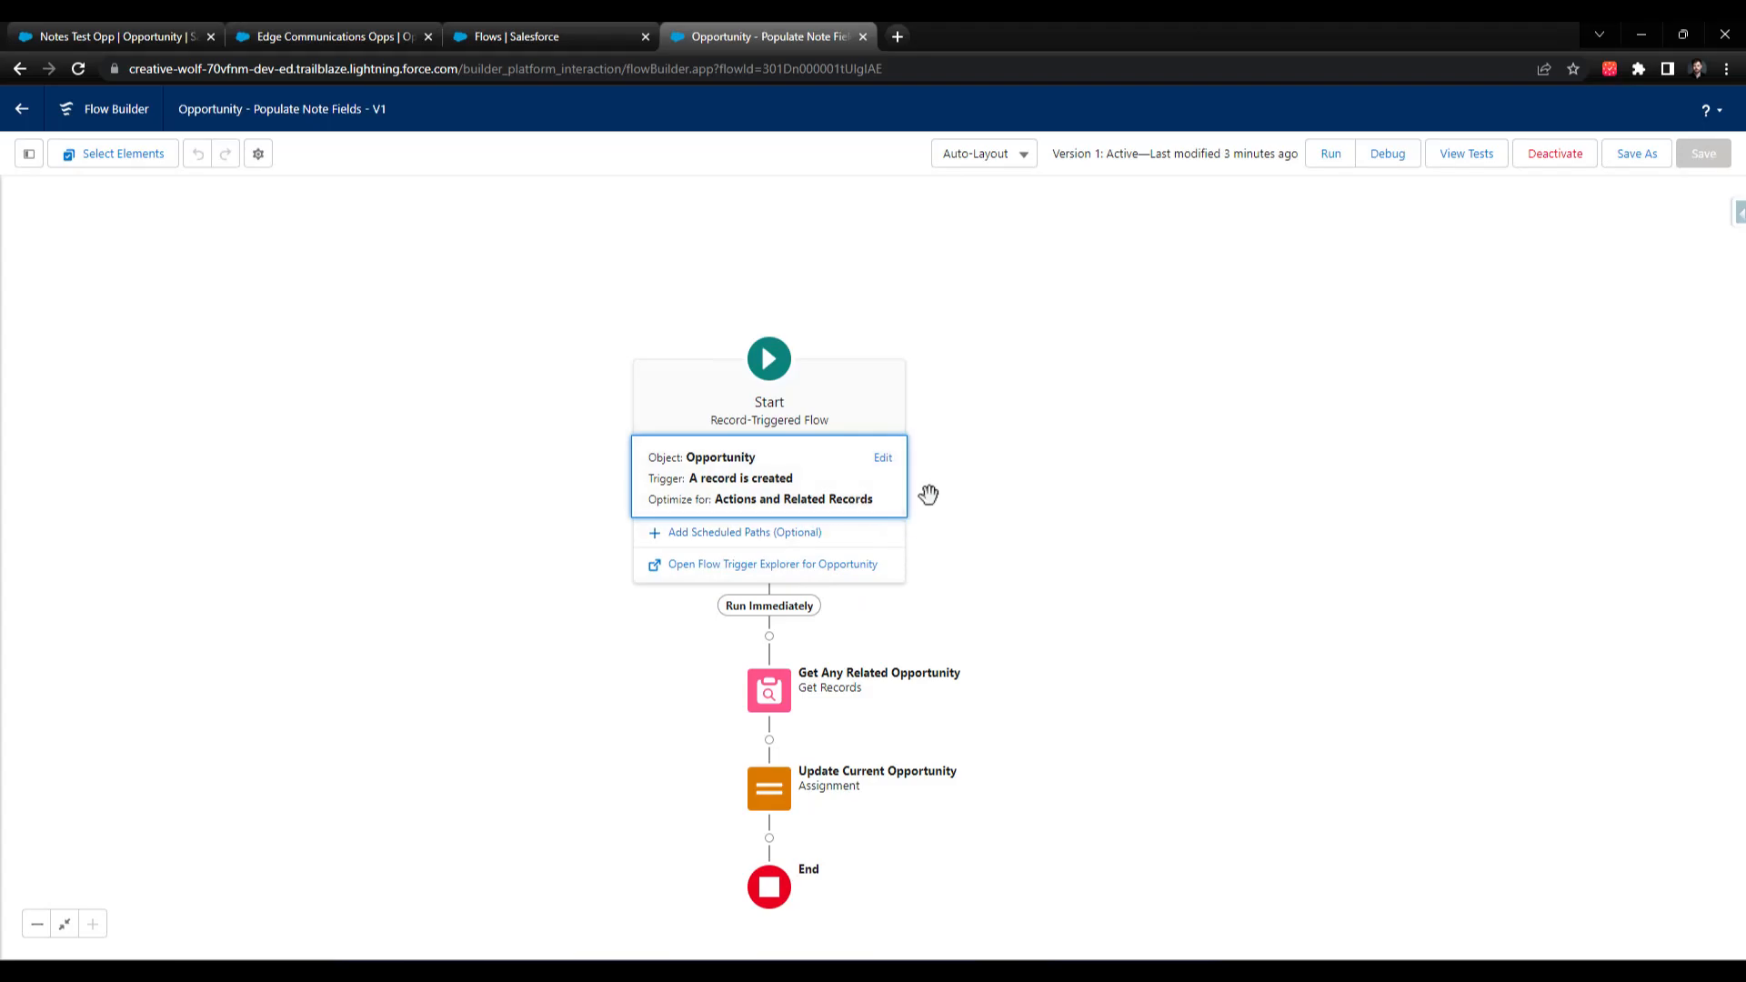
{"action": "mouse_move", "coordinate": [767, 787]}
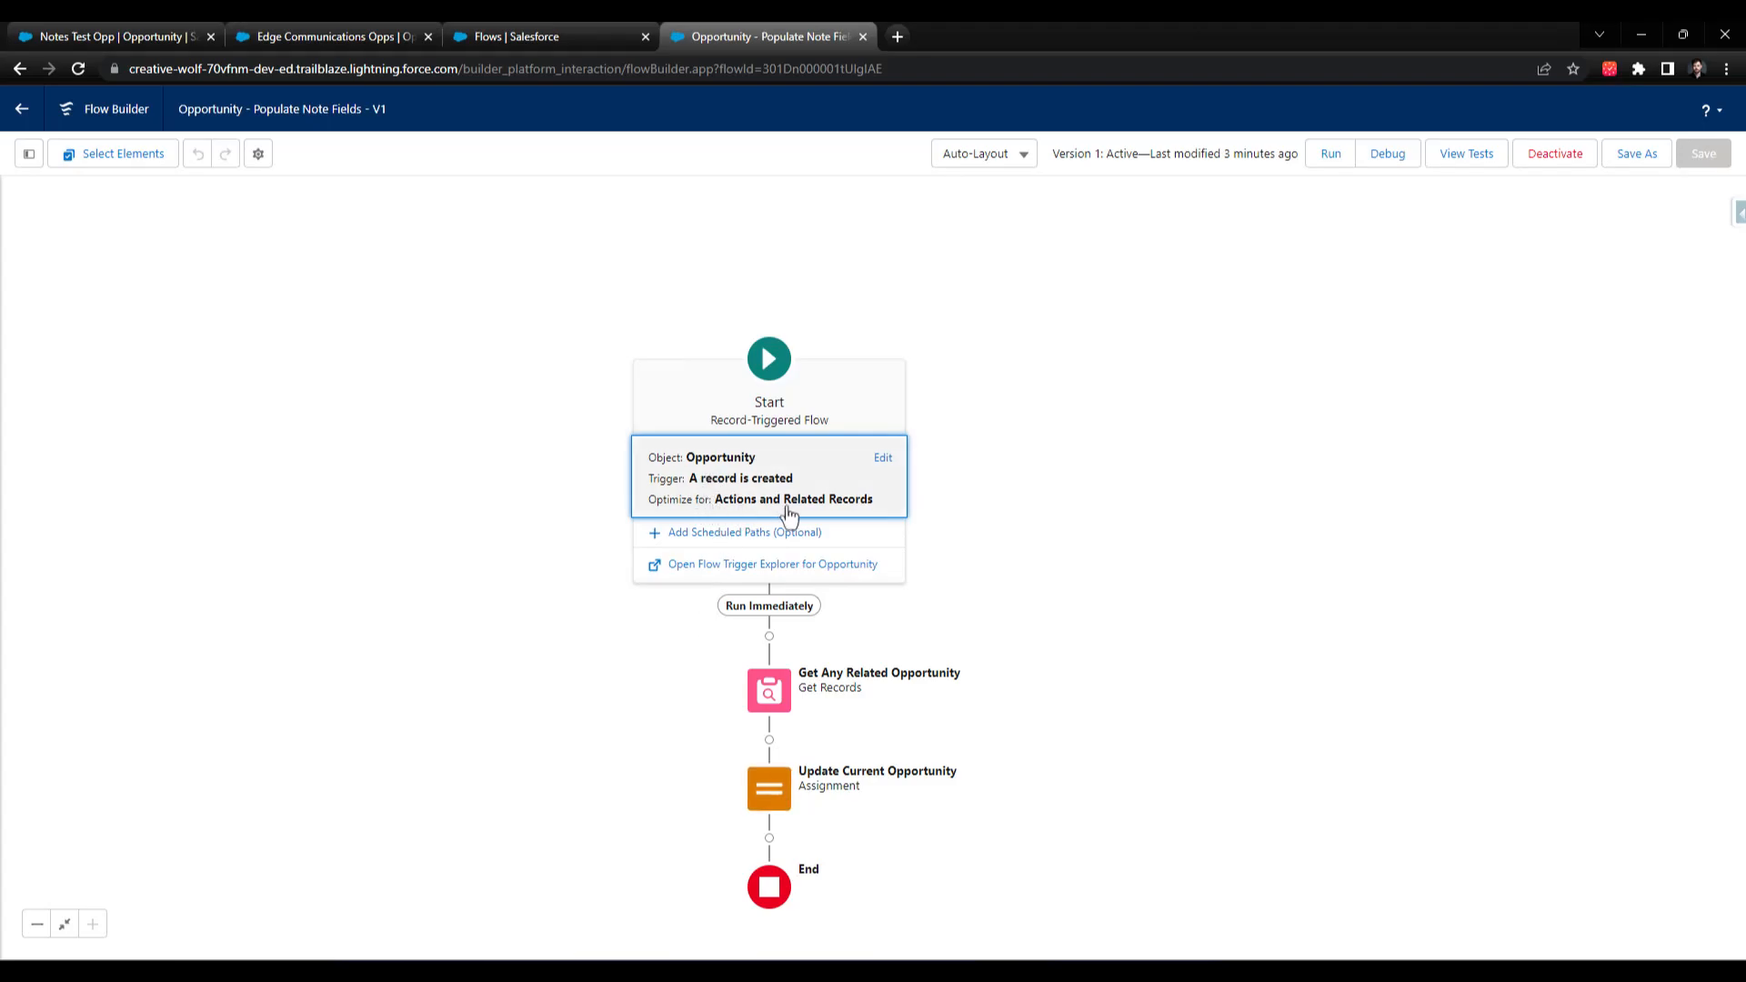
- Switch the Start element's Optimize the Flow For setting to Fast Field Updates
{"action": "left_click", "coordinate": [883, 458]}
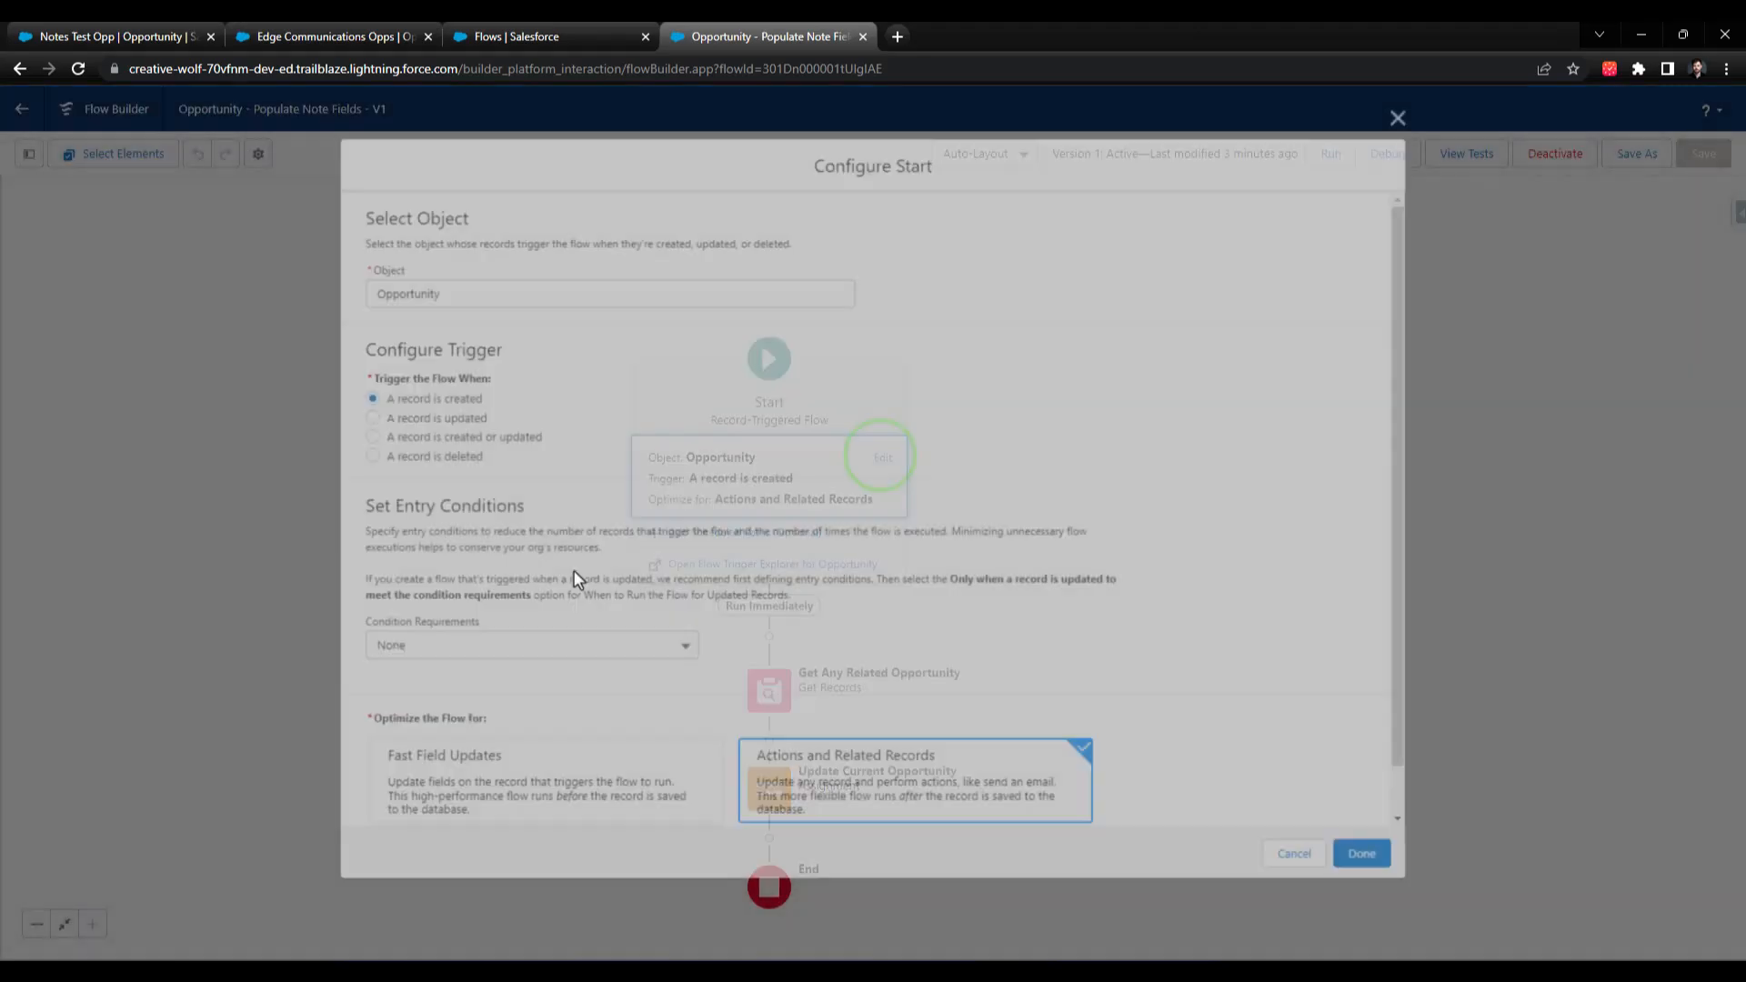
{"action": "left_click", "coordinate": [524, 722]}
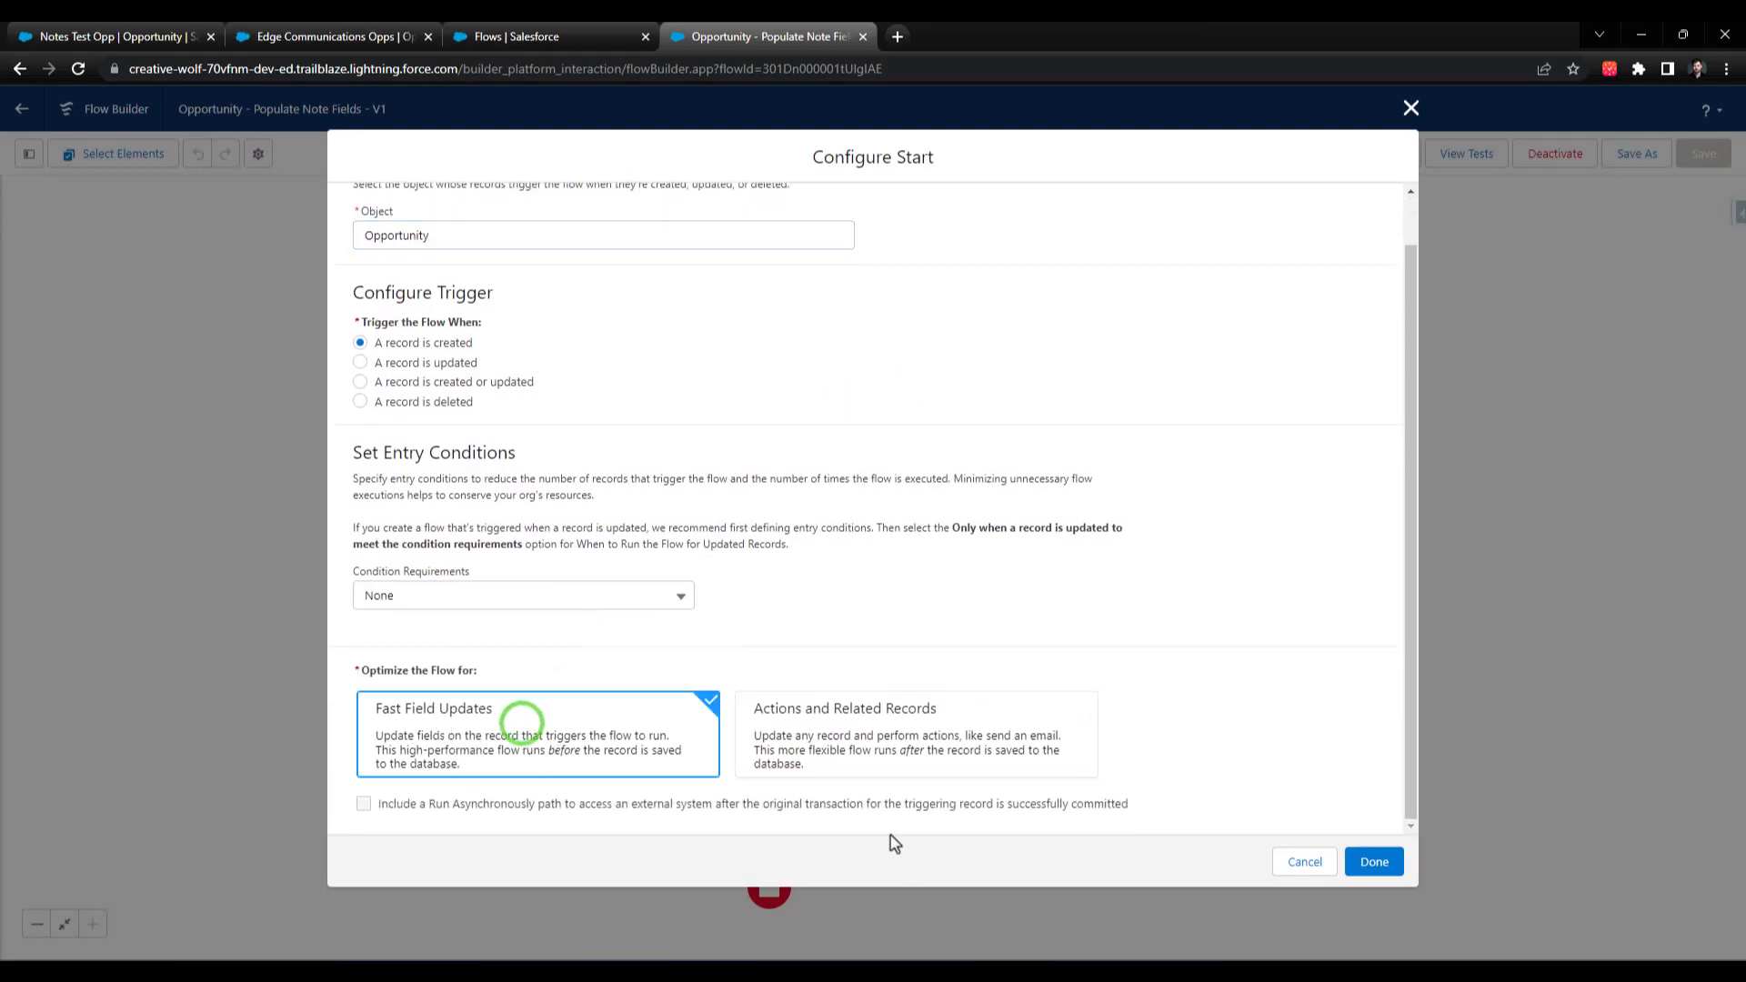
{"action": "mouse_move", "coordinate": [815, 804]}
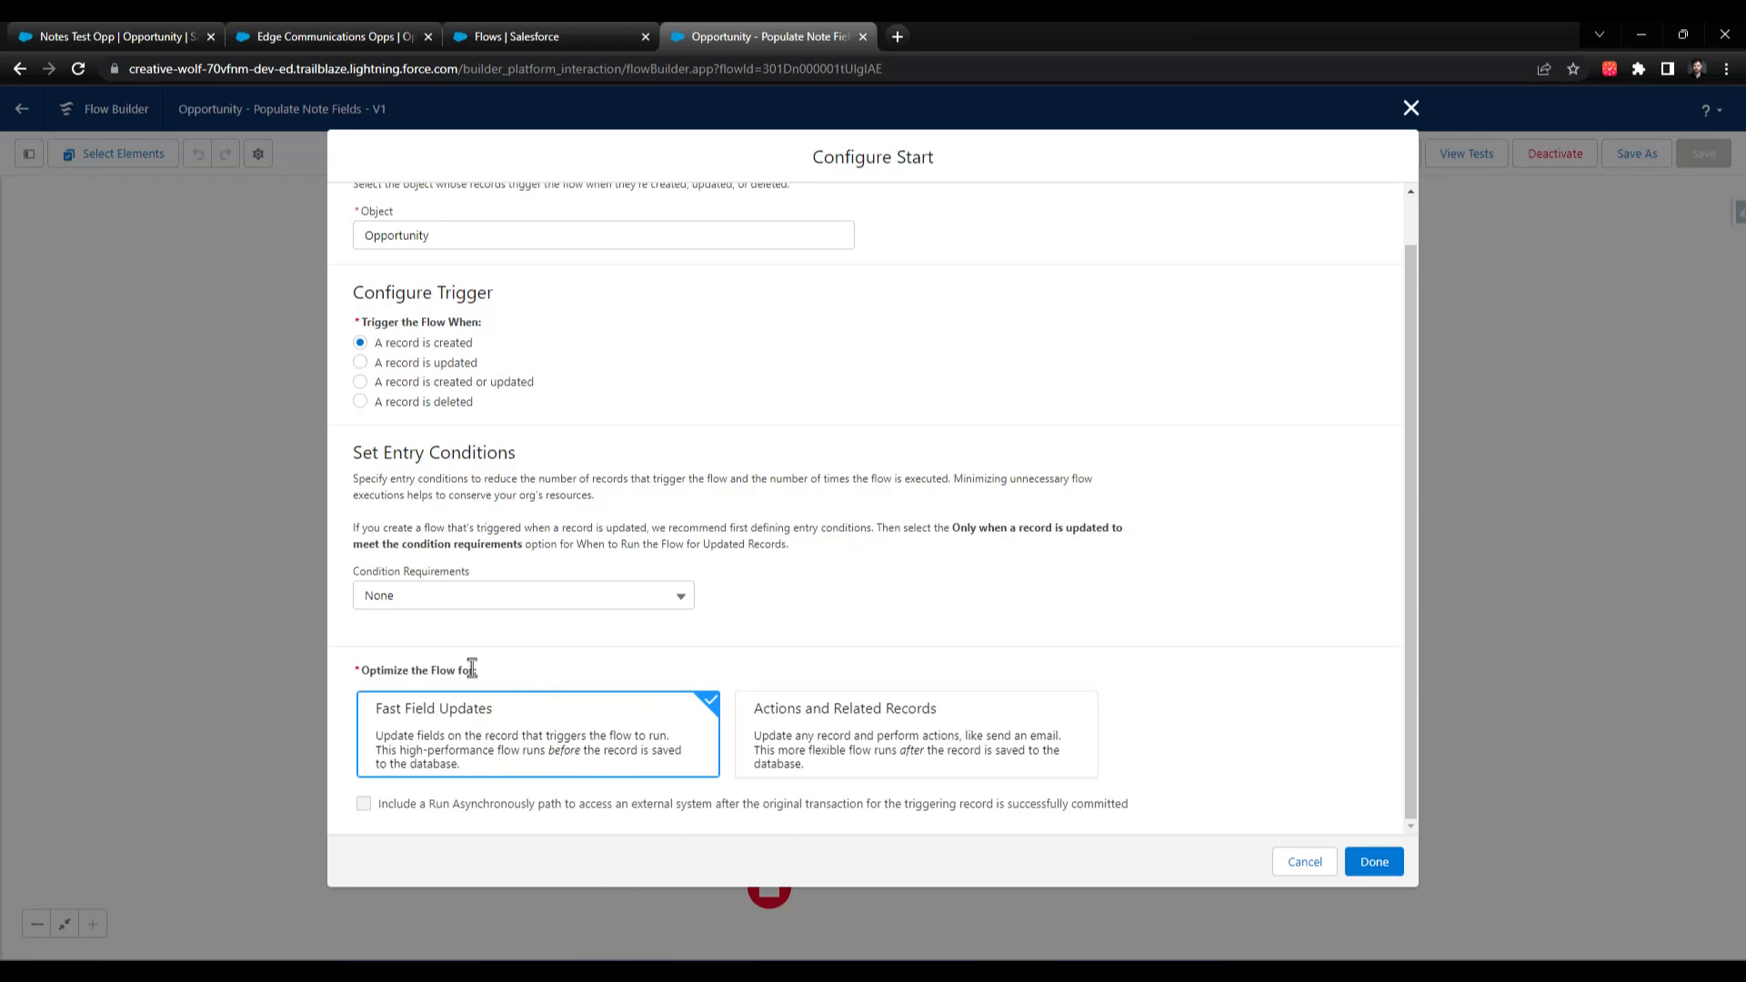
{"action": "mouse_move", "coordinate": [384, 725]}
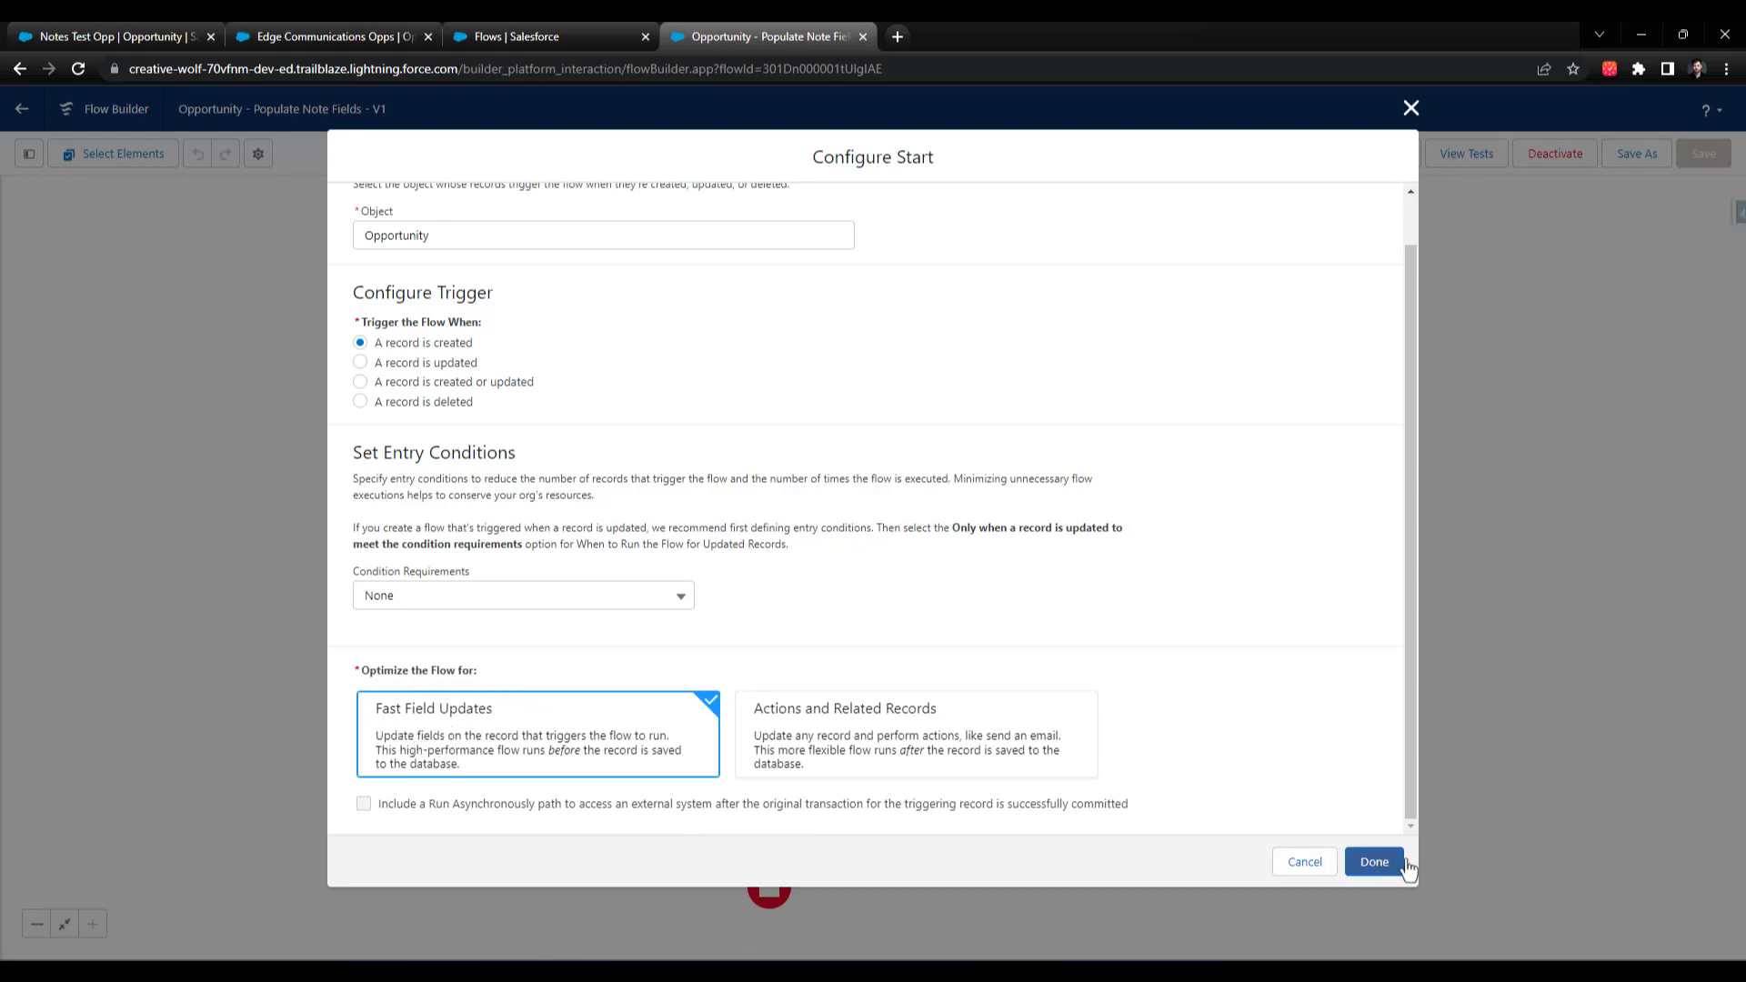
{"action": "left_click", "coordinate": [1373, 860]}
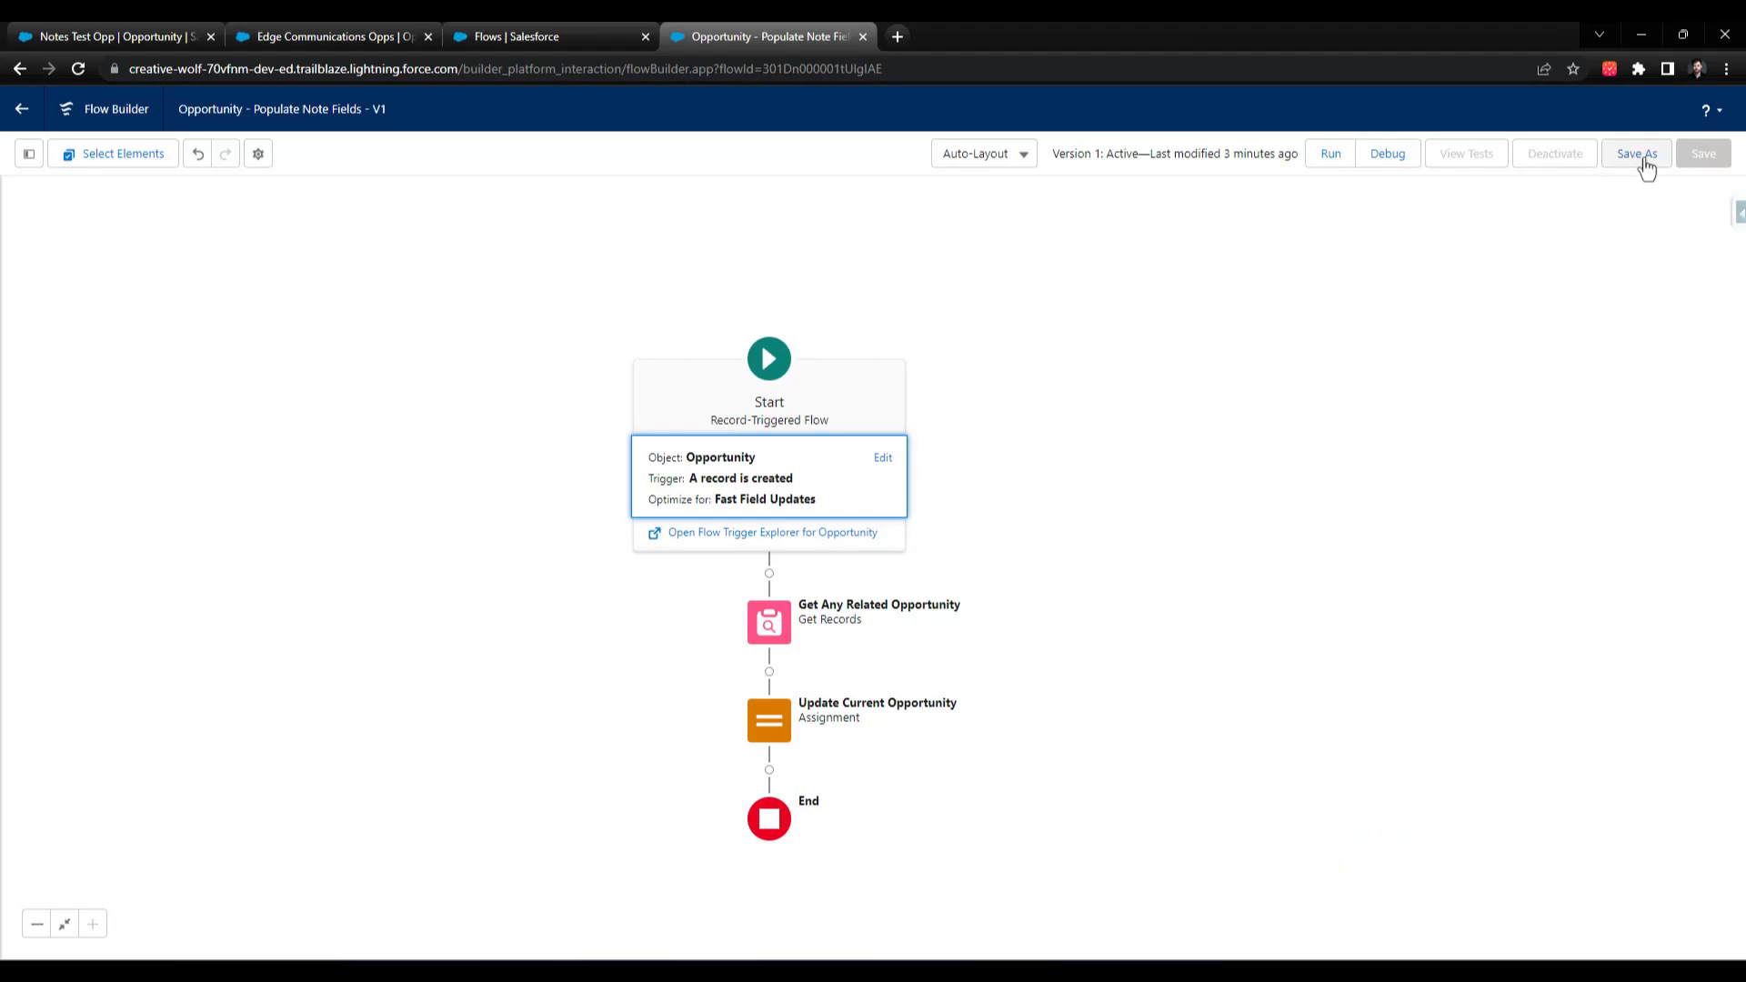
- Save Populate Note Fields as new Version 2, activate it, and return to Notes Test Opp
{"action": "left_click", "coordinate": [1637, 153]}
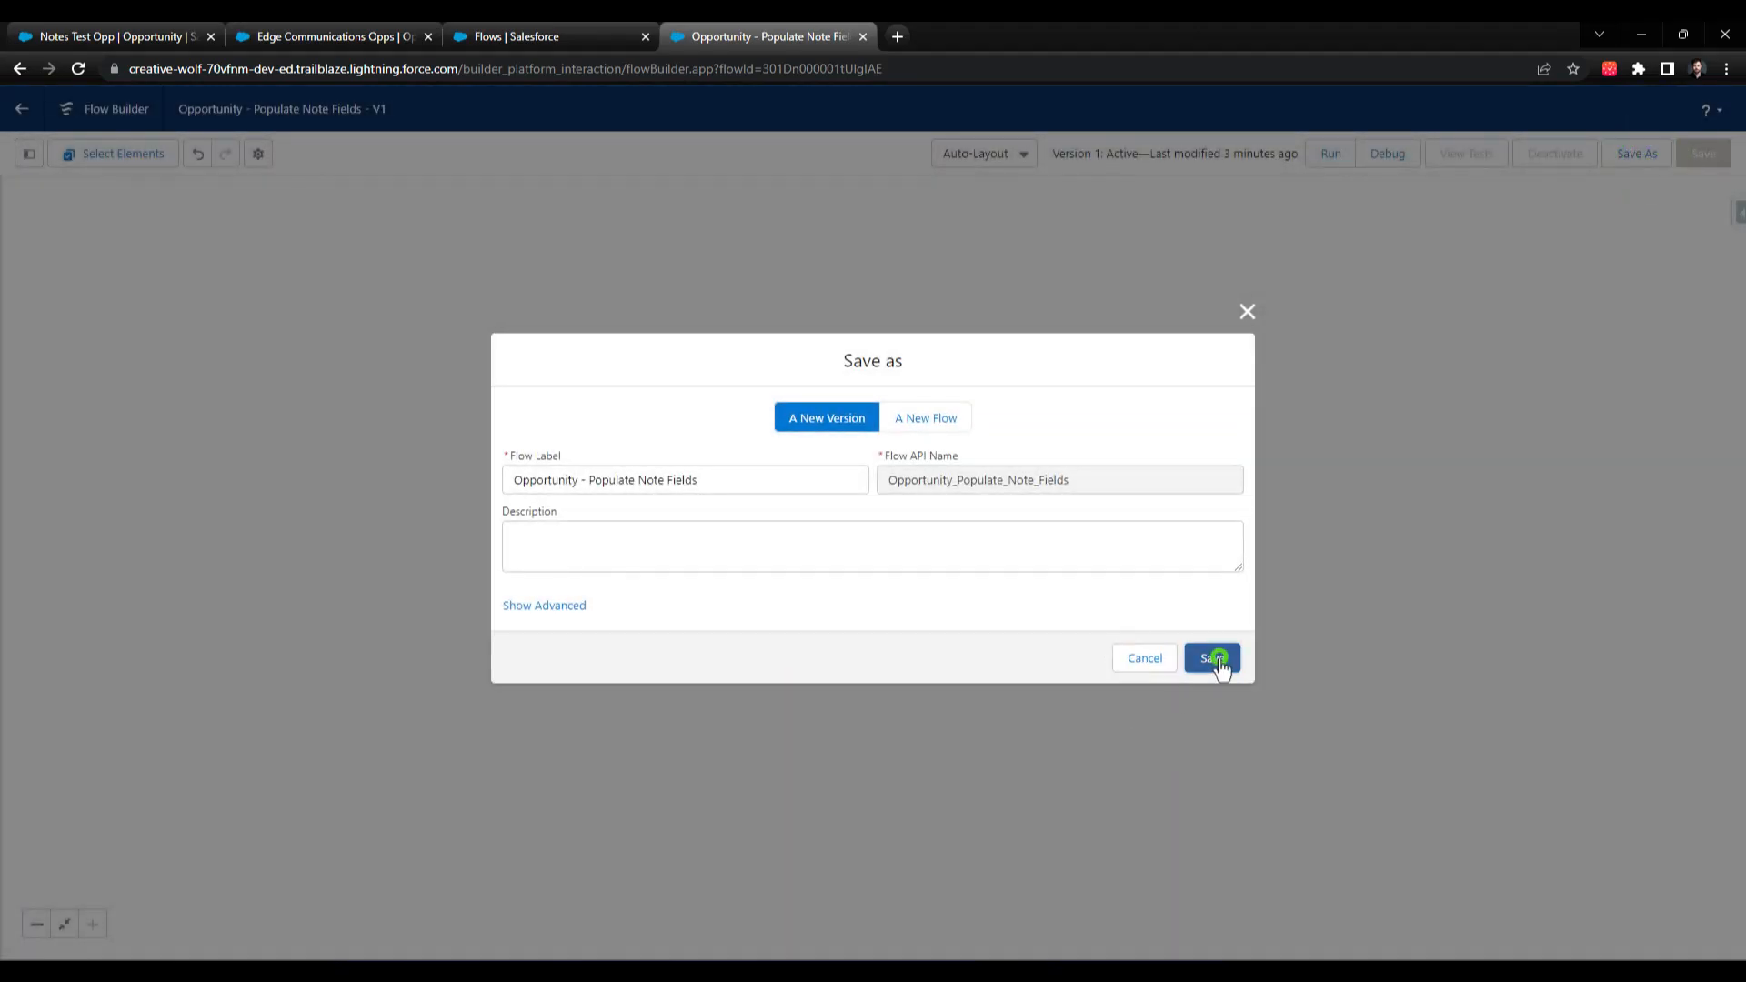
{"action": "left_click", "coordinate": [1212, 657]}
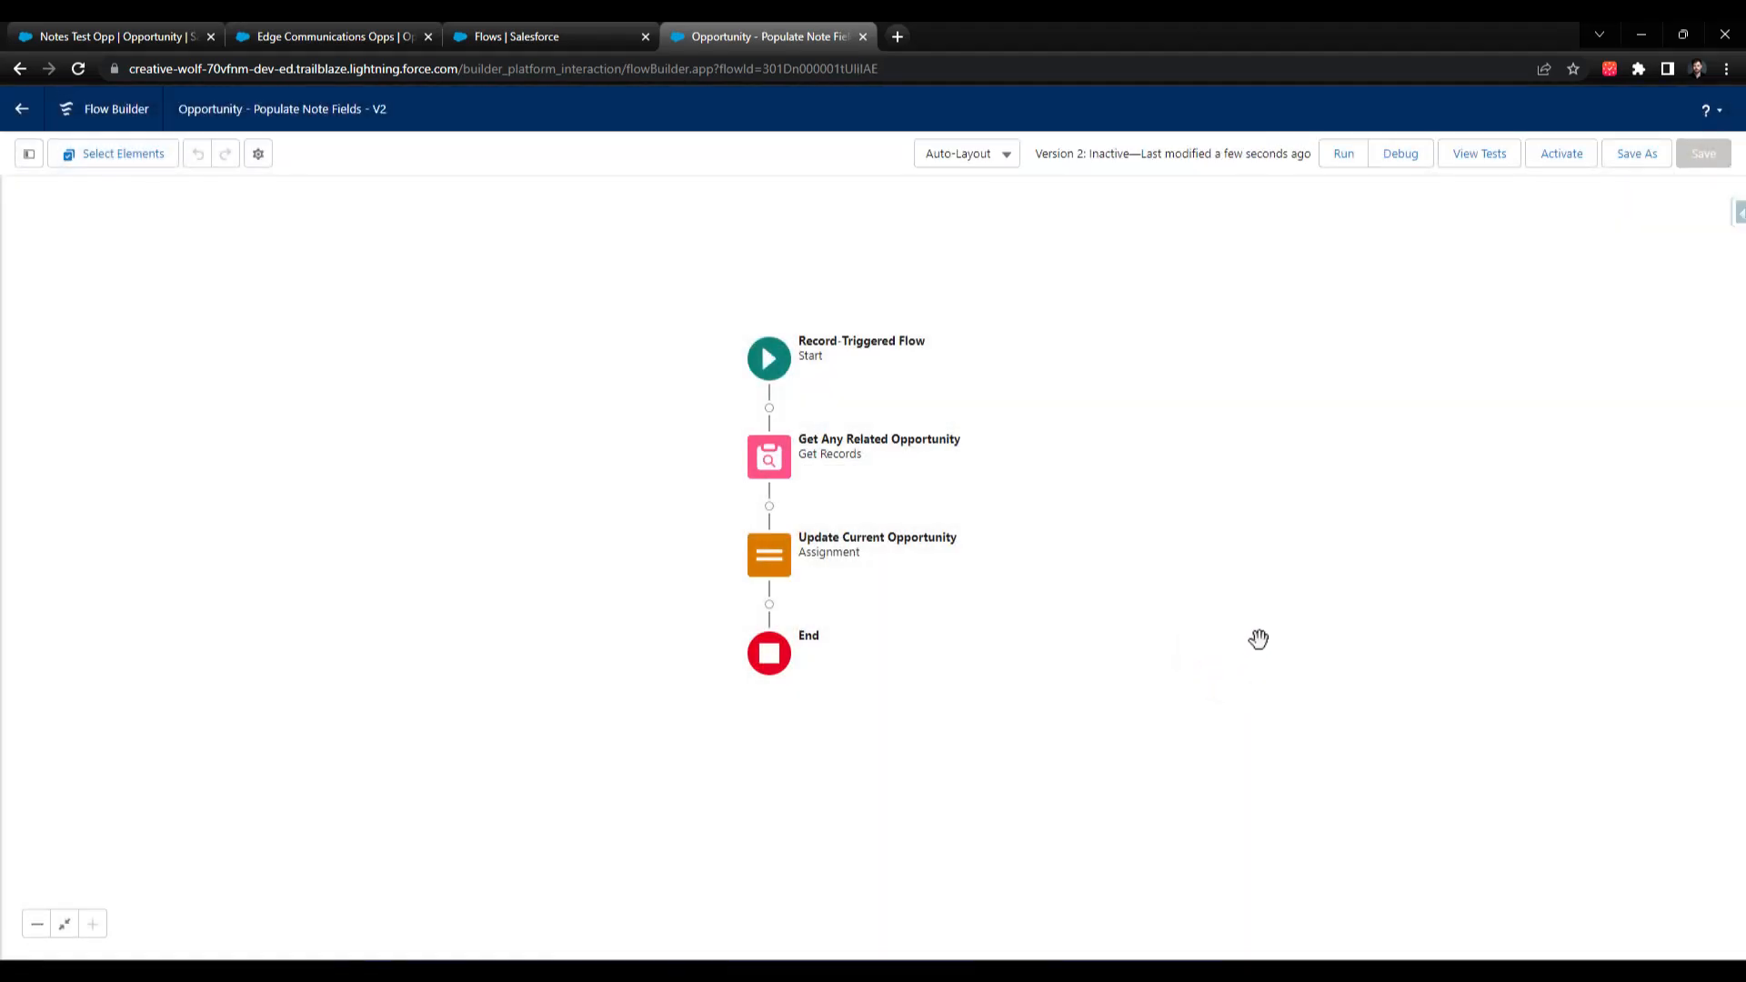
{"action": "left_click", "coordinate": [1561, 153]}
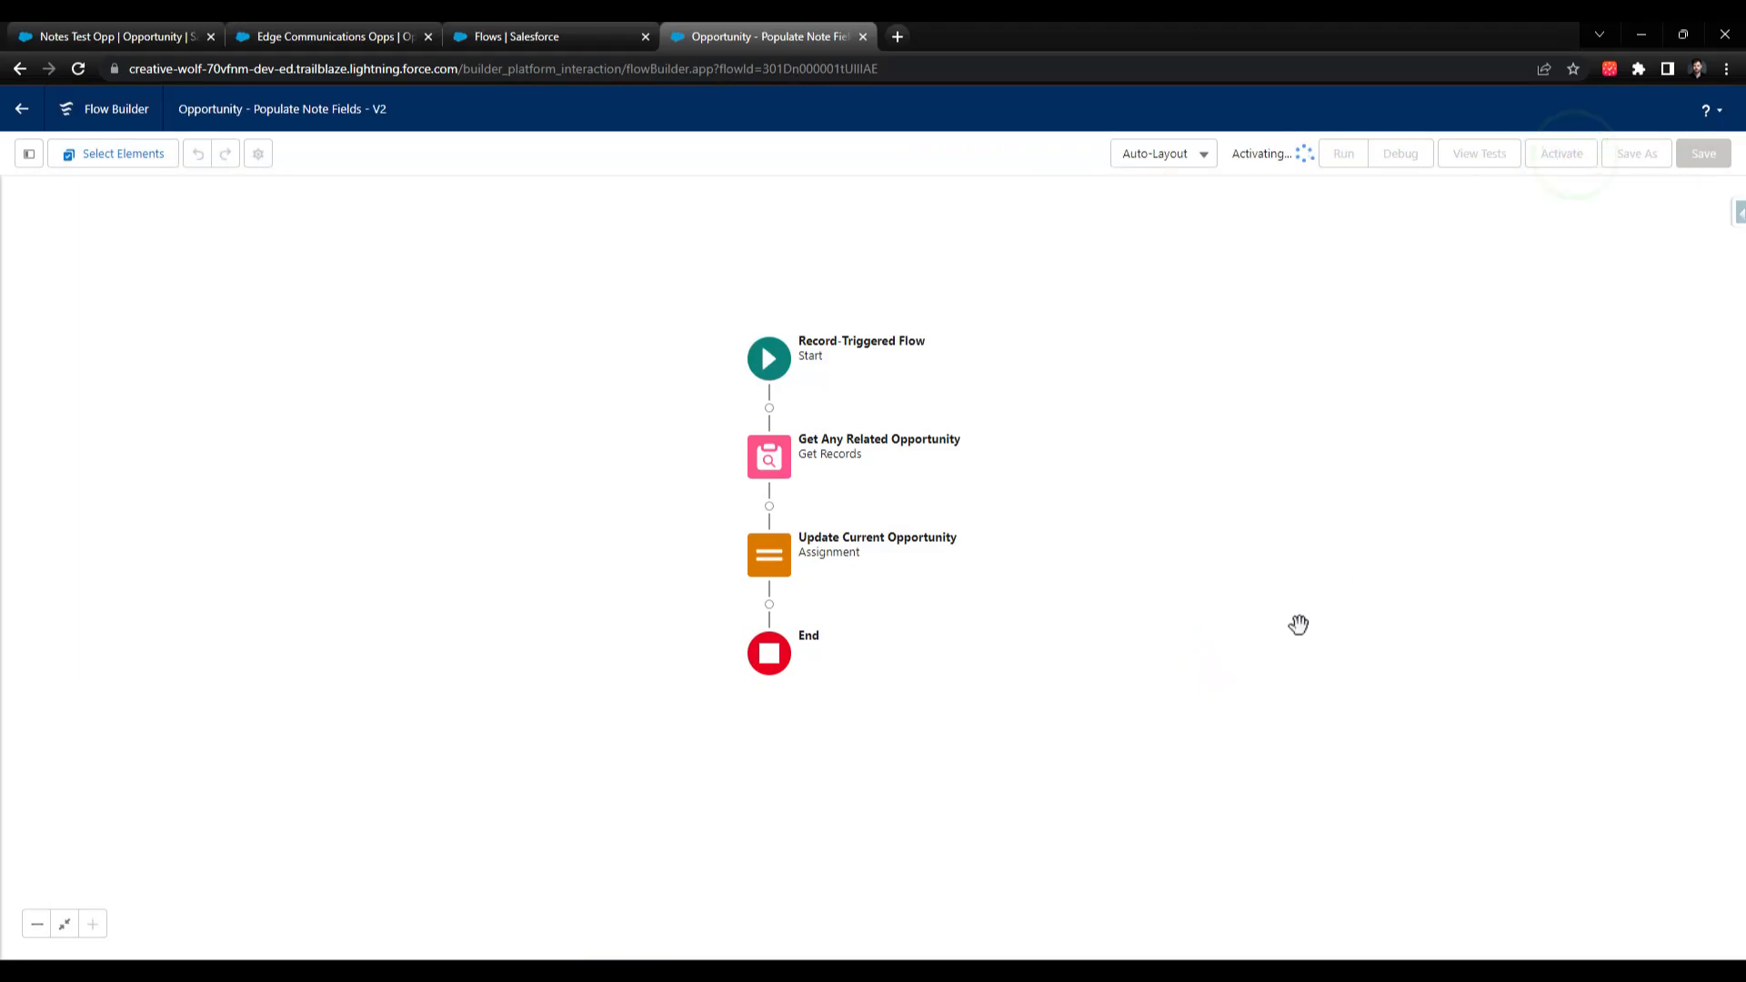
{"action": "left_click", "coordinate": [111, 37]}
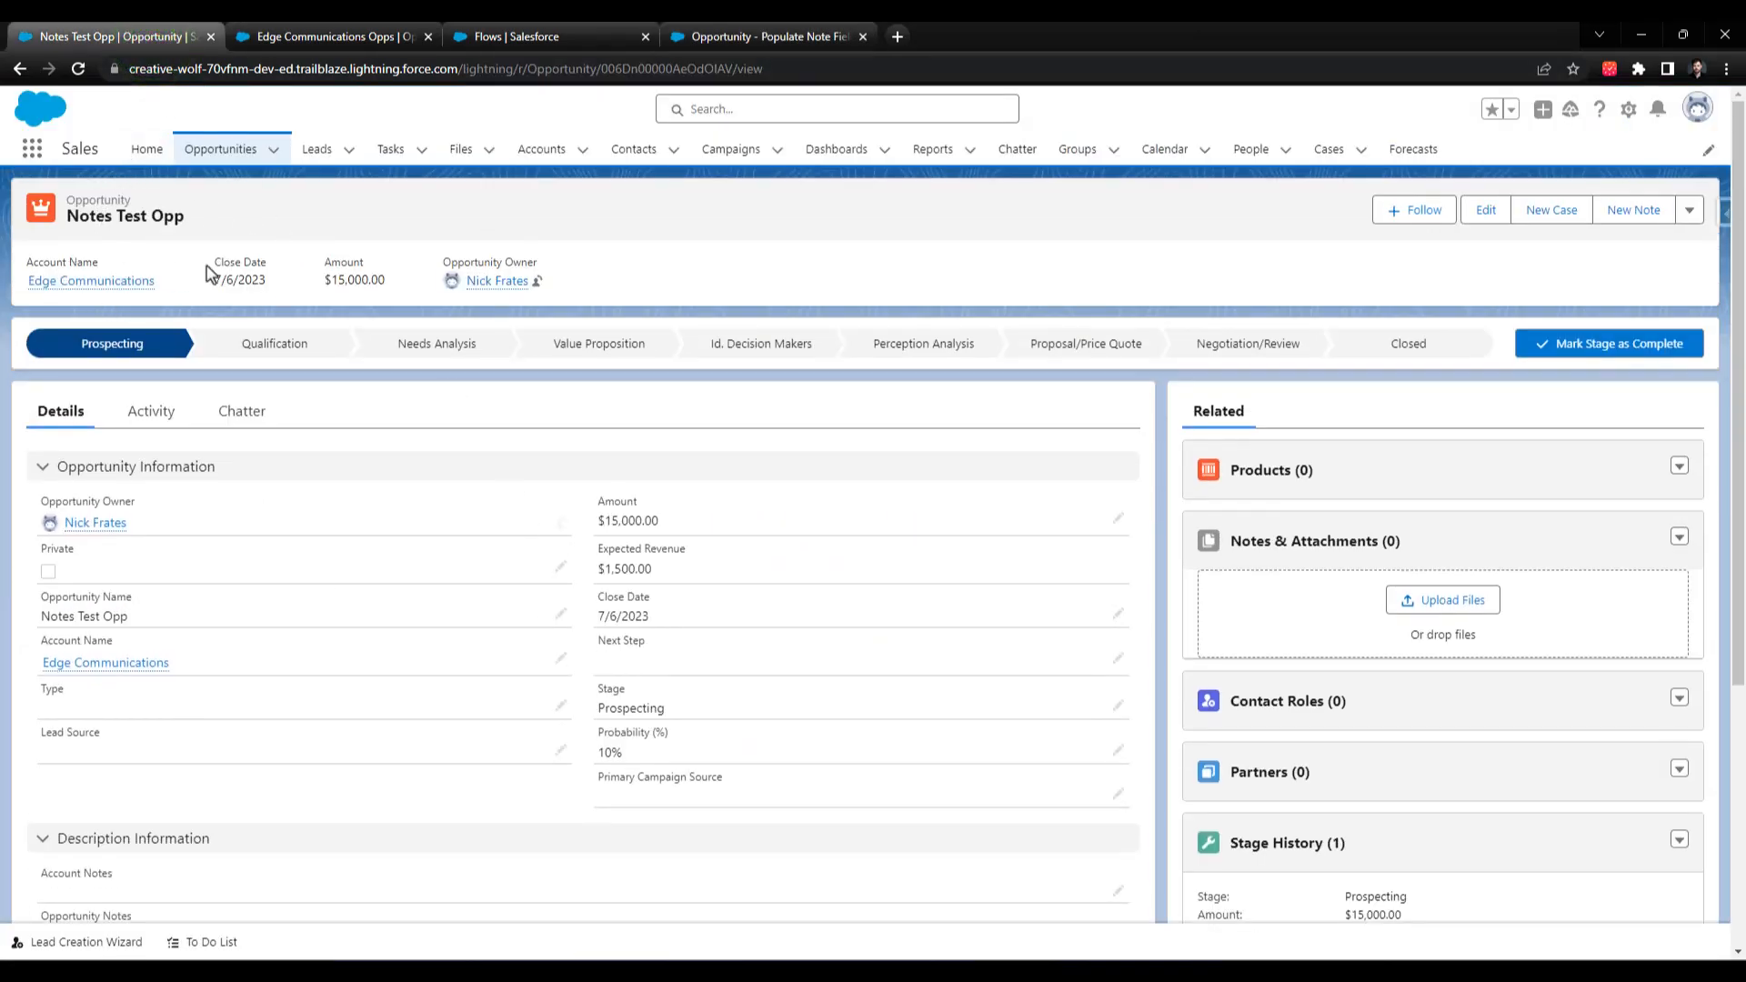
- Go to the Edge Communications account from the opportunity's Account Name link
{"action": "left_click", "coordinate": [1688, 209]}
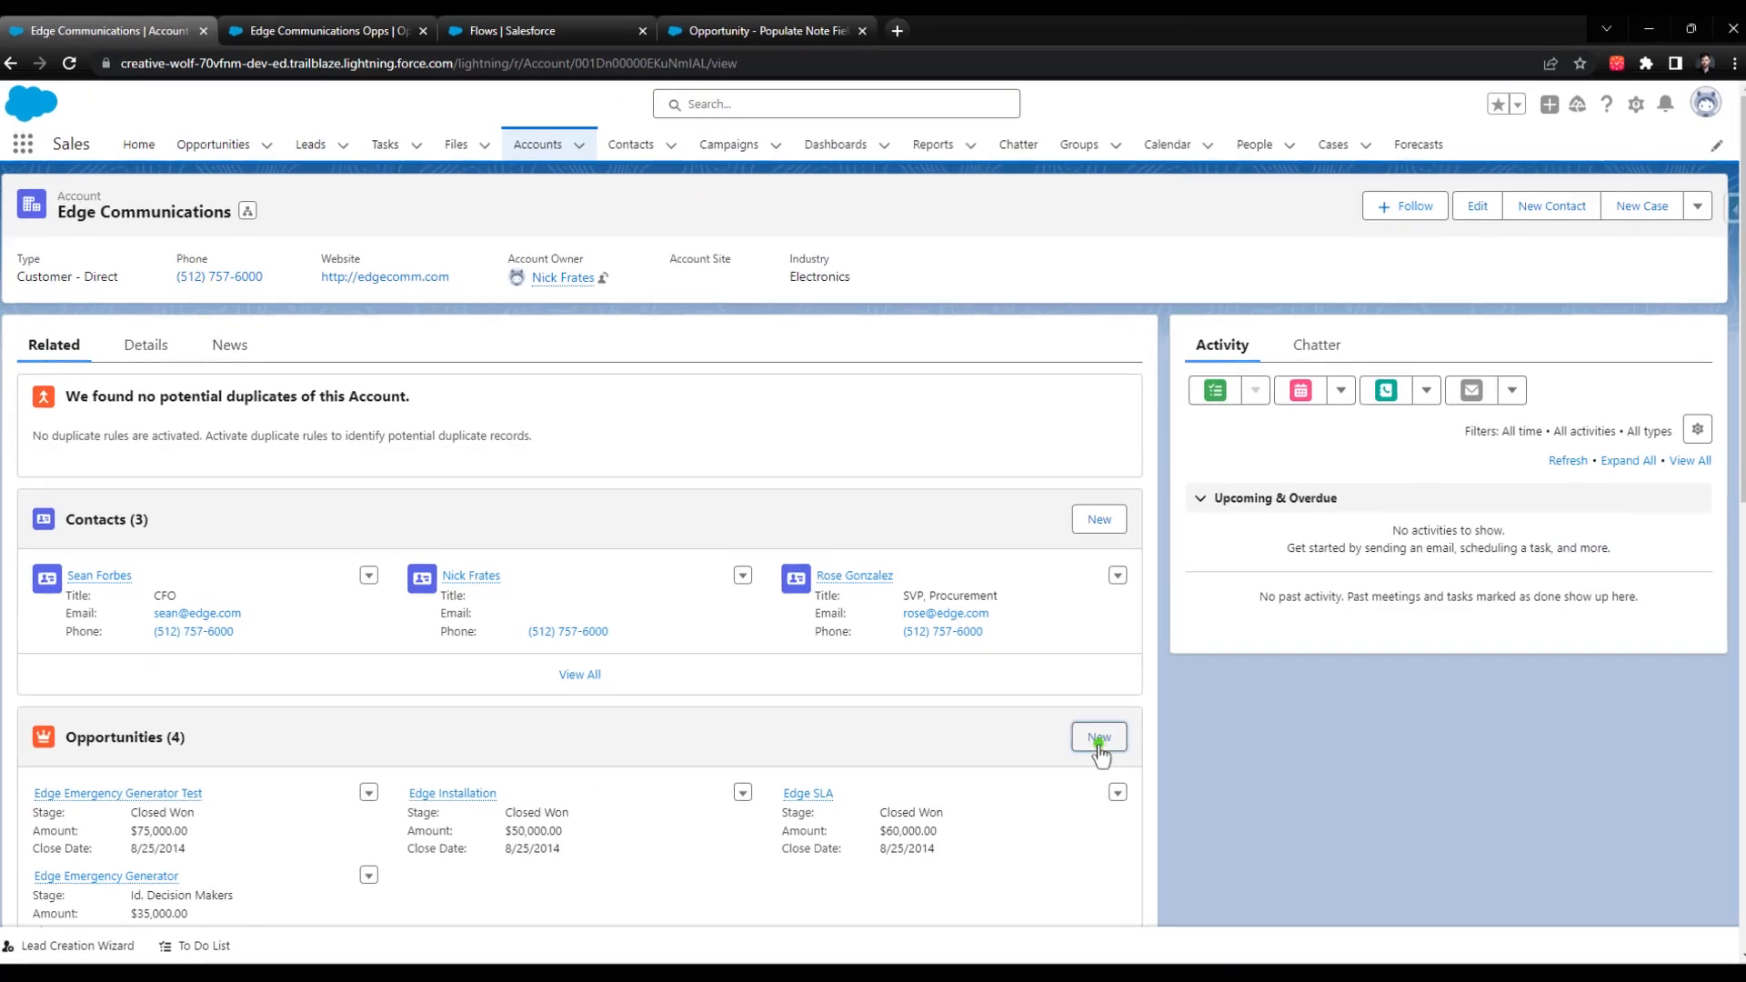
- Create Notes Test Opportunity for Edge Communications: 15000 amount, close date 7/6/2023, Prospecting, saved
{"action": "left_click", "coordinate": [1097, 736]}
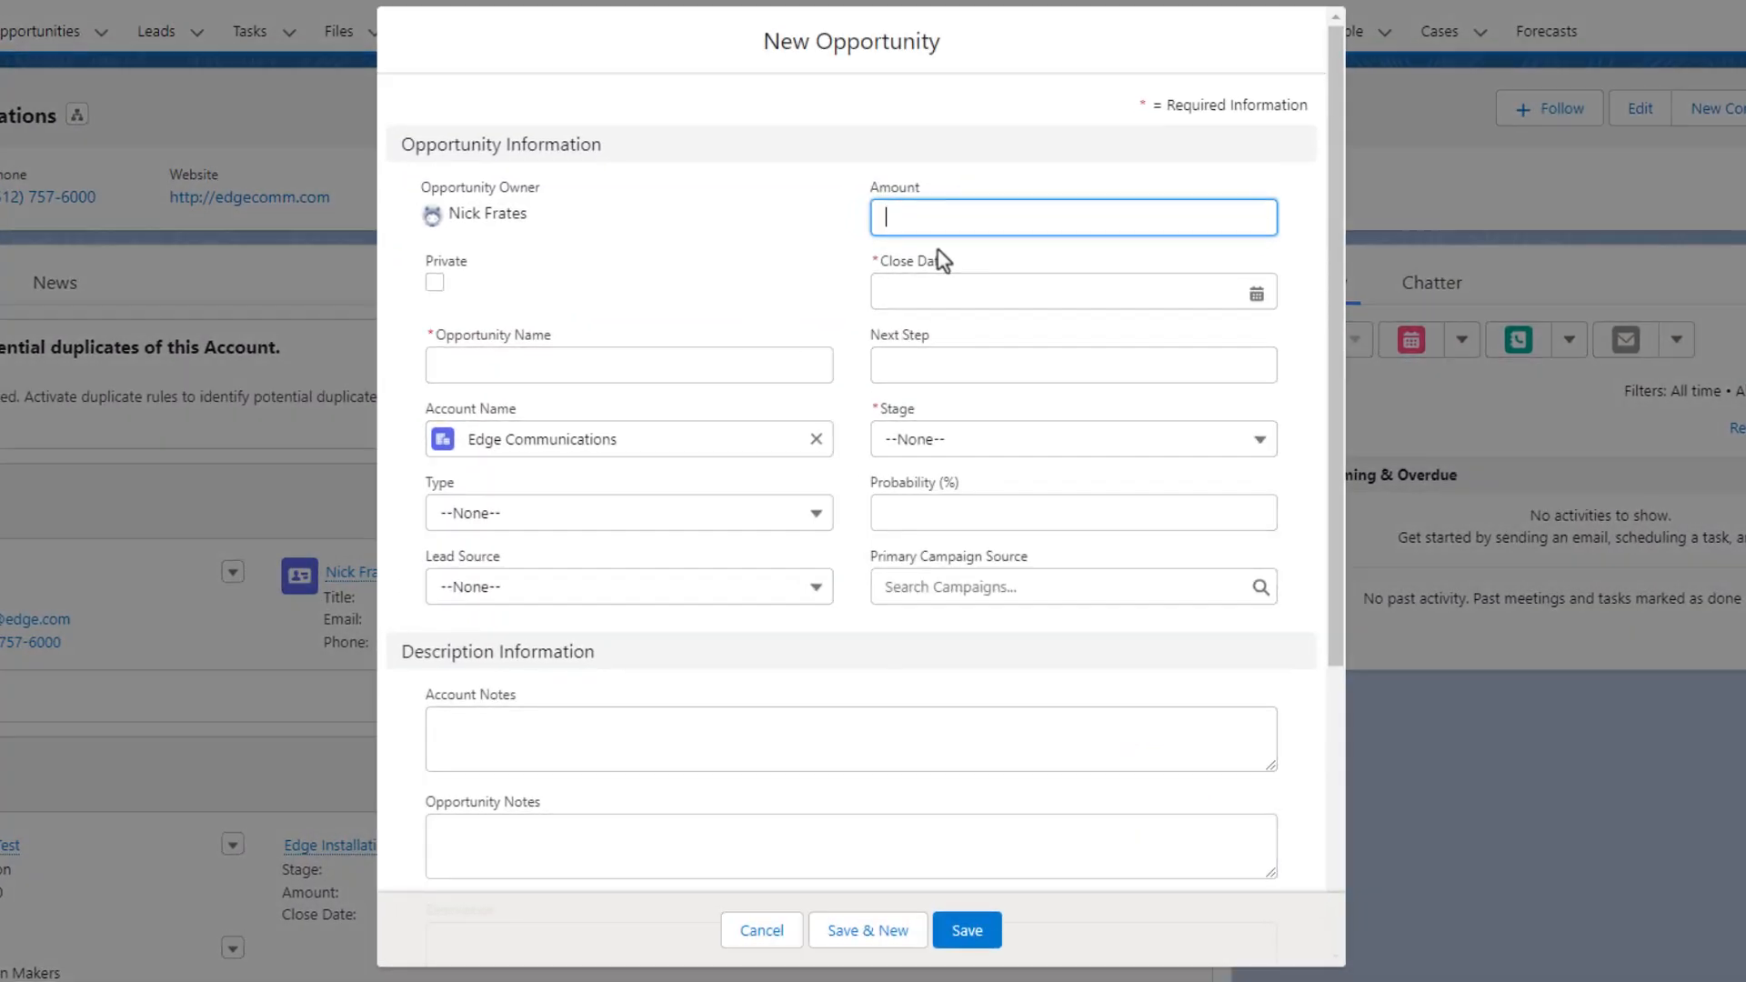
{"action": "type", "text": "15000"}
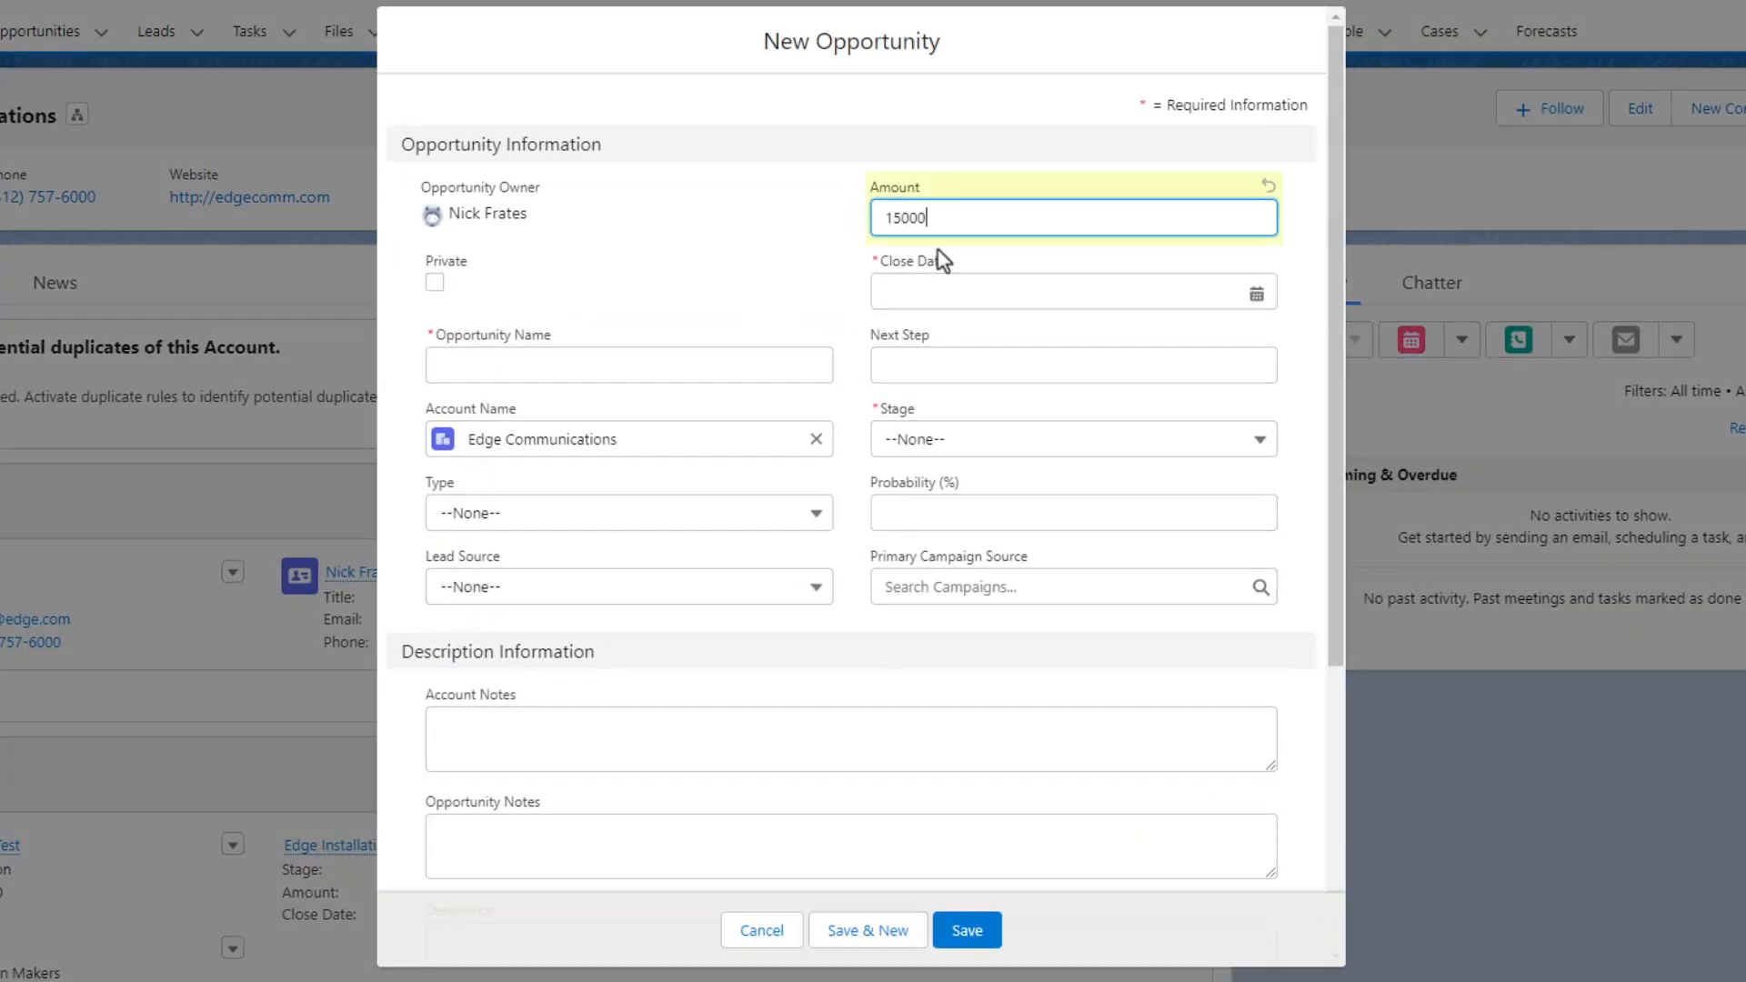
{"action": "left_click", "coordinate": [628, 364]}
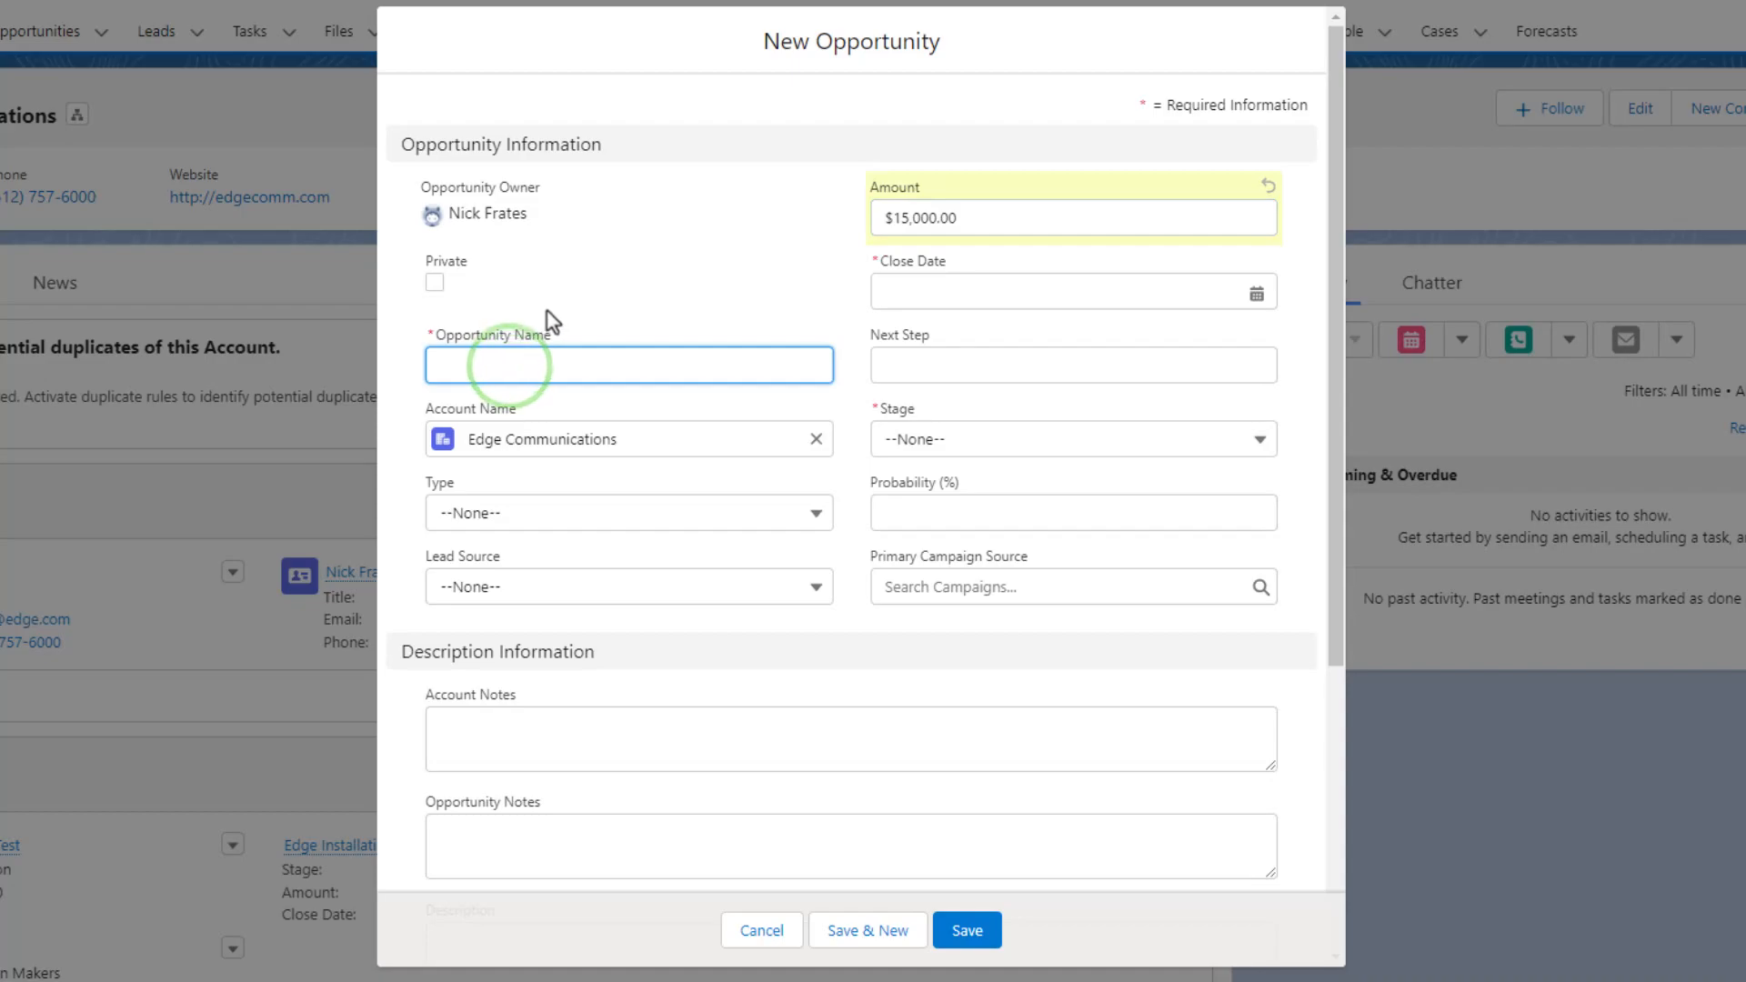
{"action": "type", "text": "Notes Test Opp"}
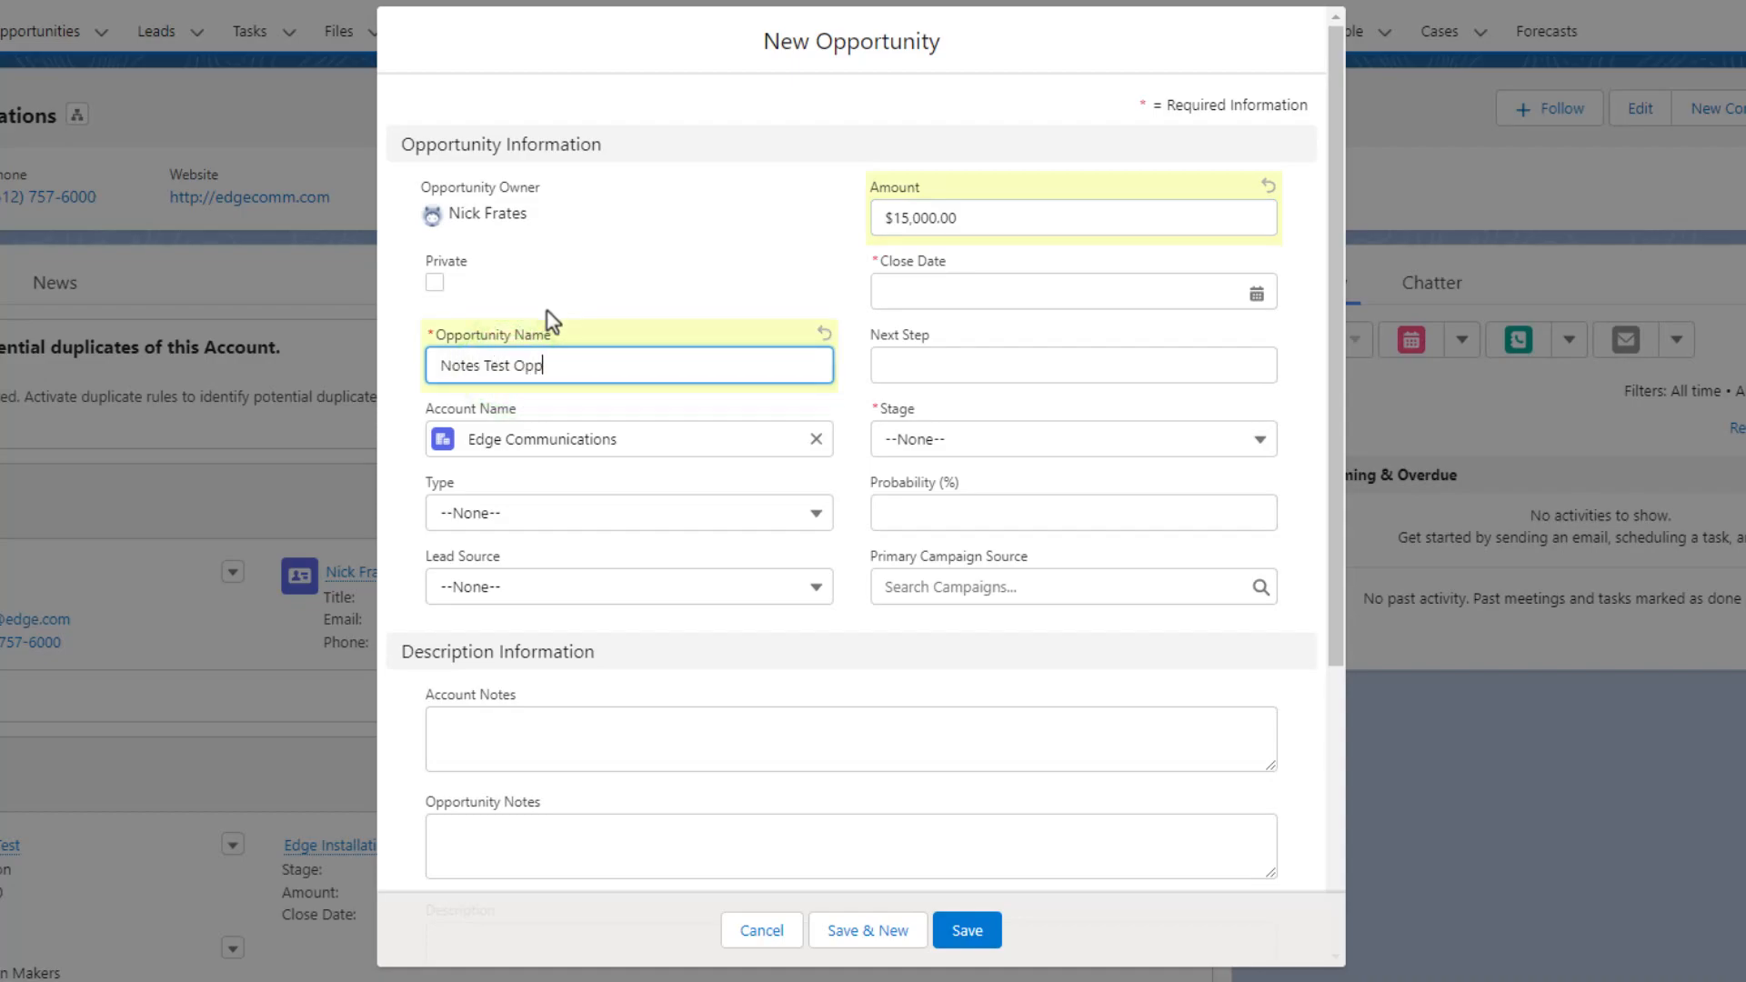
{"action": "type", "text": "ortunity"}
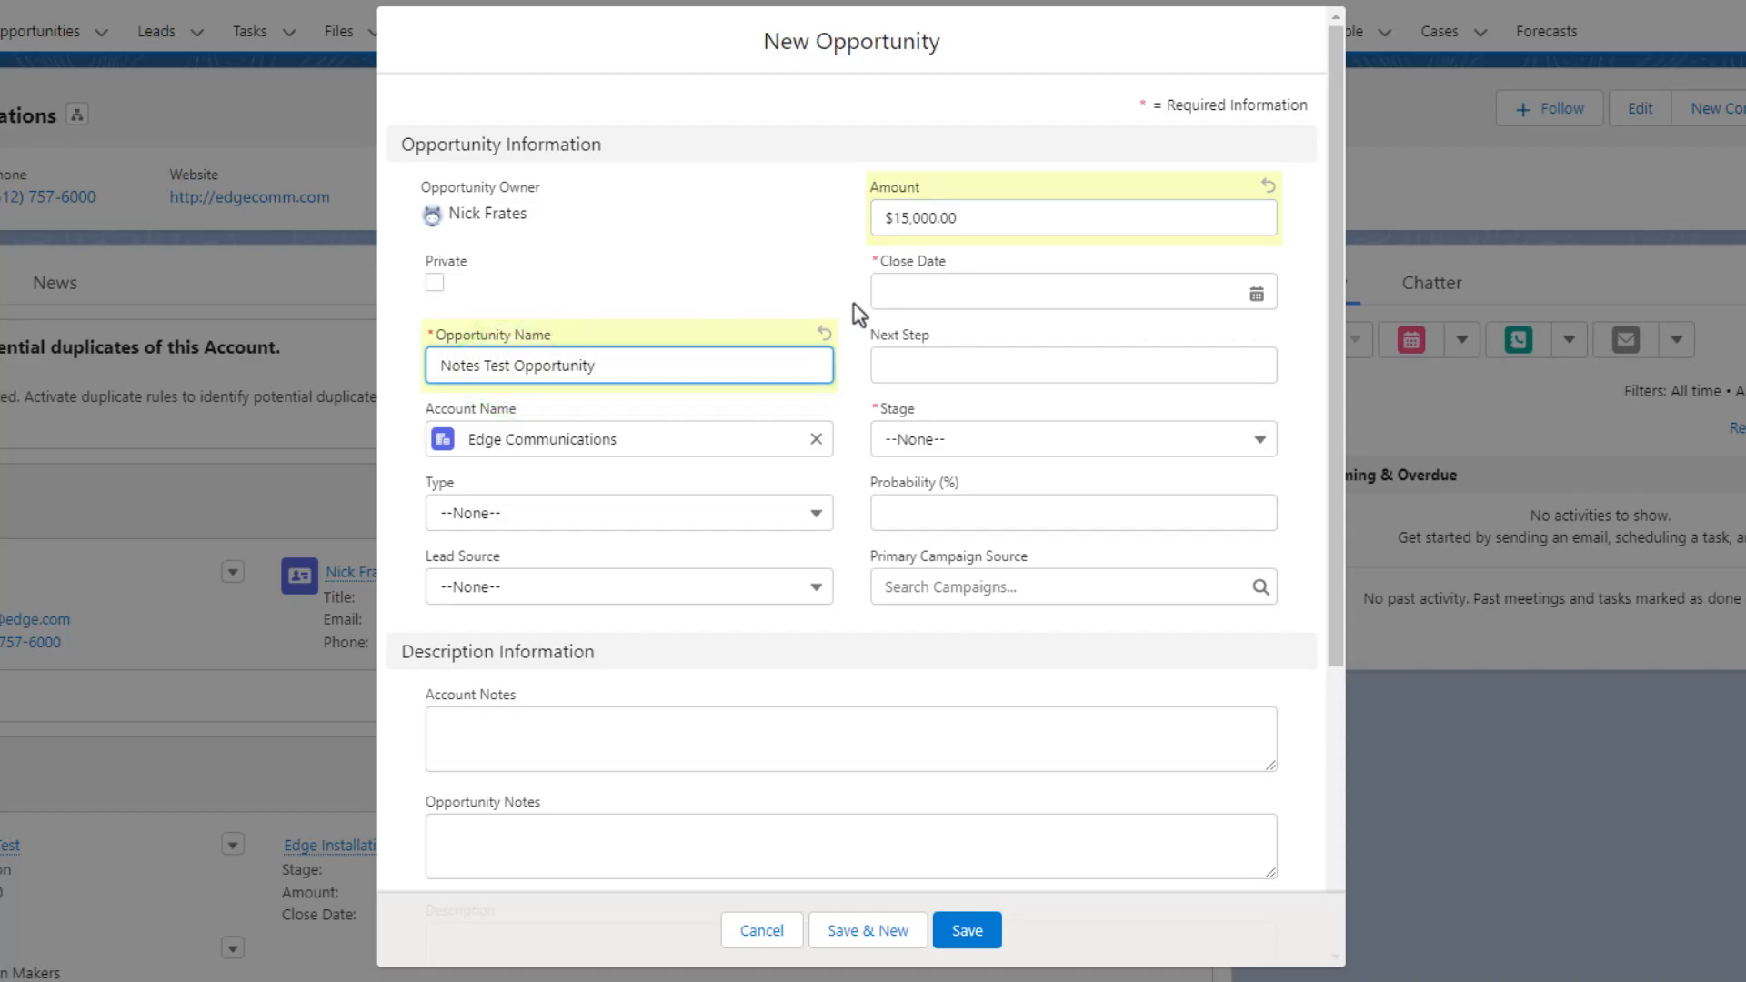
{"action": "type", "text": "7/6/2023"}
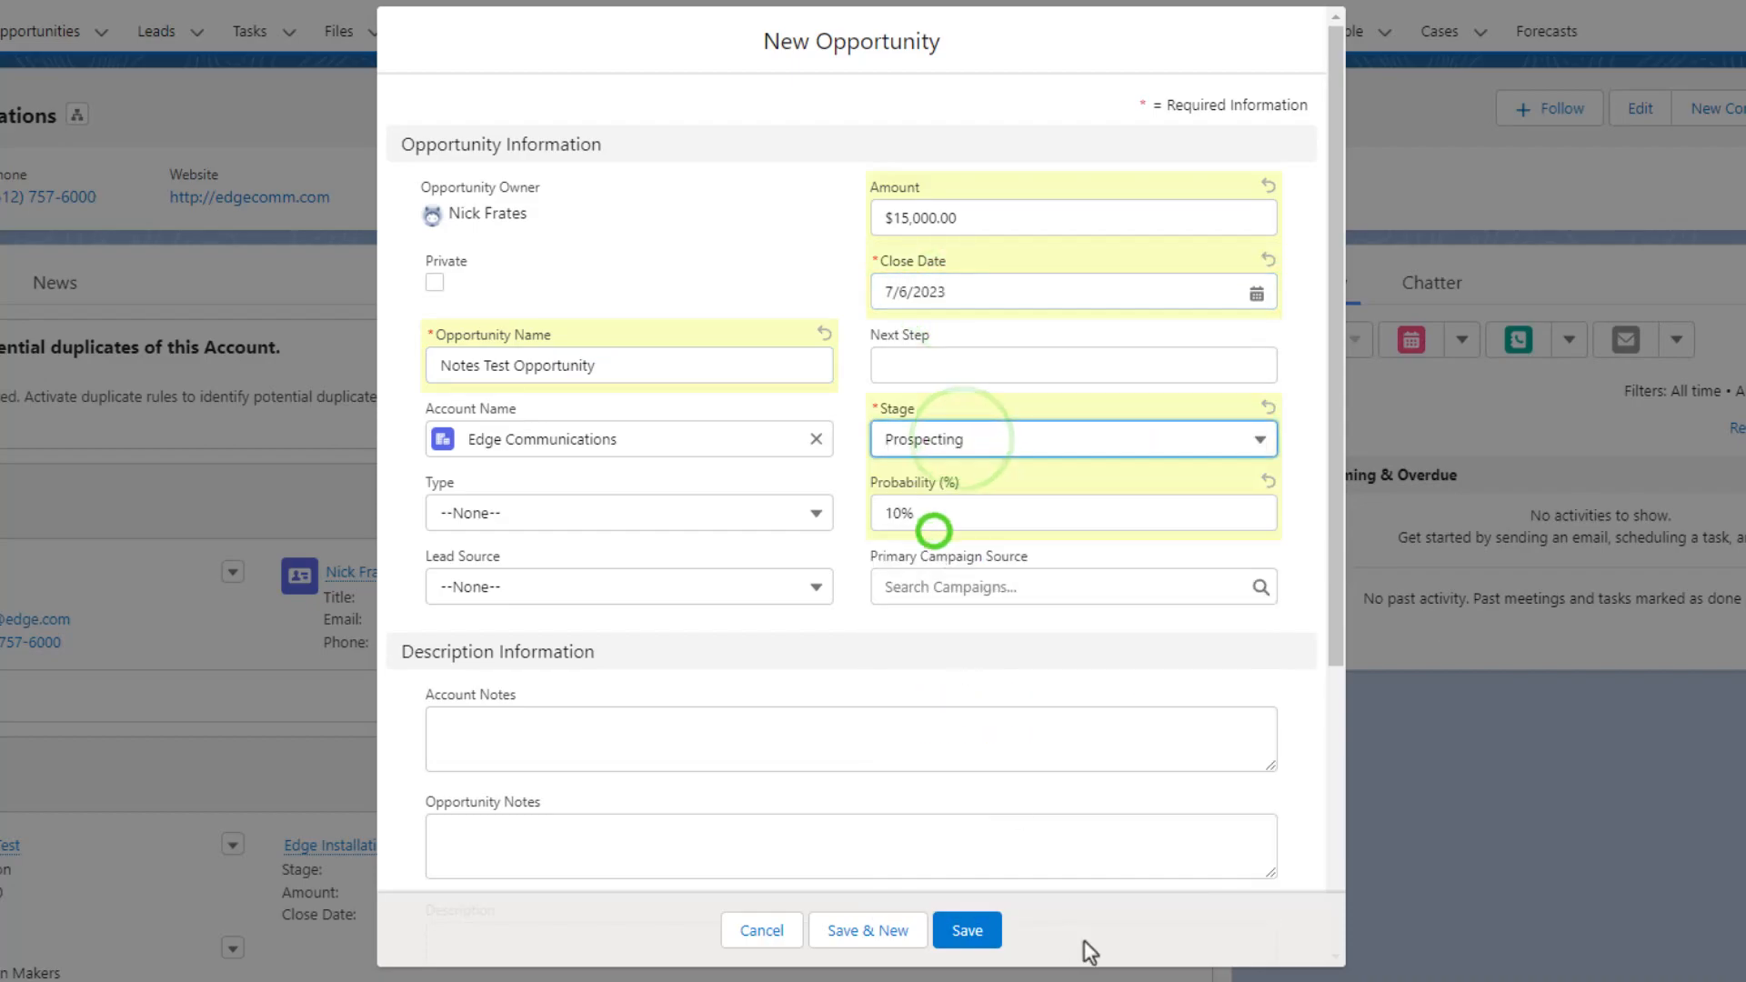
{"action": "scroll", "scroll_direction": "down", "scroll_amount": 3}
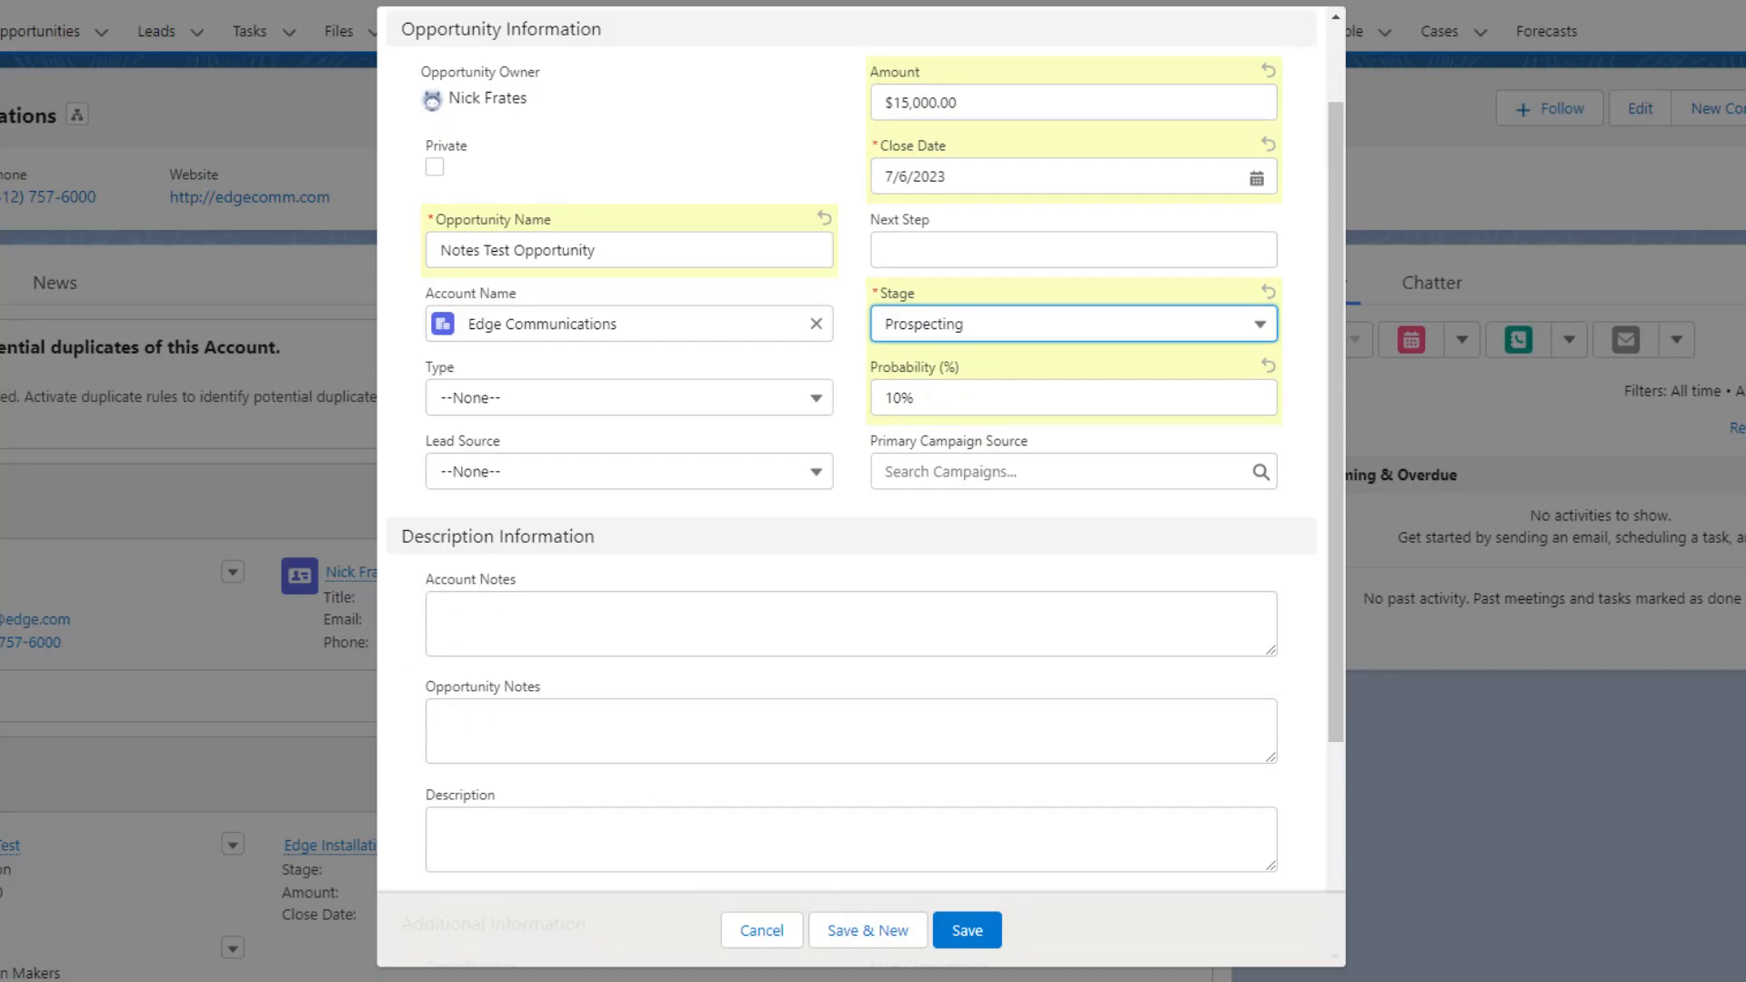
{"action": "left_click", "coordinate": [964, 930]}
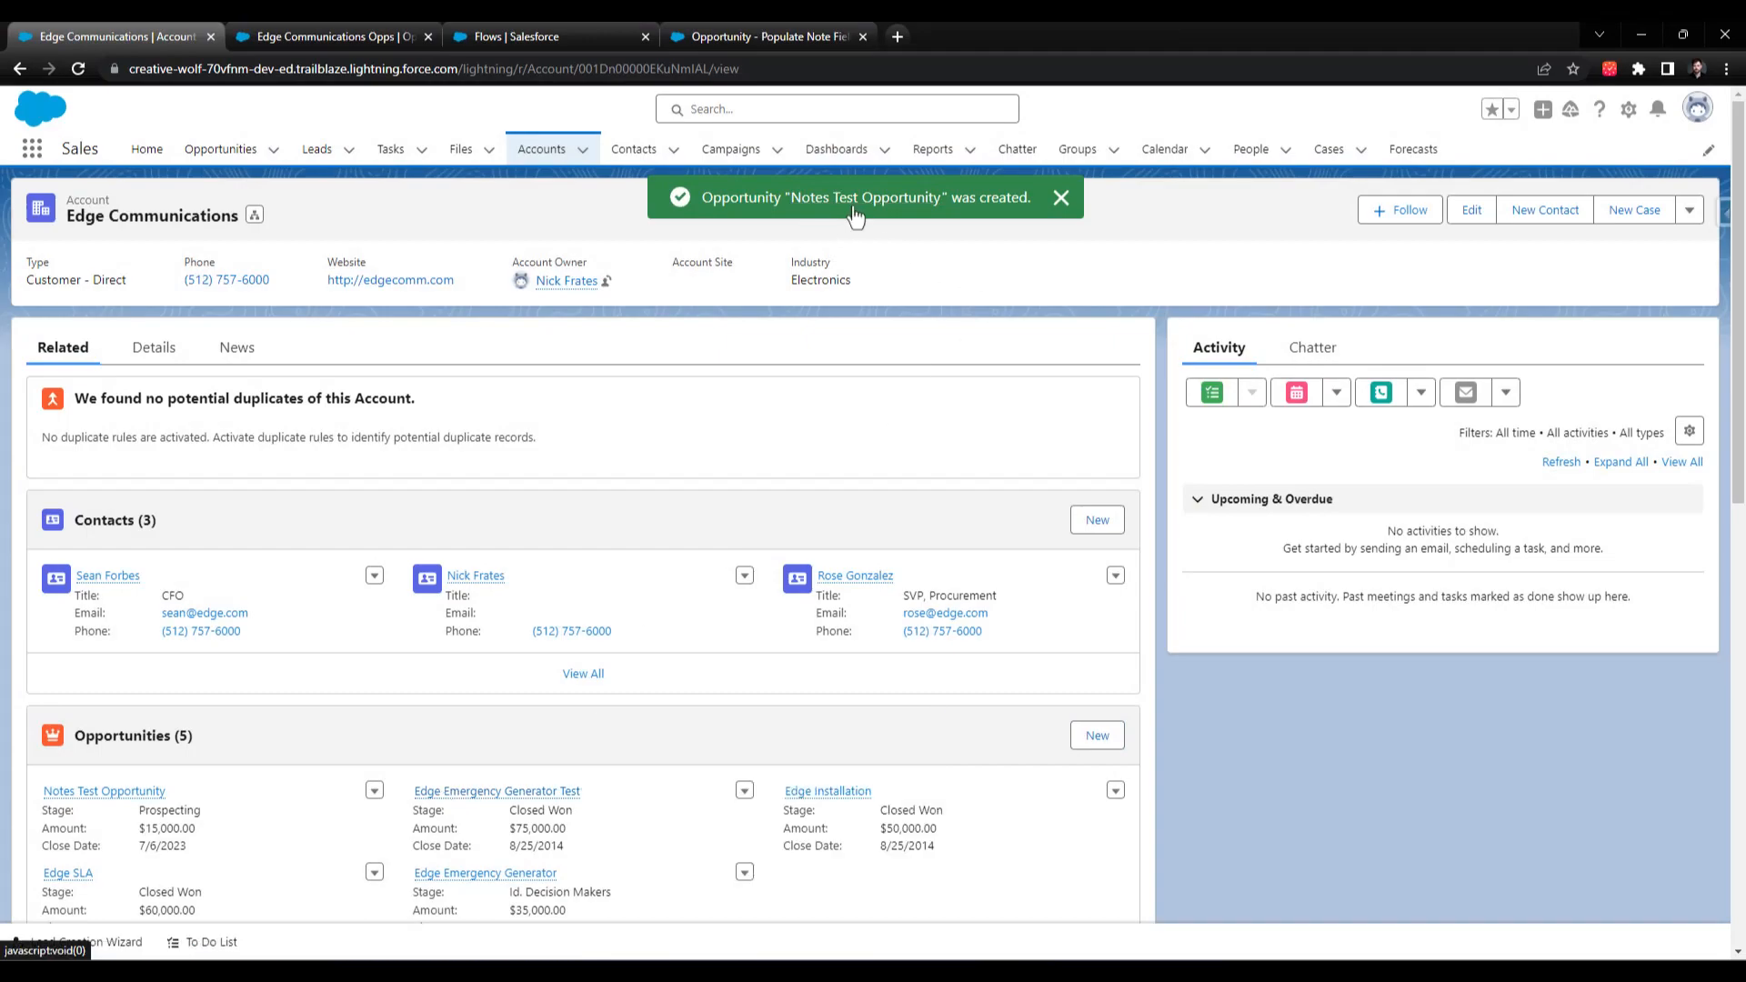
{"action": "mouse_move", "coordinate": [856, 211]}
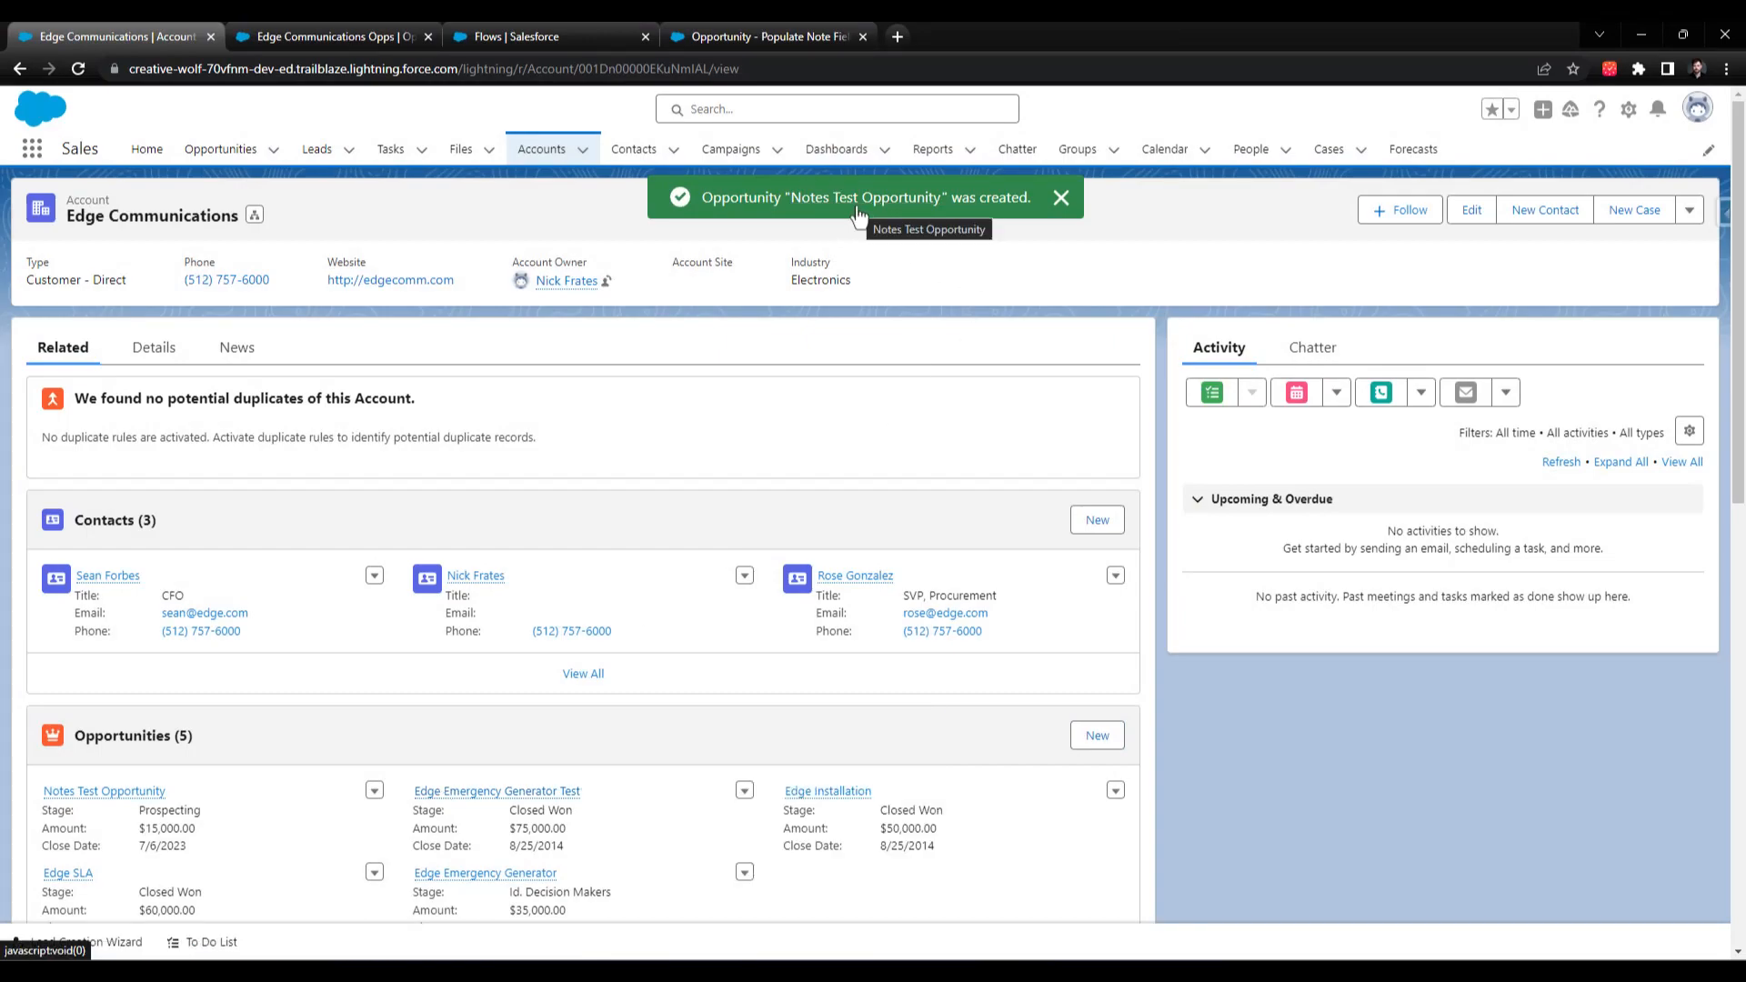
- Dismiss the created toast and view Notes Test Opportunity's populated Account and Opportunity Notes
{"action": "left_click", "coordinate": [1059, 198]}
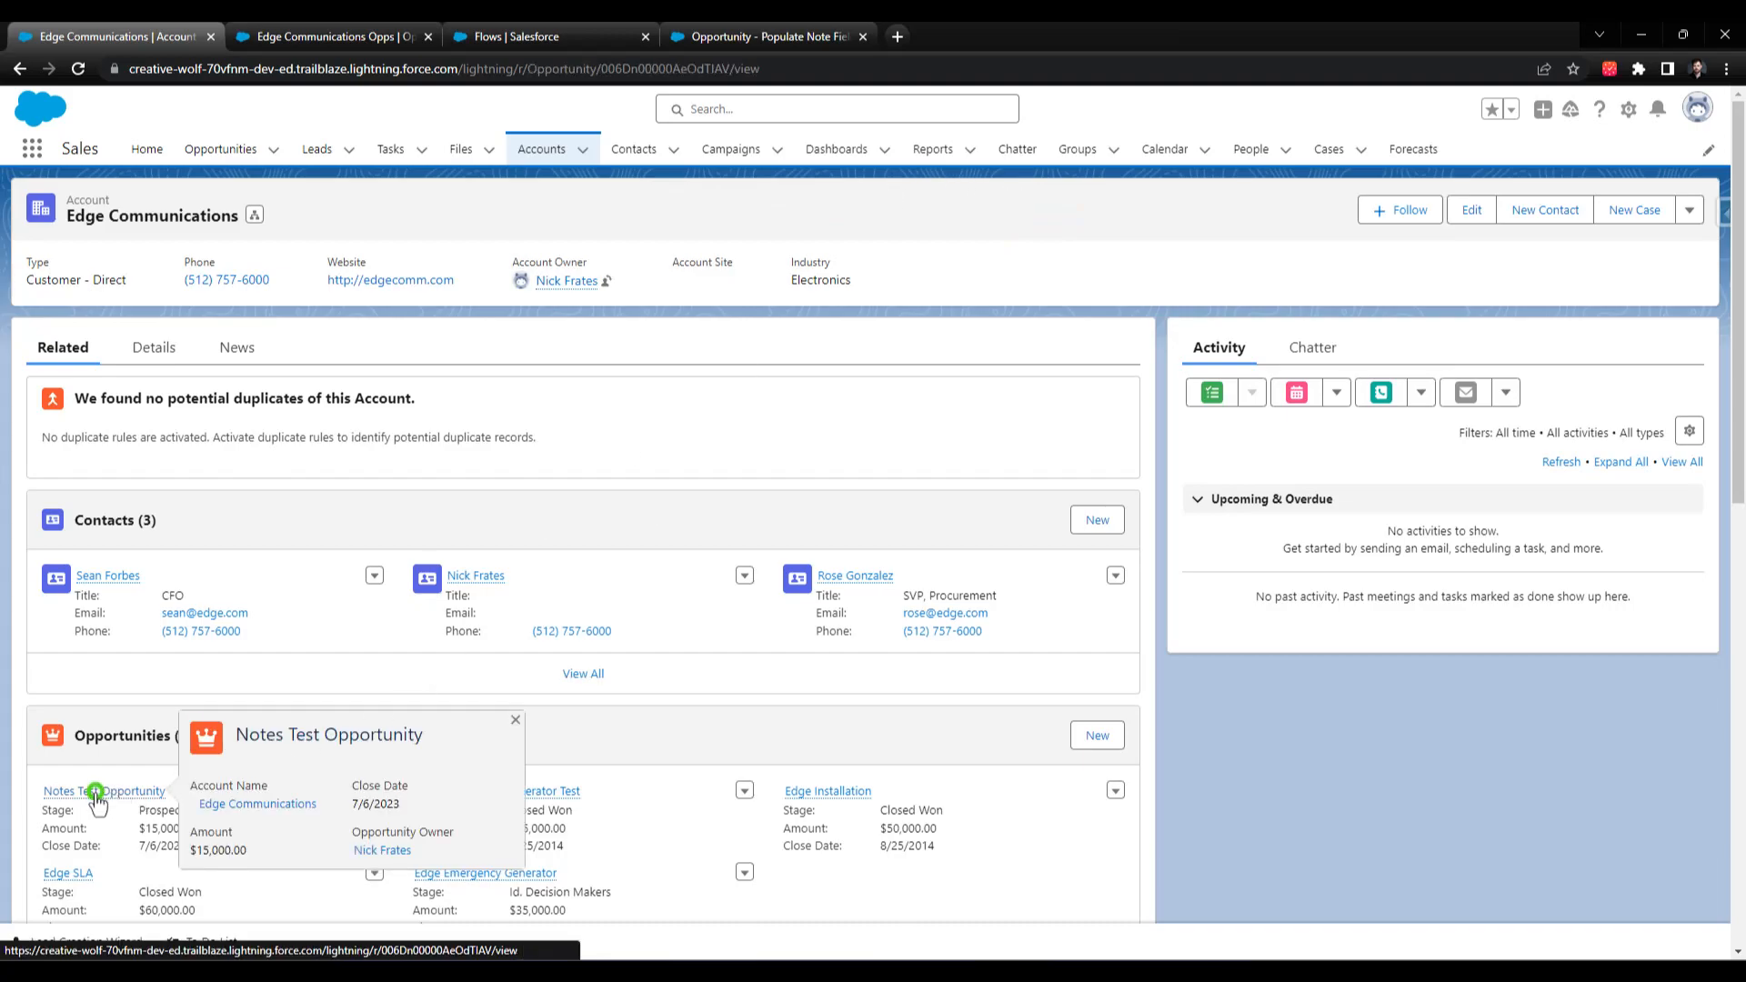
{"action": "left_click", "coordinate": [104, 791]}
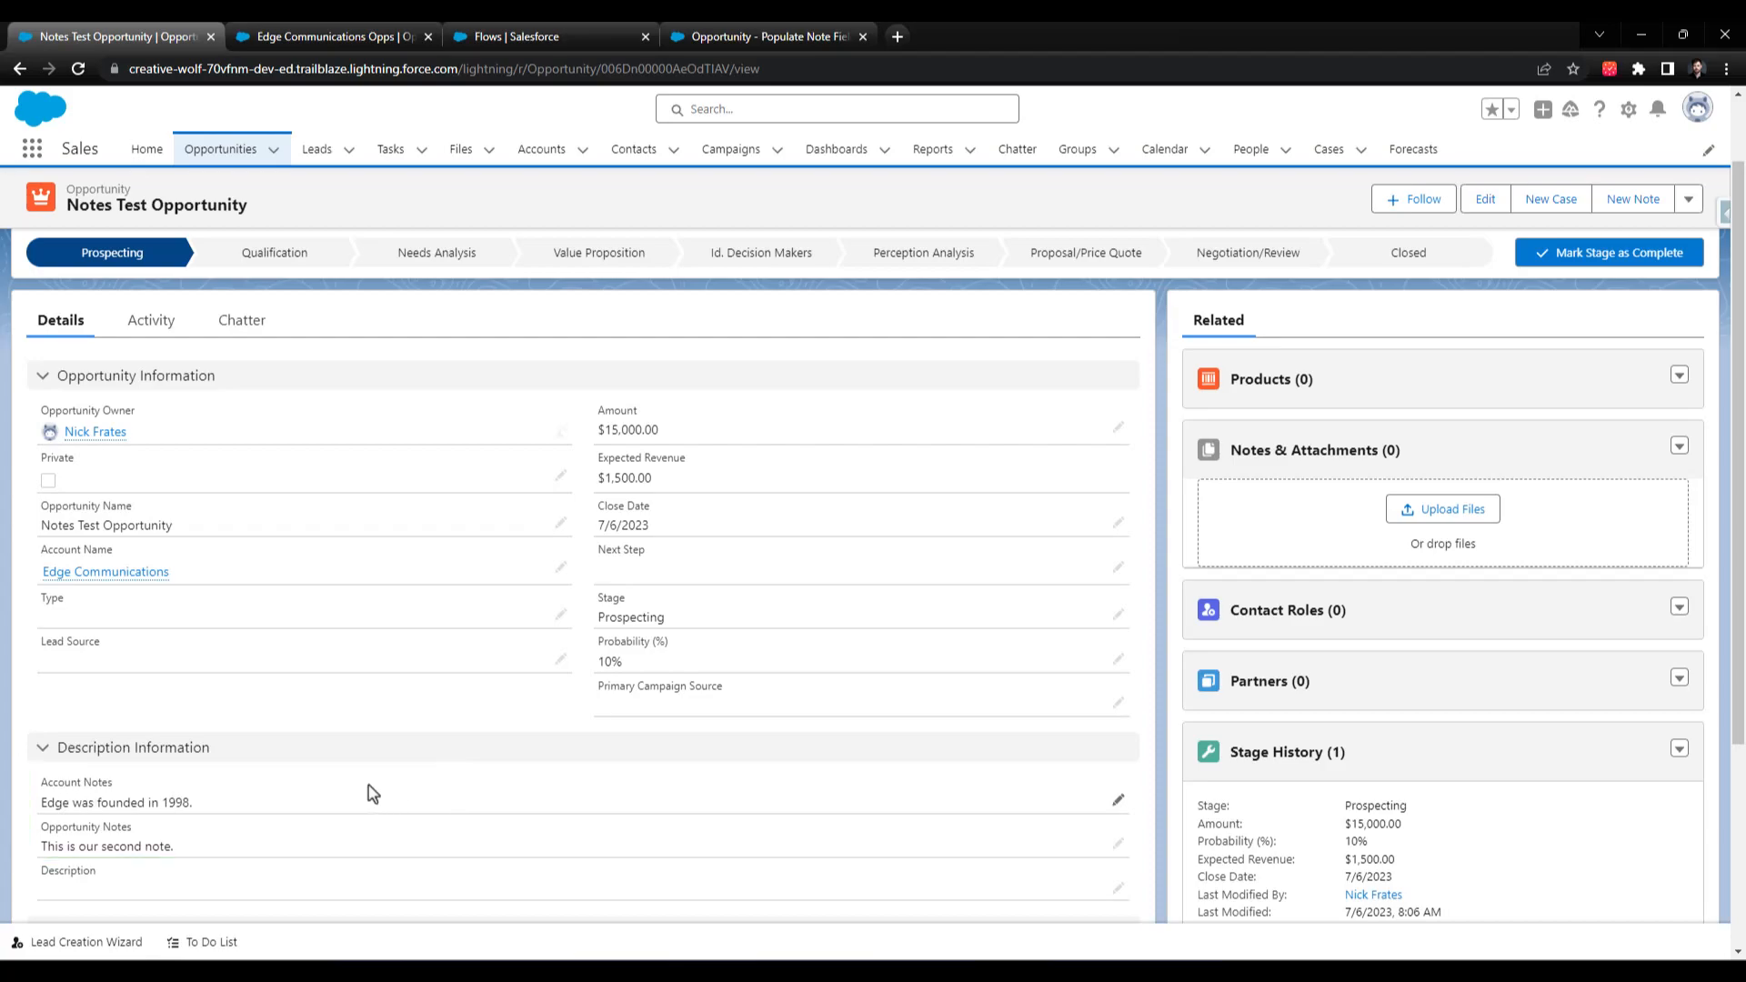
{"action": "mouse_move", "coordinate": [795, 956]}
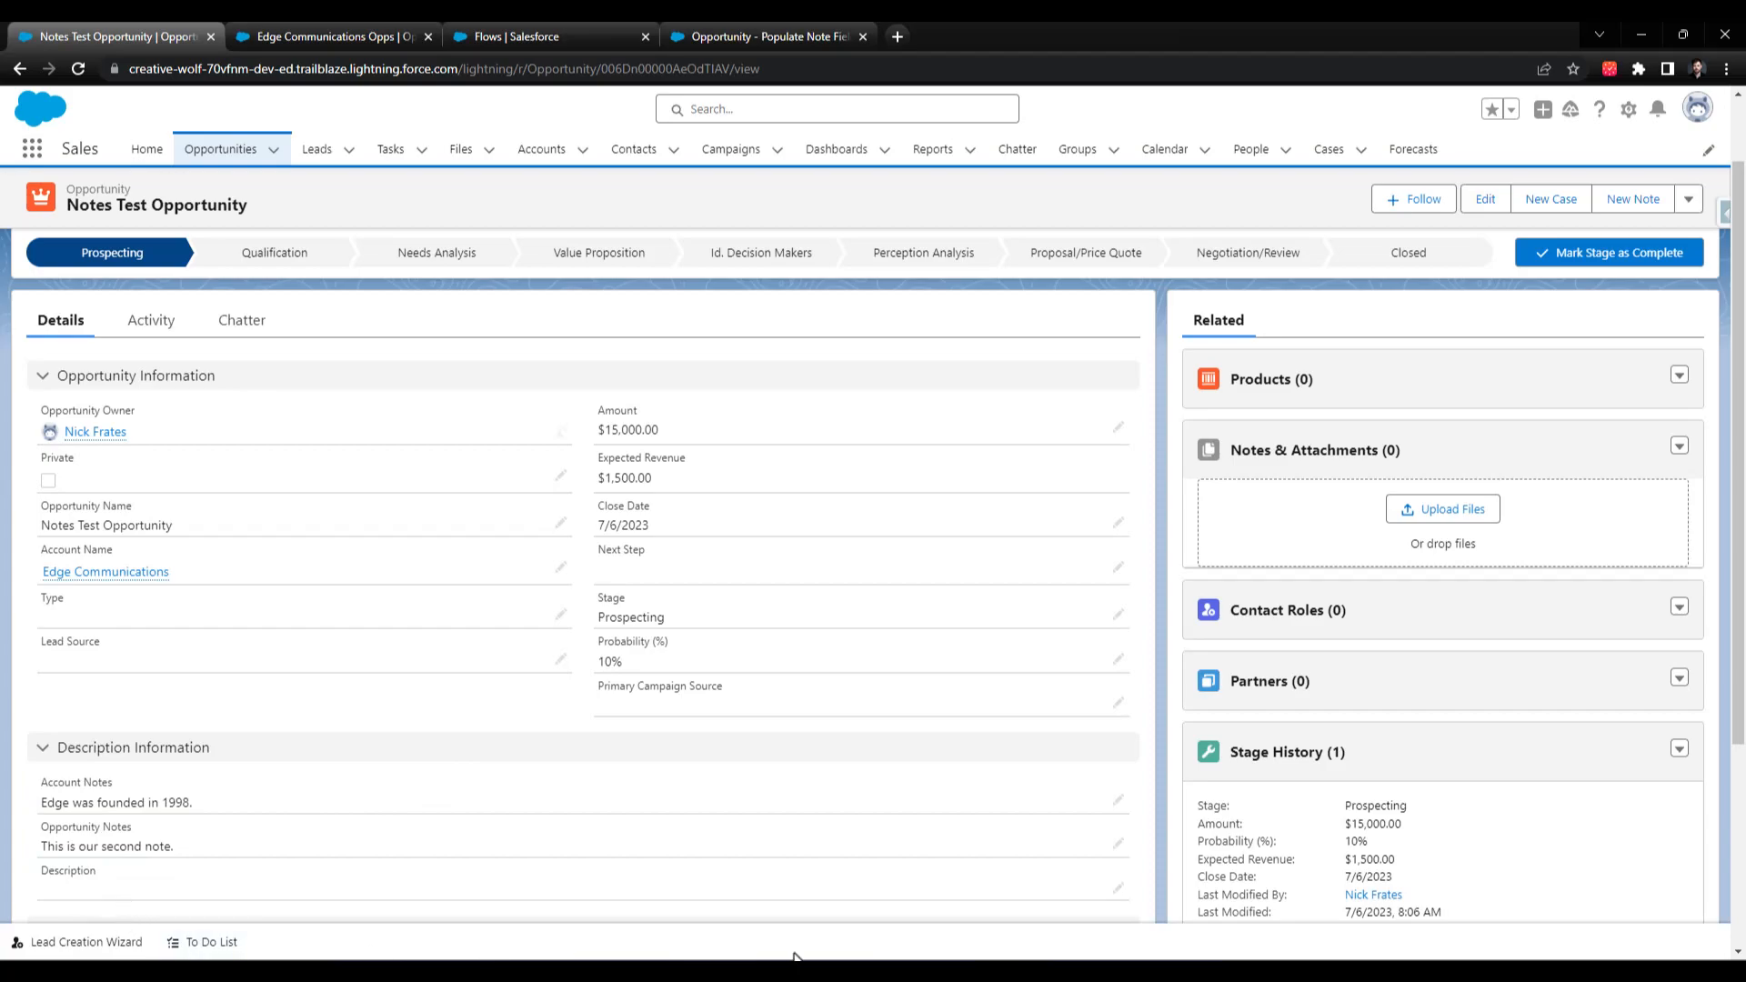
{"action": "mouse_move", "coordinate": [766, 866]}
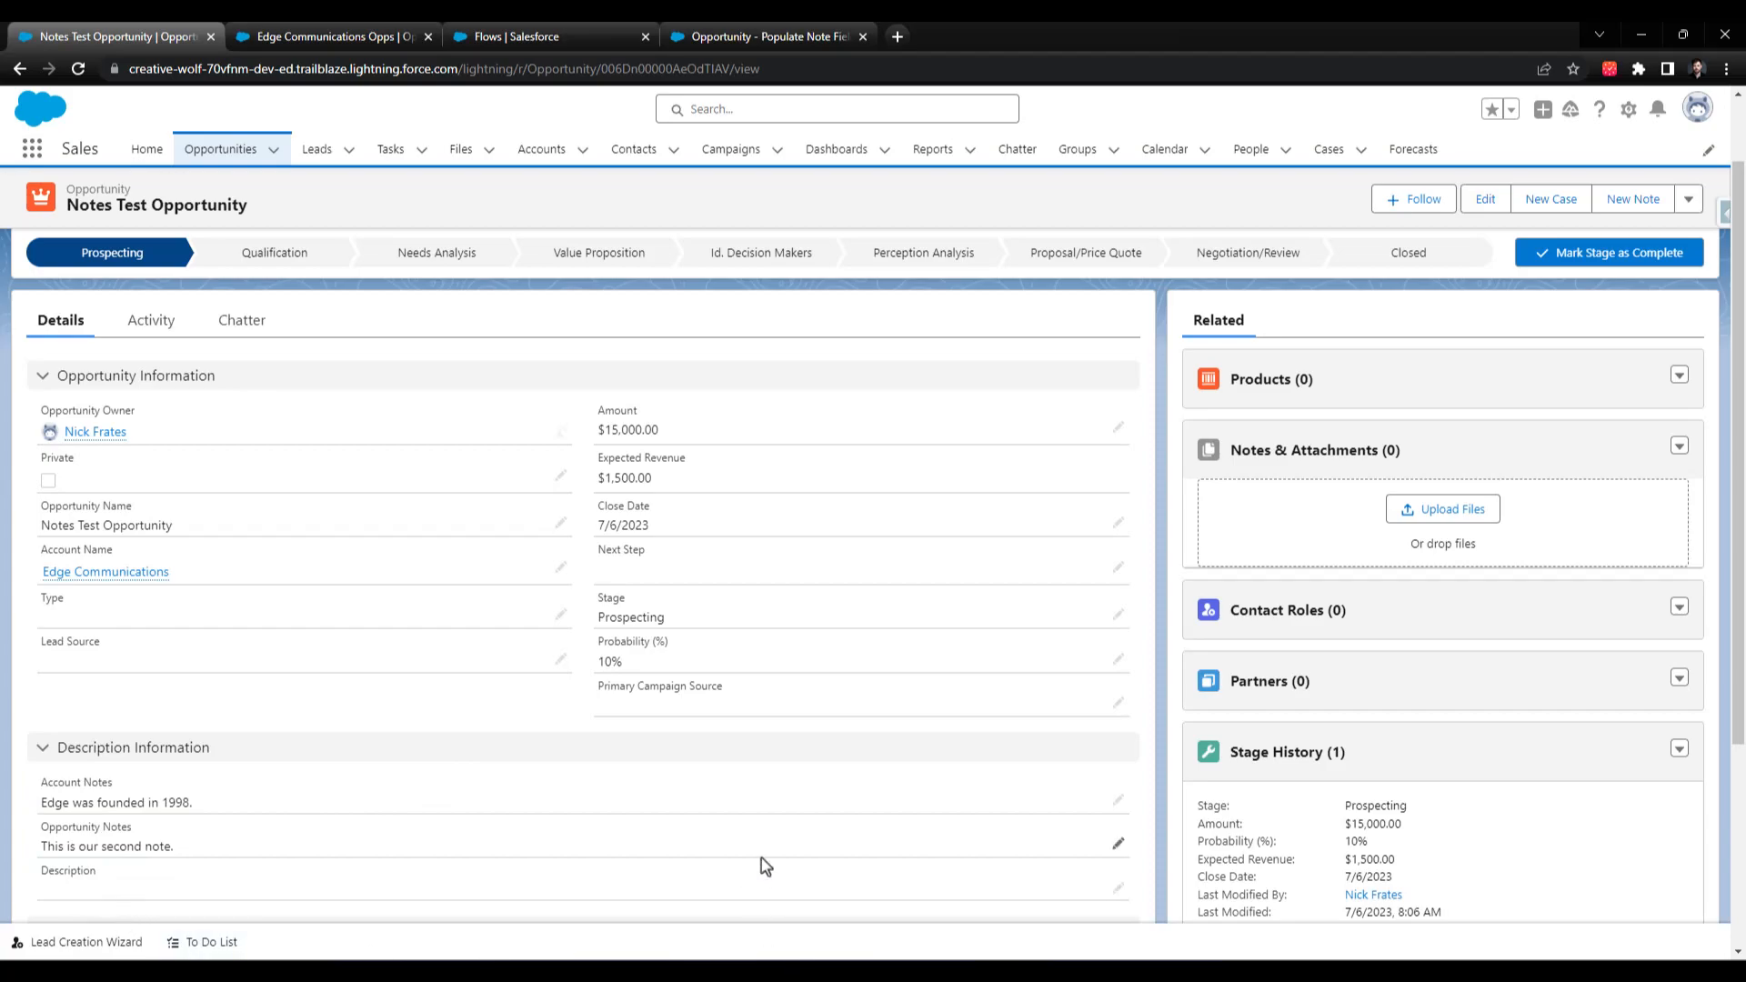
{"action": "mouse_move", "coordinate": [999, 619]}
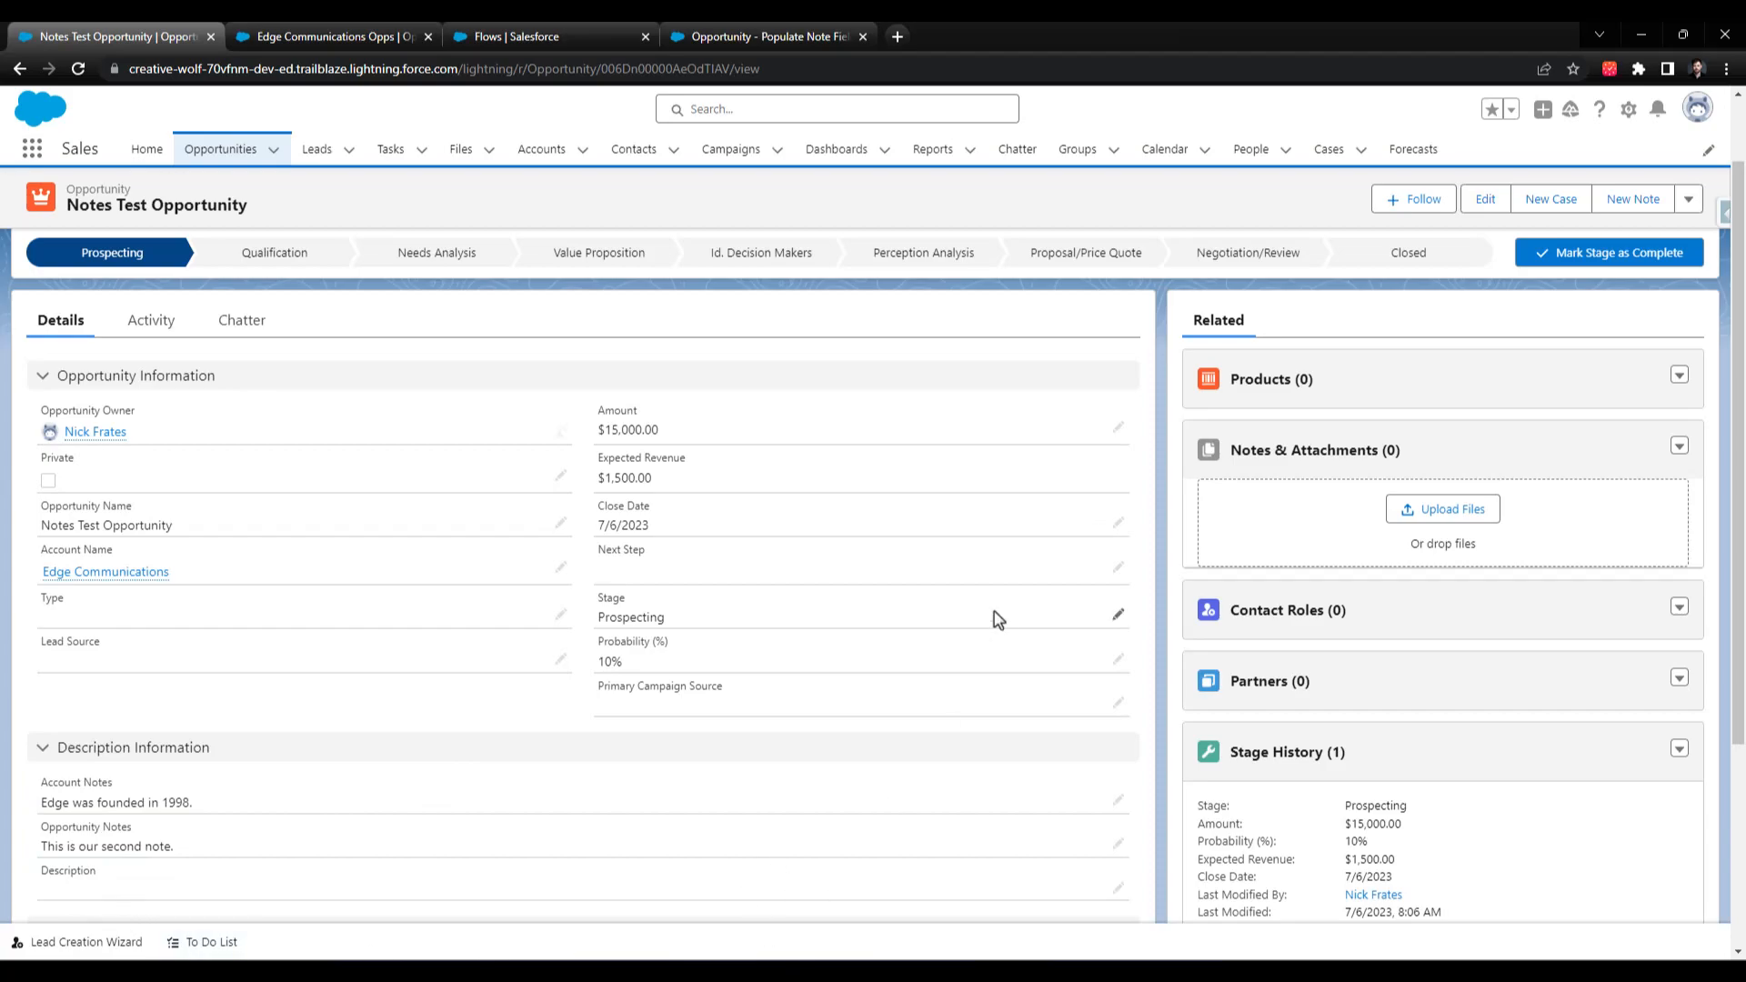
{"action": "mouse_move", "coordinate": [1249, 491]}
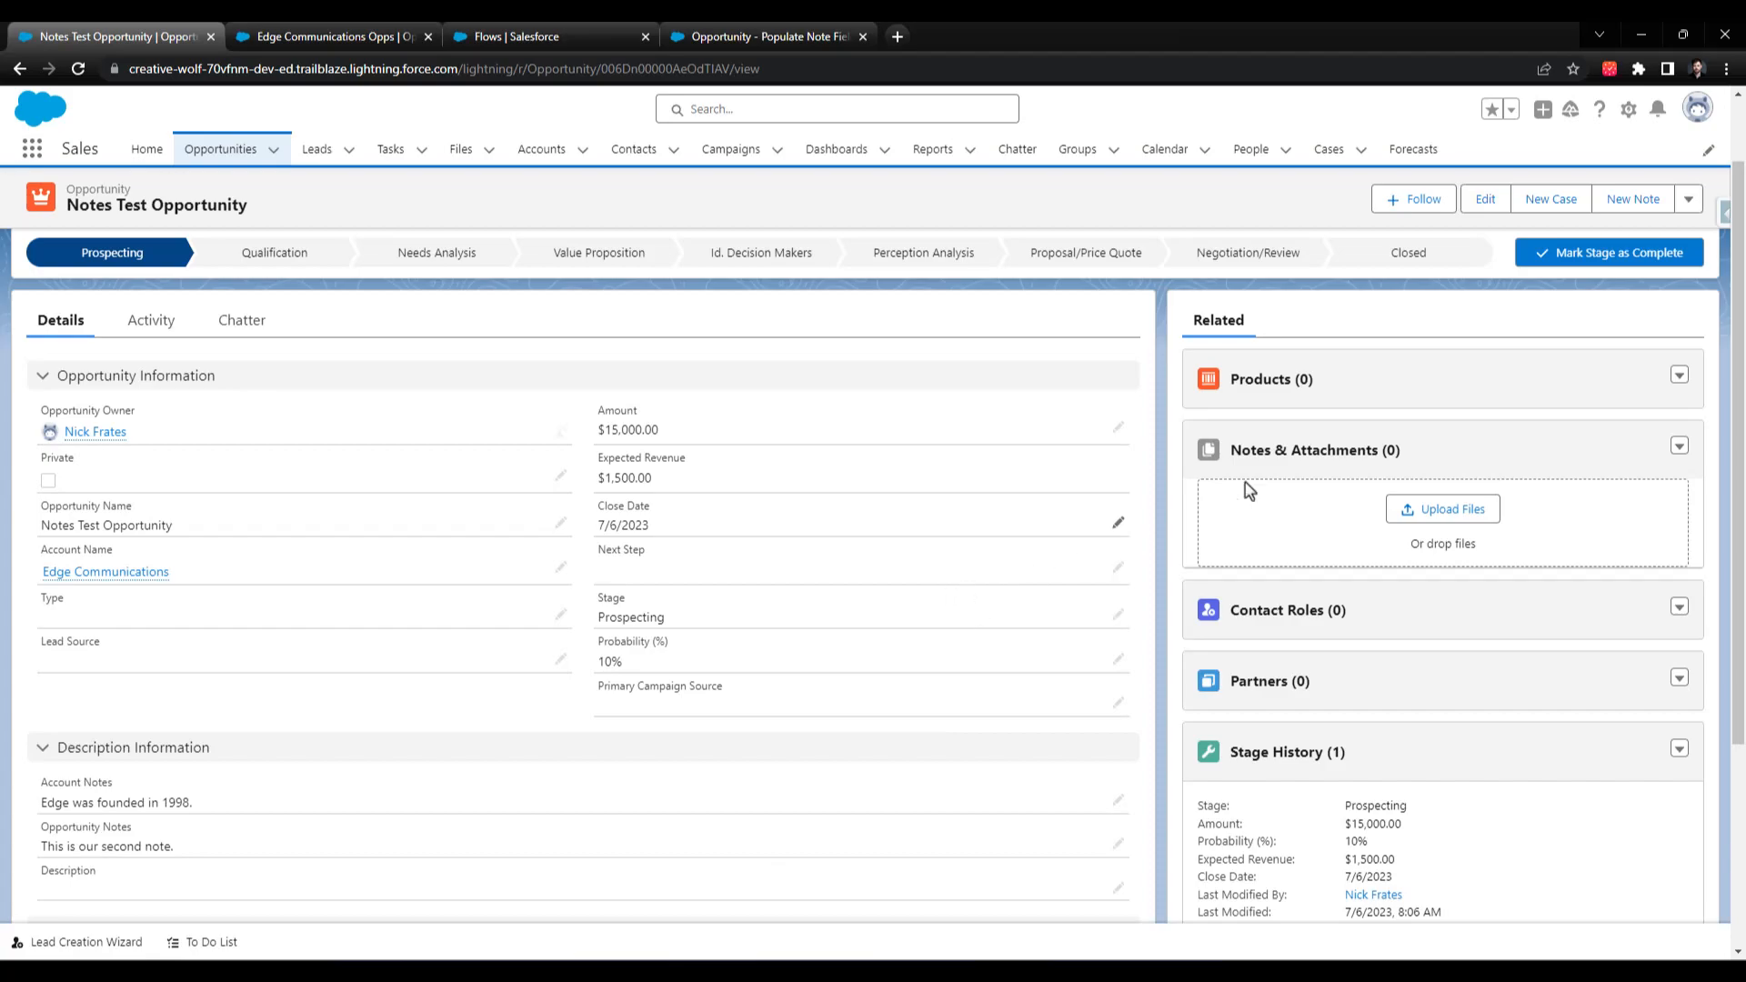